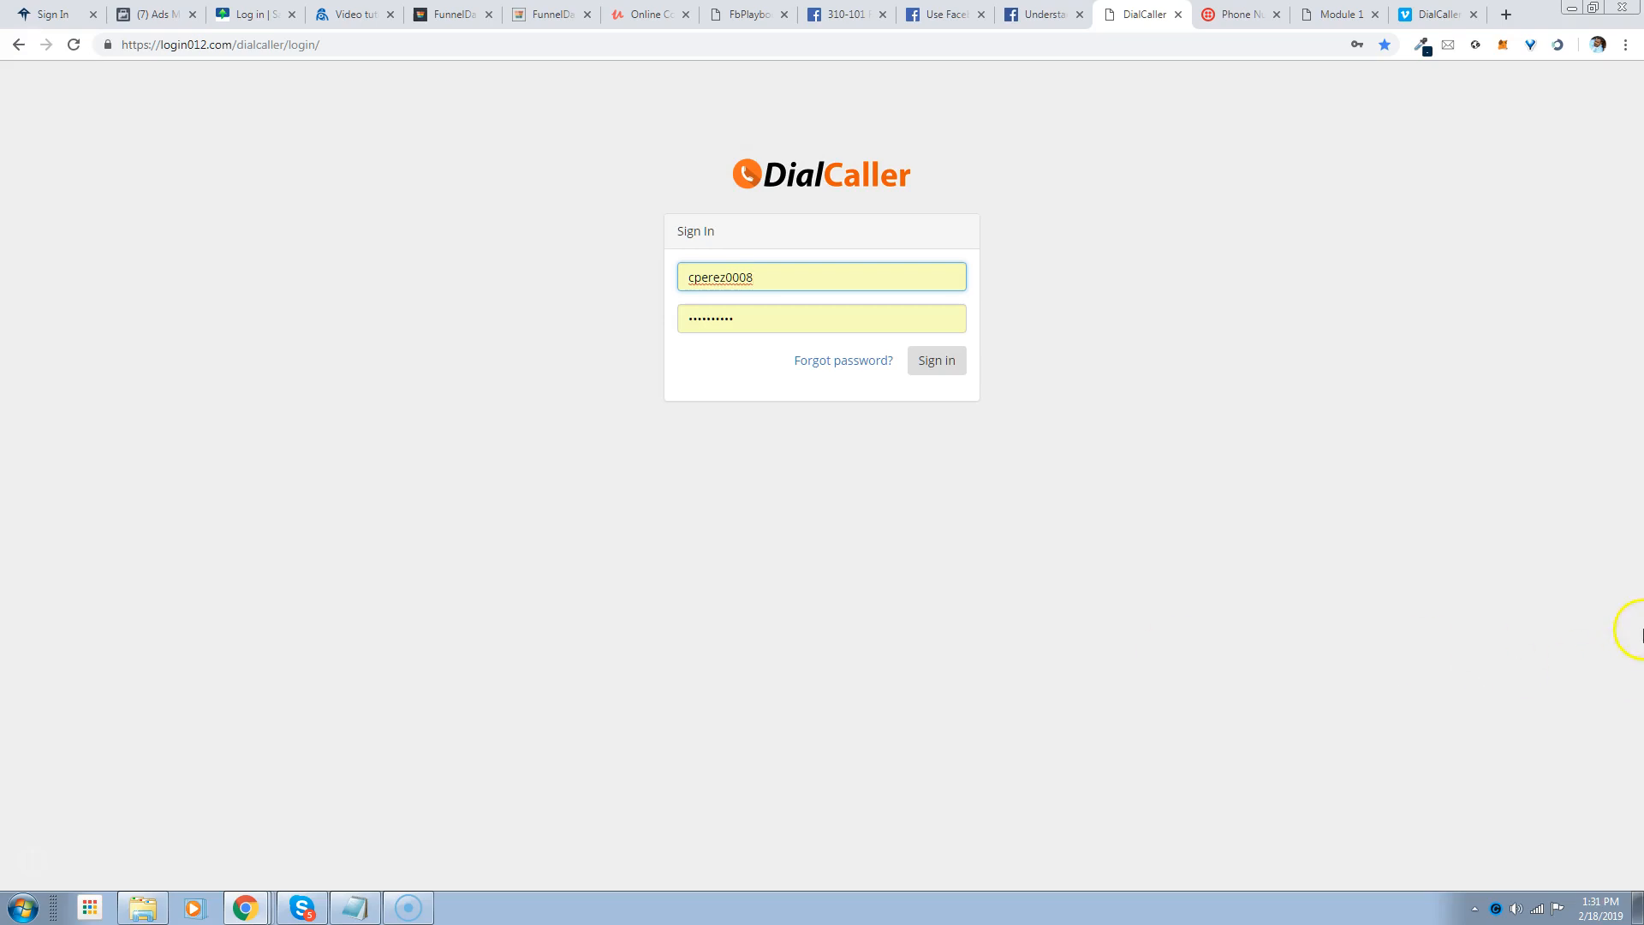
Sign in to the reseller account and dismiss the payment notification on the Phone Numbers page.
{"action": "left_click", "coordinate": [936, 360]}
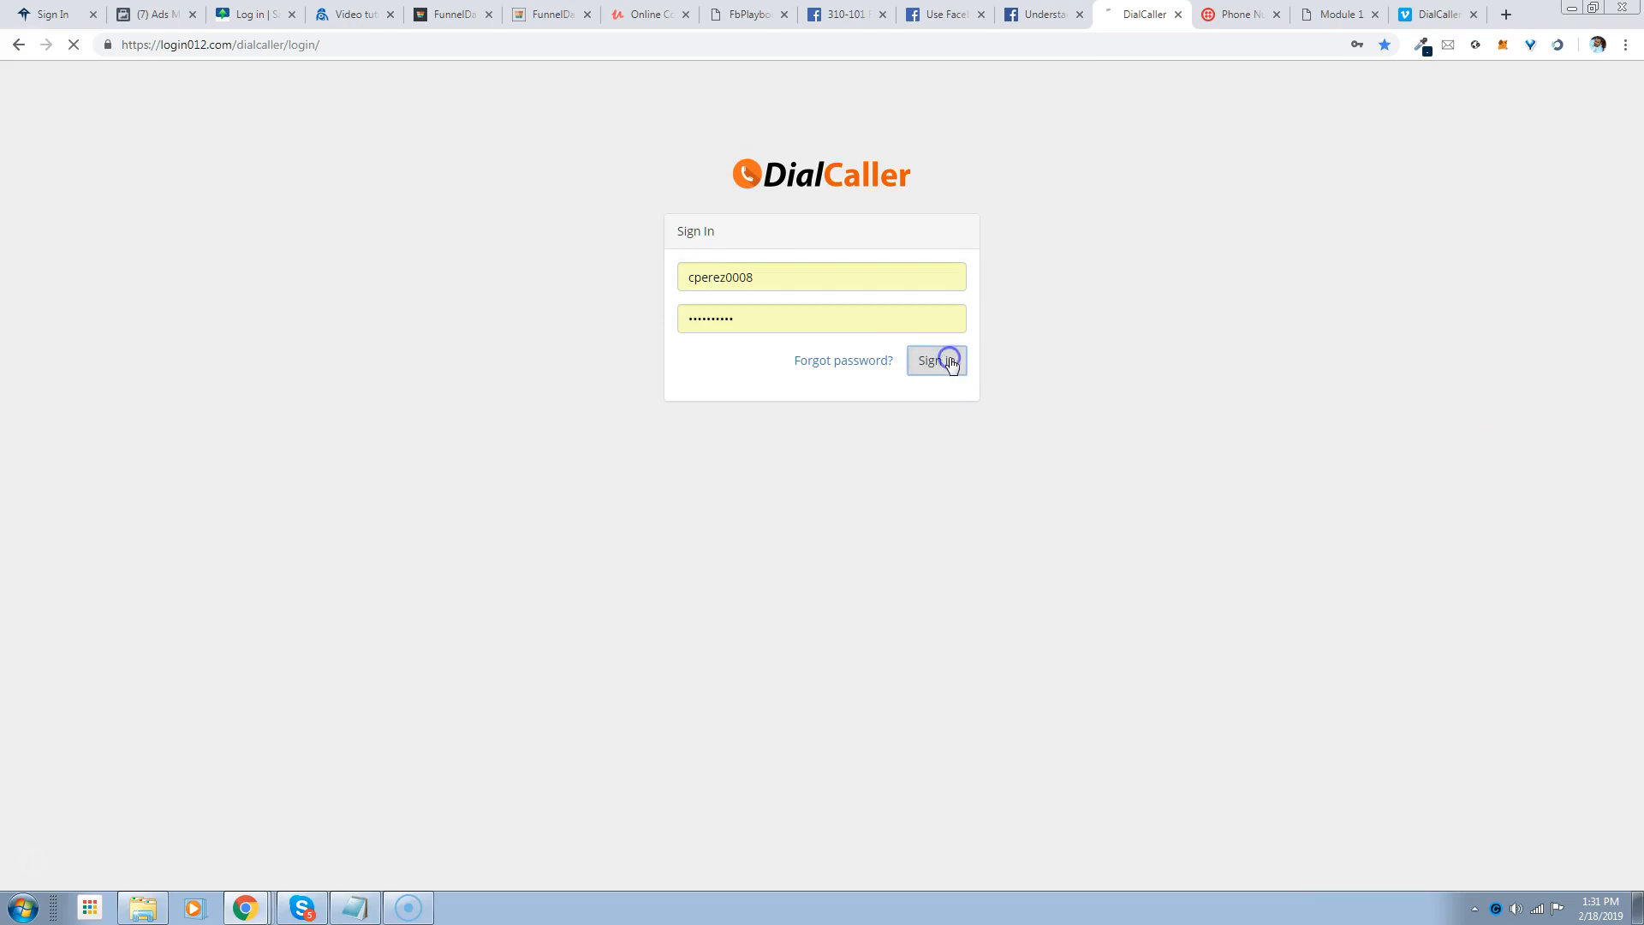
{"action": "left_click", "coordinate": [936, 360]}
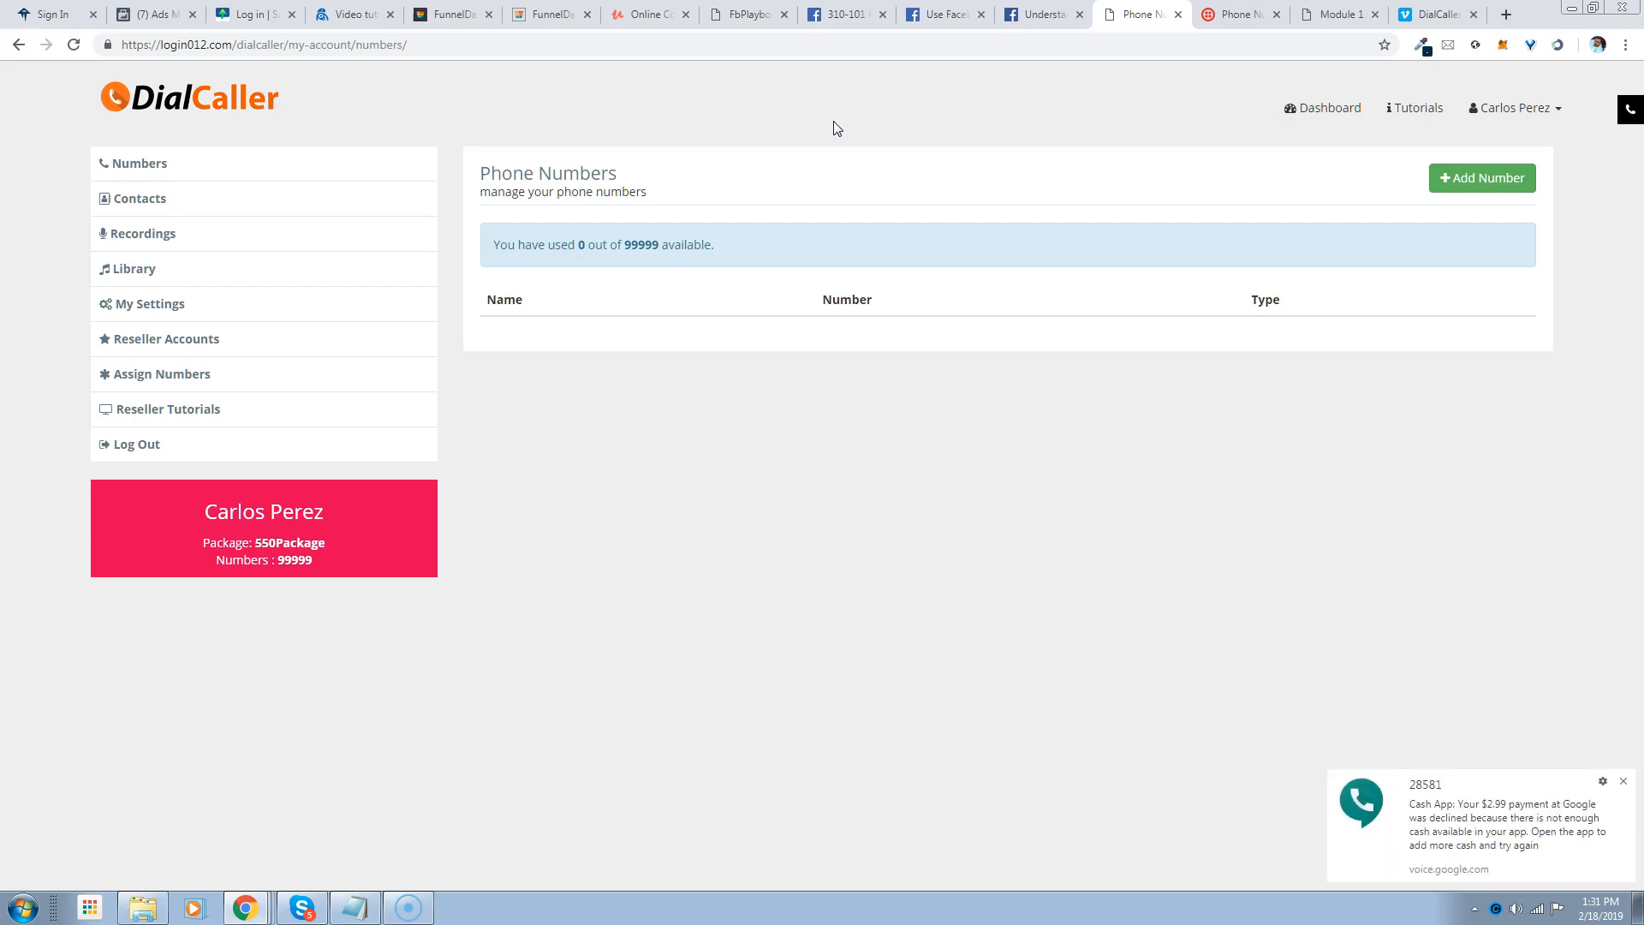
{"action": "mouse_move", "coordinate": [1637, 877]}
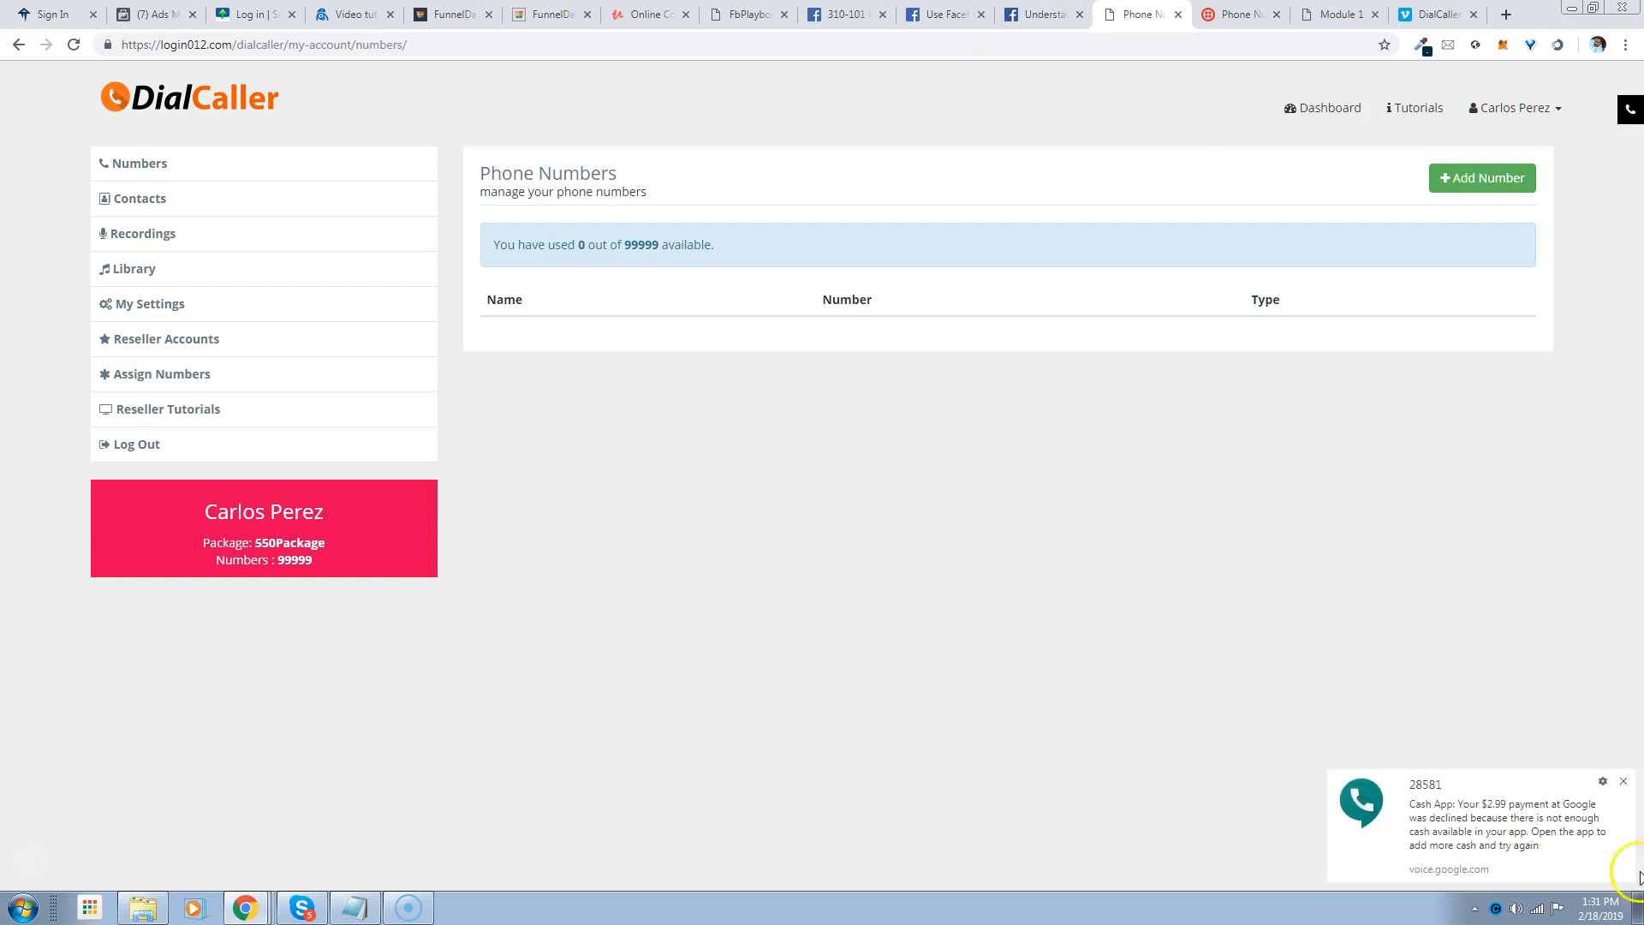
{"action": "left_click", "coordinate": [1623, 781]}
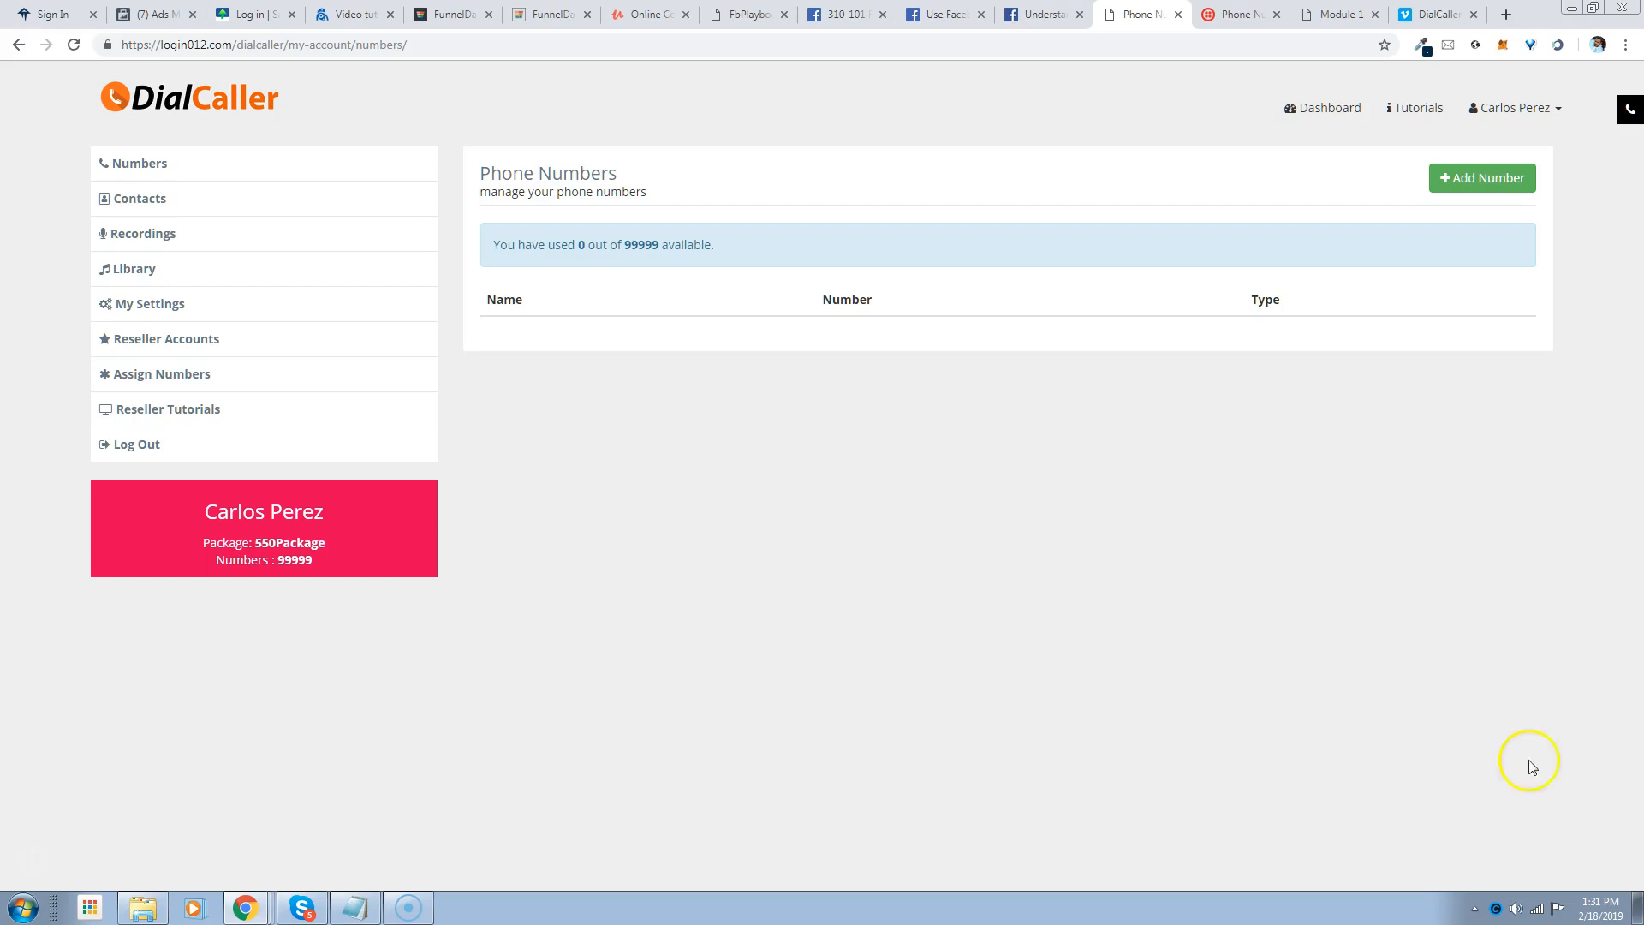
{"action": "mouse_move", "coordinate": [1480, 221]}
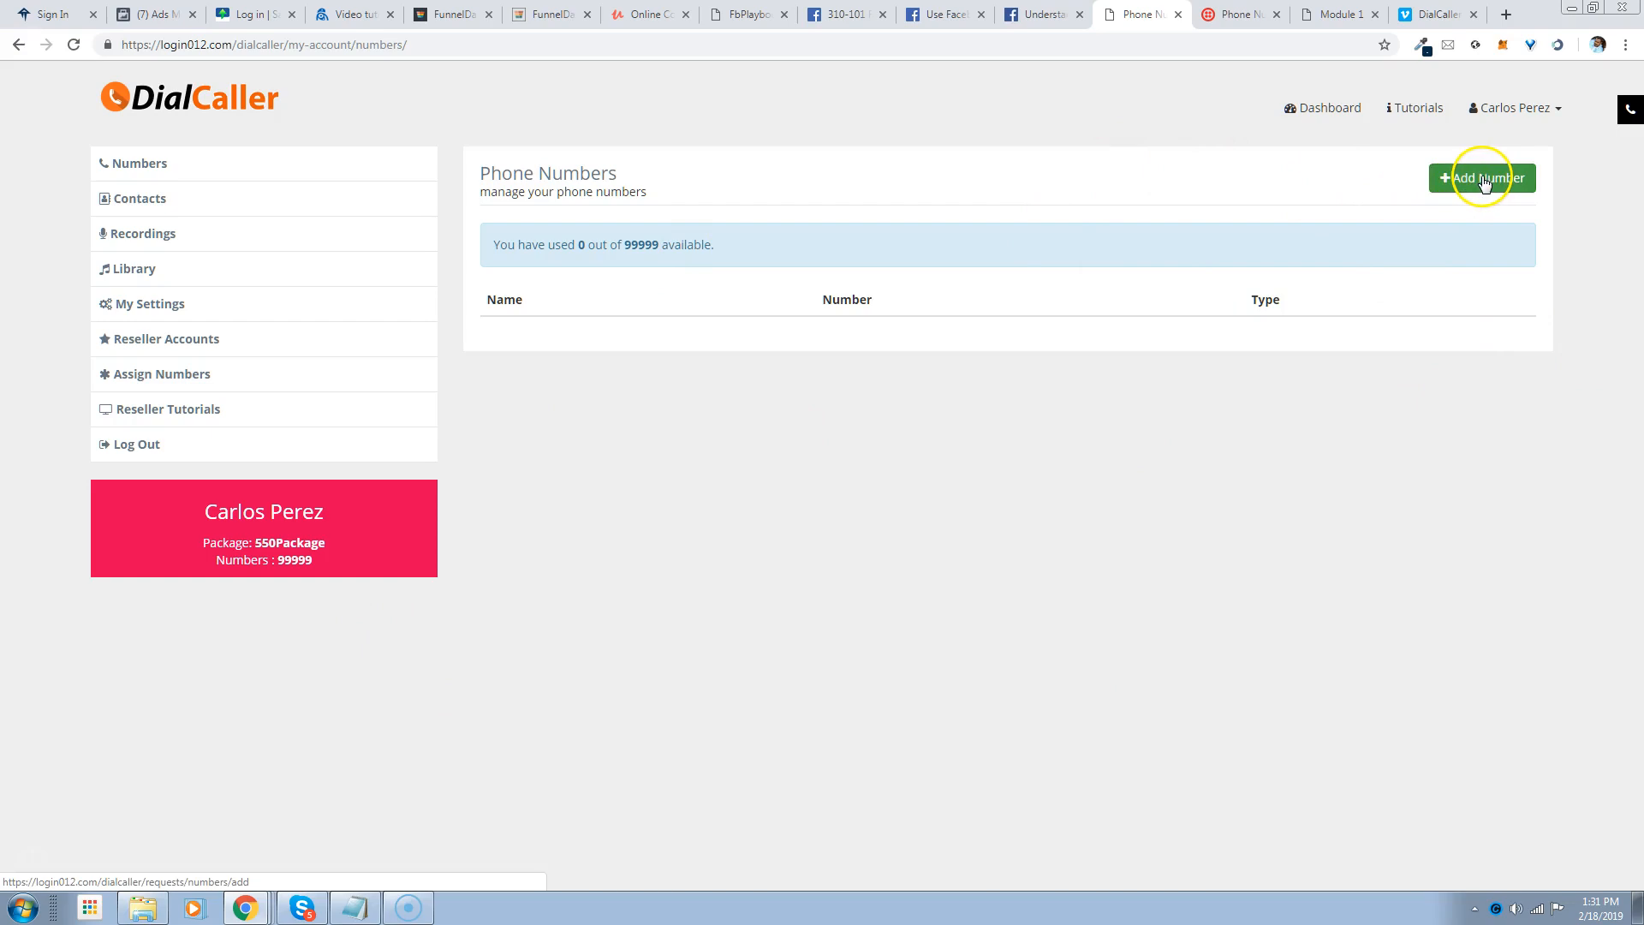
{"action": "left_click", "coordinate": [1481, 177]}
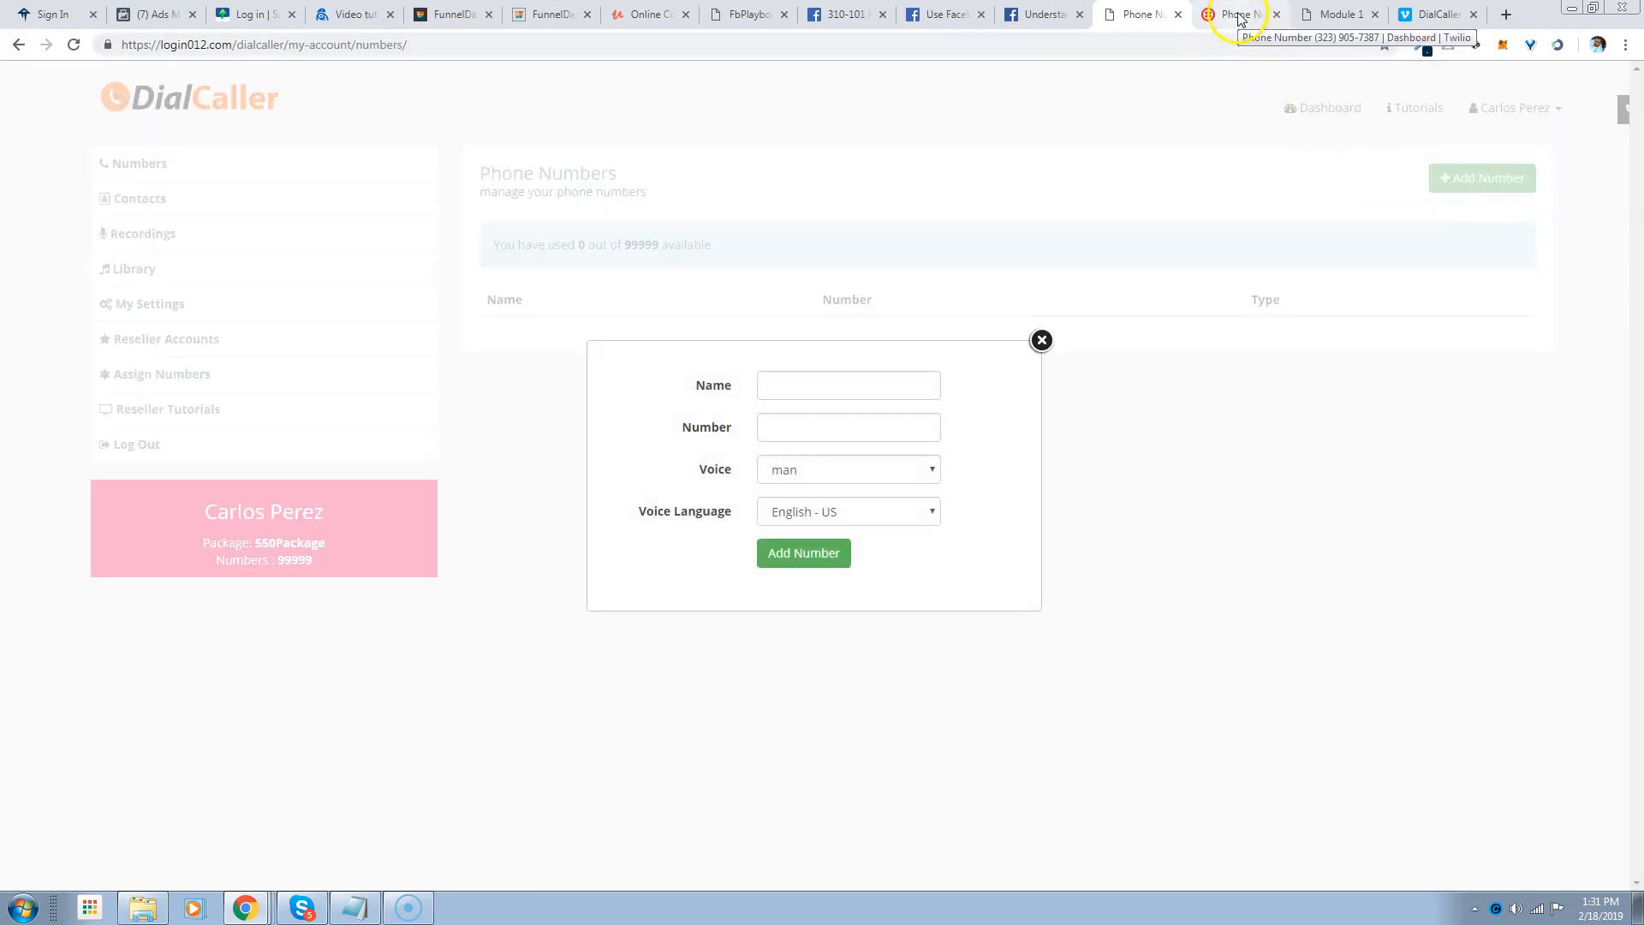
{"action": "left_click", "coordinate": [1236, 13]}
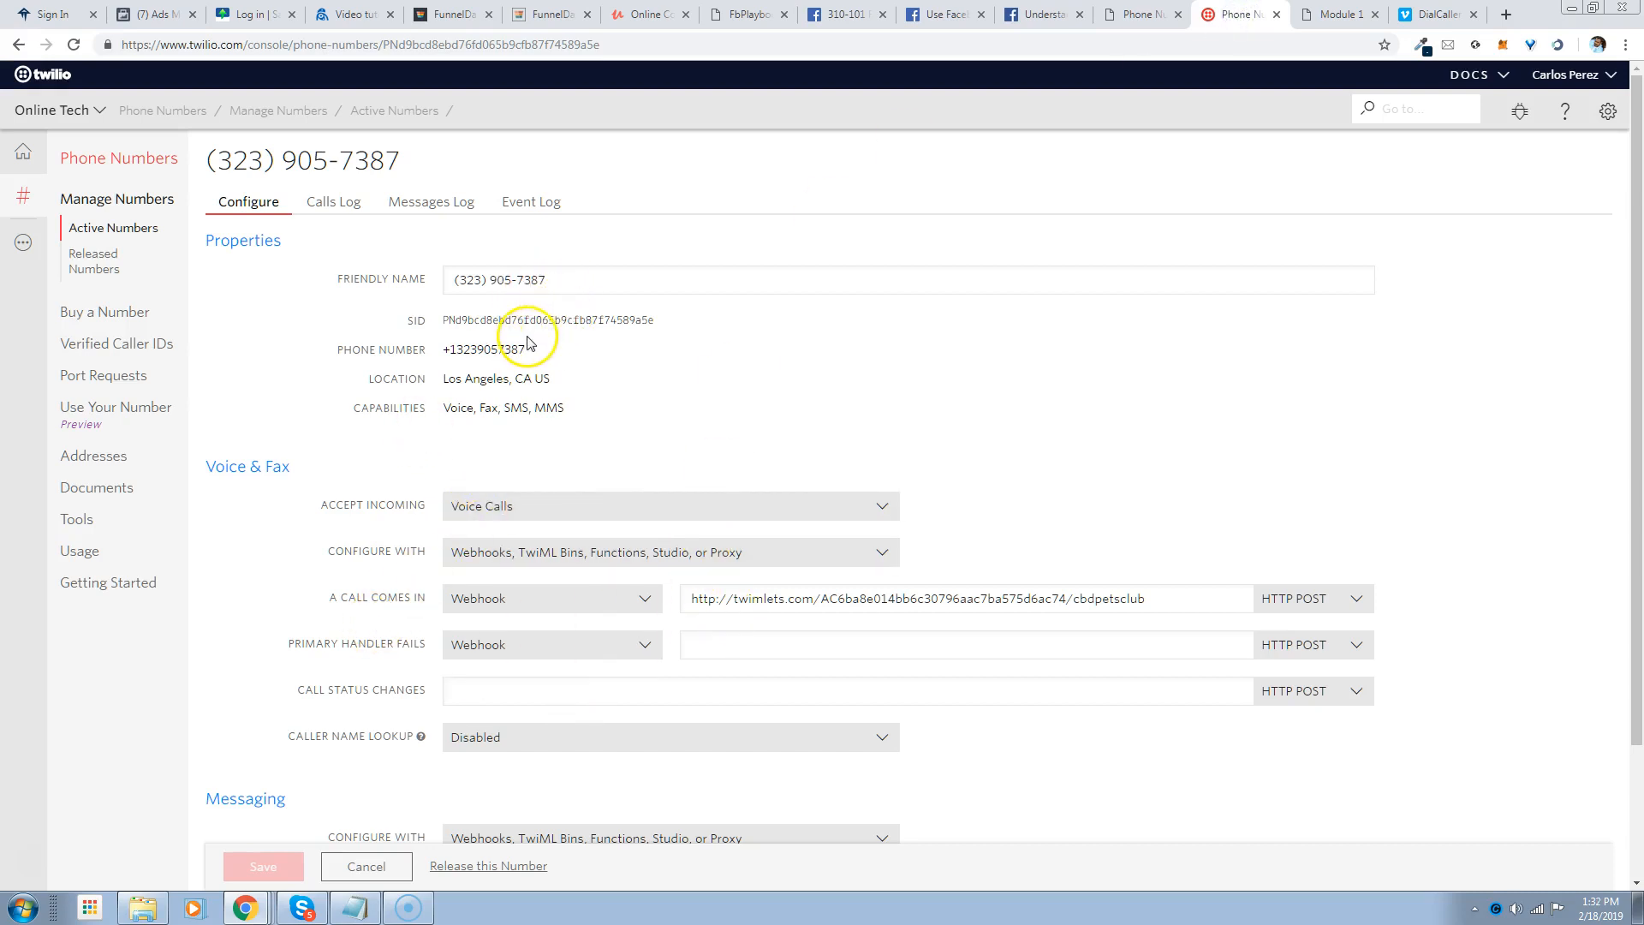
{"action": "double_click", "coordinate": [486, 350]}
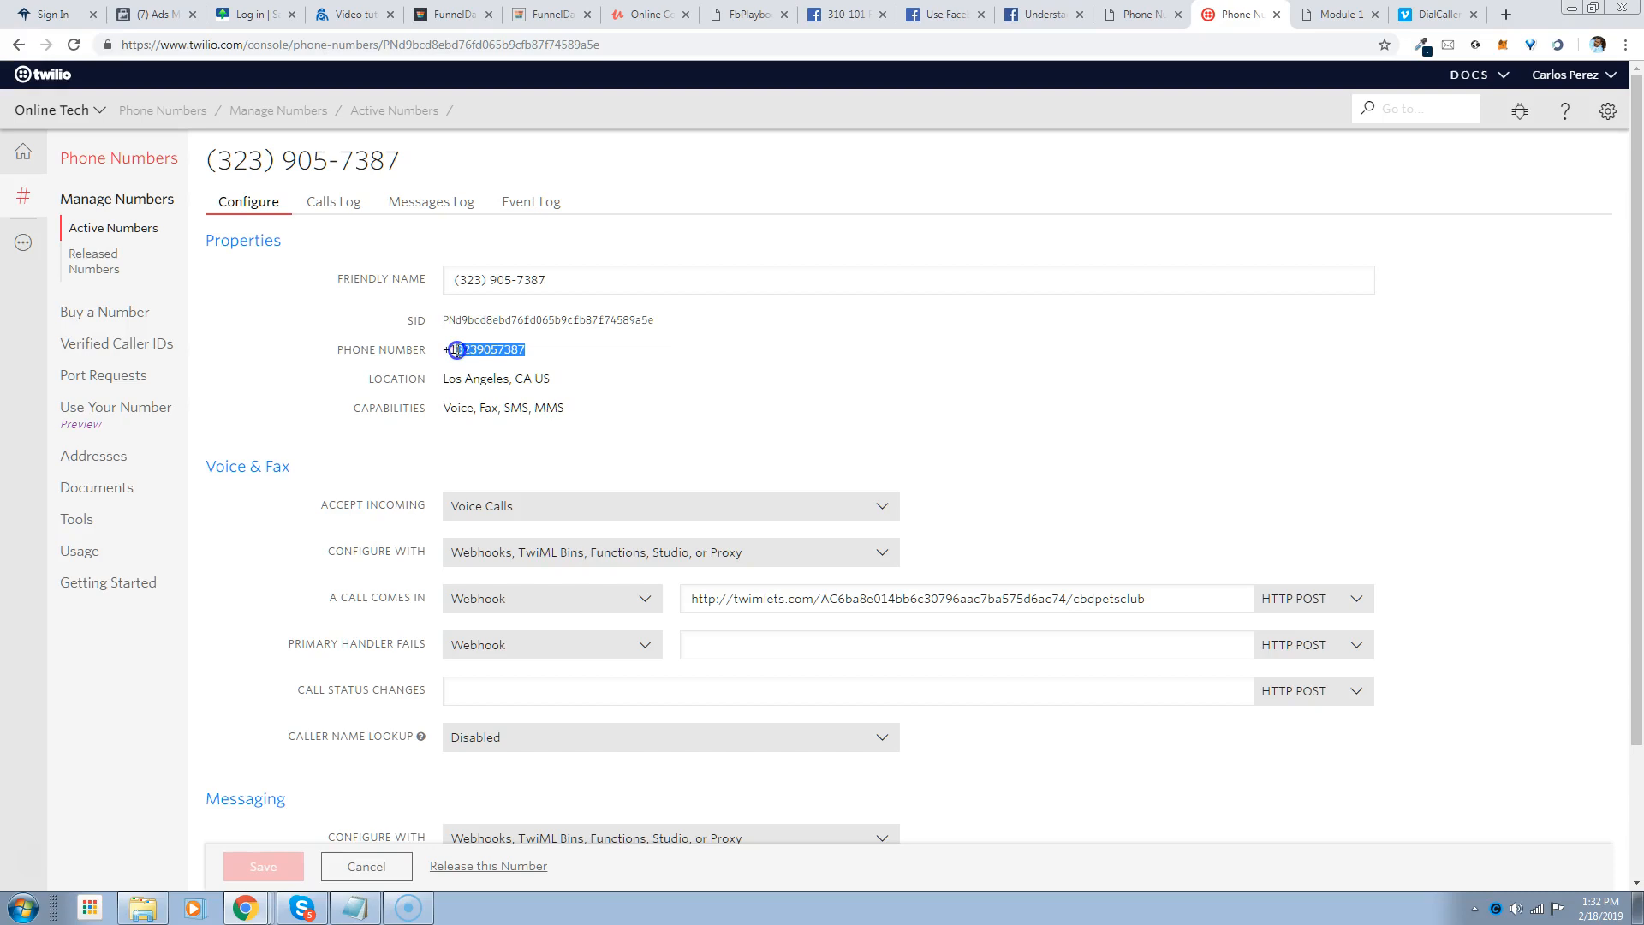
{"action": "right_click", "coordinate": [485, 349]}
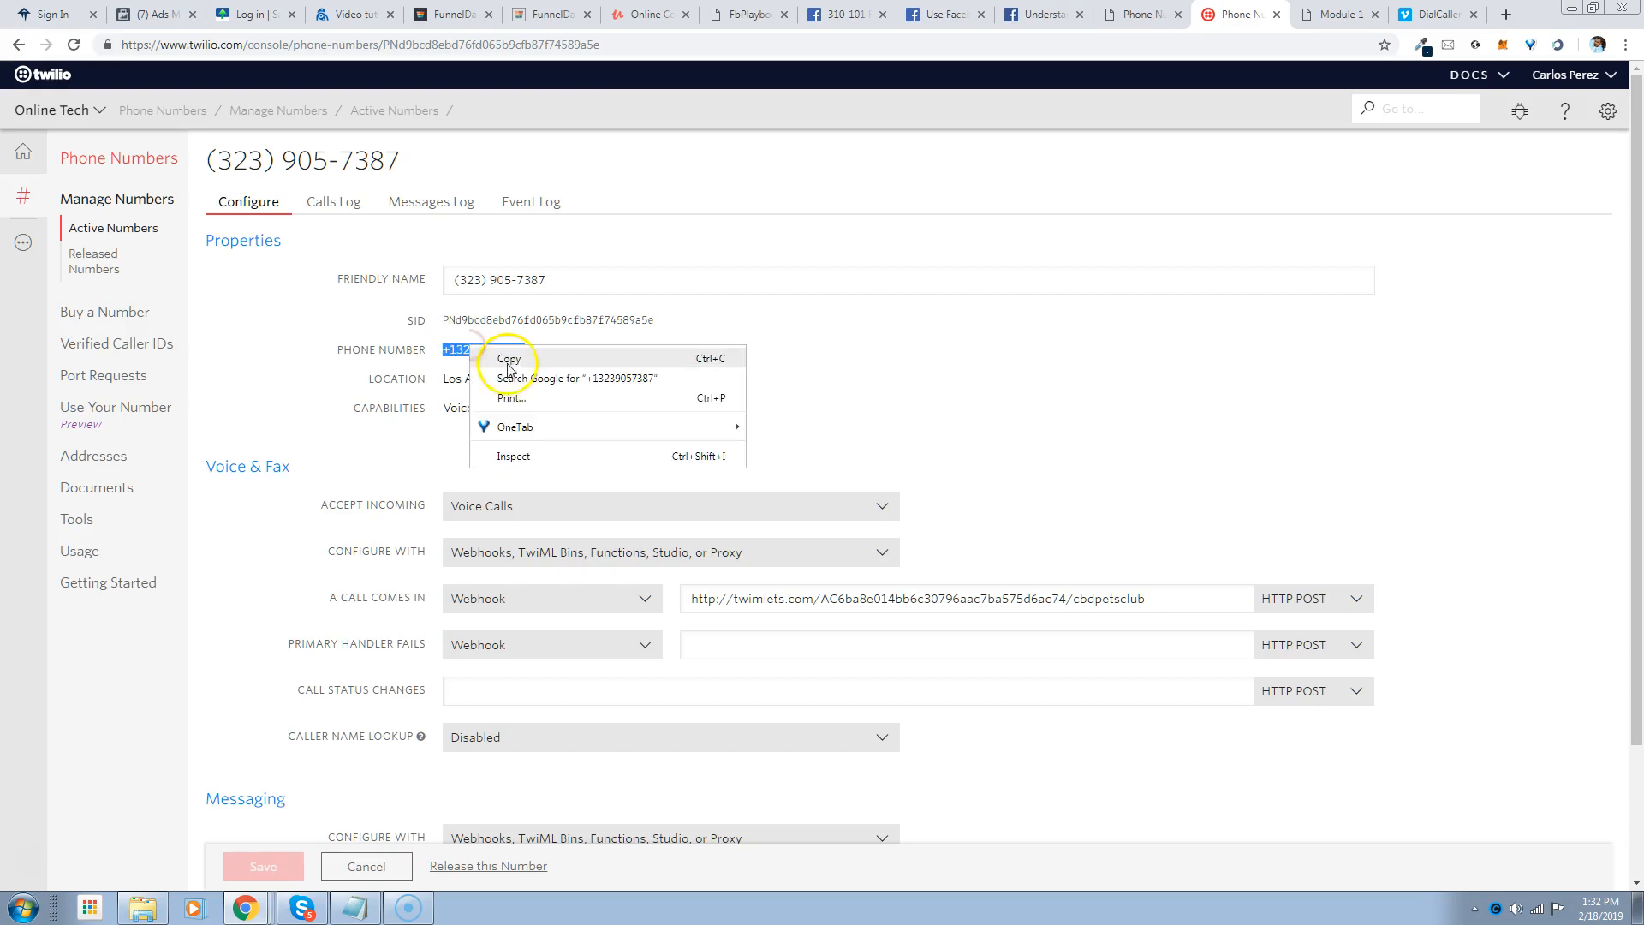
{"action": "left_click", "coordinate": [506, 358]}
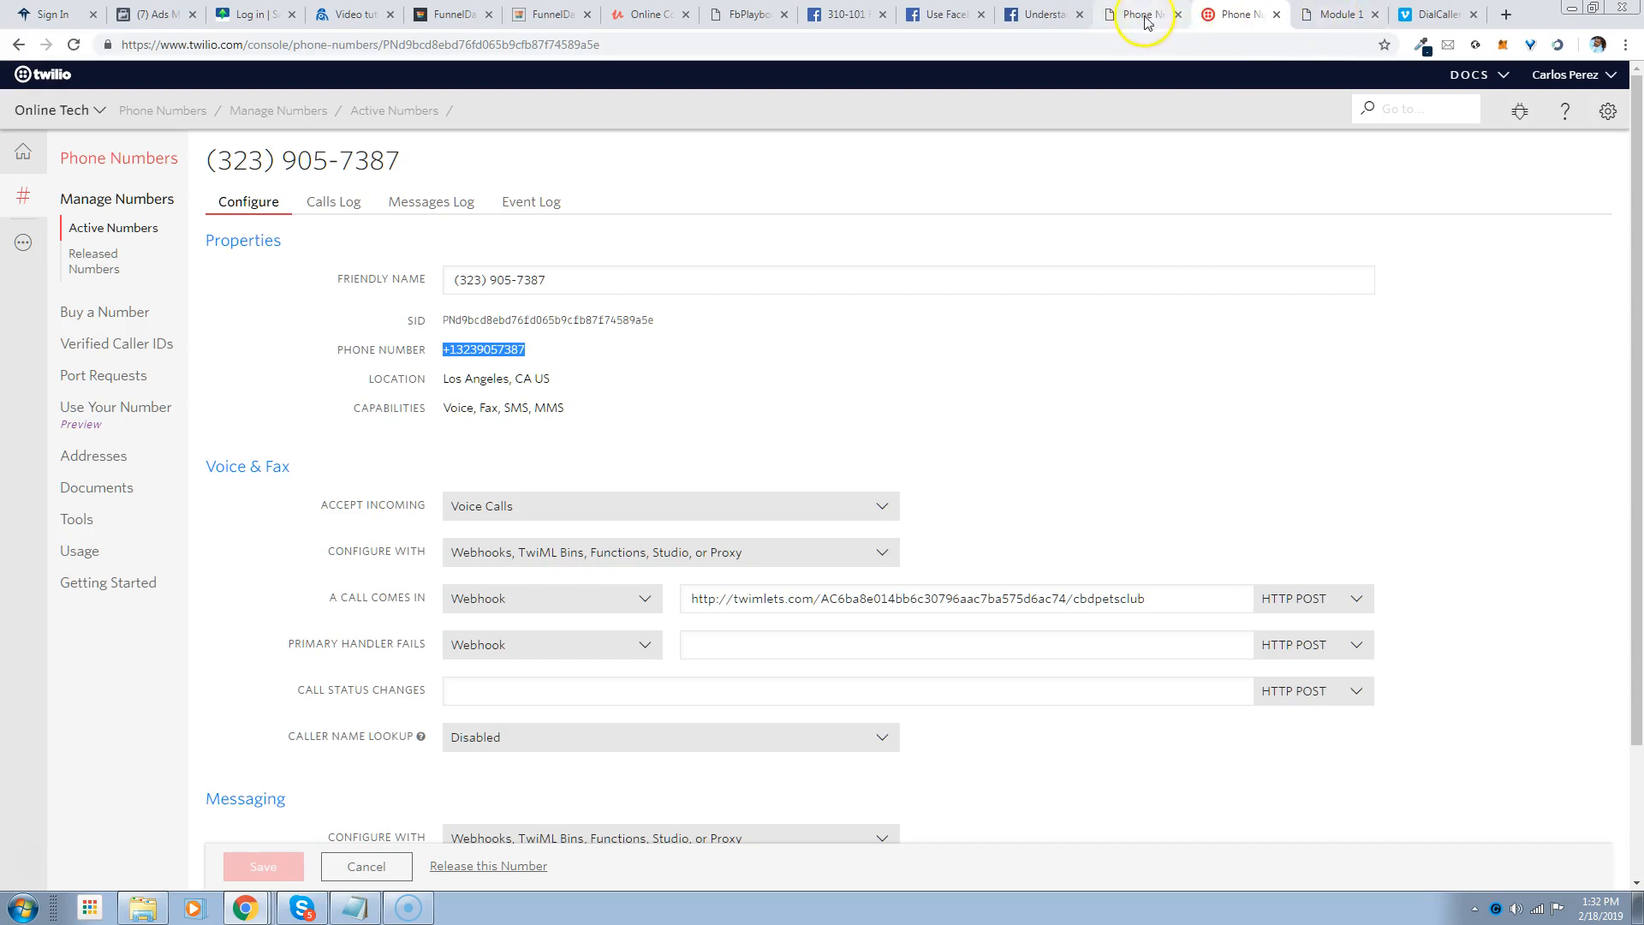
Fill the add-number form with name CBD pets Club and the Los Angeles number.
{"action": "left_click", "coordinate": [1139, 13]}
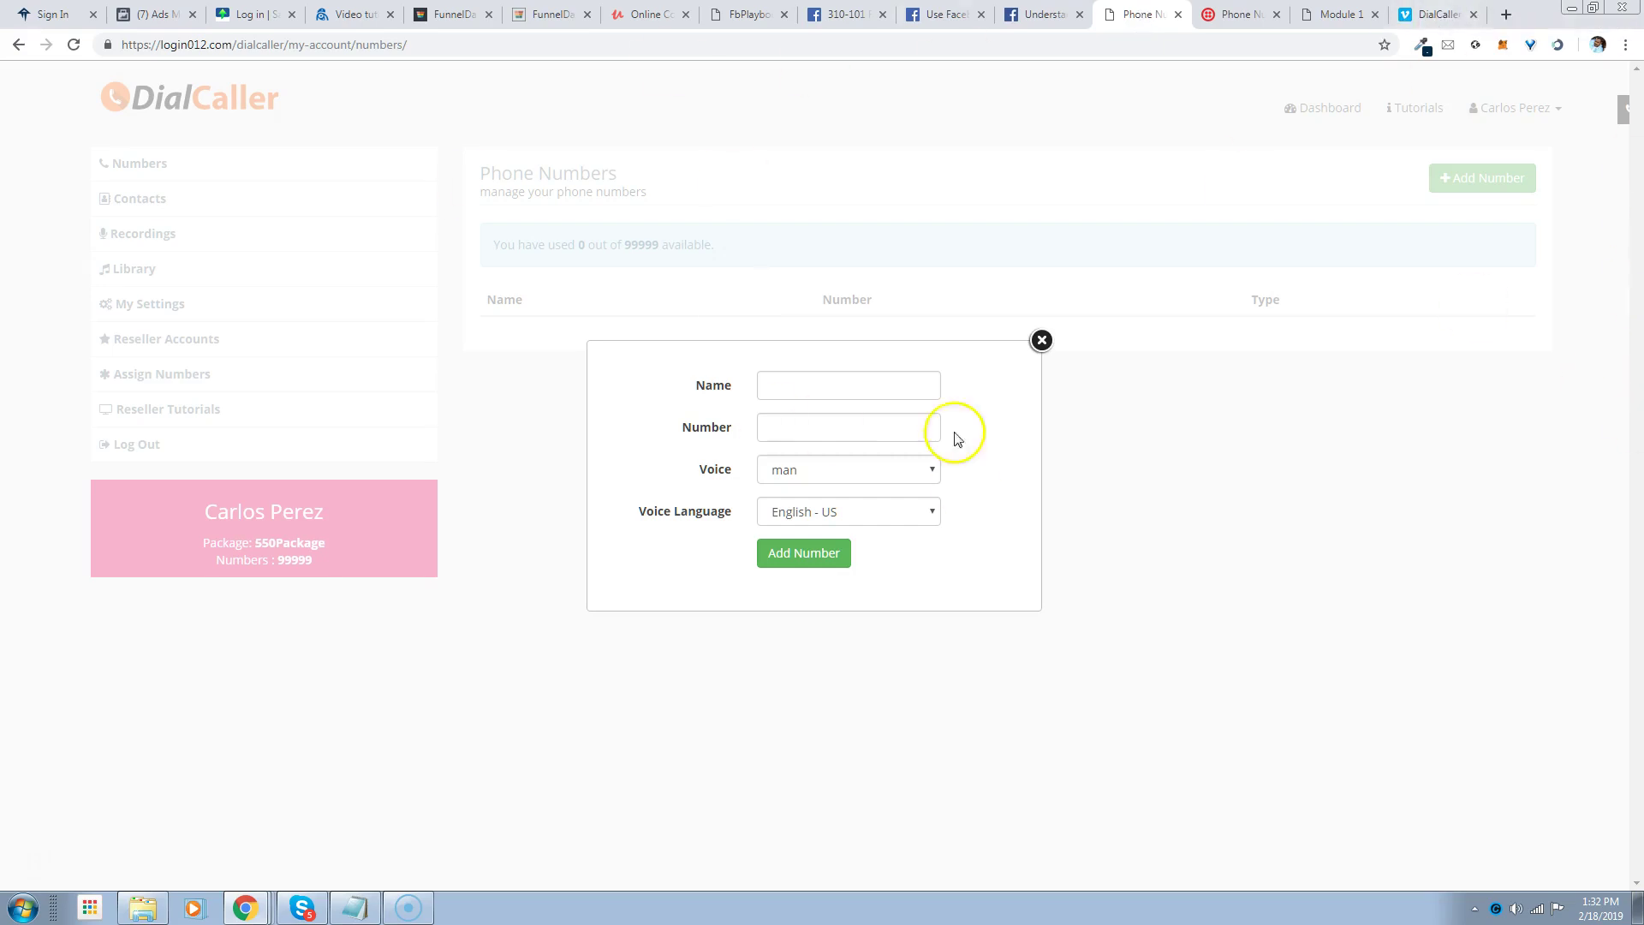
{"action": "left_click", "coordinate": [848, 385]}
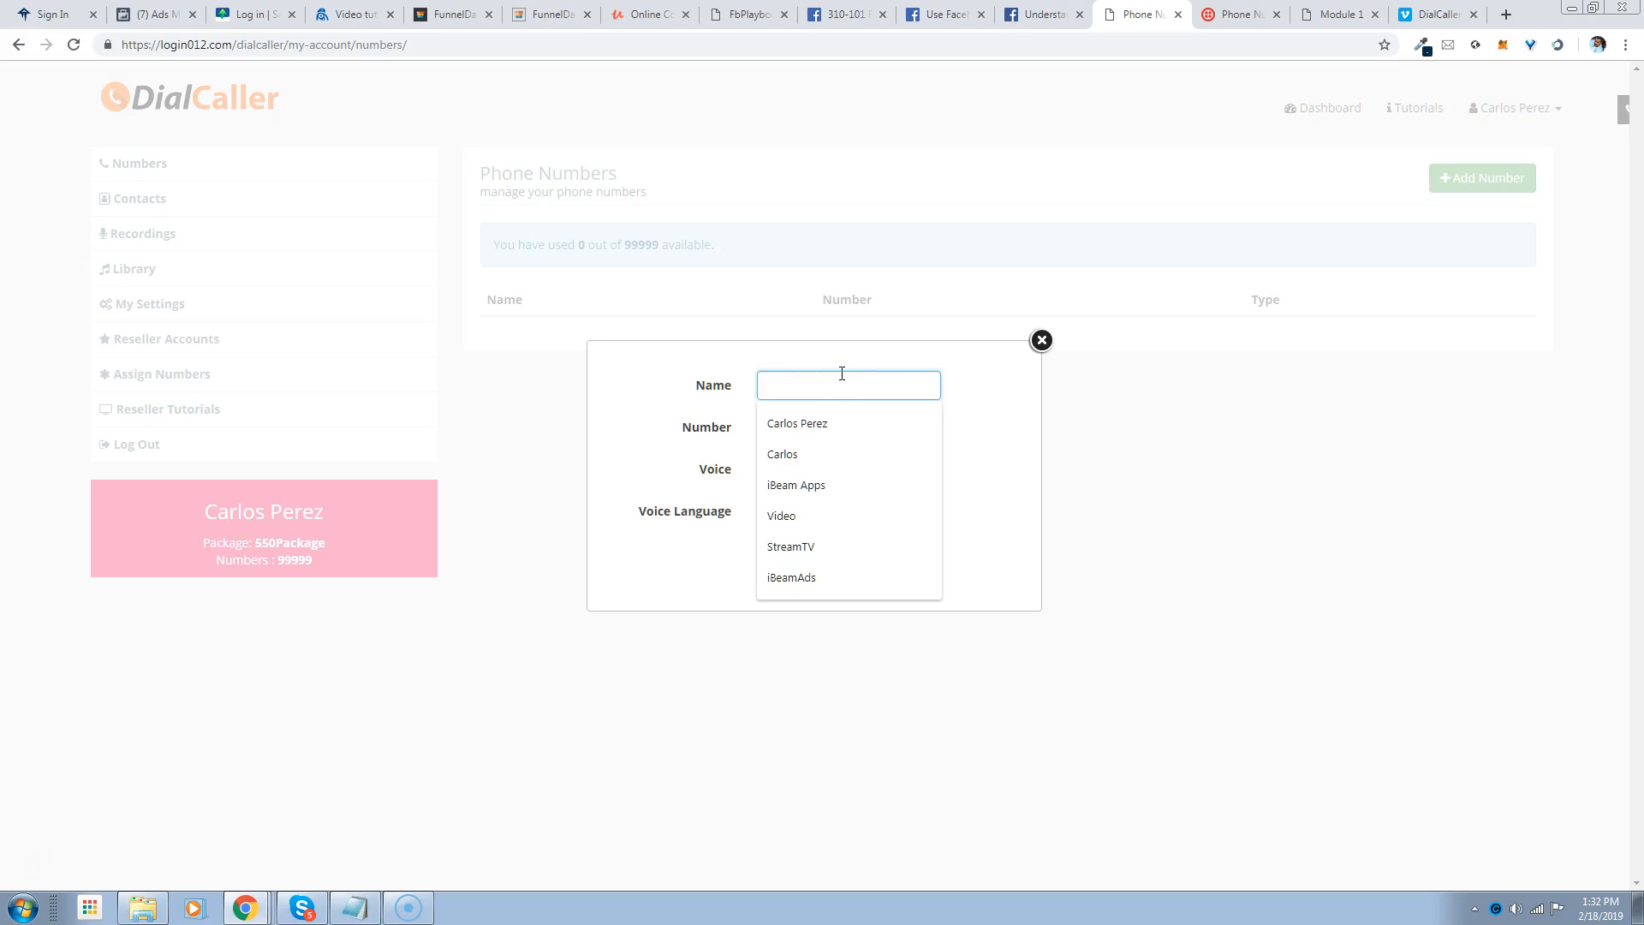
{"action": "type", "text": "CBD pets"}
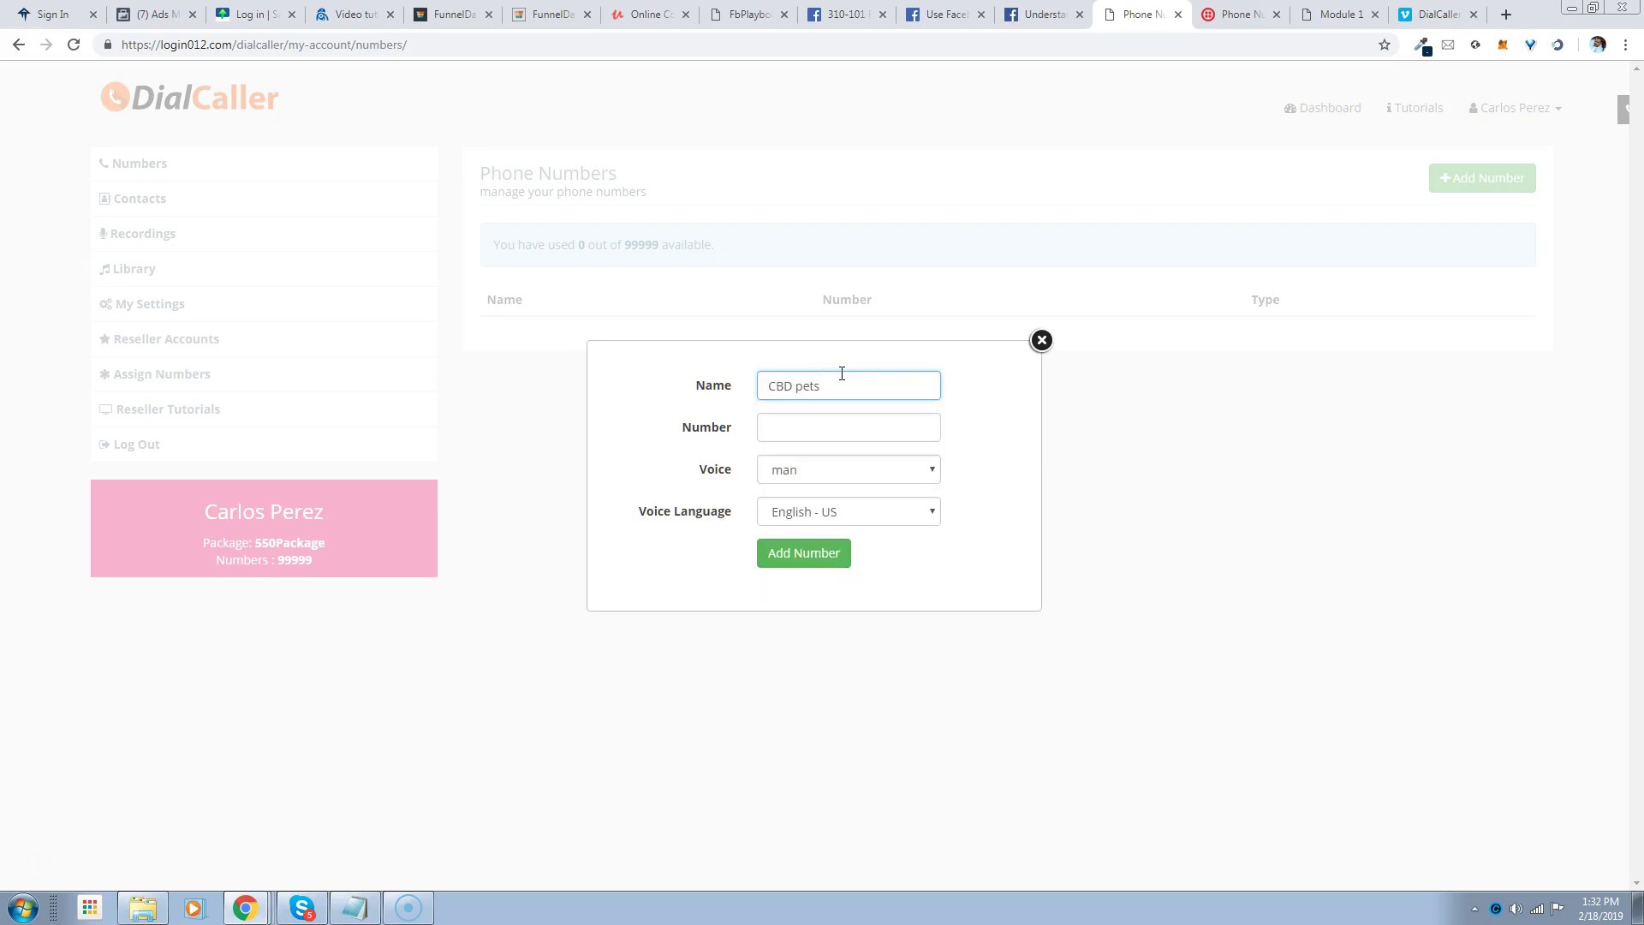
{"action": "type", "text": "Club"}
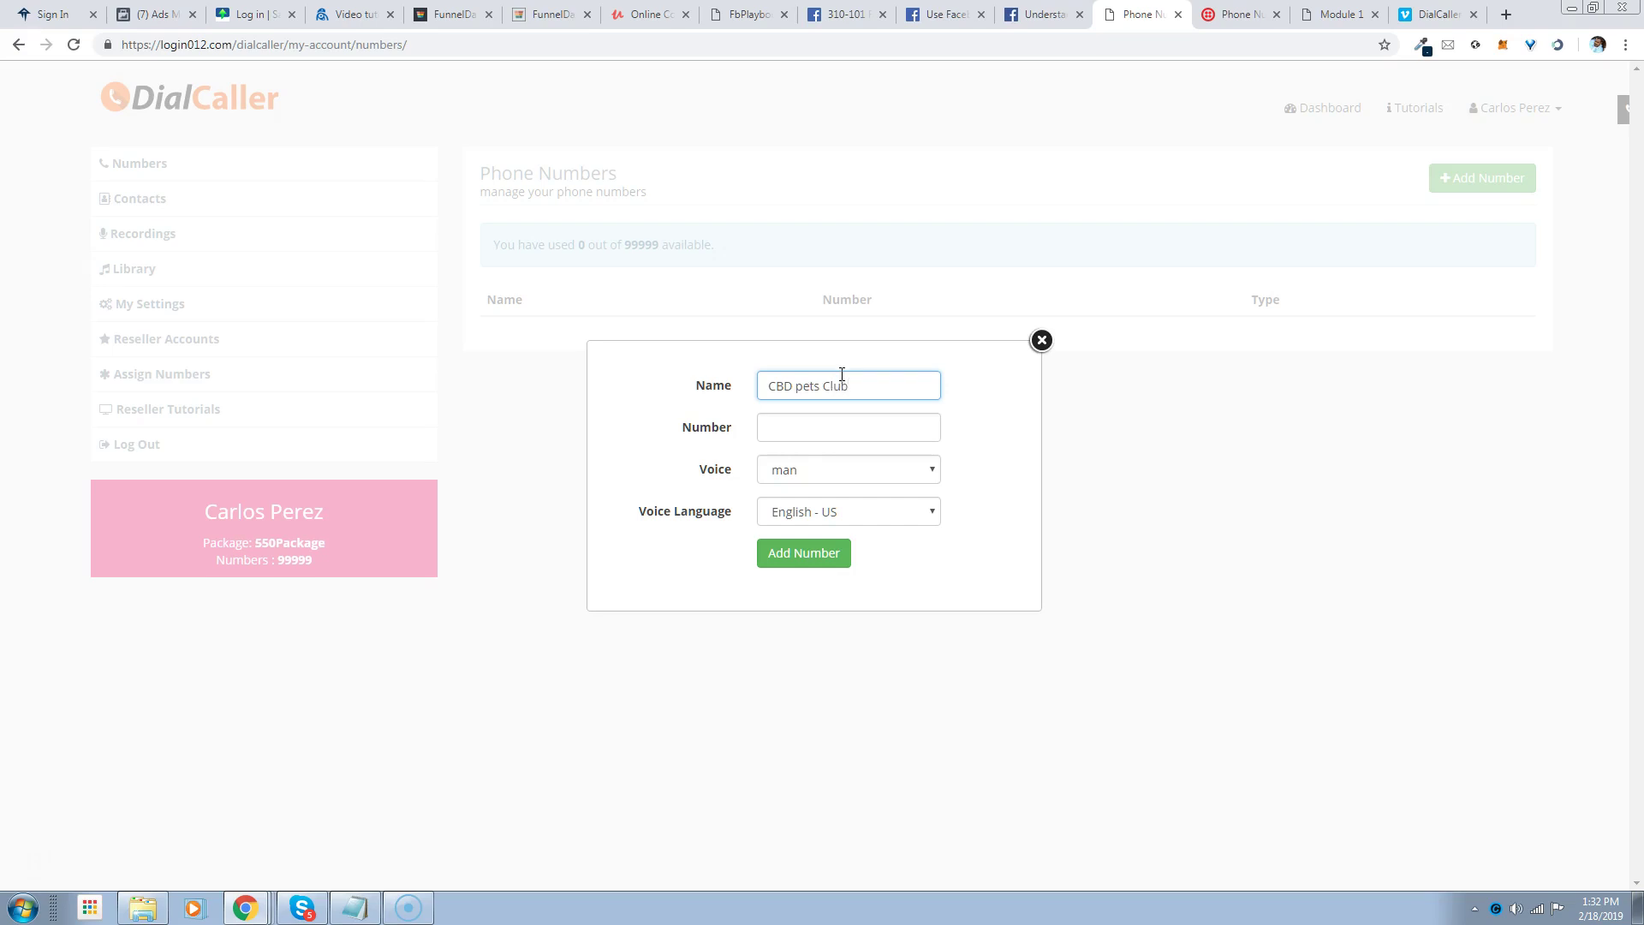
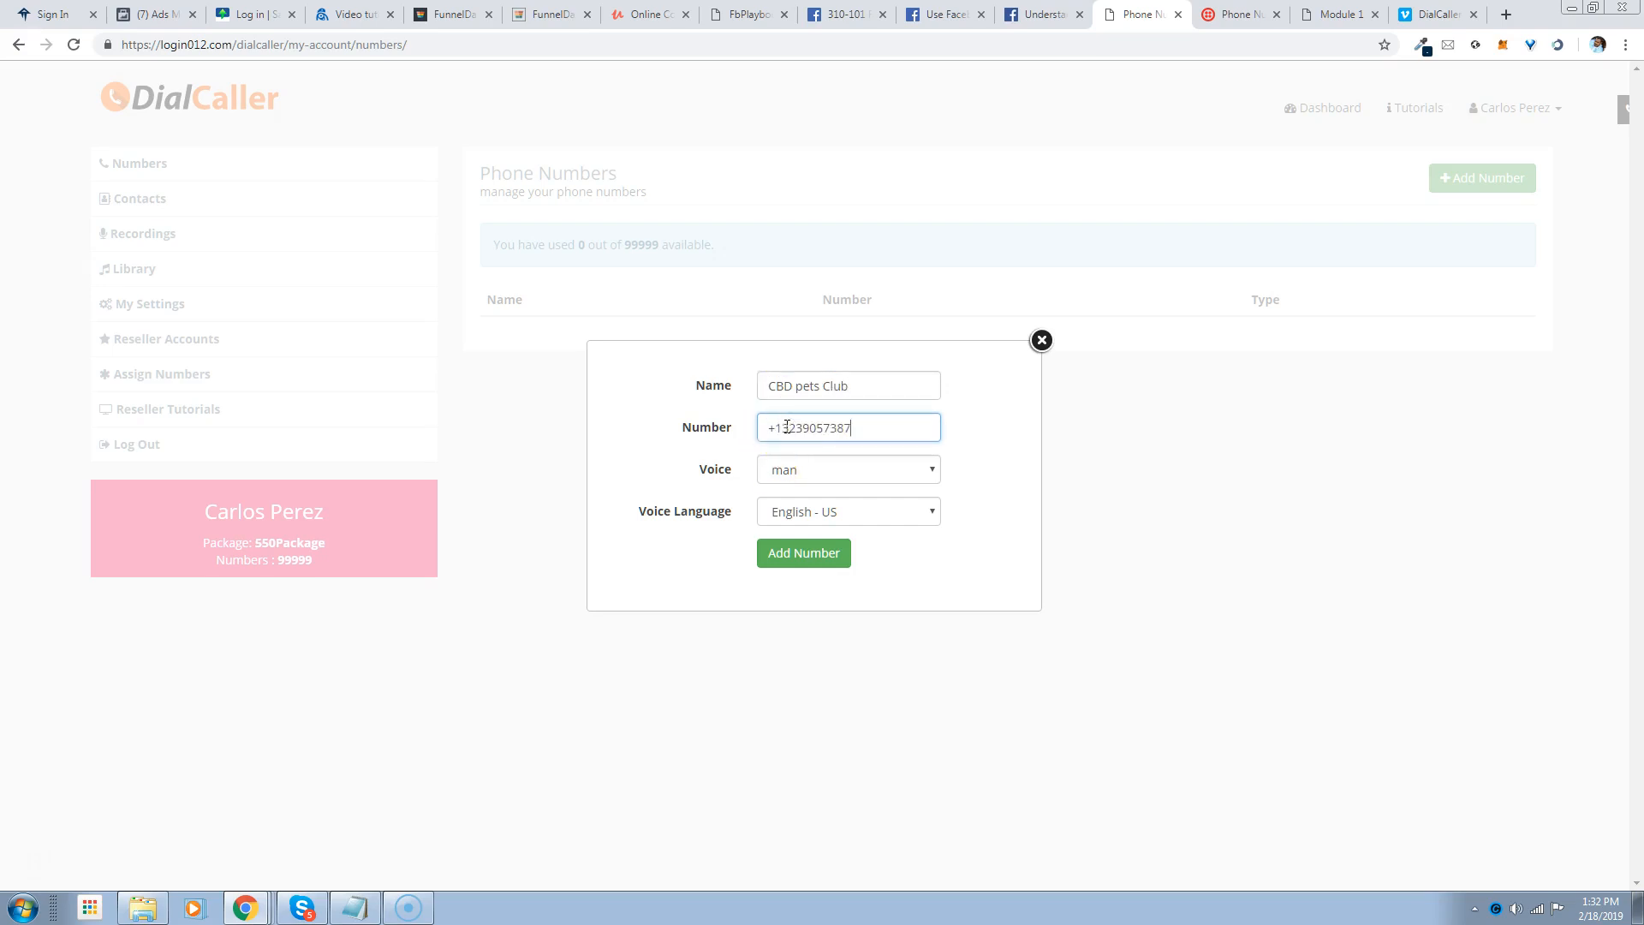
Set the voice to woman, keep English - US, and save the new number.
{"action": "left_click", "coordinate": [847, 469]}
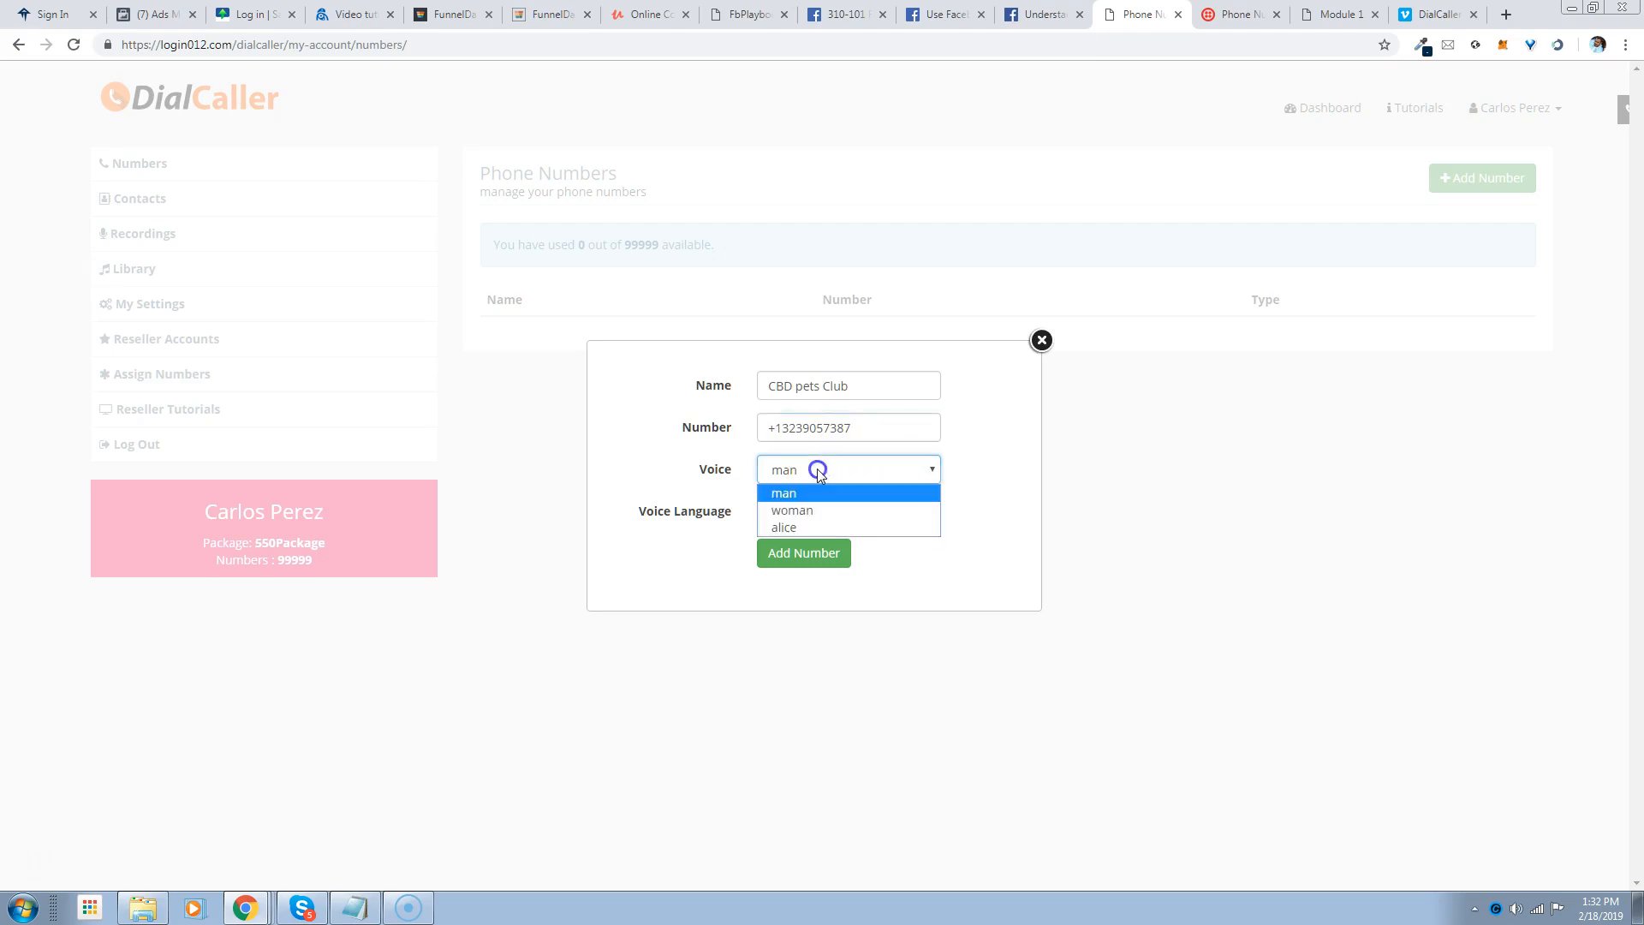
{"action": "mouse_move", "coordinate": [805, 527]}
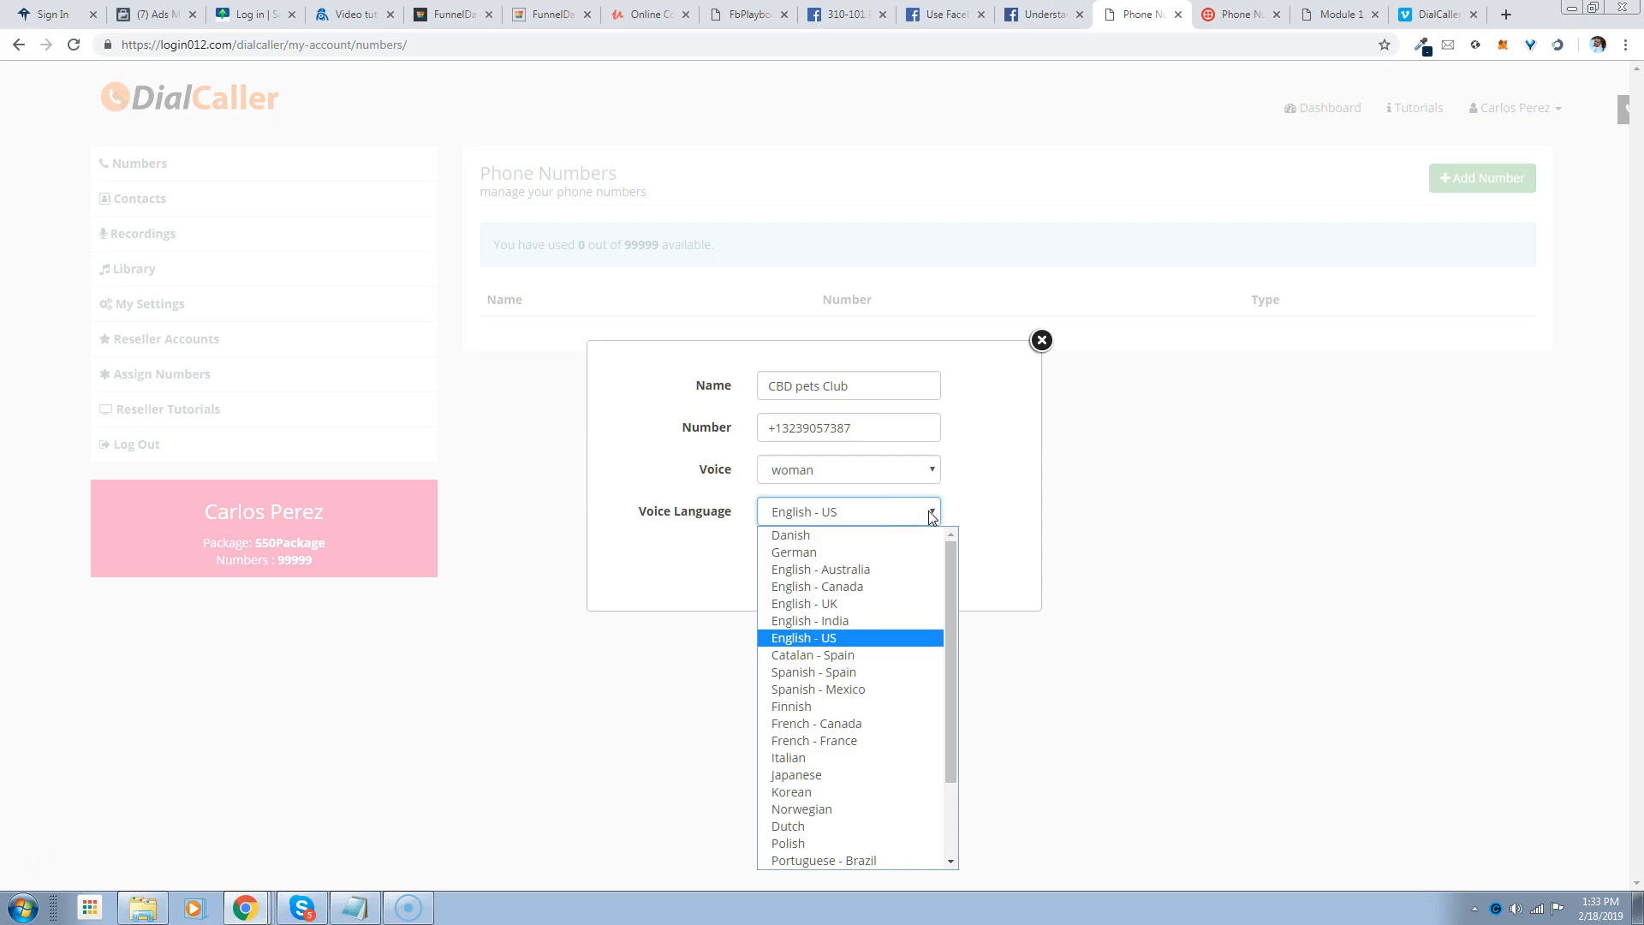
{"action": "mouse_move", "coordinate": [853, 582]}
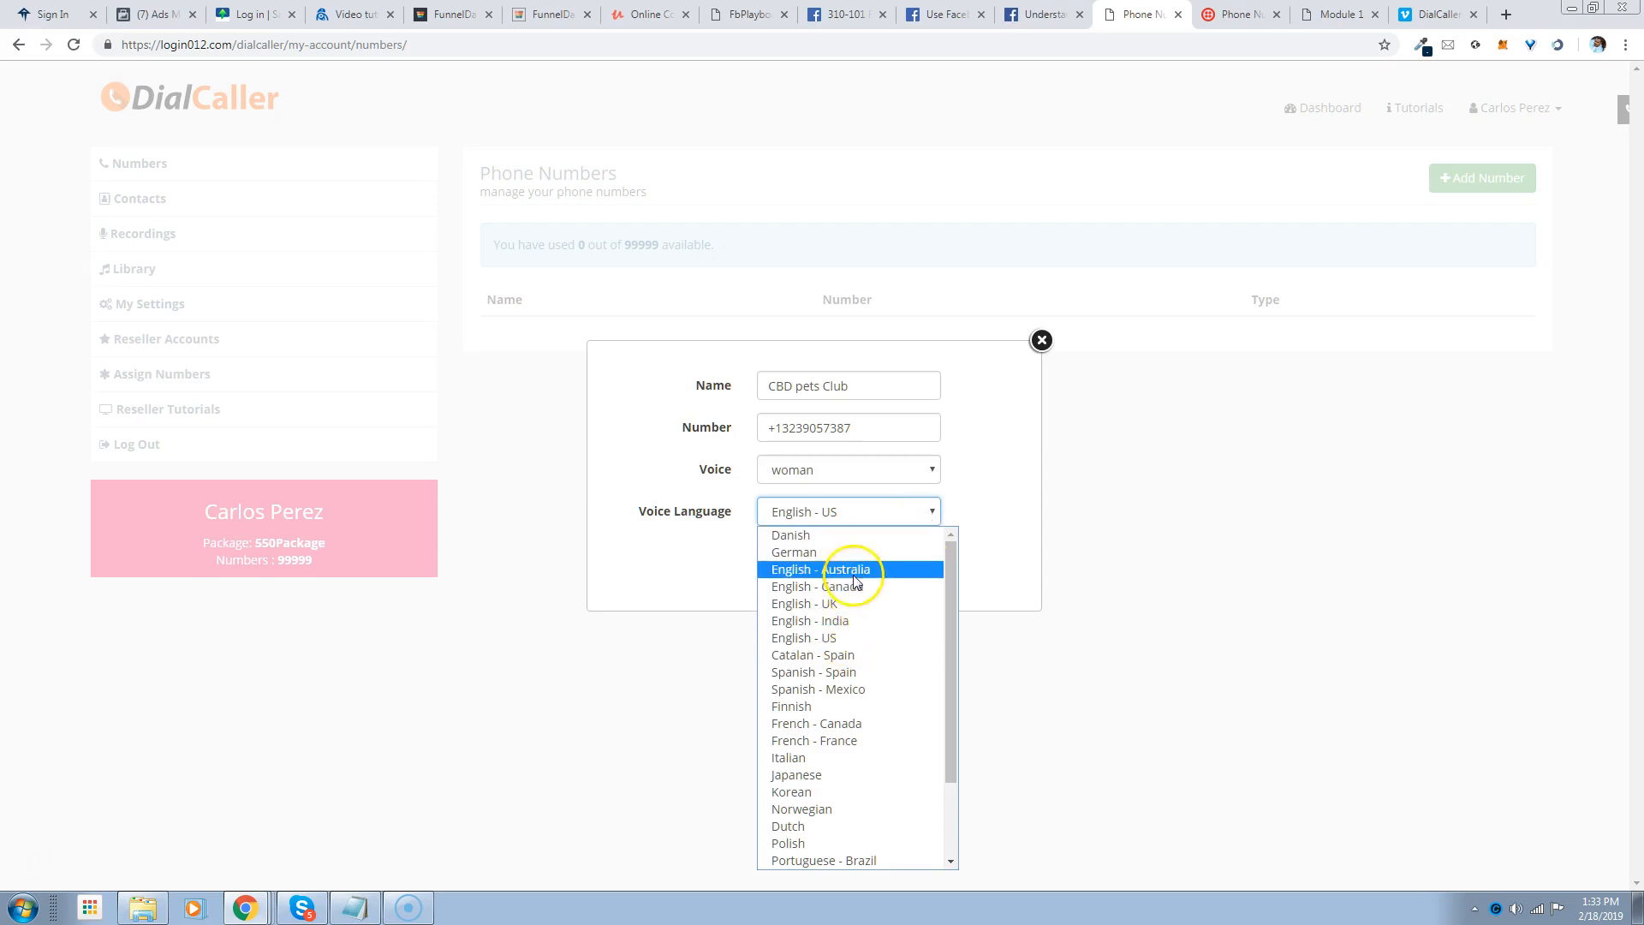
{"action": "scroll", "scroll_direction": "down", "scroll_amount": 3}
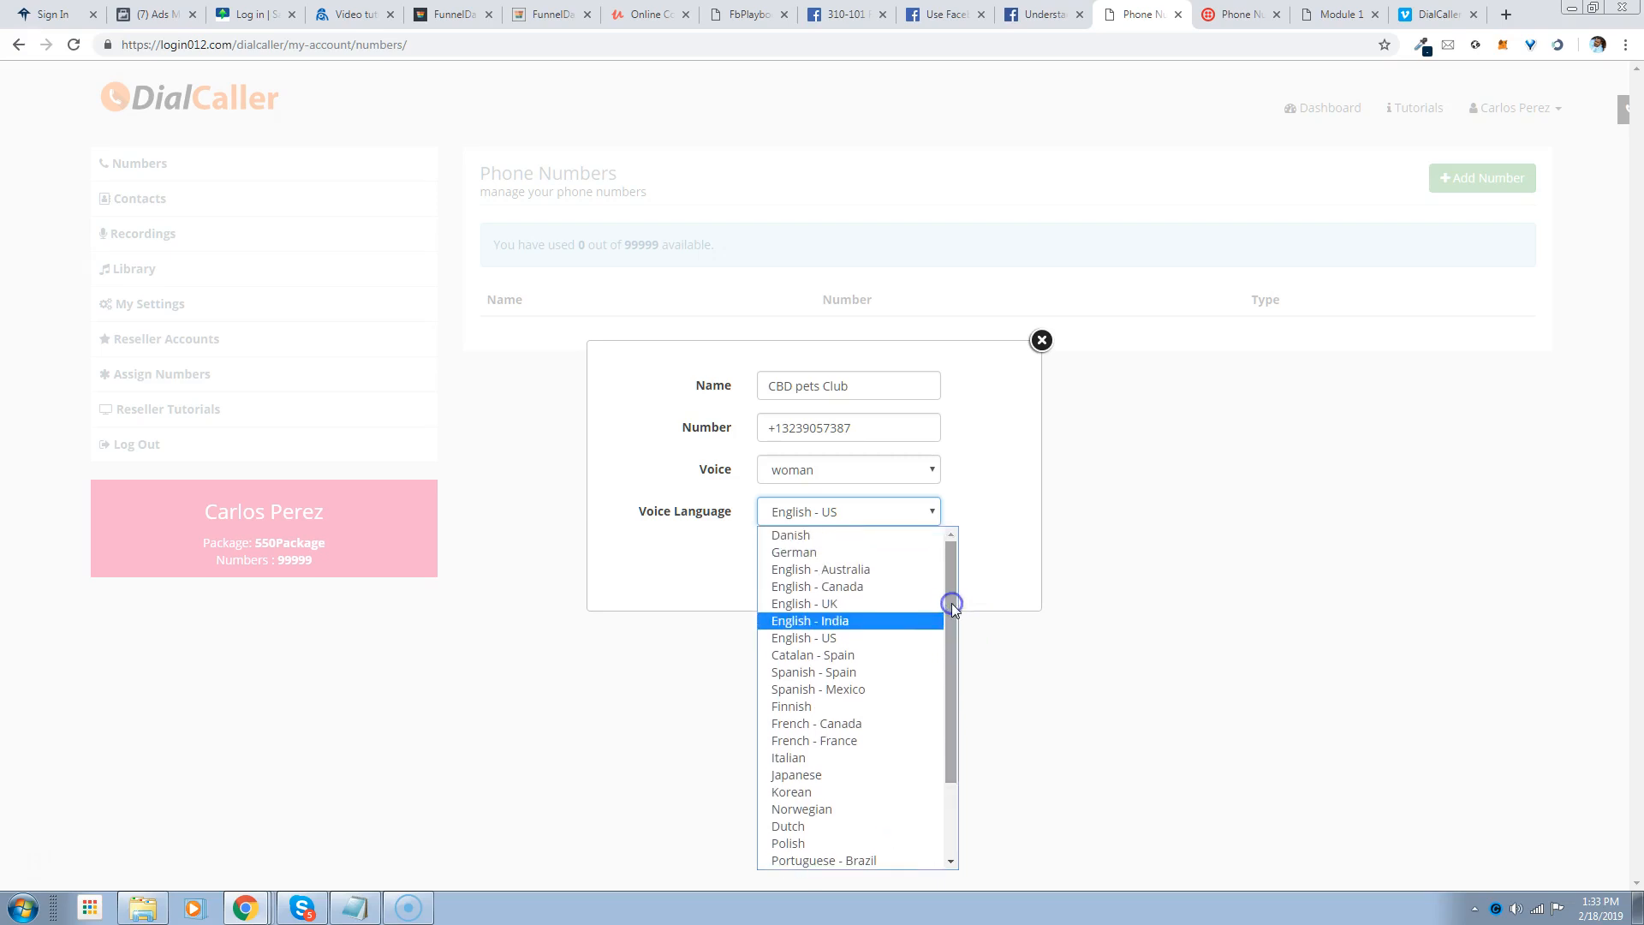
{"action": "mouse_move", "coordinate": [960, 606]}
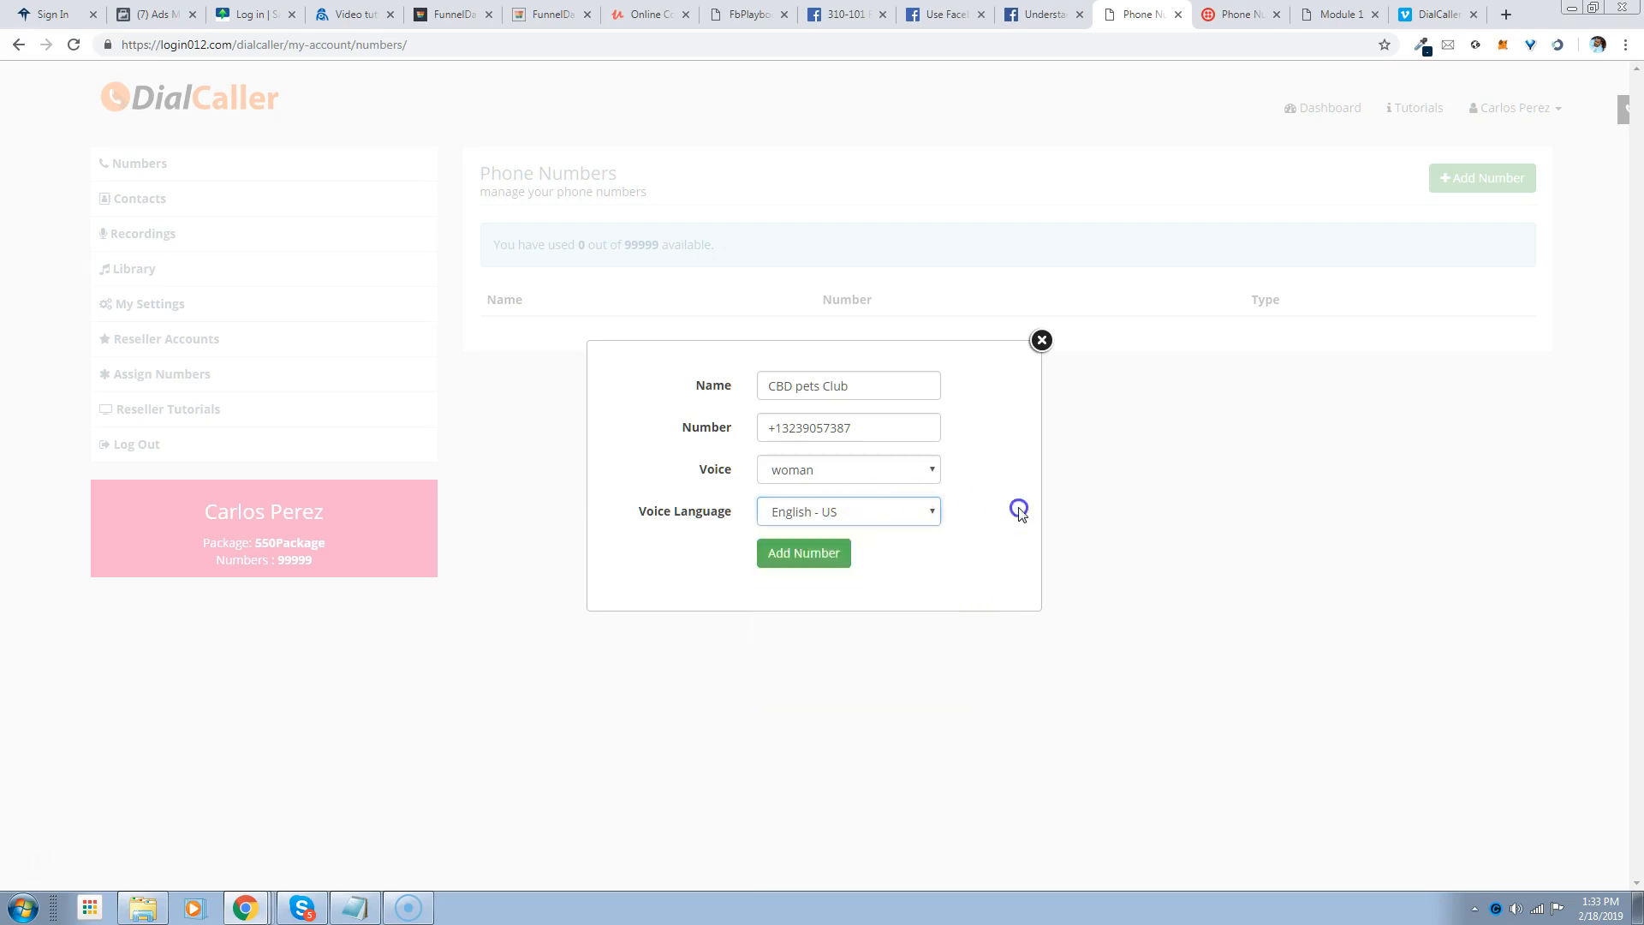
{"action": "left_click", "coordinate": [803, 552]}
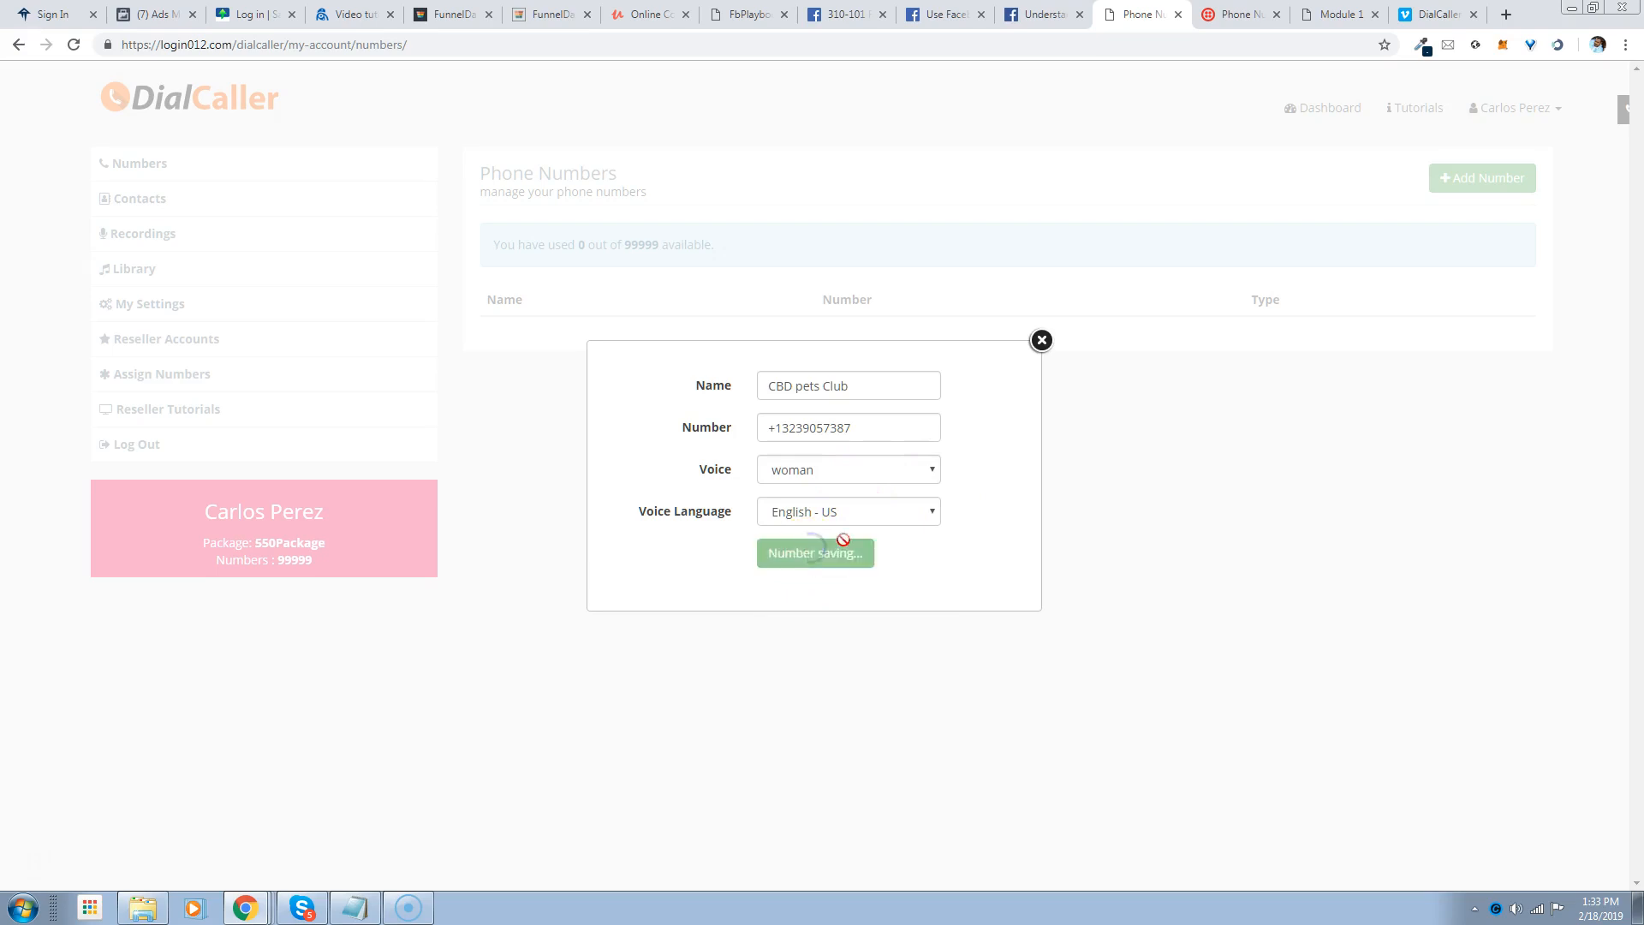
{"action": "left_click", "coordinate": [815, 551]}
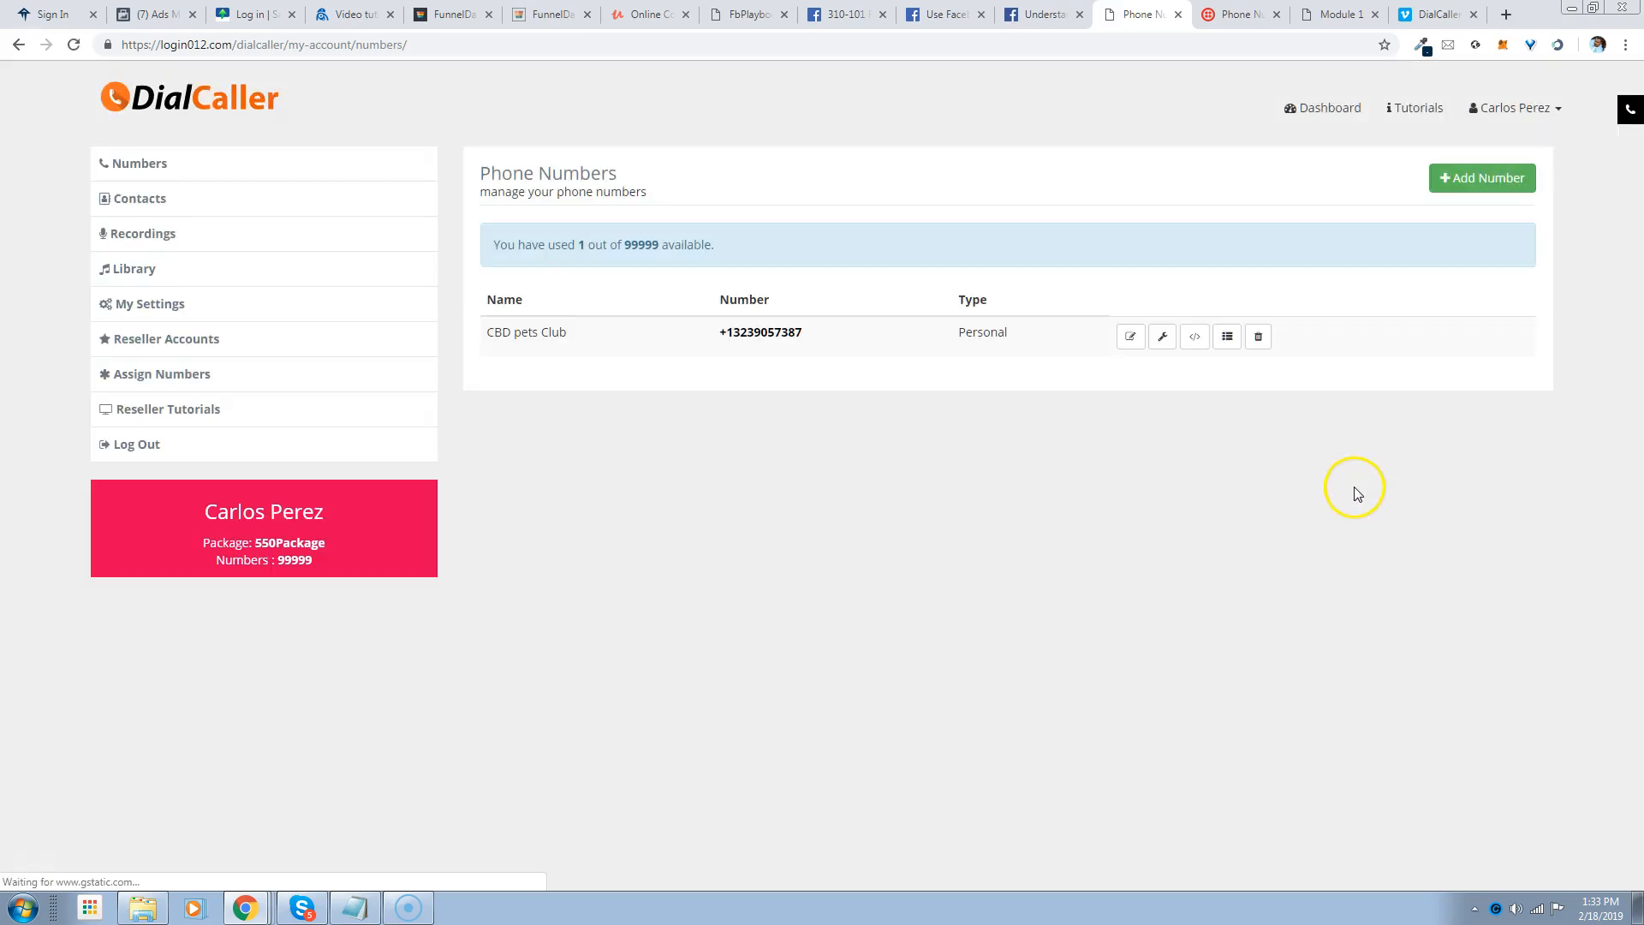
{"action": "mouse_move", "coordinate": [883, 349]}
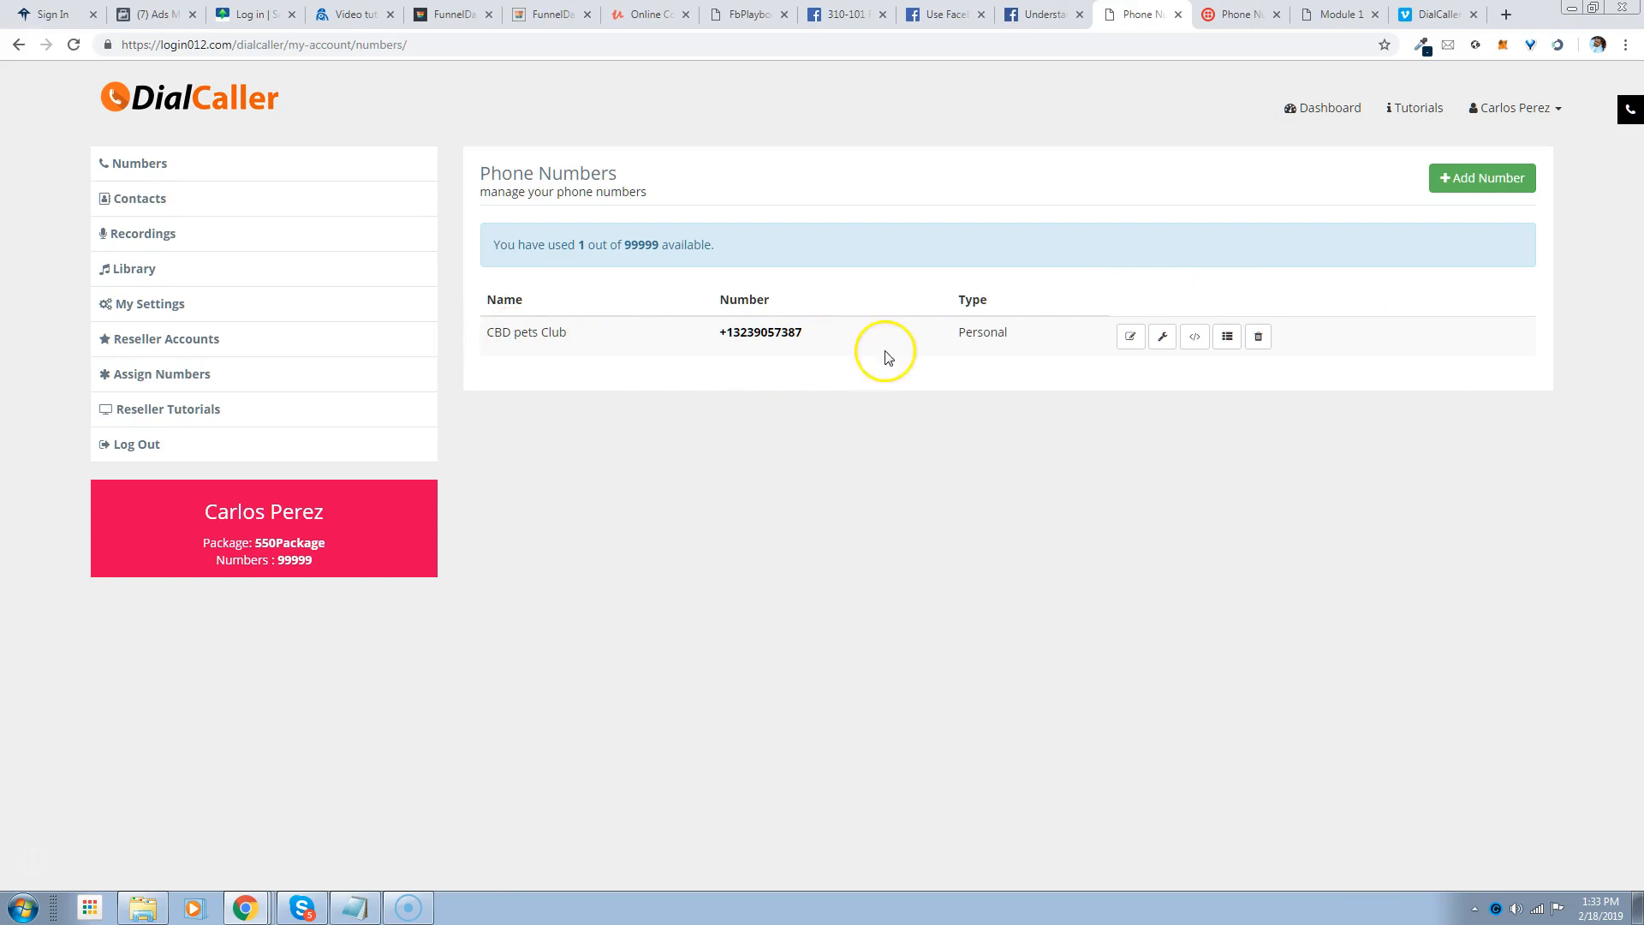
{"action": "mouse_move", "coordinate": [983, 359]}
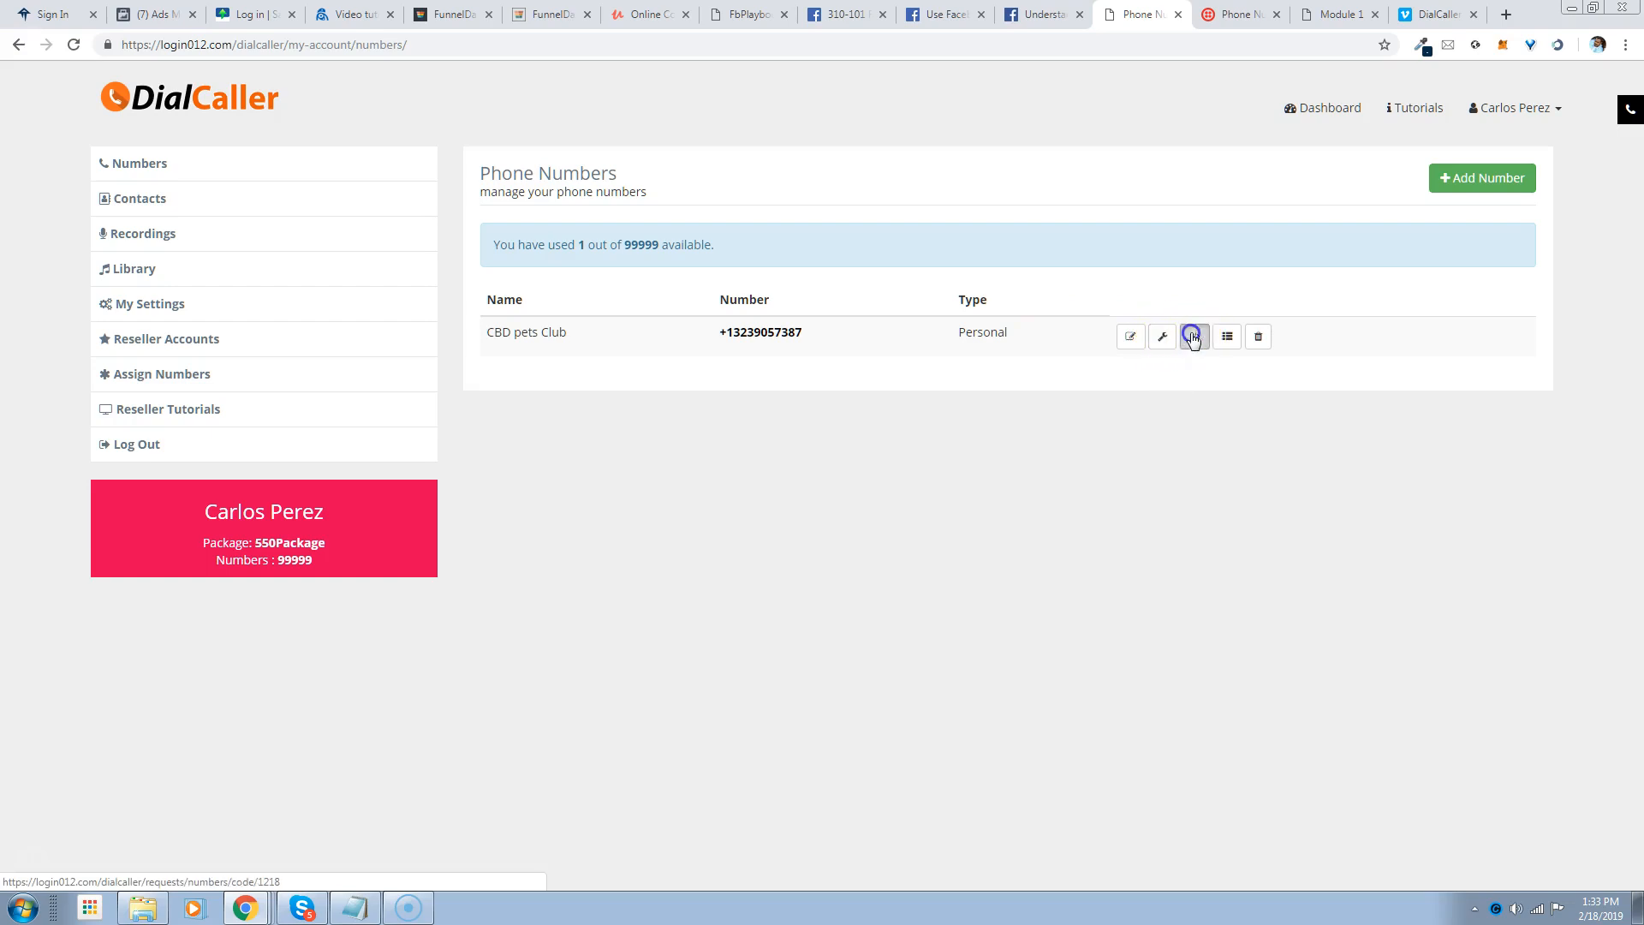
Show the Twilio webhook code for CBD pets Club and copy the …/api/receive/1218 URL.
{"action": "left_click", "coordinate": [1192, 335]}
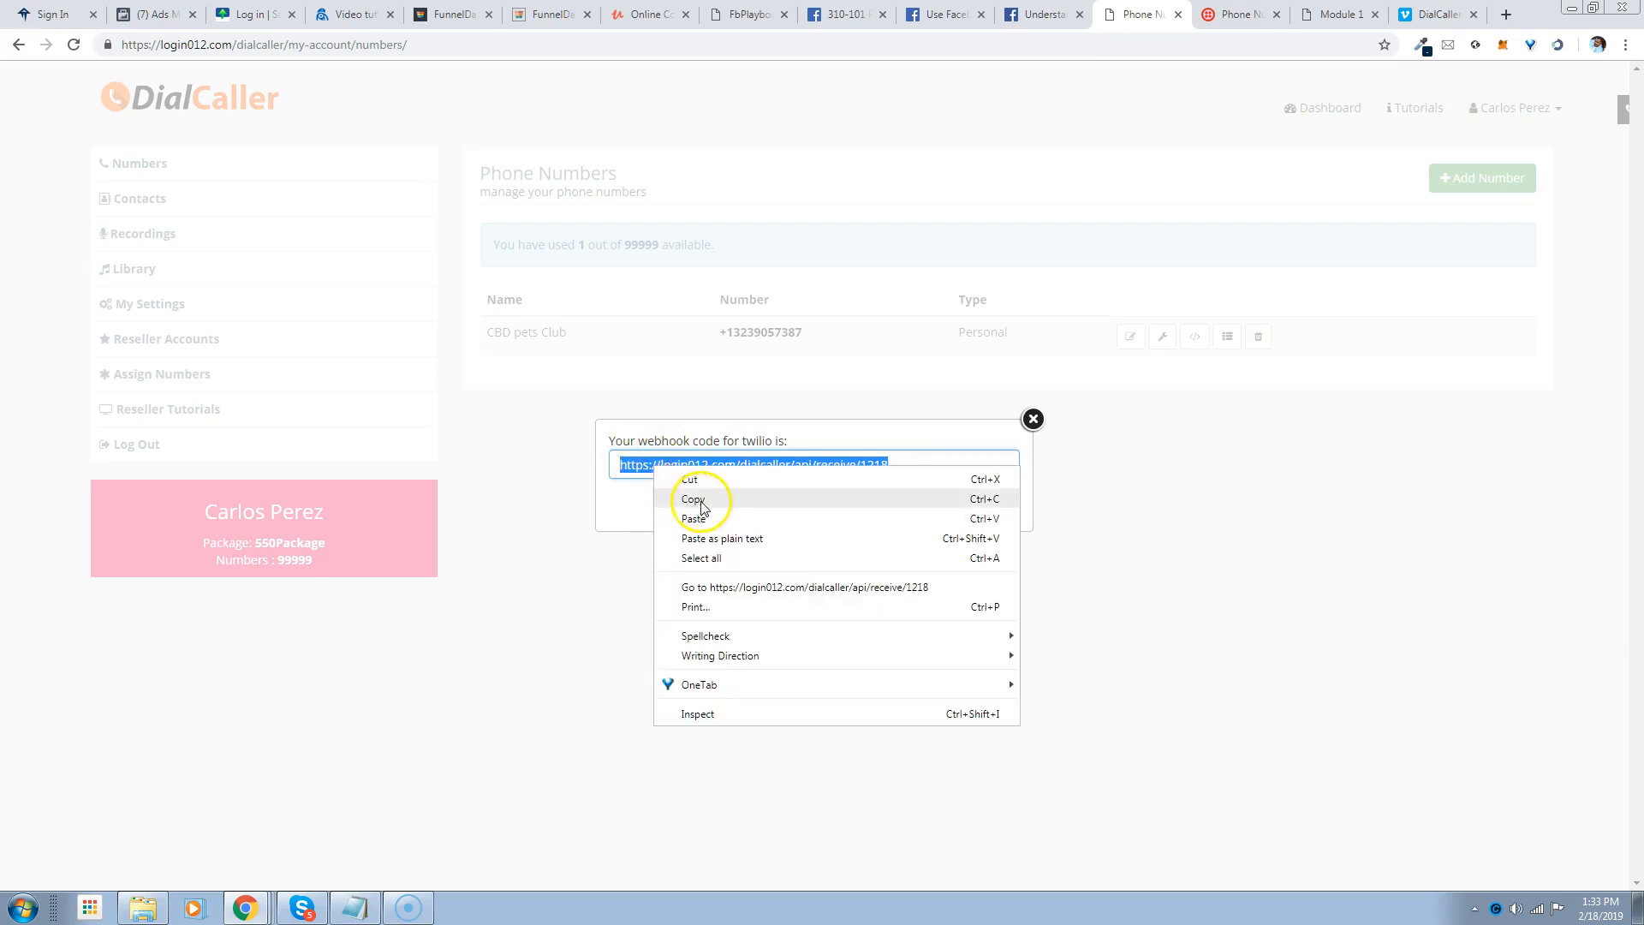
{"action": "left_click", "coordinate": [692, 500]}
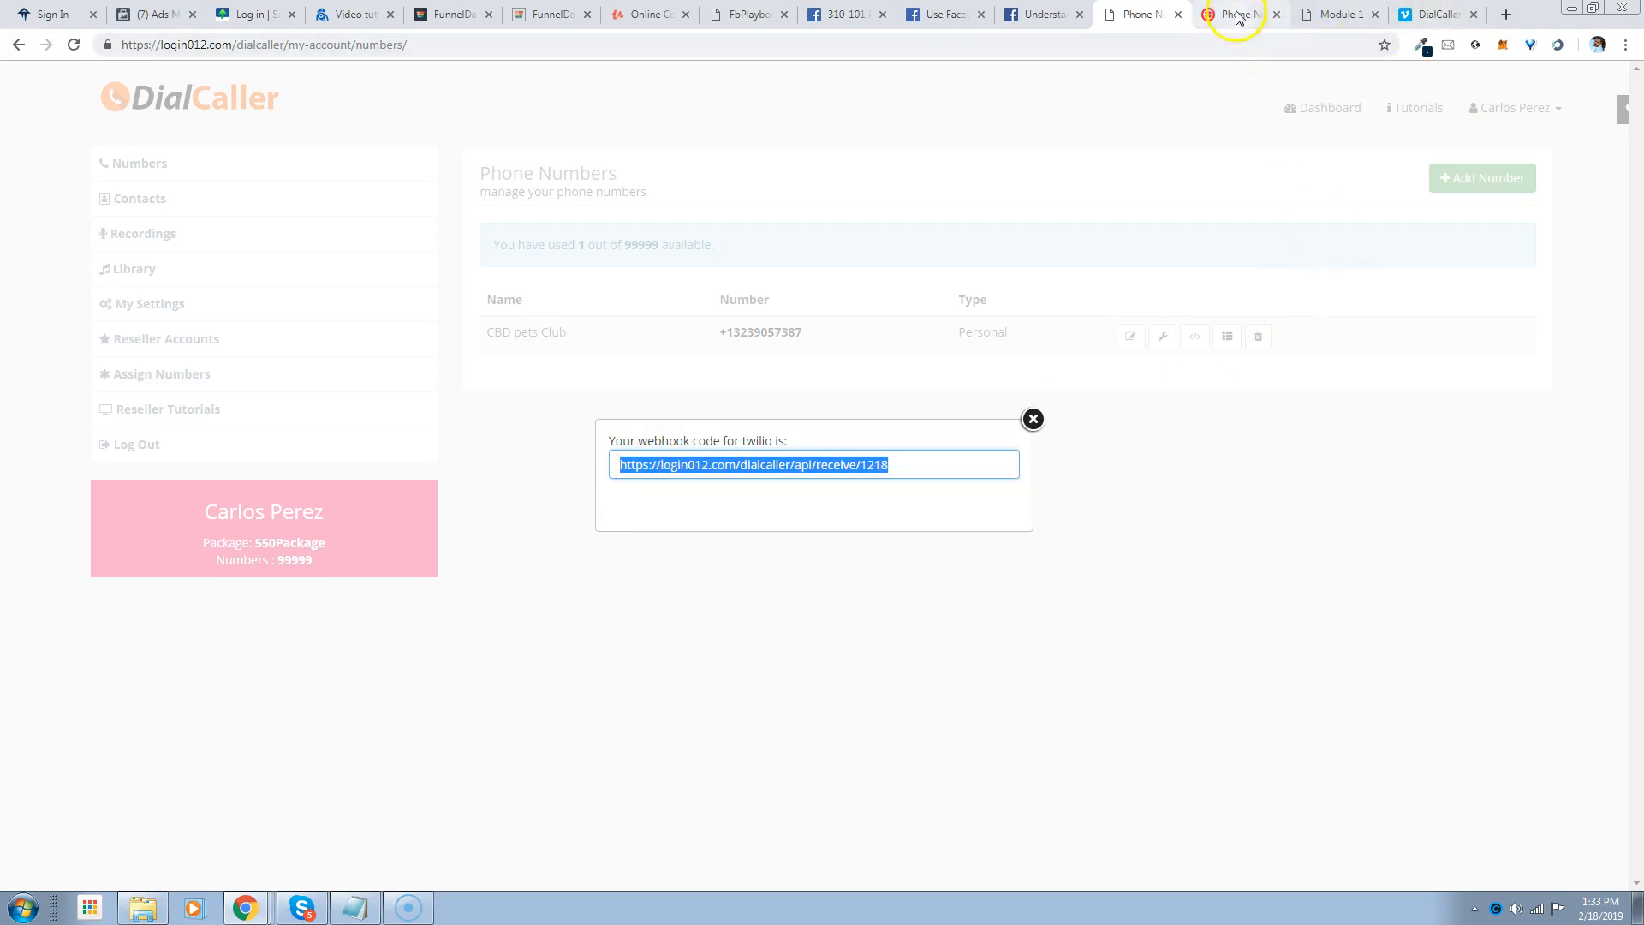
{"action": "left_click", "coordinate": [1236, 14]}
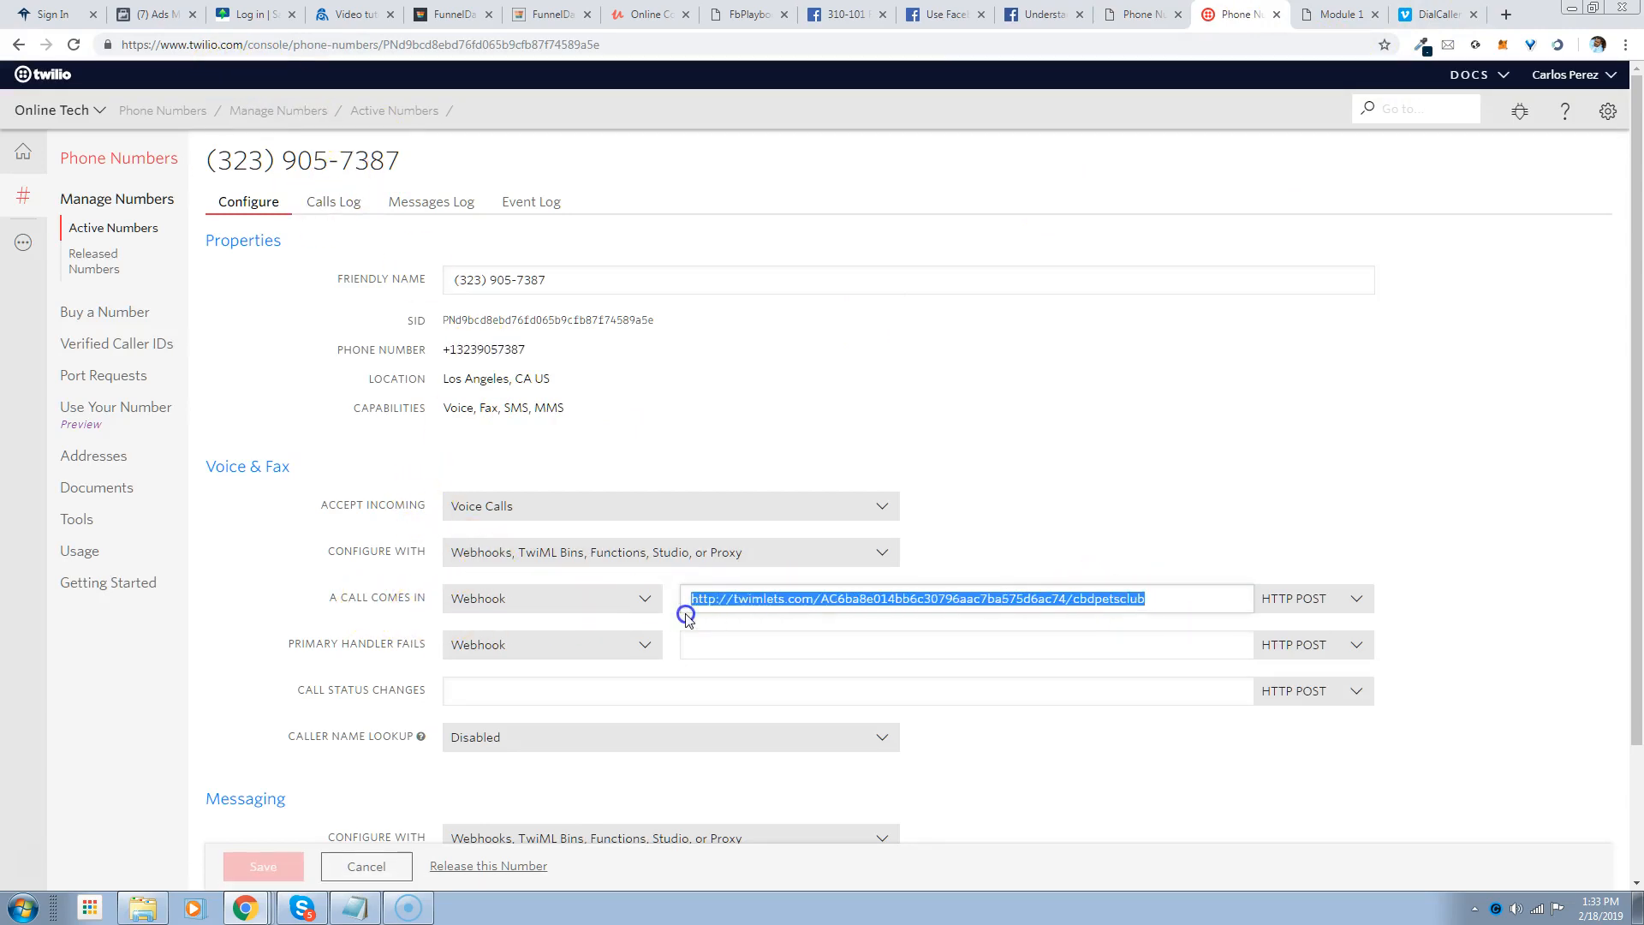
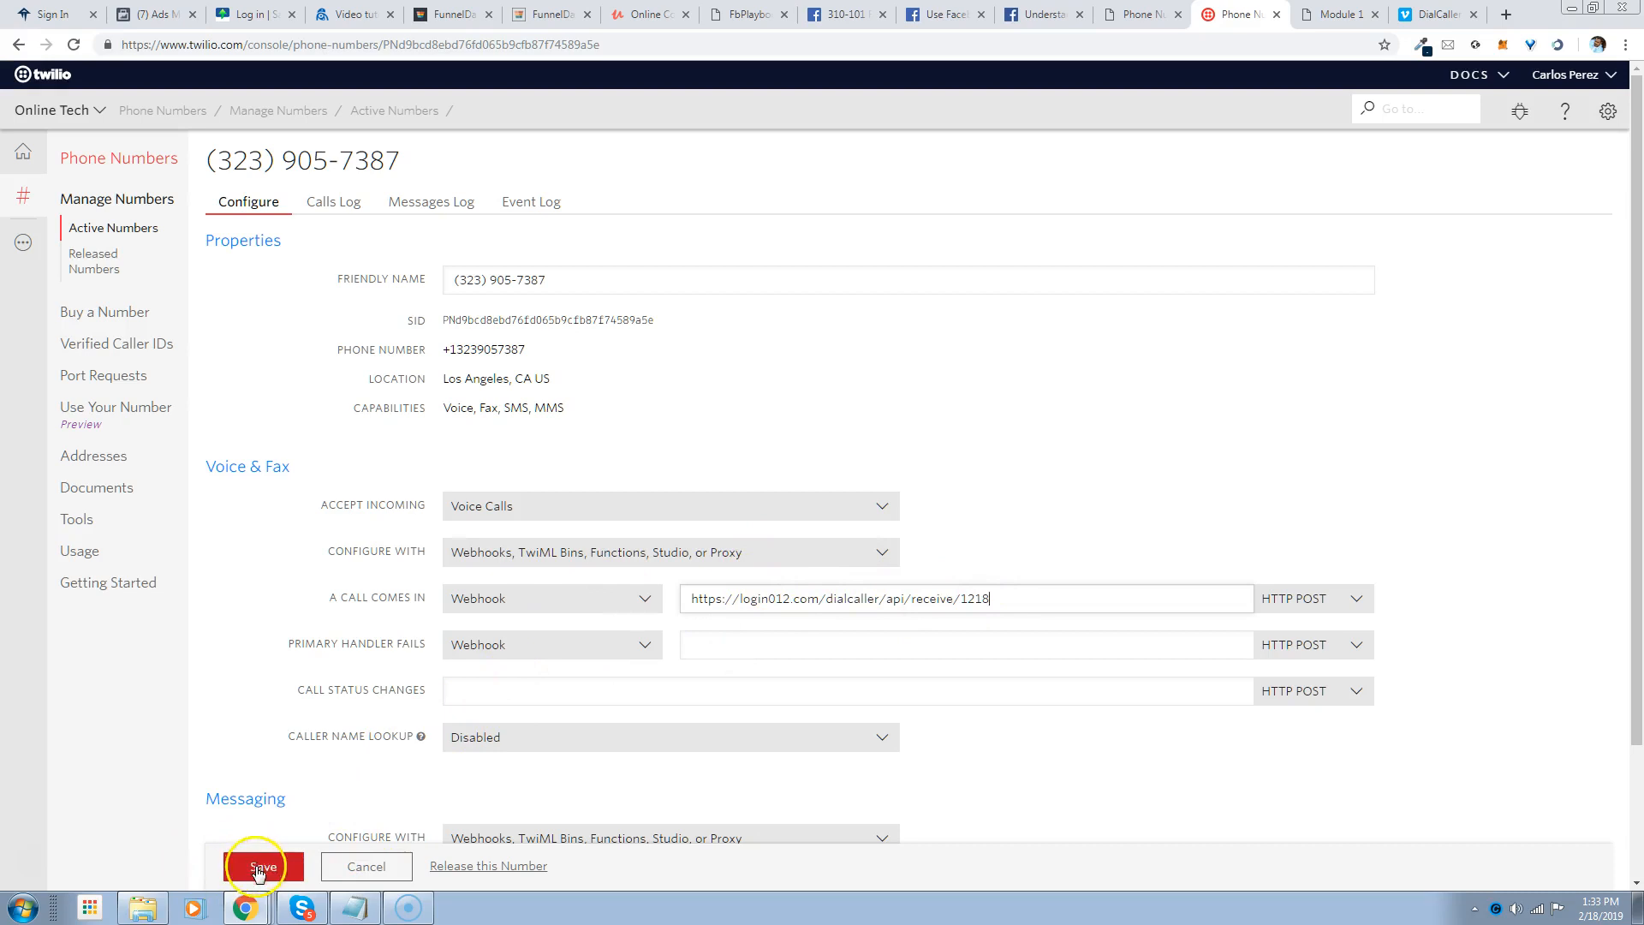
{"action": "left_click", "coordinate": [260, 867]}
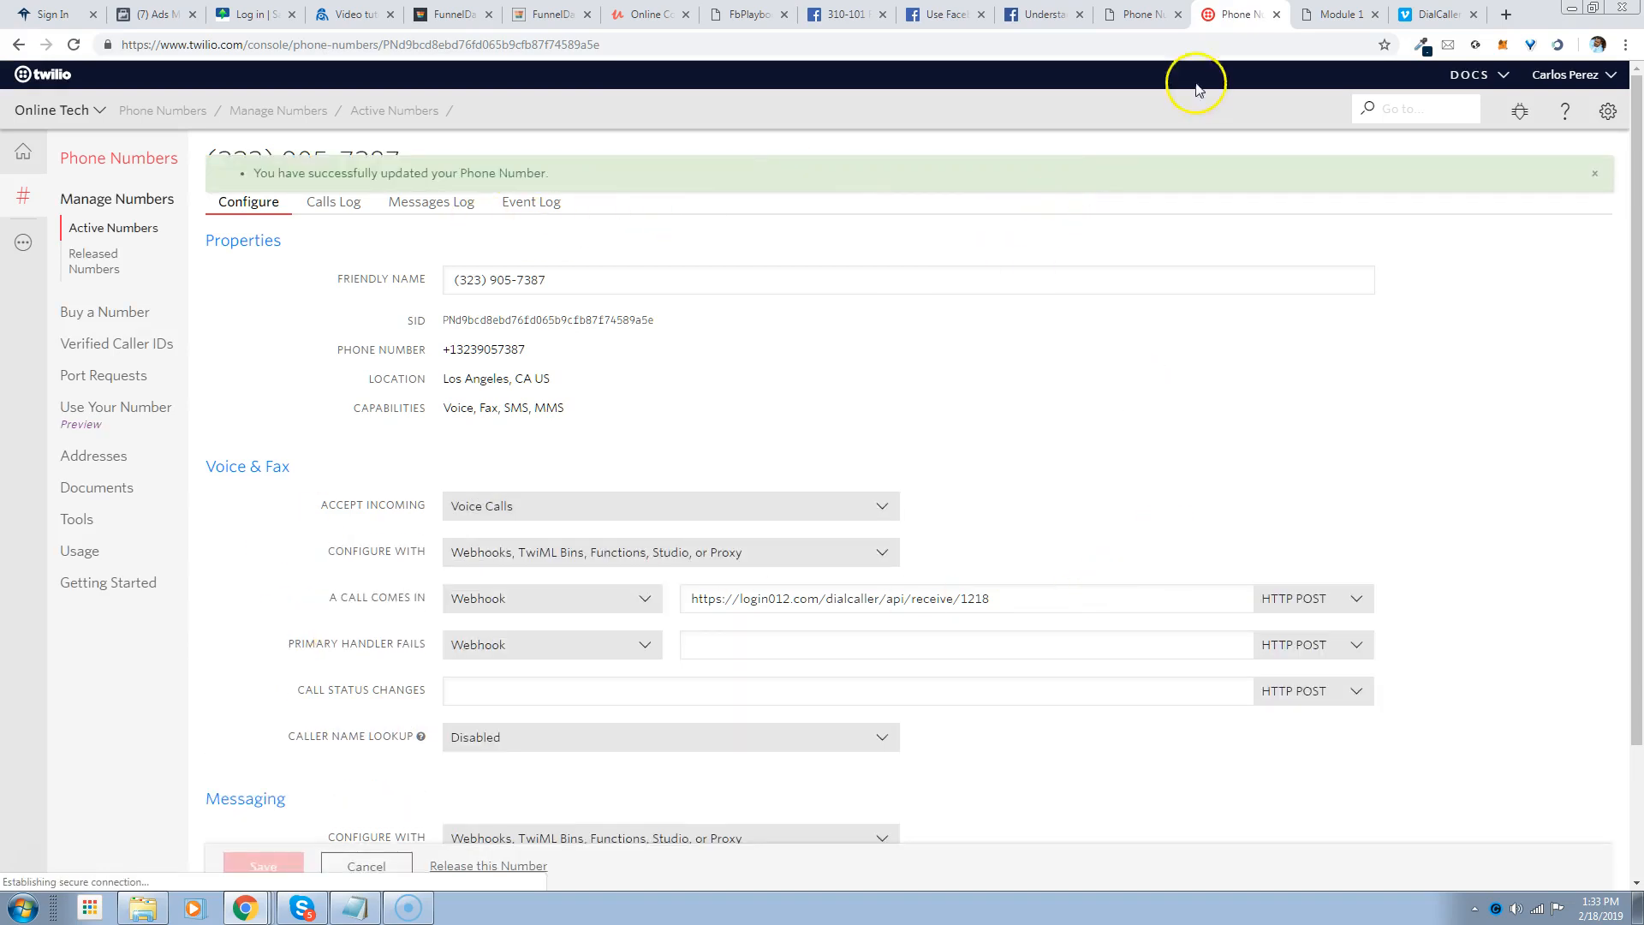
{"action": "left_click", "coordinate": [1135, 13]}
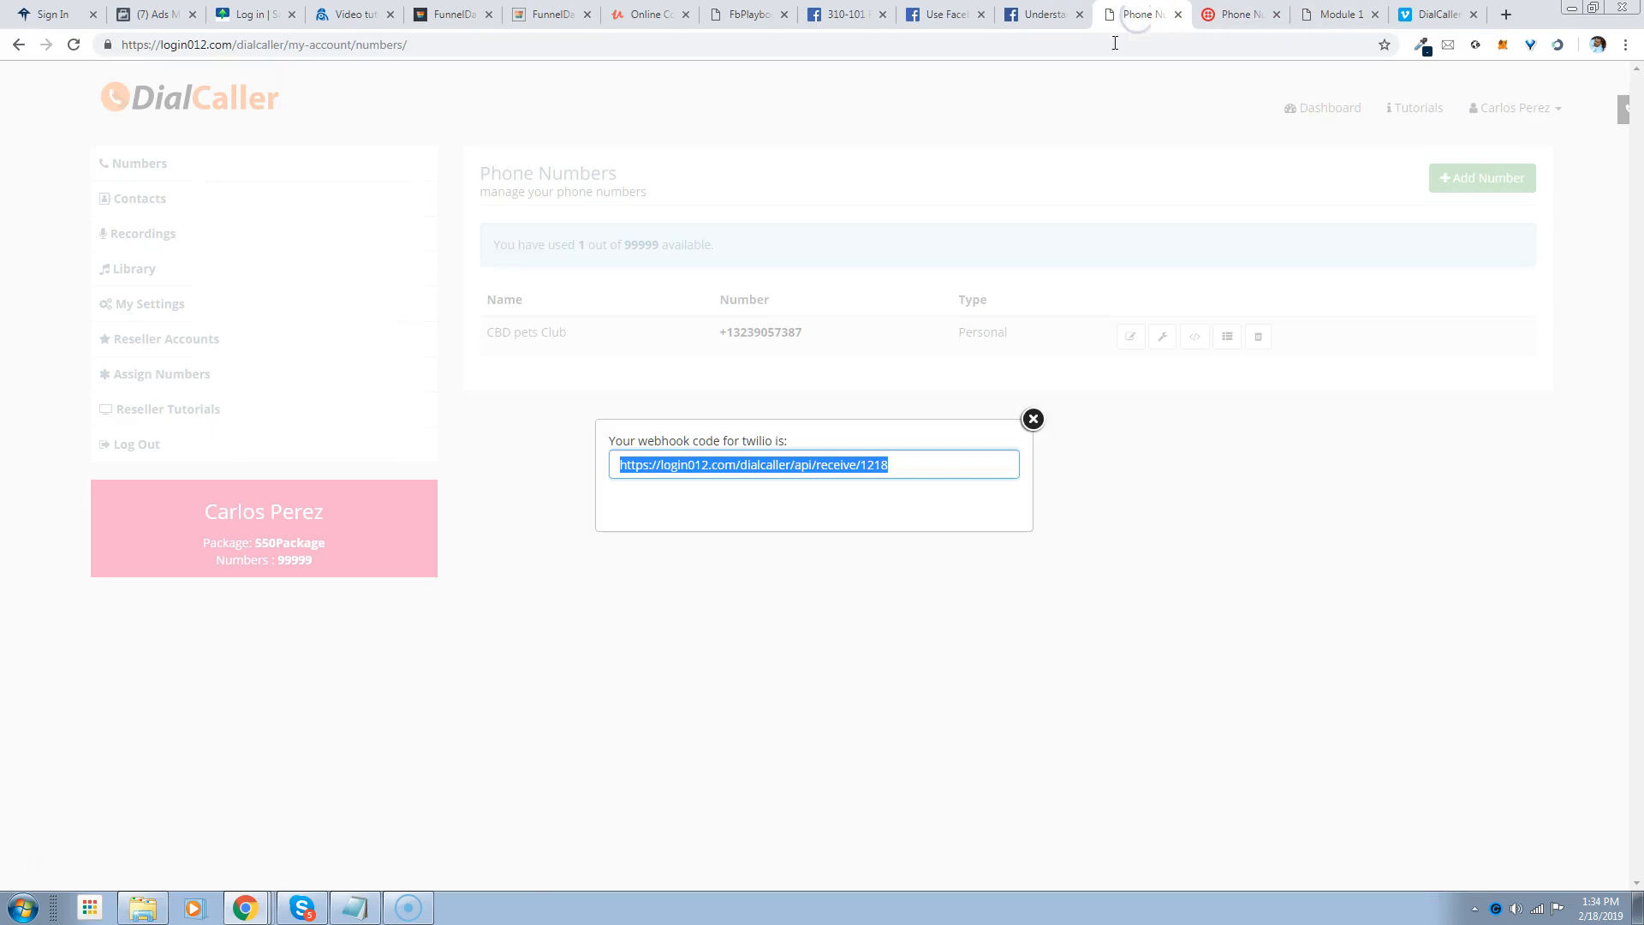
Close the webhook code window to show the Phone Numbers list with CBD pets Club.
{"action": "left_click", "coordinate": [1033, 417]}
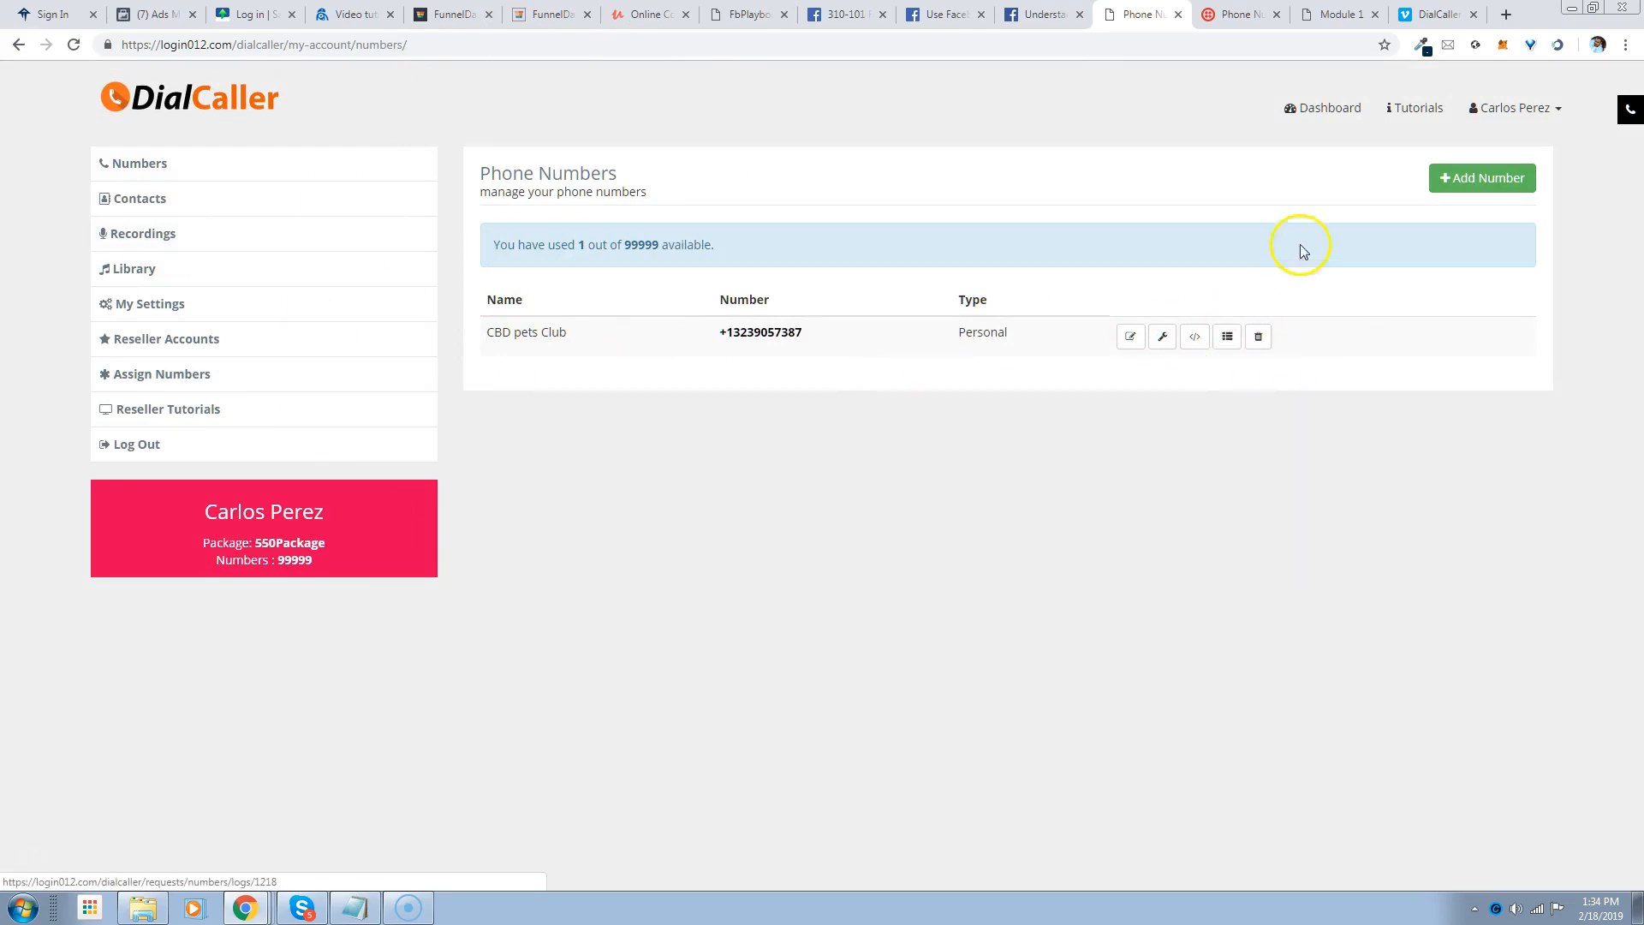
{"action": "mouse_move", "coordinate": [185, 836]}
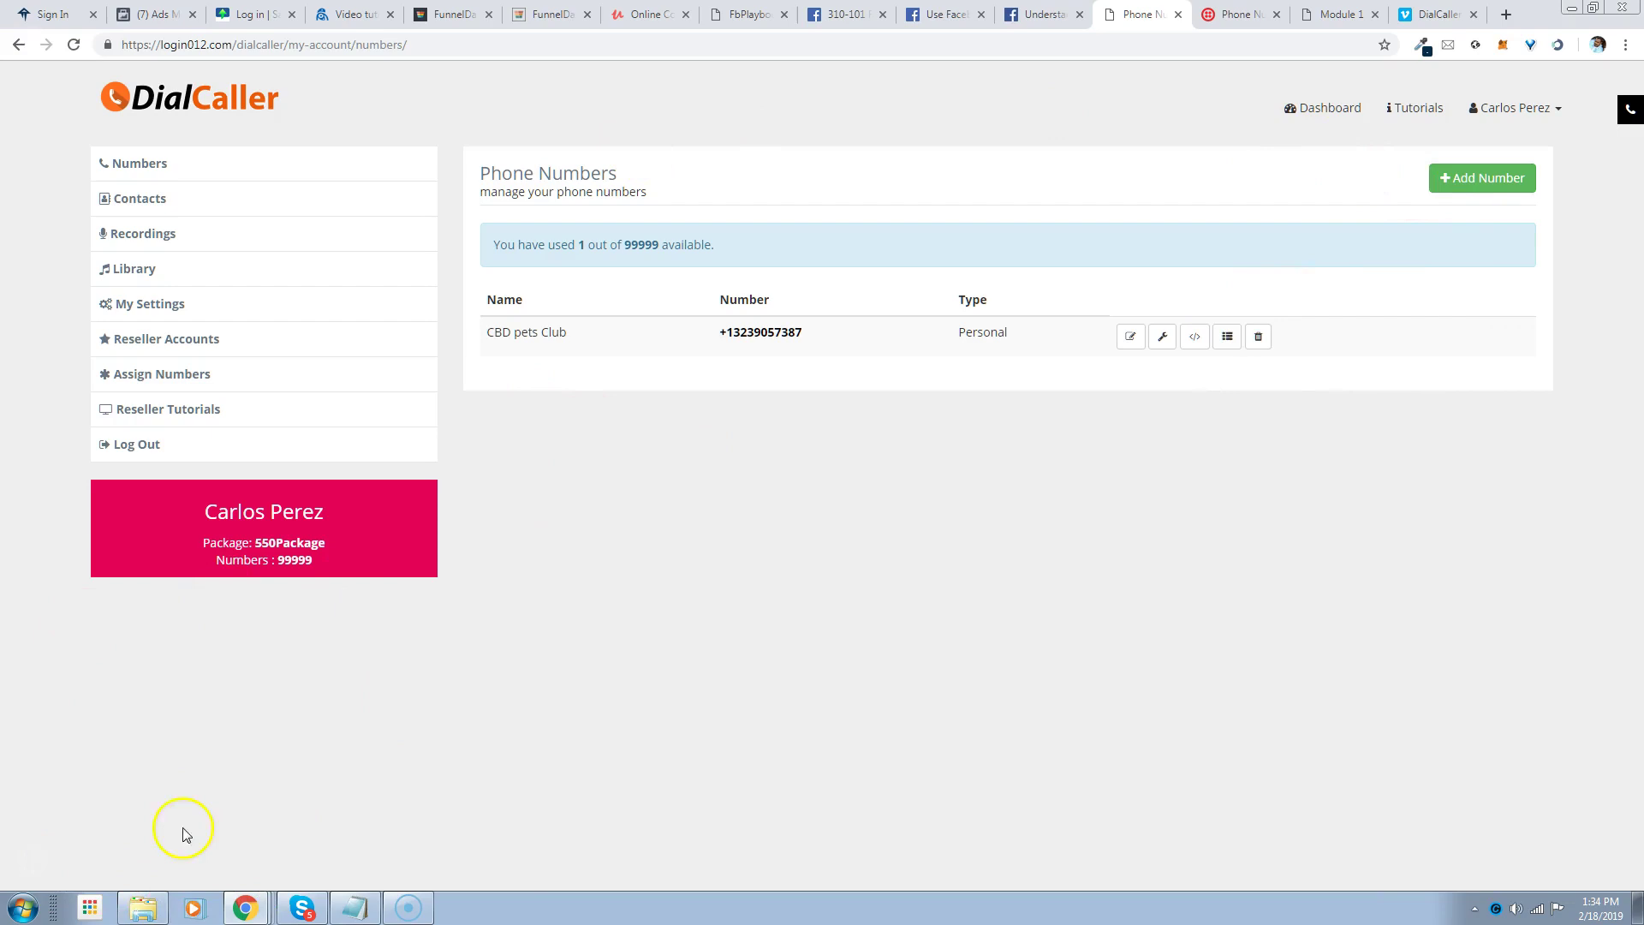
{"action": "mouse_move", "coordinate": [35, 866]}
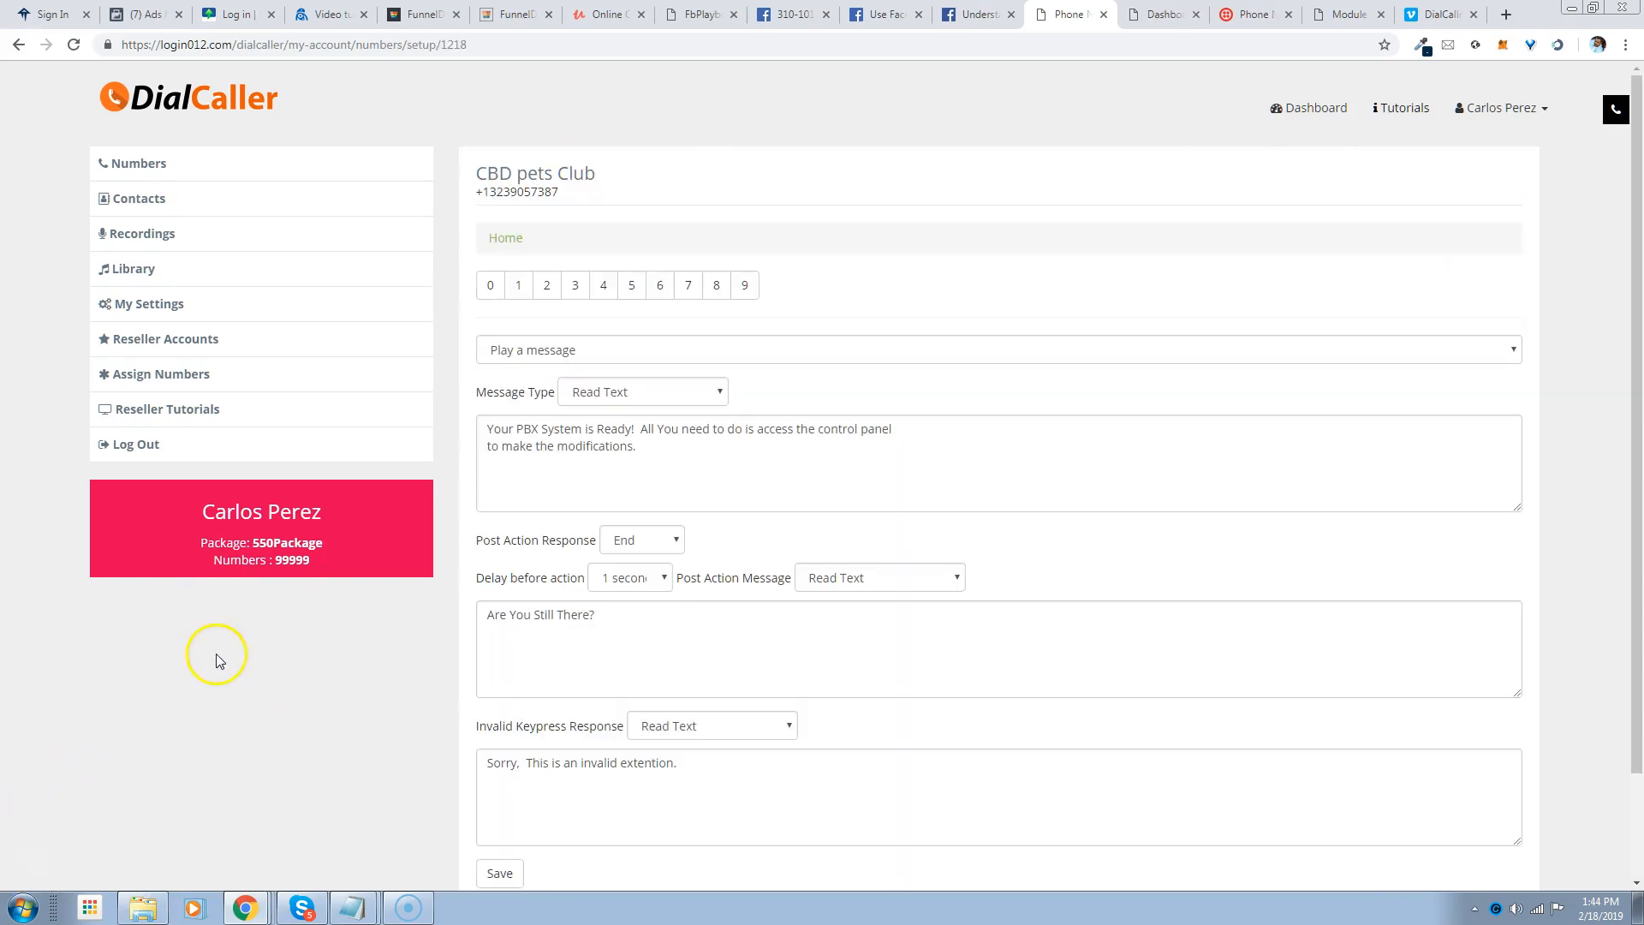
{"action": "mouse_move", "coordinate": [1642, 199]}
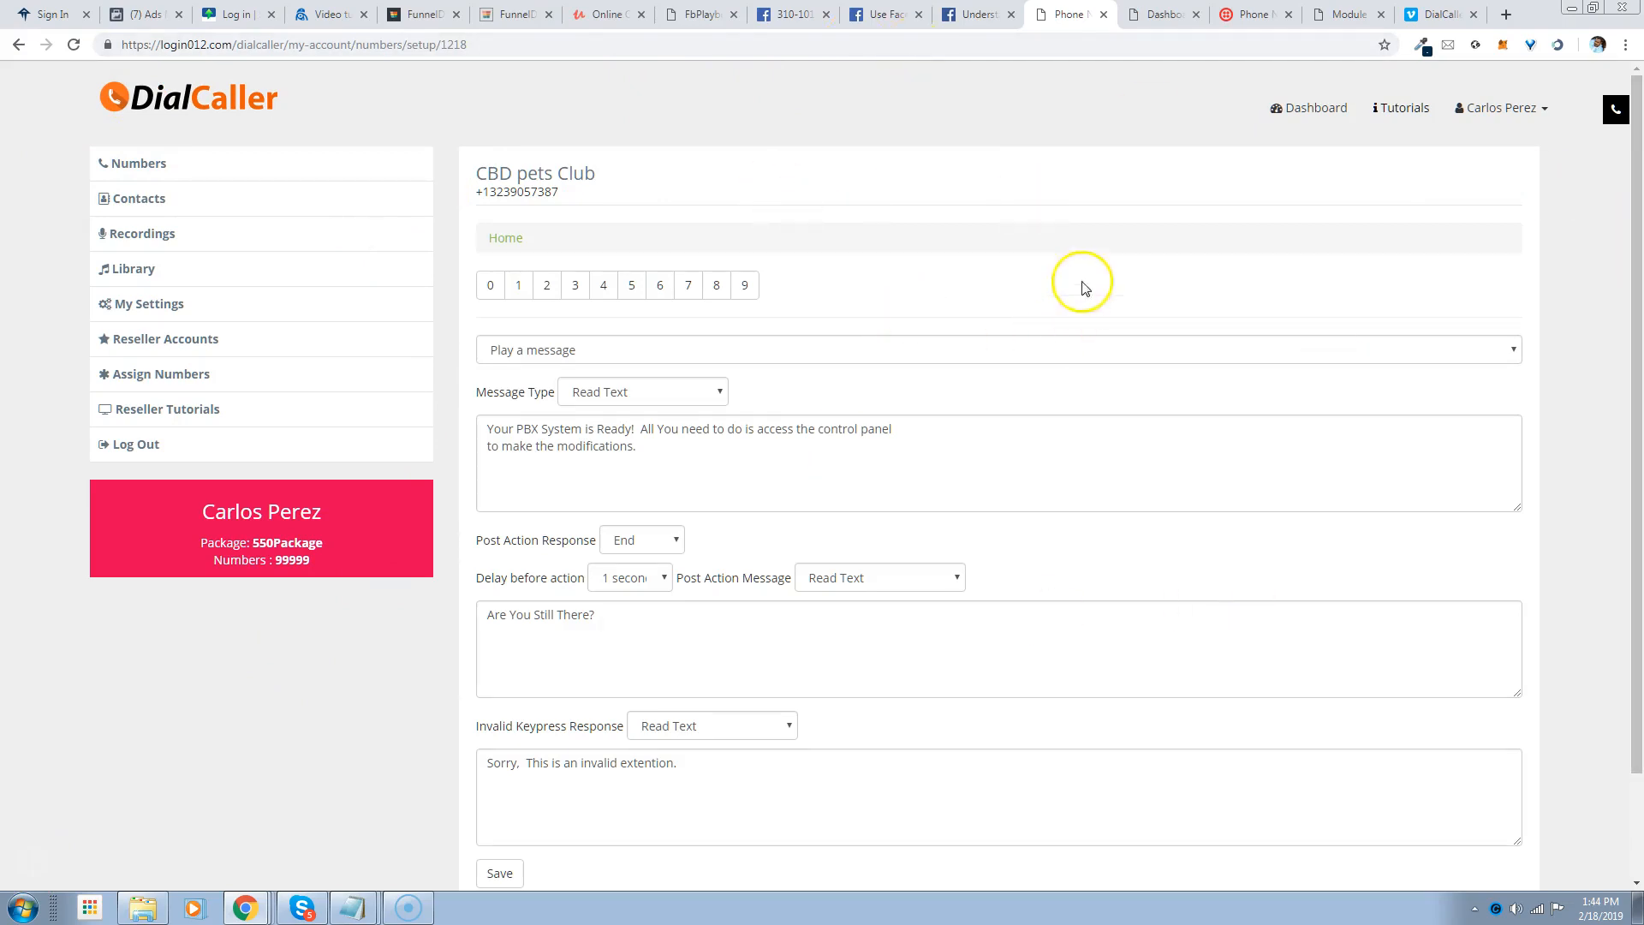
{"action": "mouse_move", "coordinate": [485, 126]}
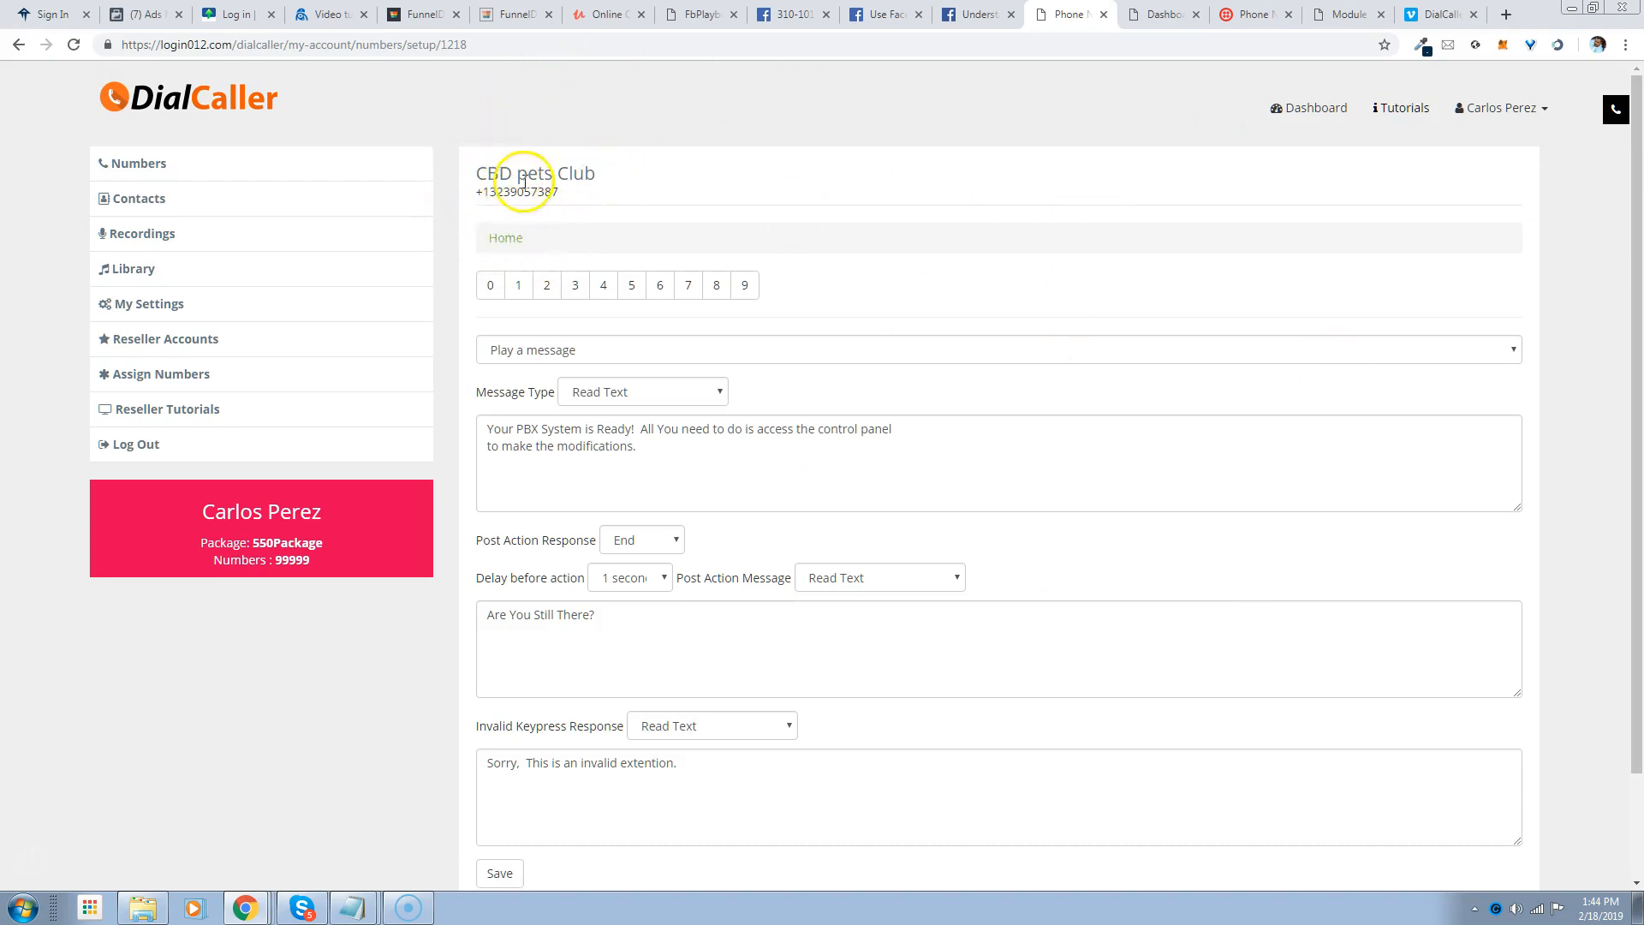
{"action": "mouse_move", "coordinate": [496, 253]}
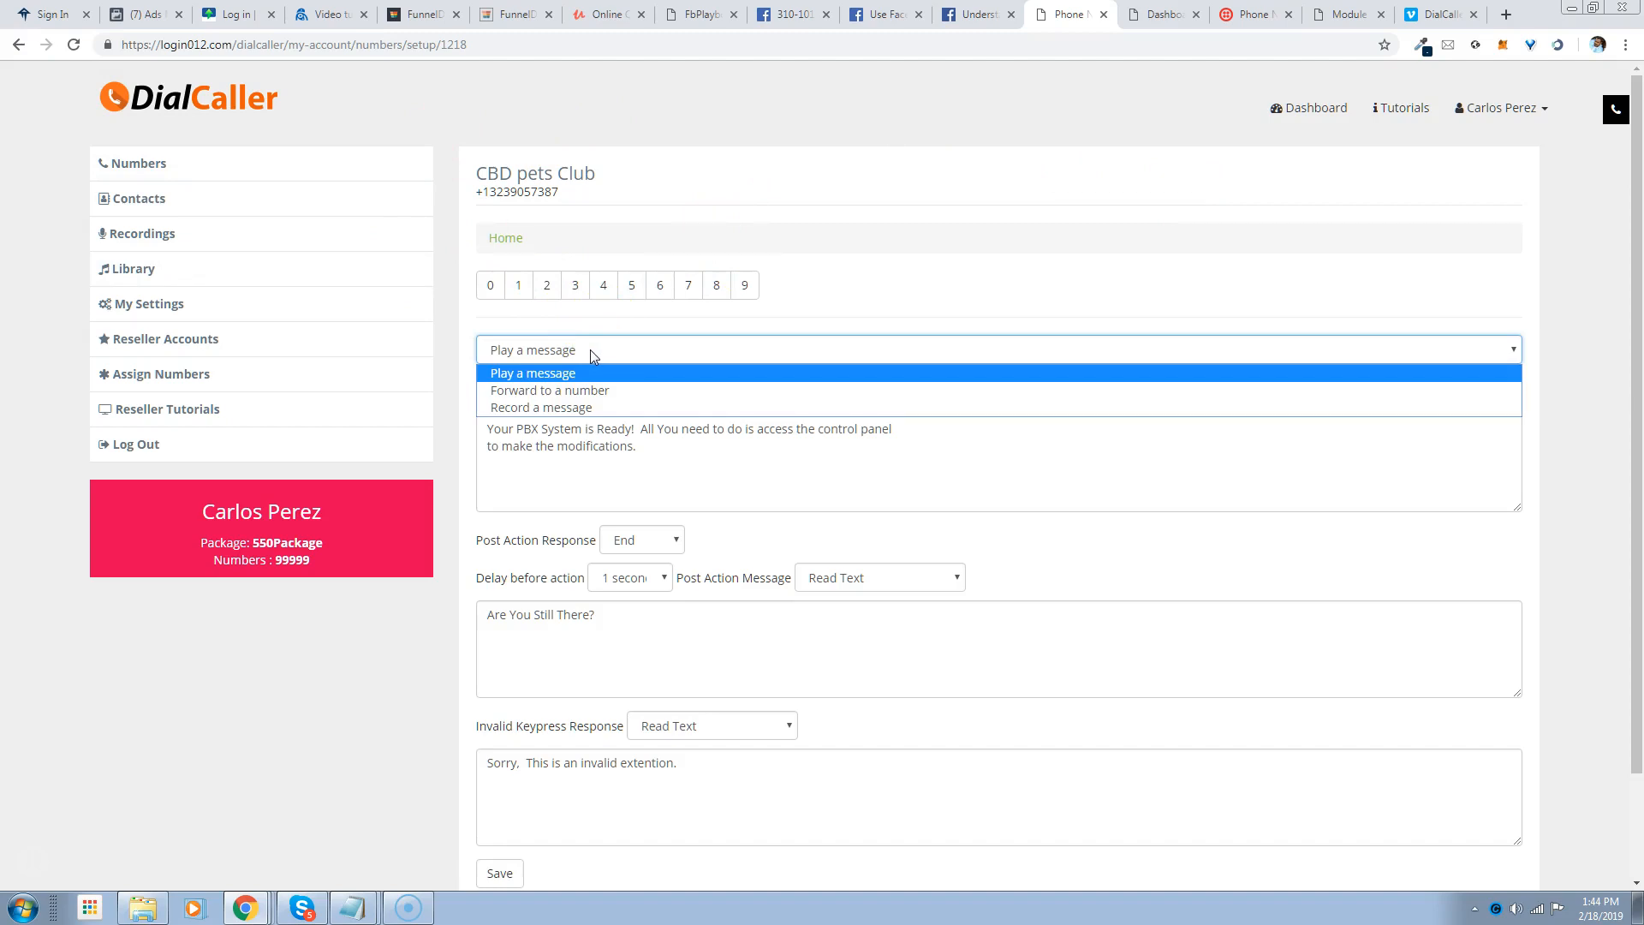
Keep 'Play a message' and select the default greeting text for replacement with the CBD Pets Club greeting.
{"action": "left_click", "coordinate": [533, 373]}
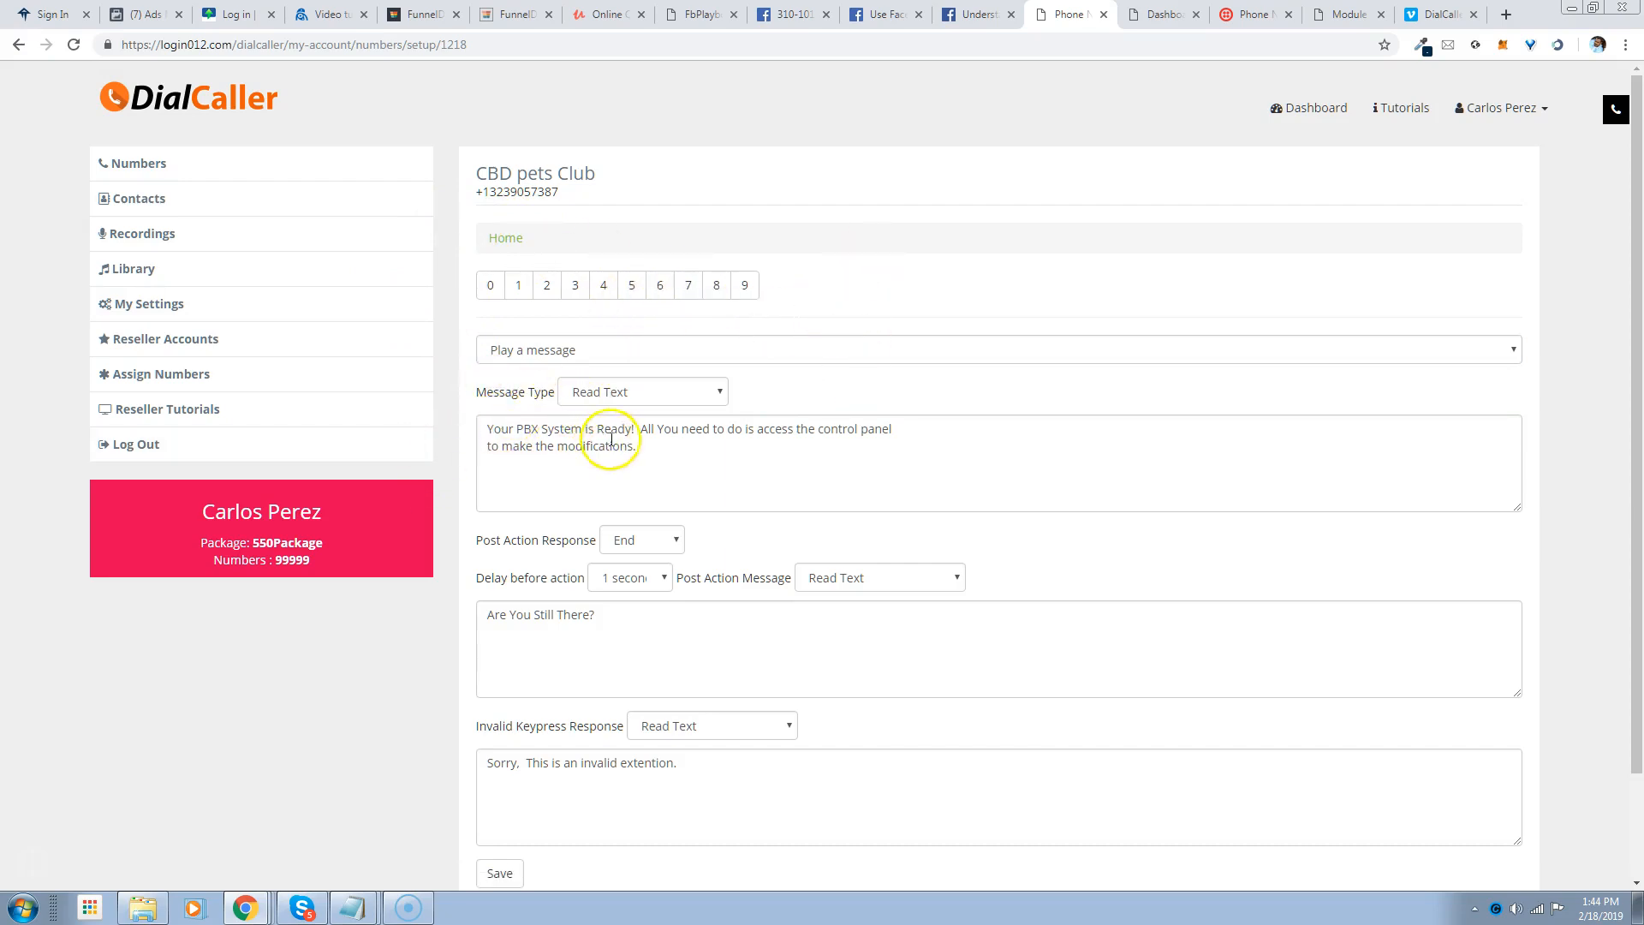
{"action": "triple_click", "coordinate": [614, 439]}
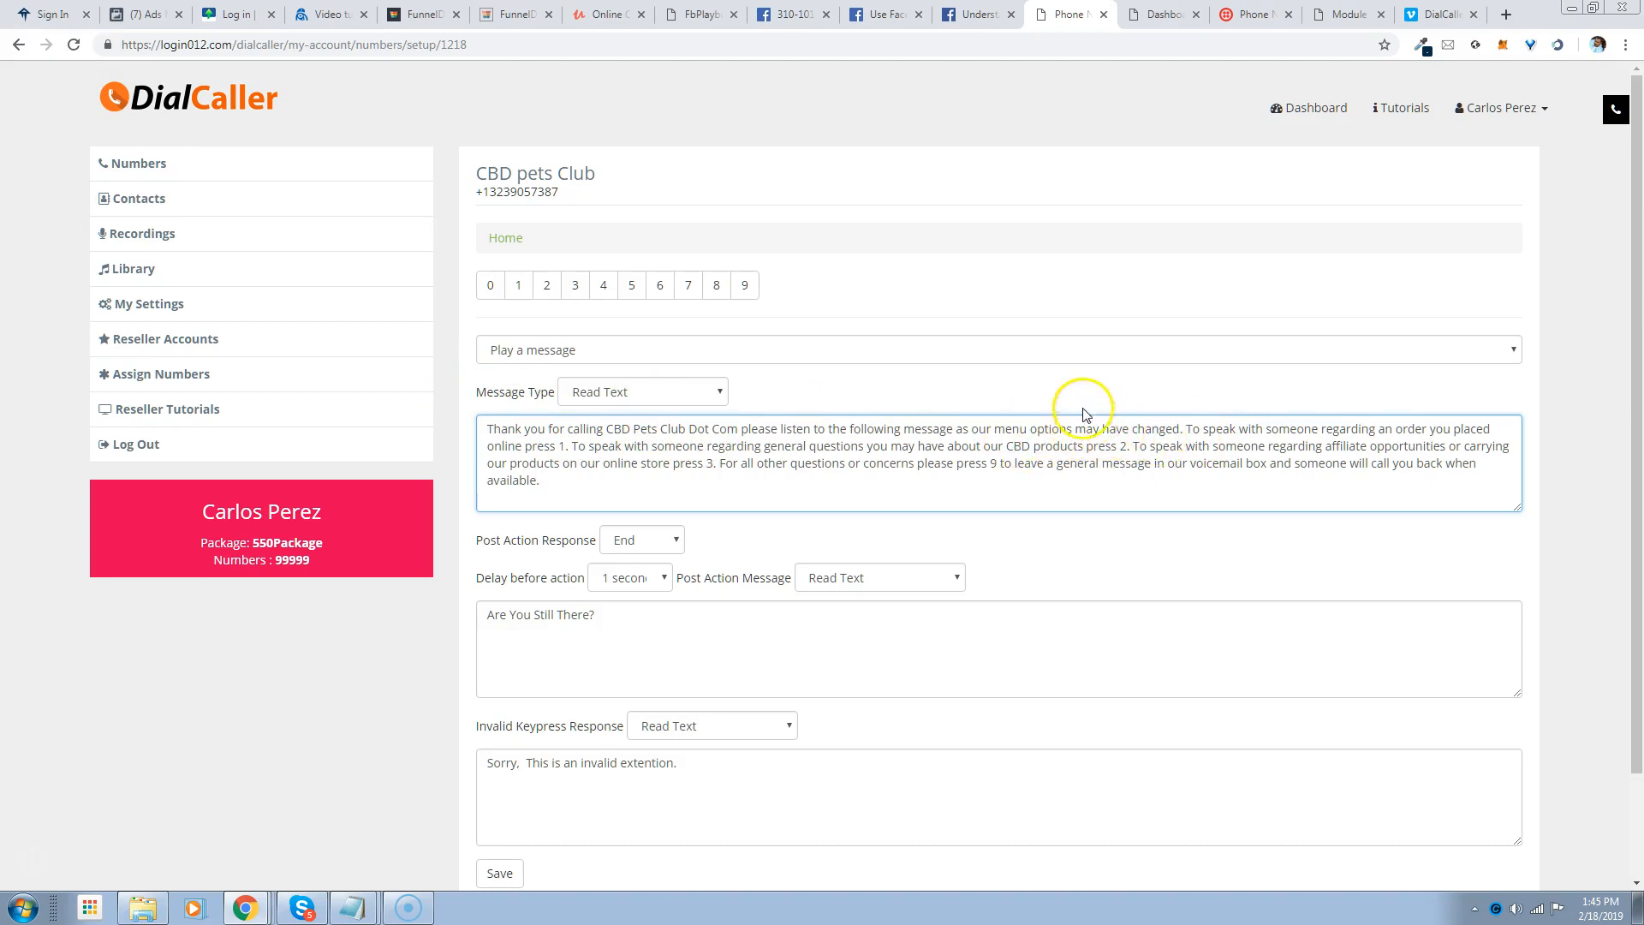
{"action": "mouse_move", "coordinate": [1640, 358]}
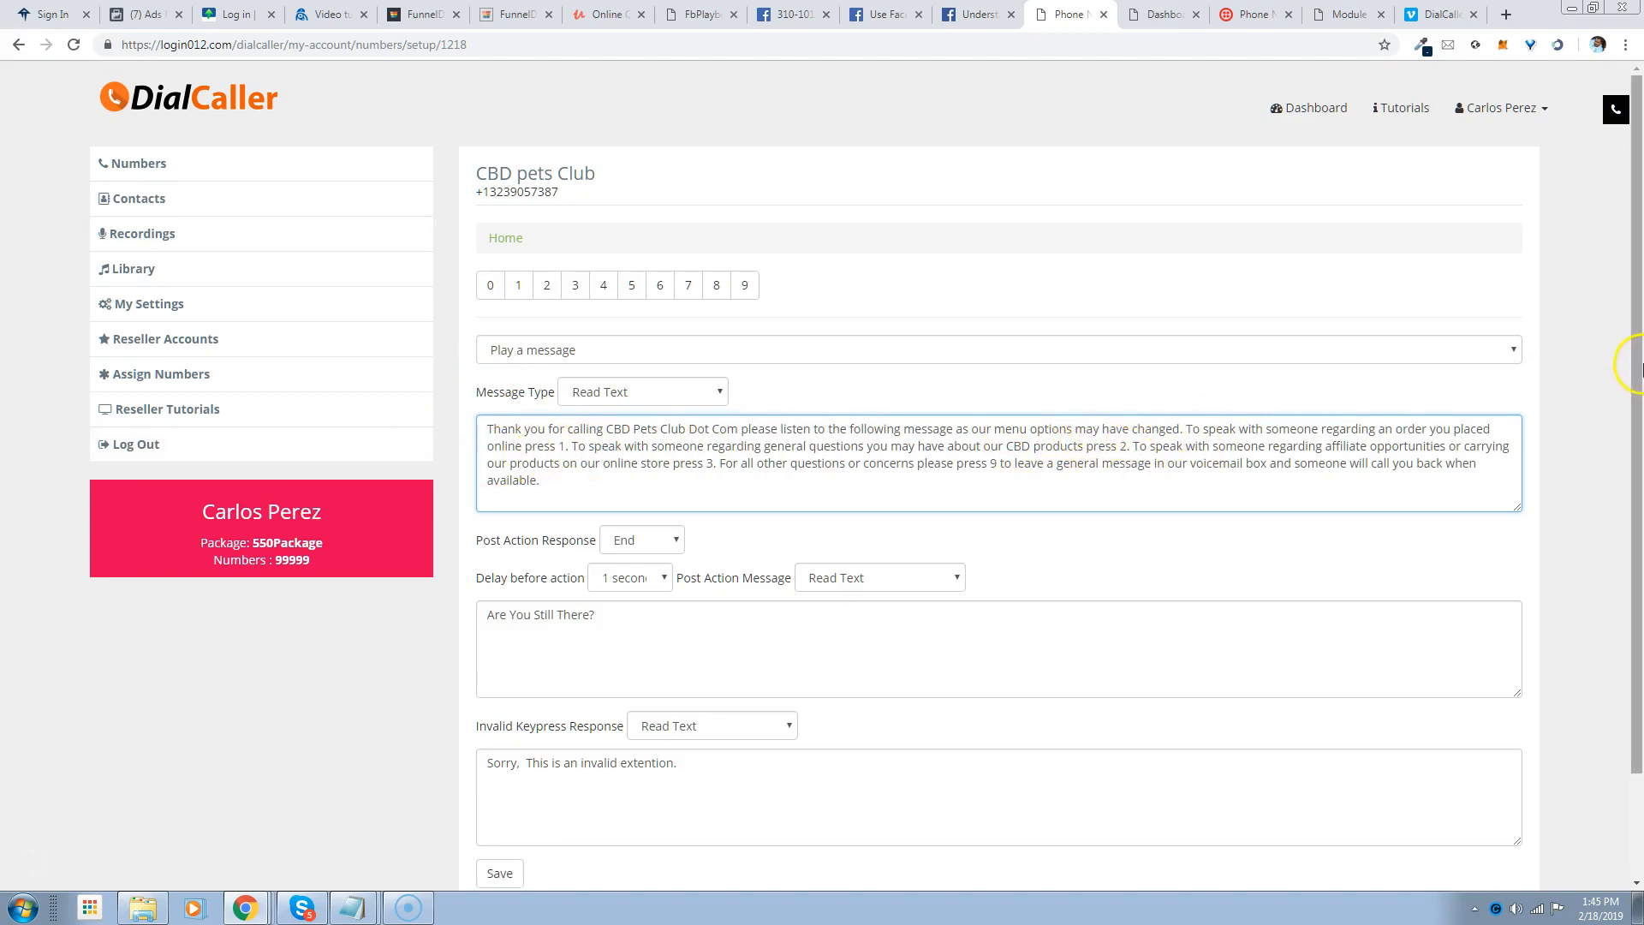
Copy the menu options from the greeting into the 'Are You Still There?' follow-up message.
{"action": "scroll", "scroll_direction": "down", "scroll_amount": 3}
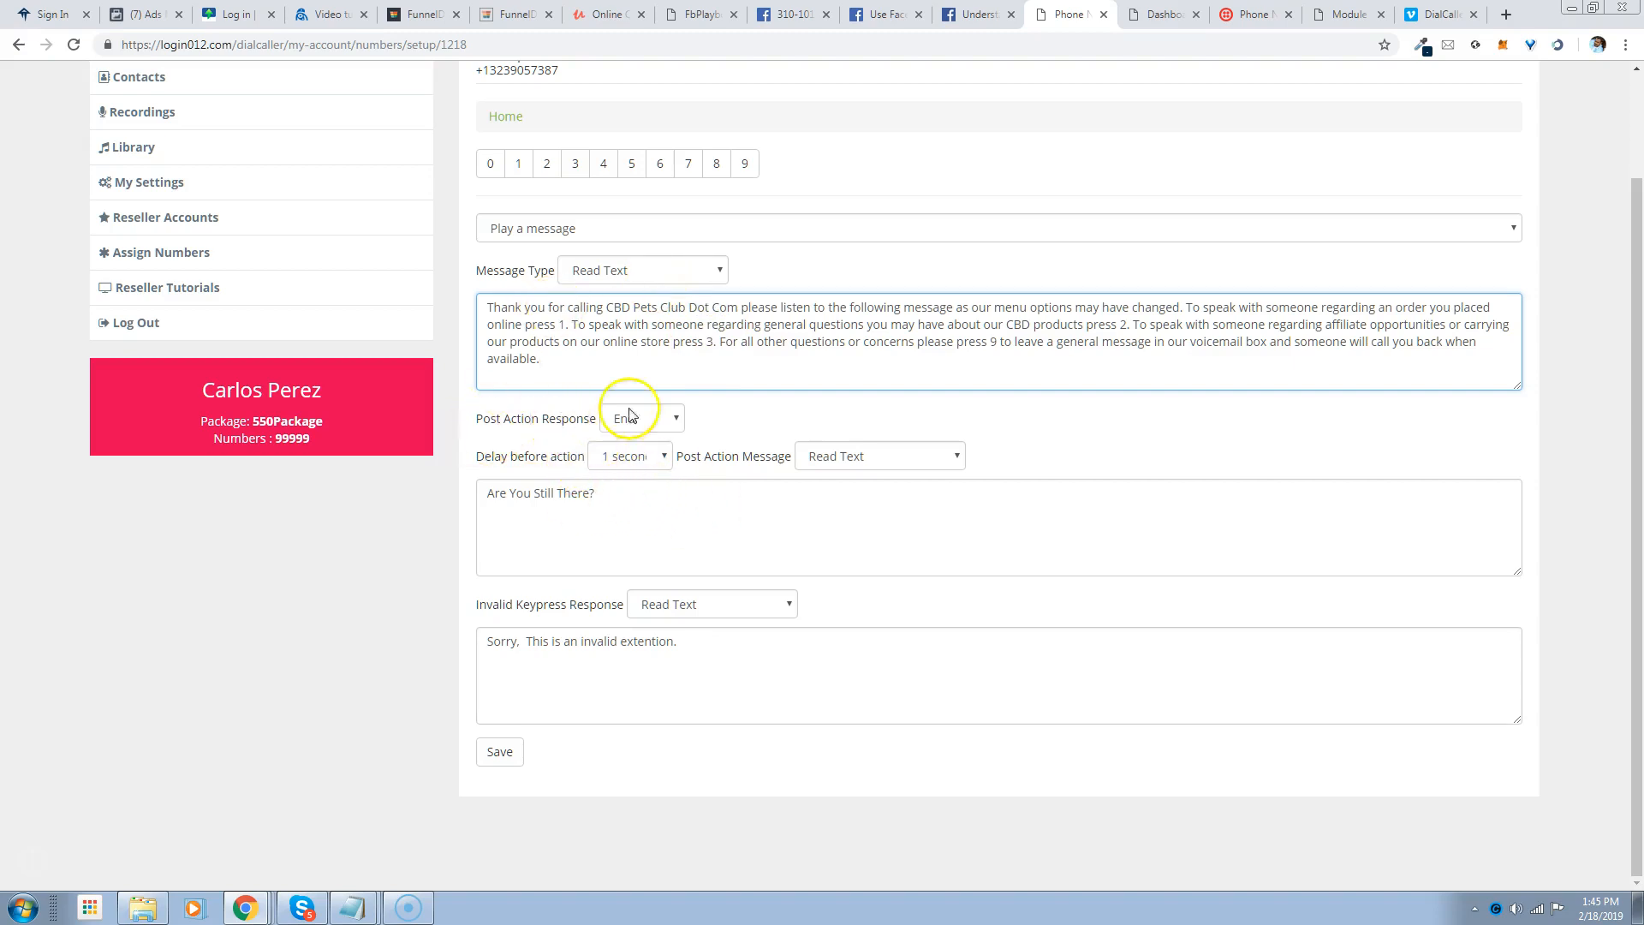
{"action": "mouse_move", "coordinate": [560, 325]}
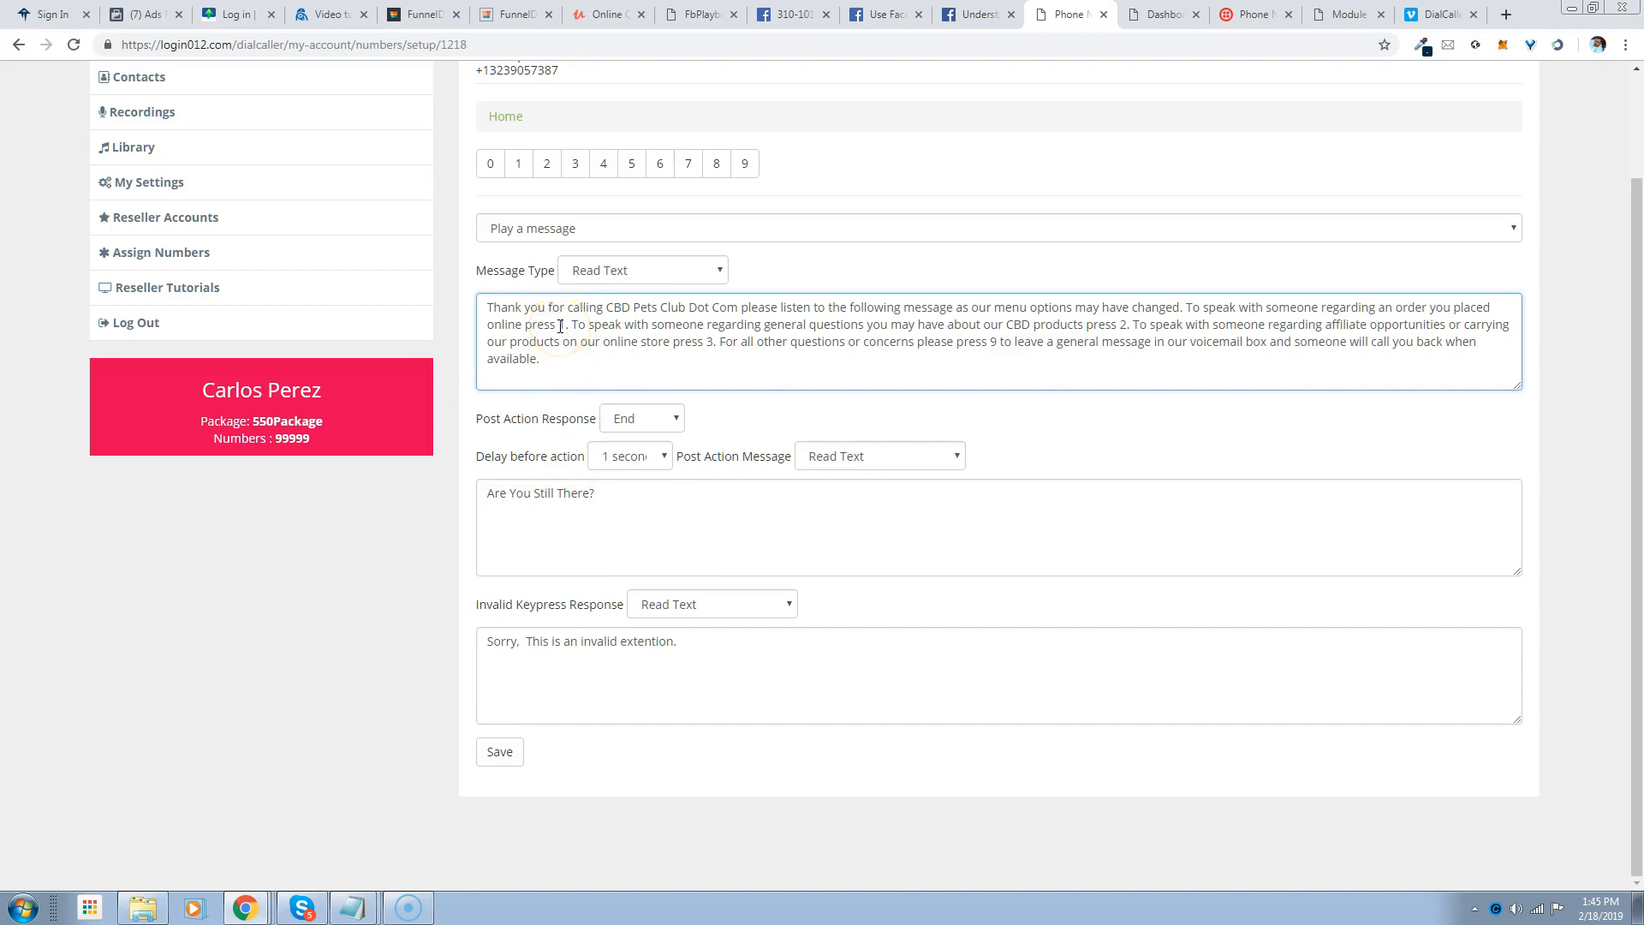
{"action": "left_click_drag", "start_coordinate": [558, 324], "coordinate": [697, 340]}
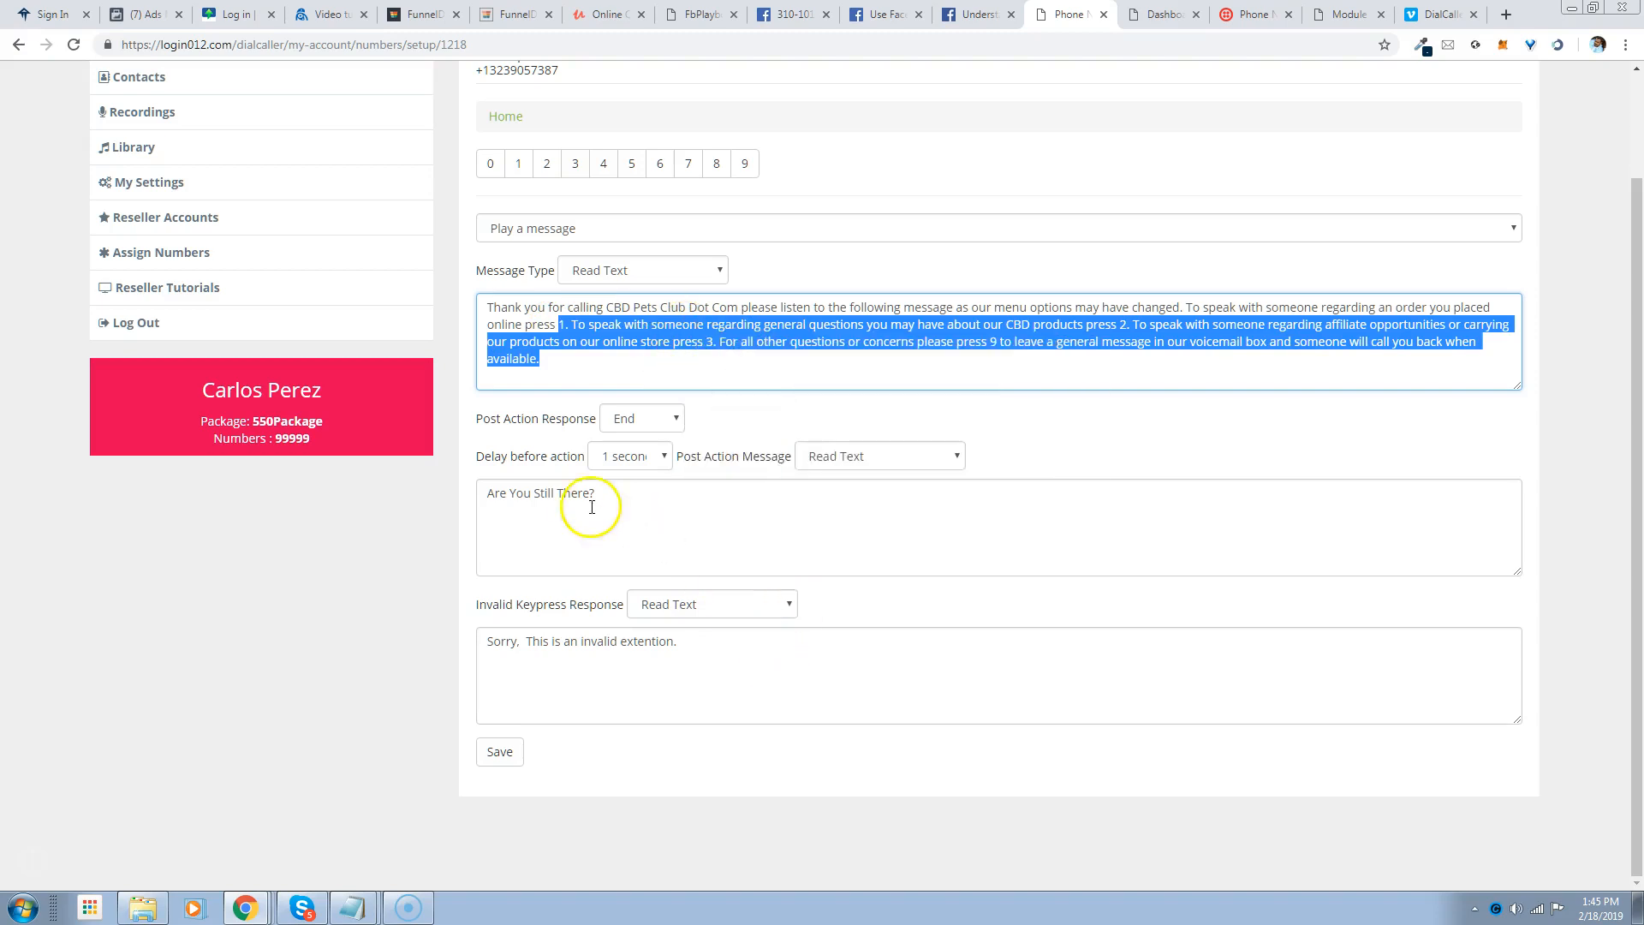
{"action": "left_click", "coordinate": [633, 505]}
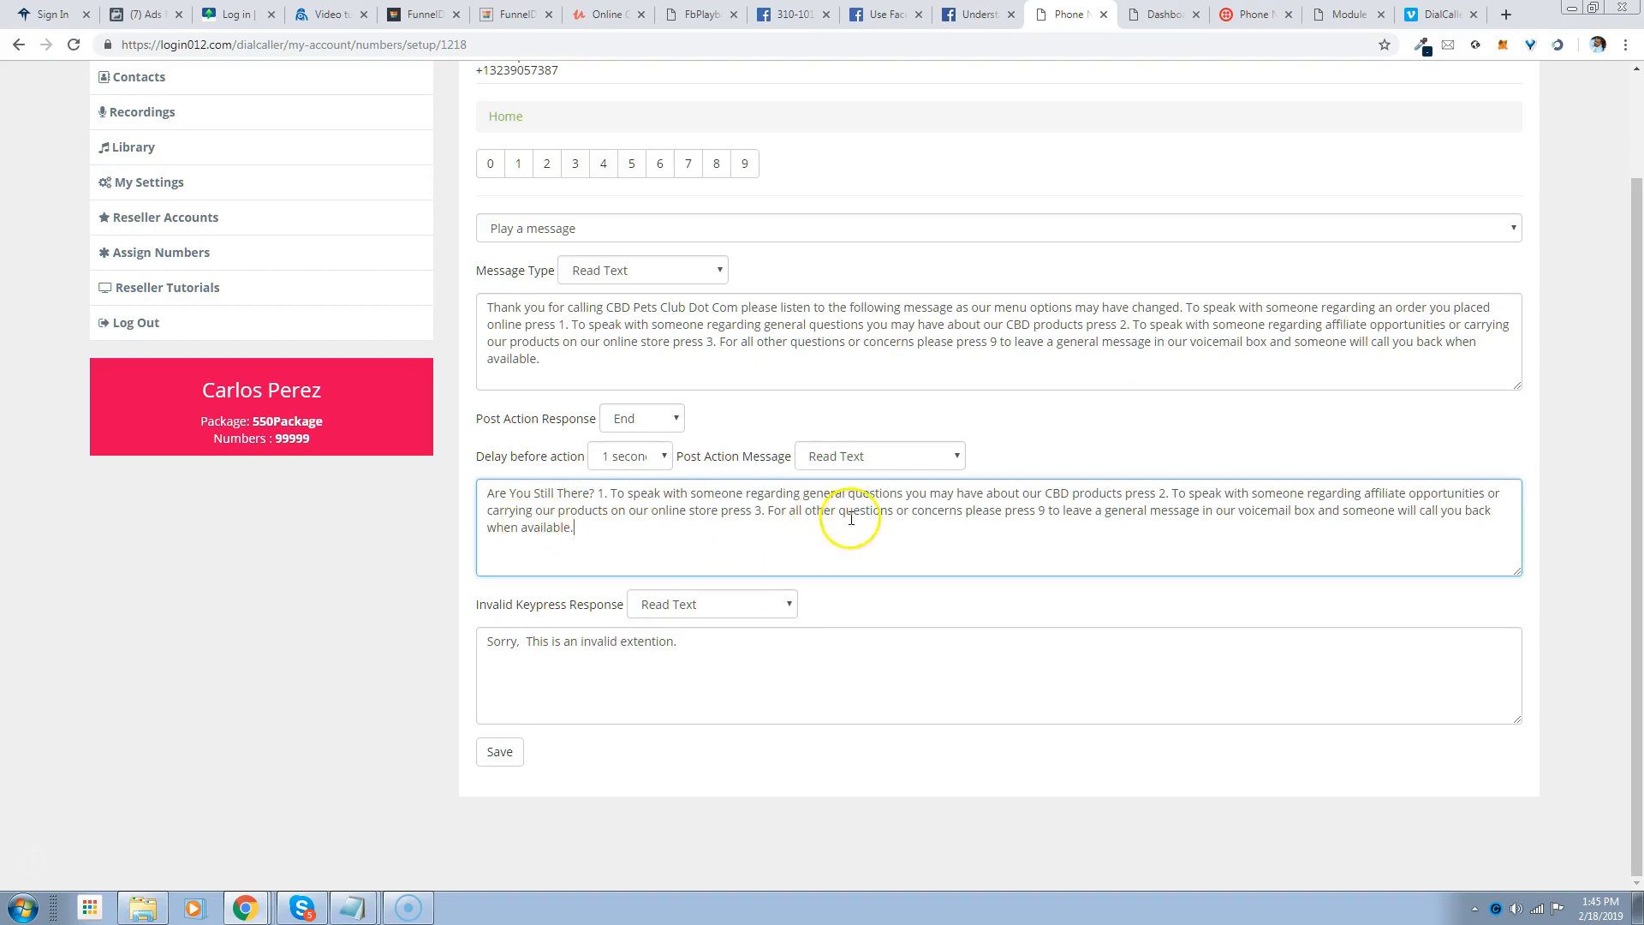
{"action": "mouse_move", "coordinate": [1089, 504]}
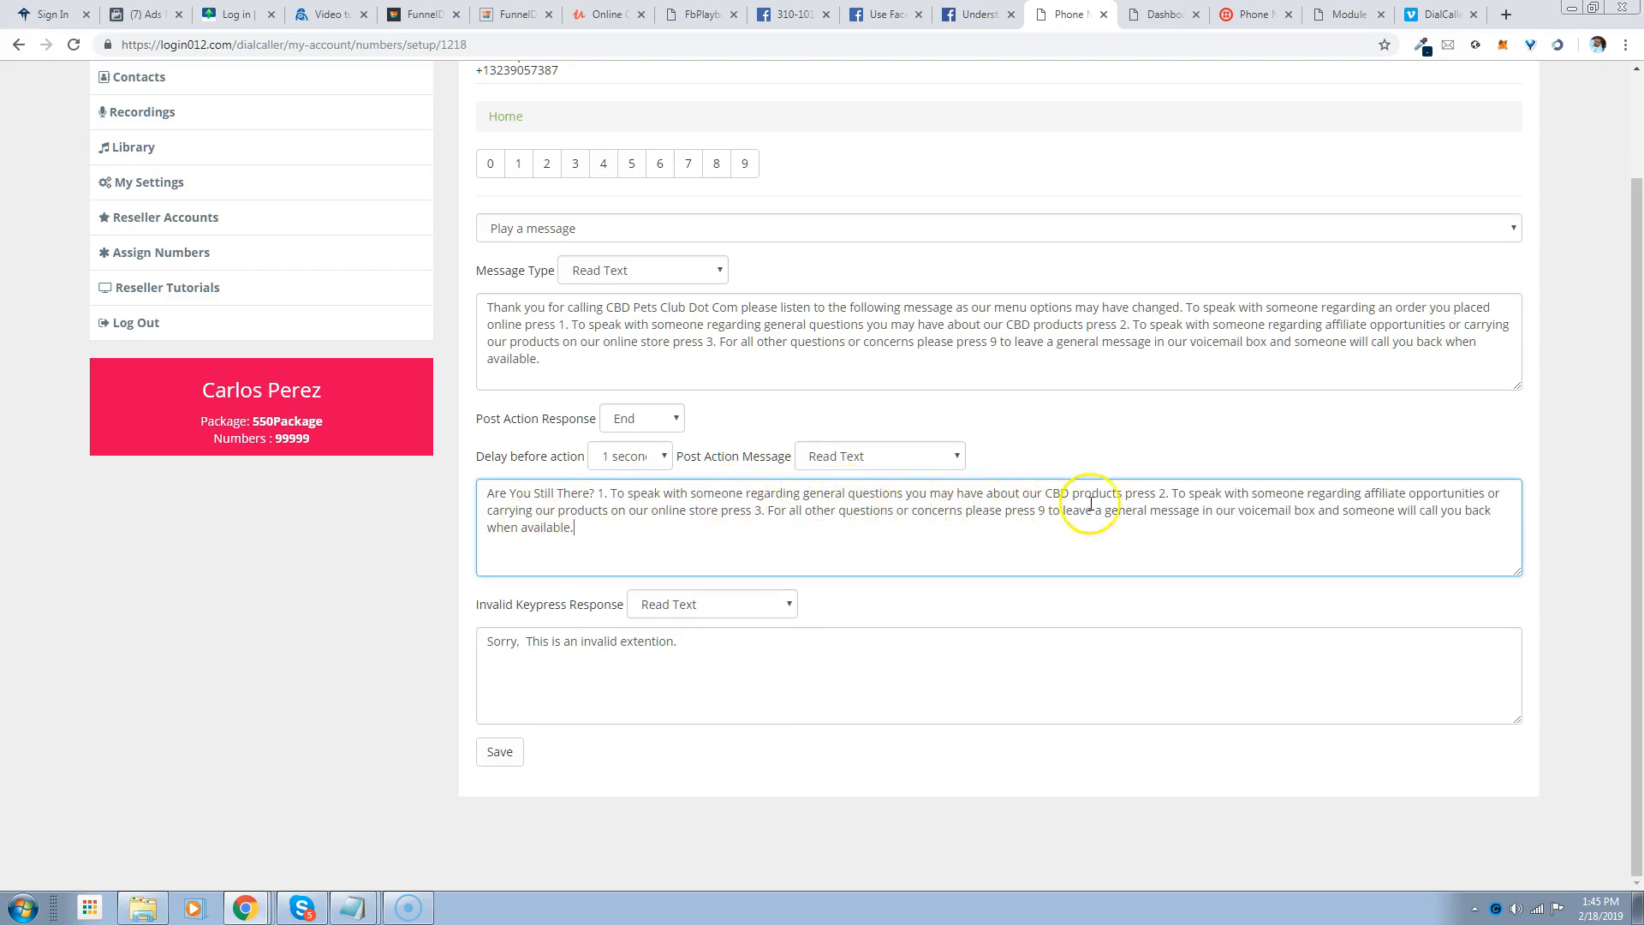
{"action": "mouse_move", "coordinate": [1322, 512]}
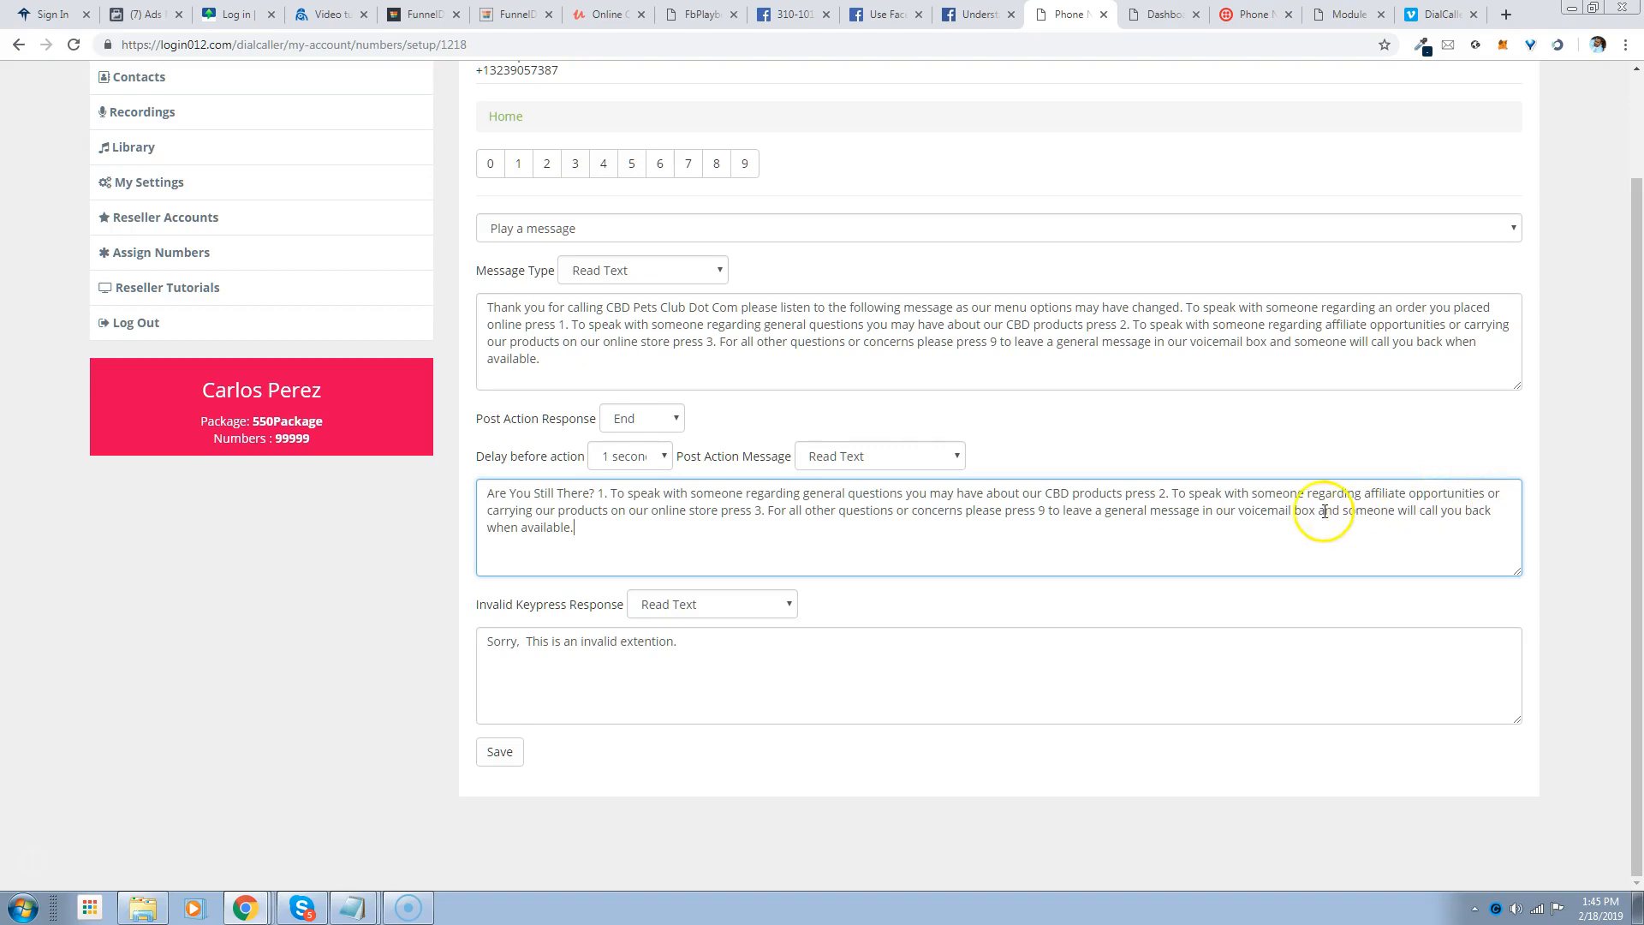
{"action": "mouse_move", "coordinate": [373, 512]}
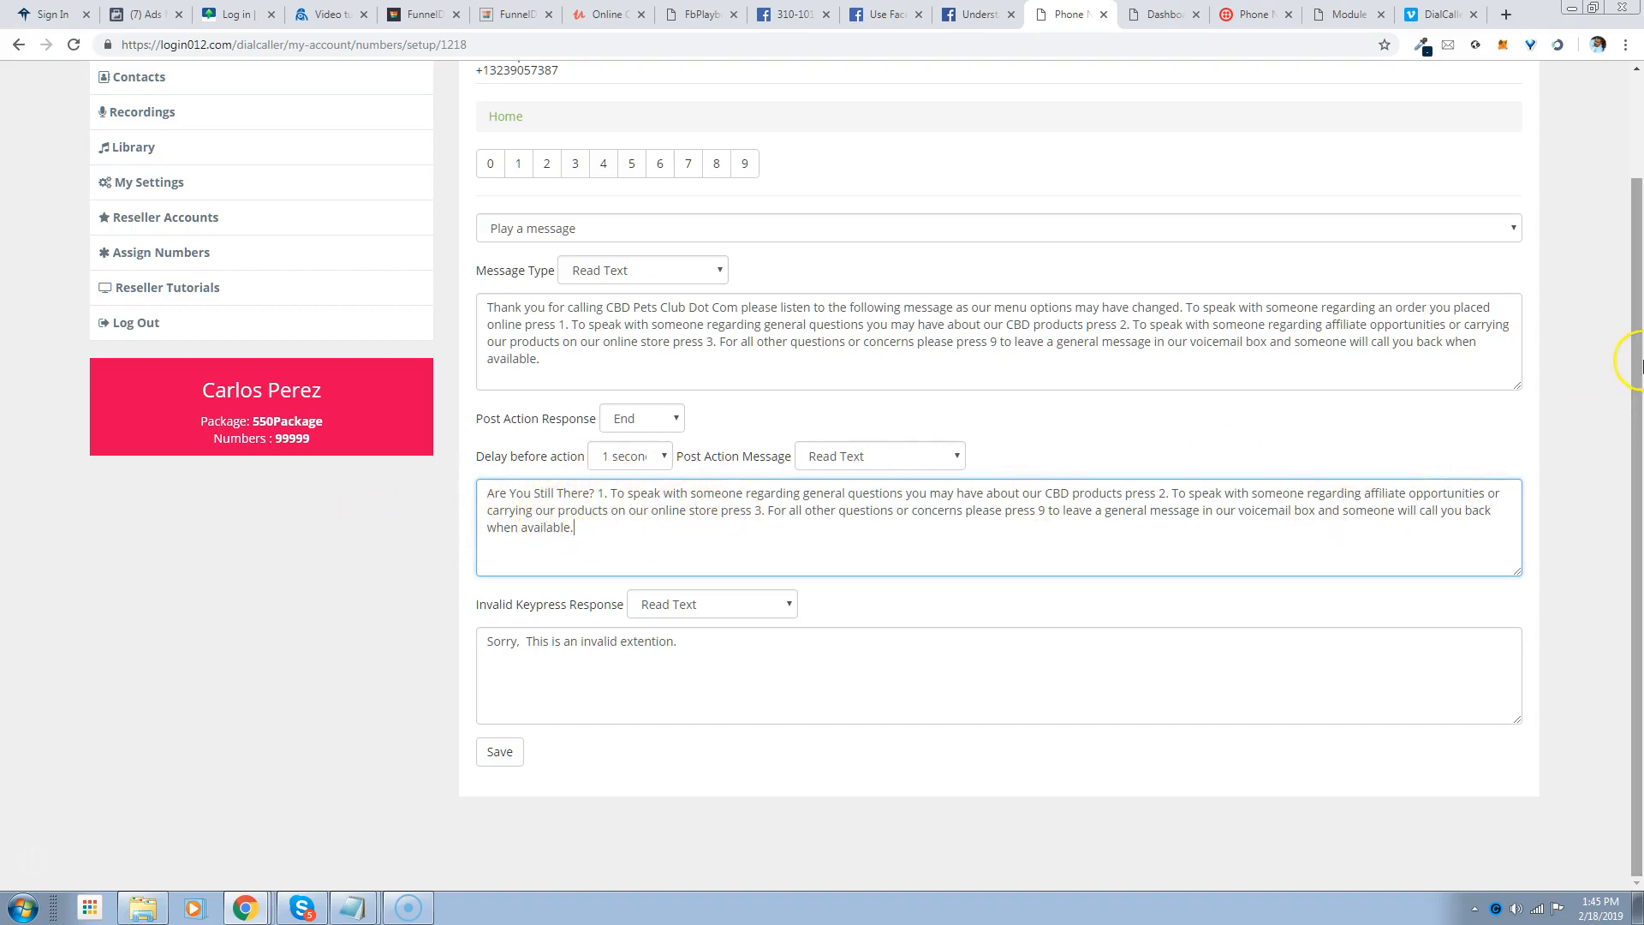
{"action": "mouse_move", "coordinate": [1635, 390]}
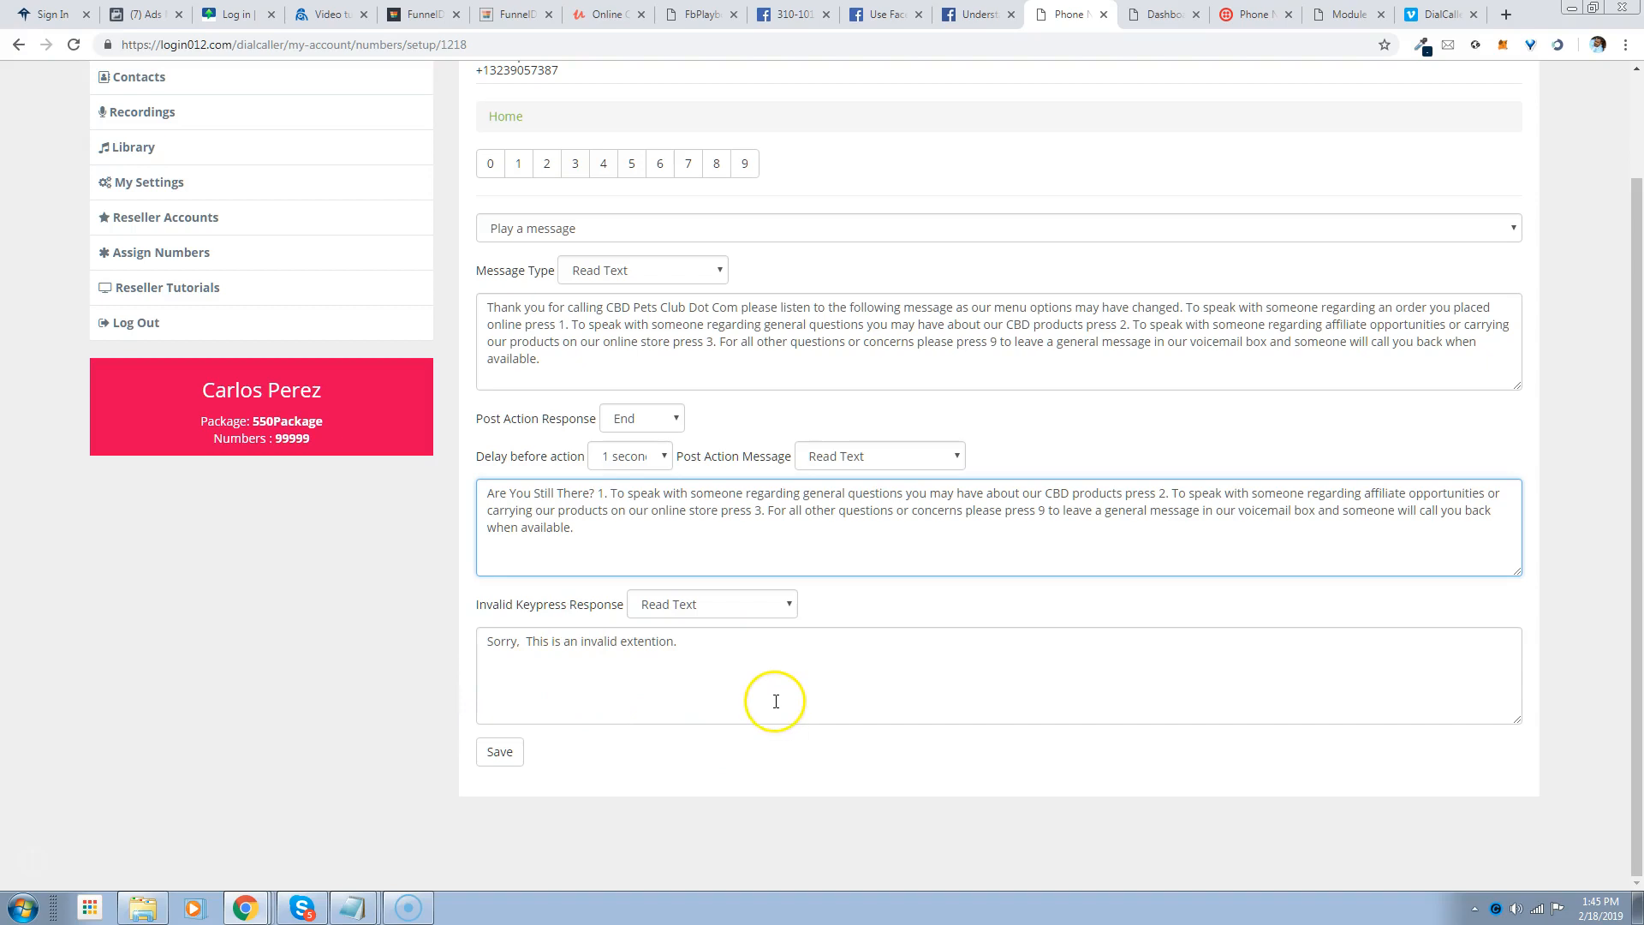
{"action": "mouse_move", "coordinate": [565, 332]}
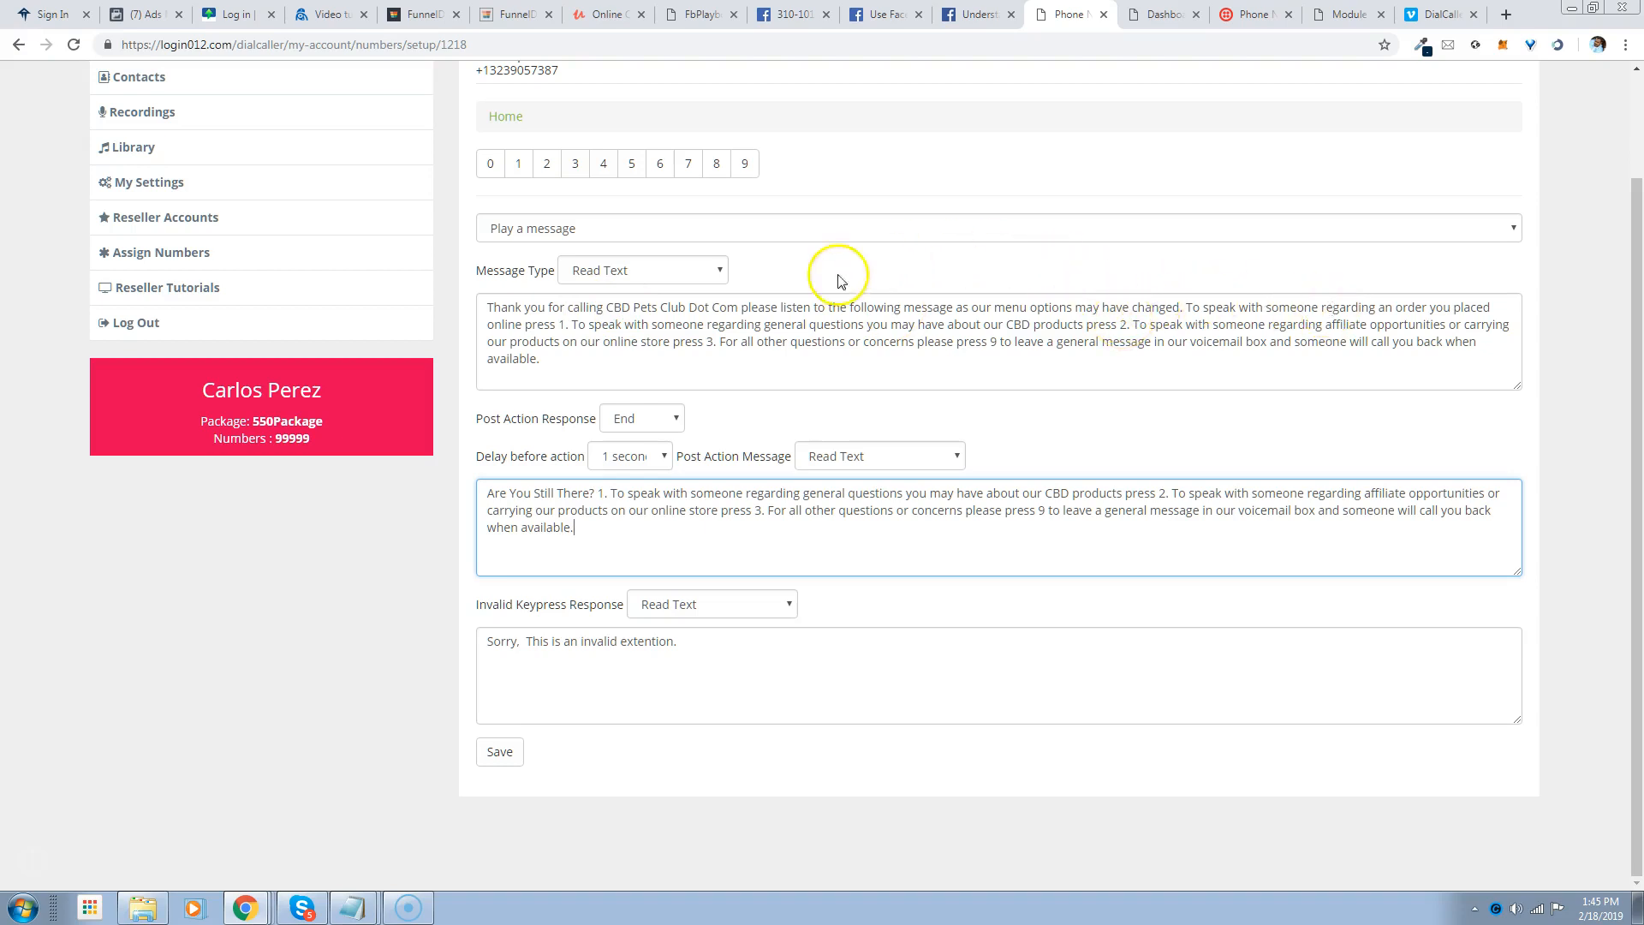
{"action": "mouse_move", "coordinate": [731, 476]}
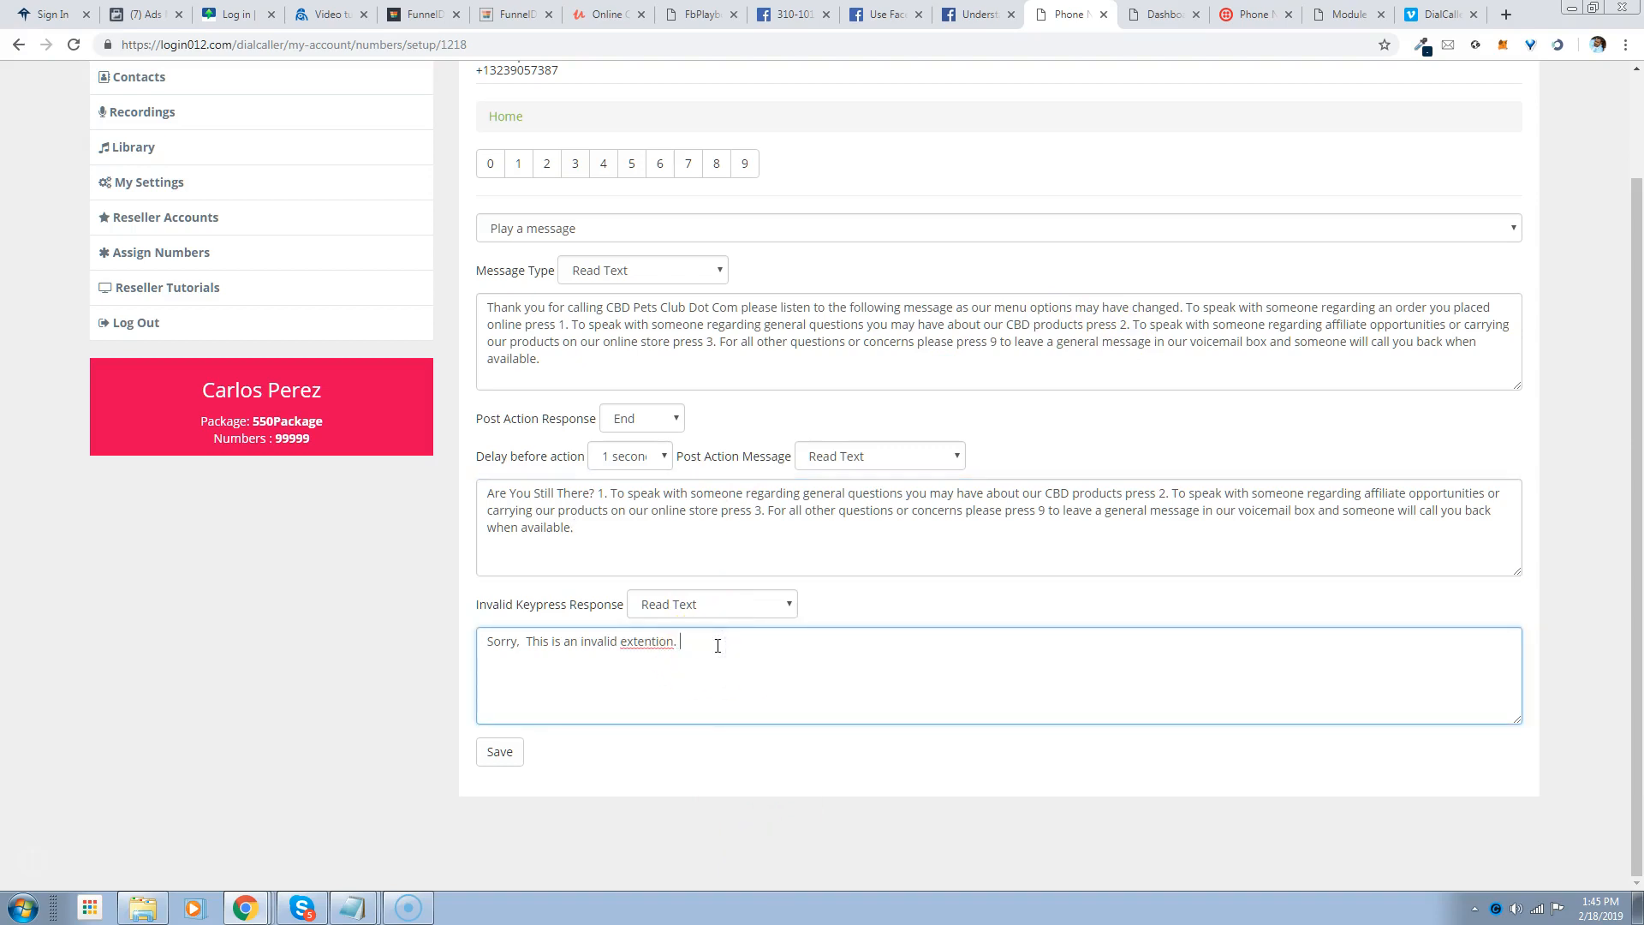
Append the menu options to the invalid-keypress message and save the call menu settings.
{"action": "type", "text": "1. To speak with someone regarding general questions you may have about our CBD products press 2. To speak with someone regarding affiliate opportunities or carrying our products on our online store press 3. For all other questions or concerns please press 9 to leave a general message in our voicemail box and someone will call you back when available."}
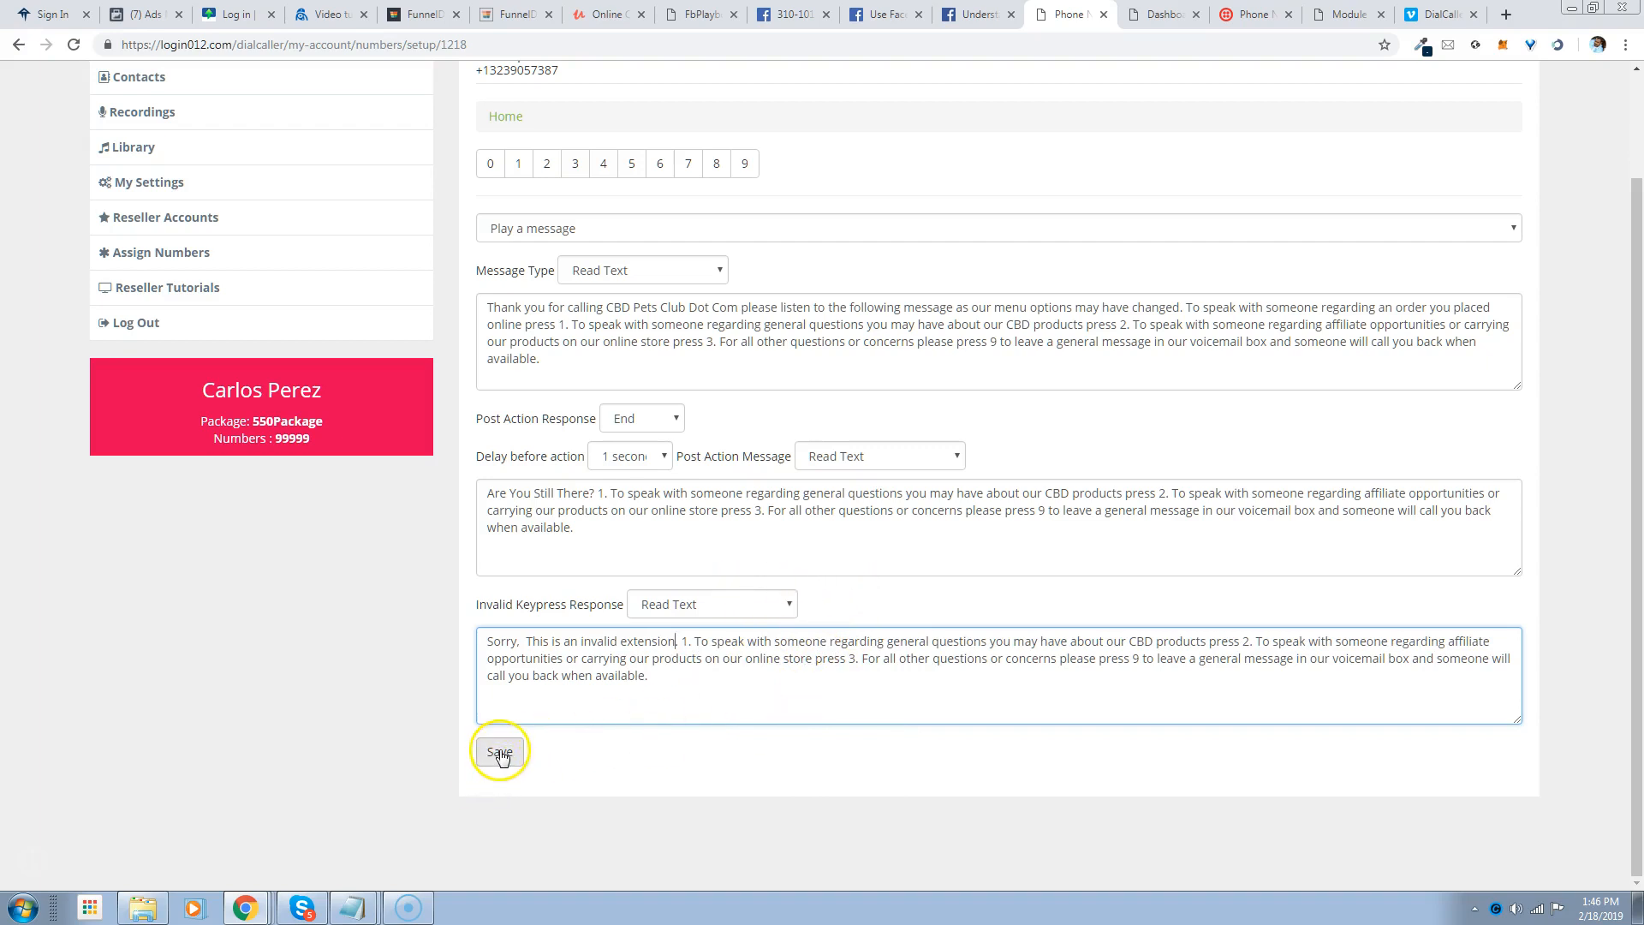
{"action": "left_click", "coordinate": [500, 752]}
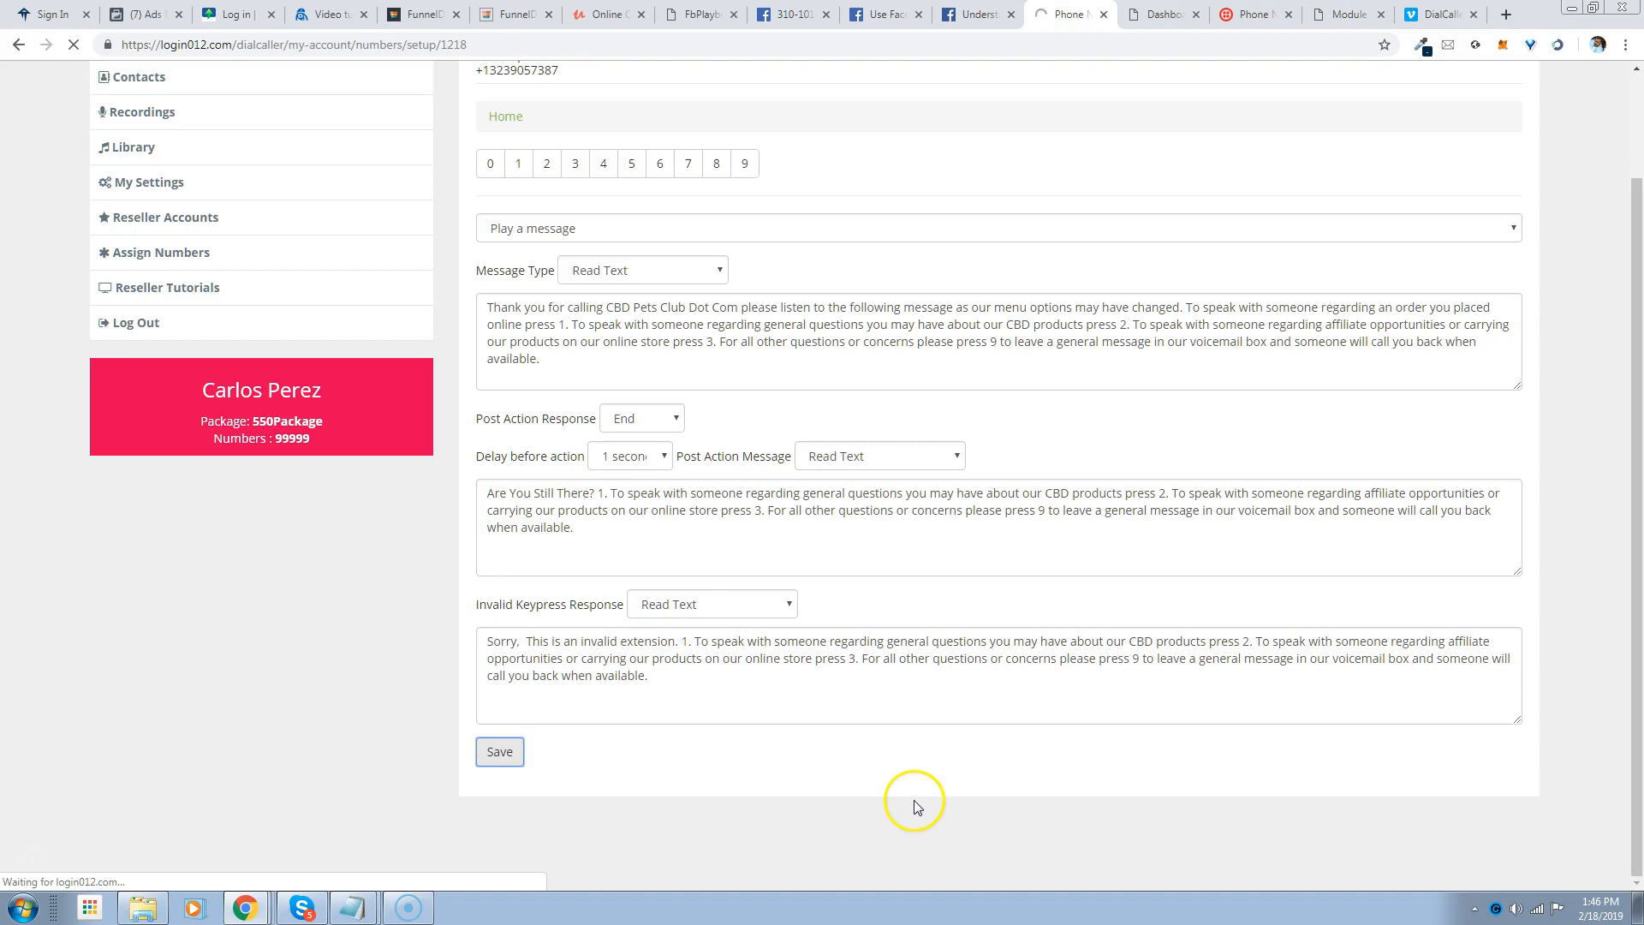
{"action": "left_click", "coordinate": [500, 752]}
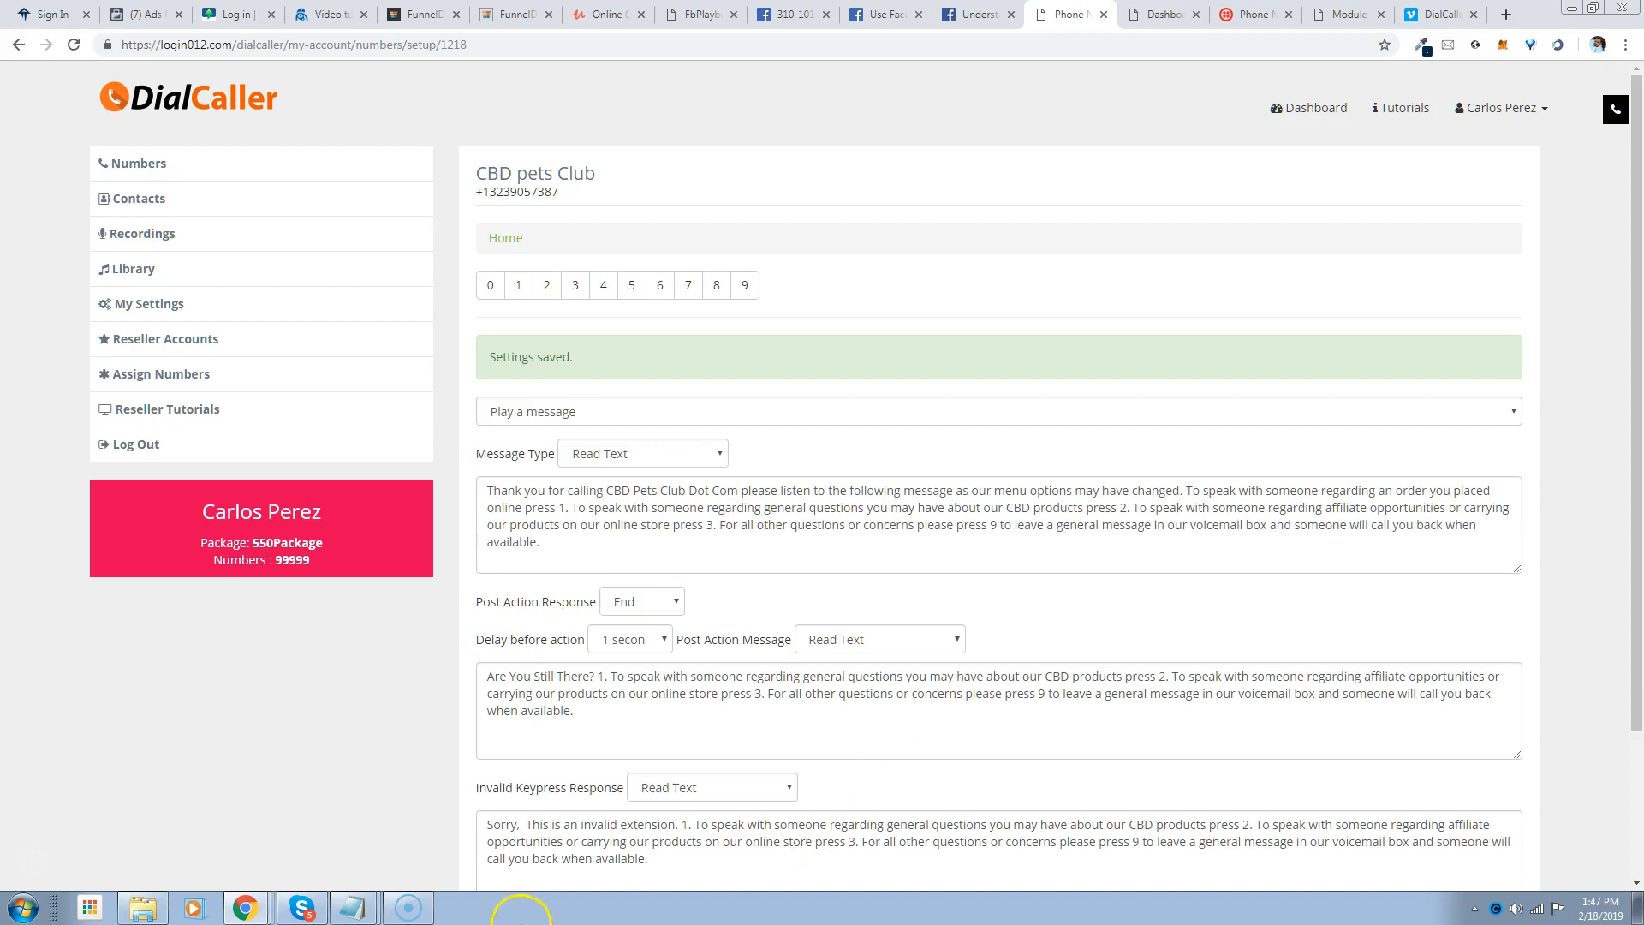
{"action": "mouse_move", "coordinate": [32, 866]}
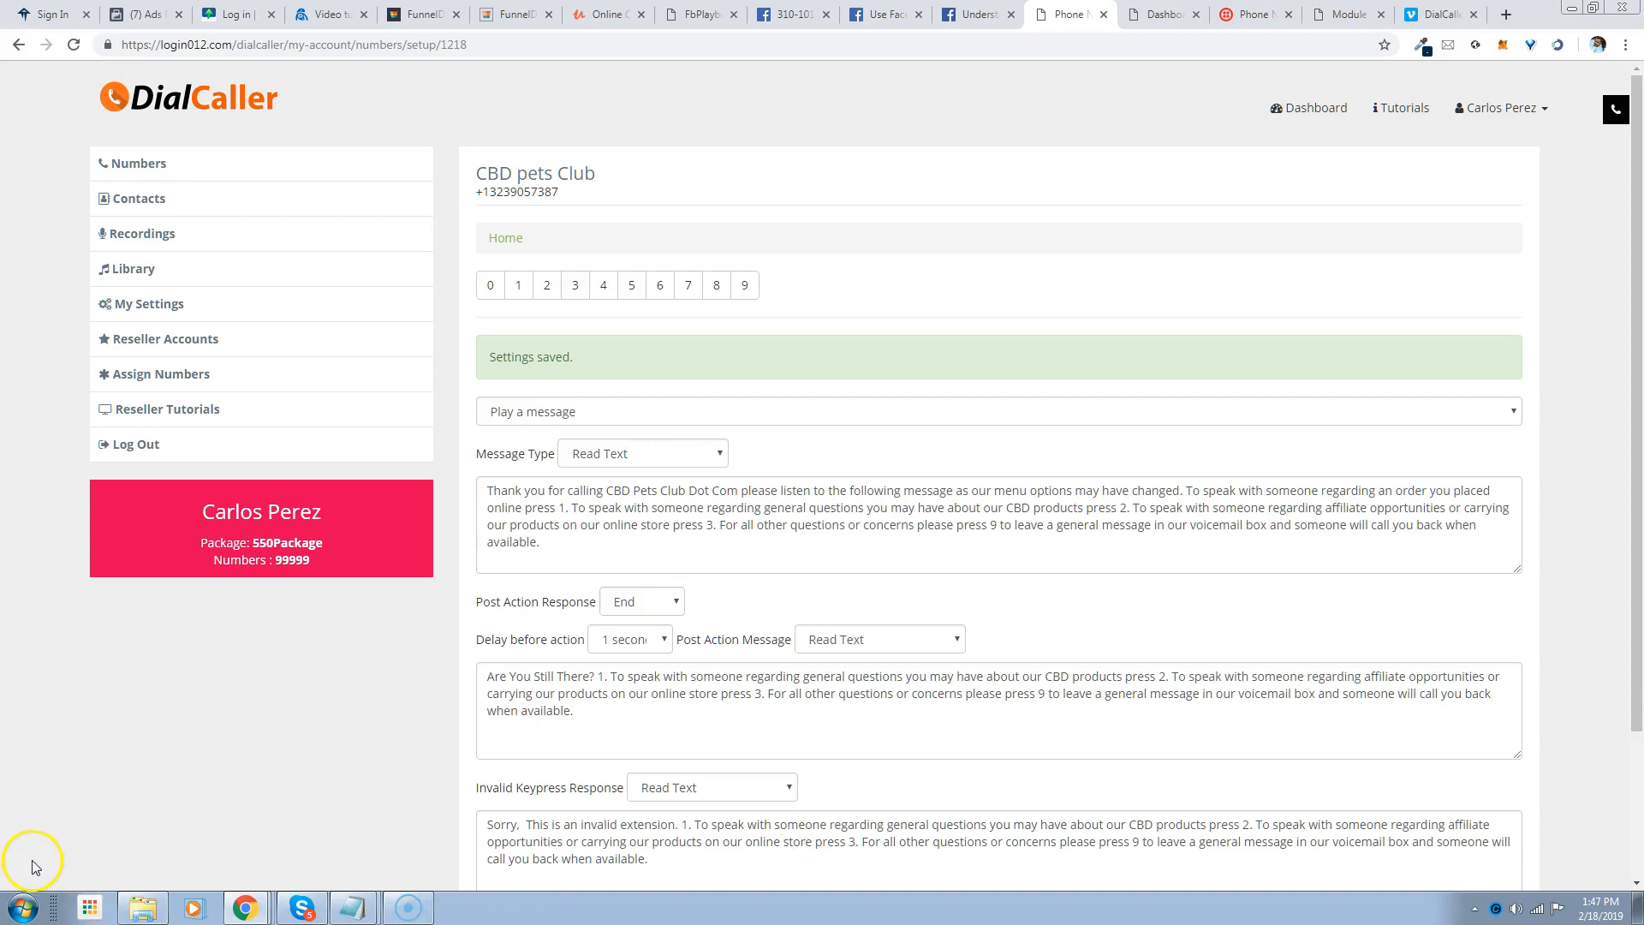
{"action": "mouse_move", "coordinate": [274, 717]}
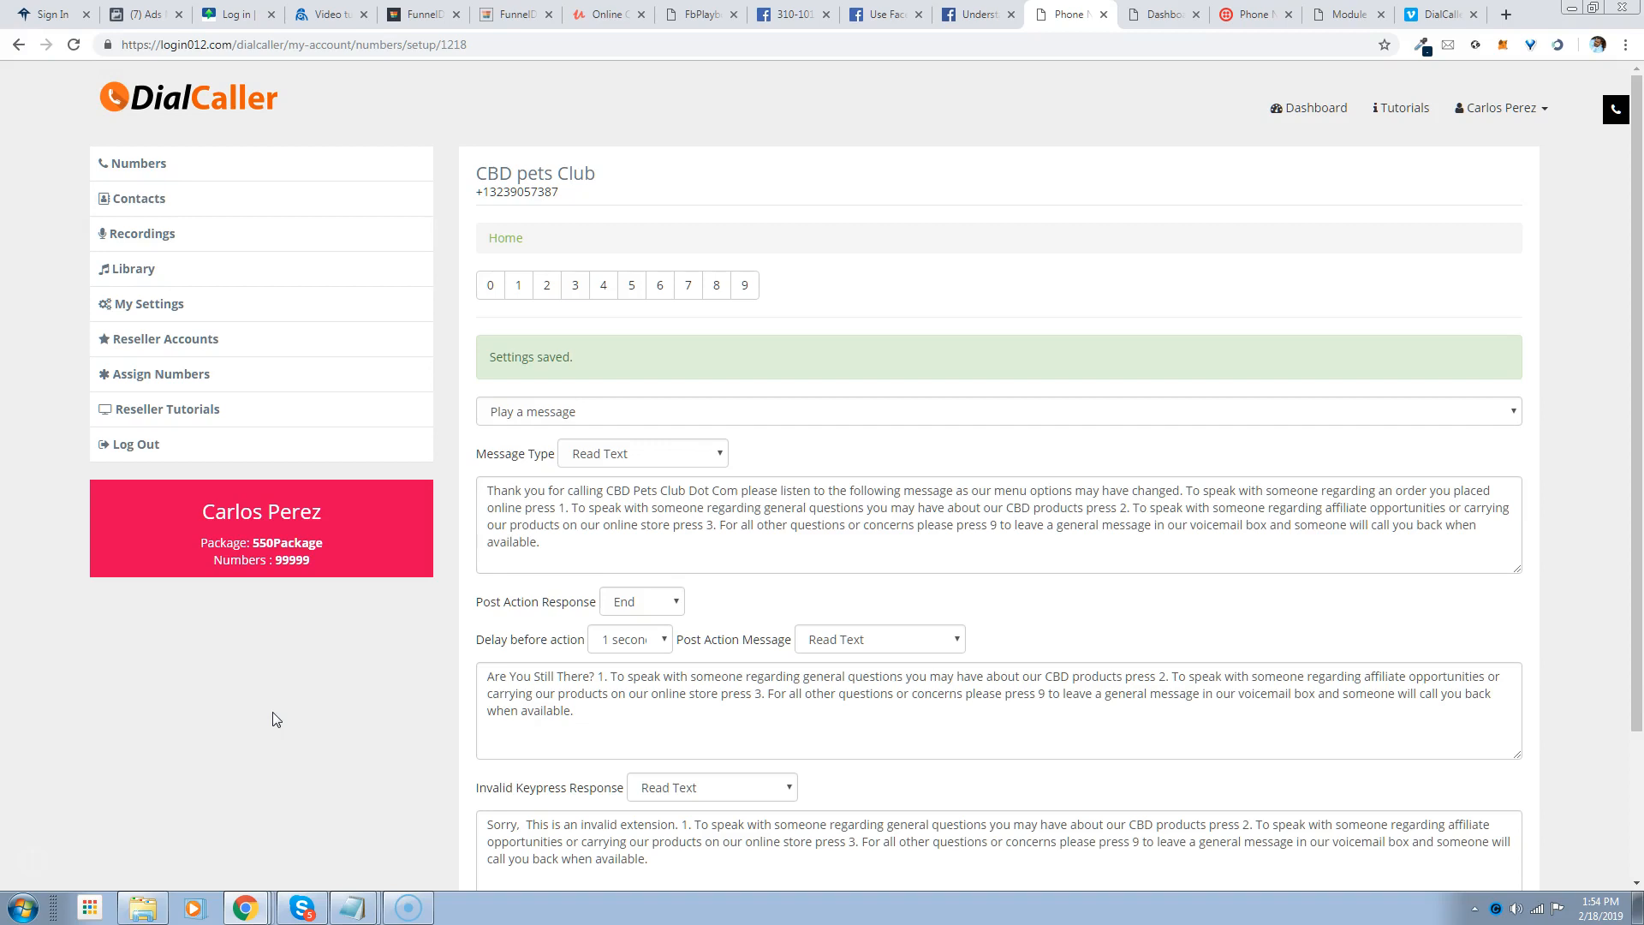
{"action": "mouse_move", "coordinate": [593, 387]}
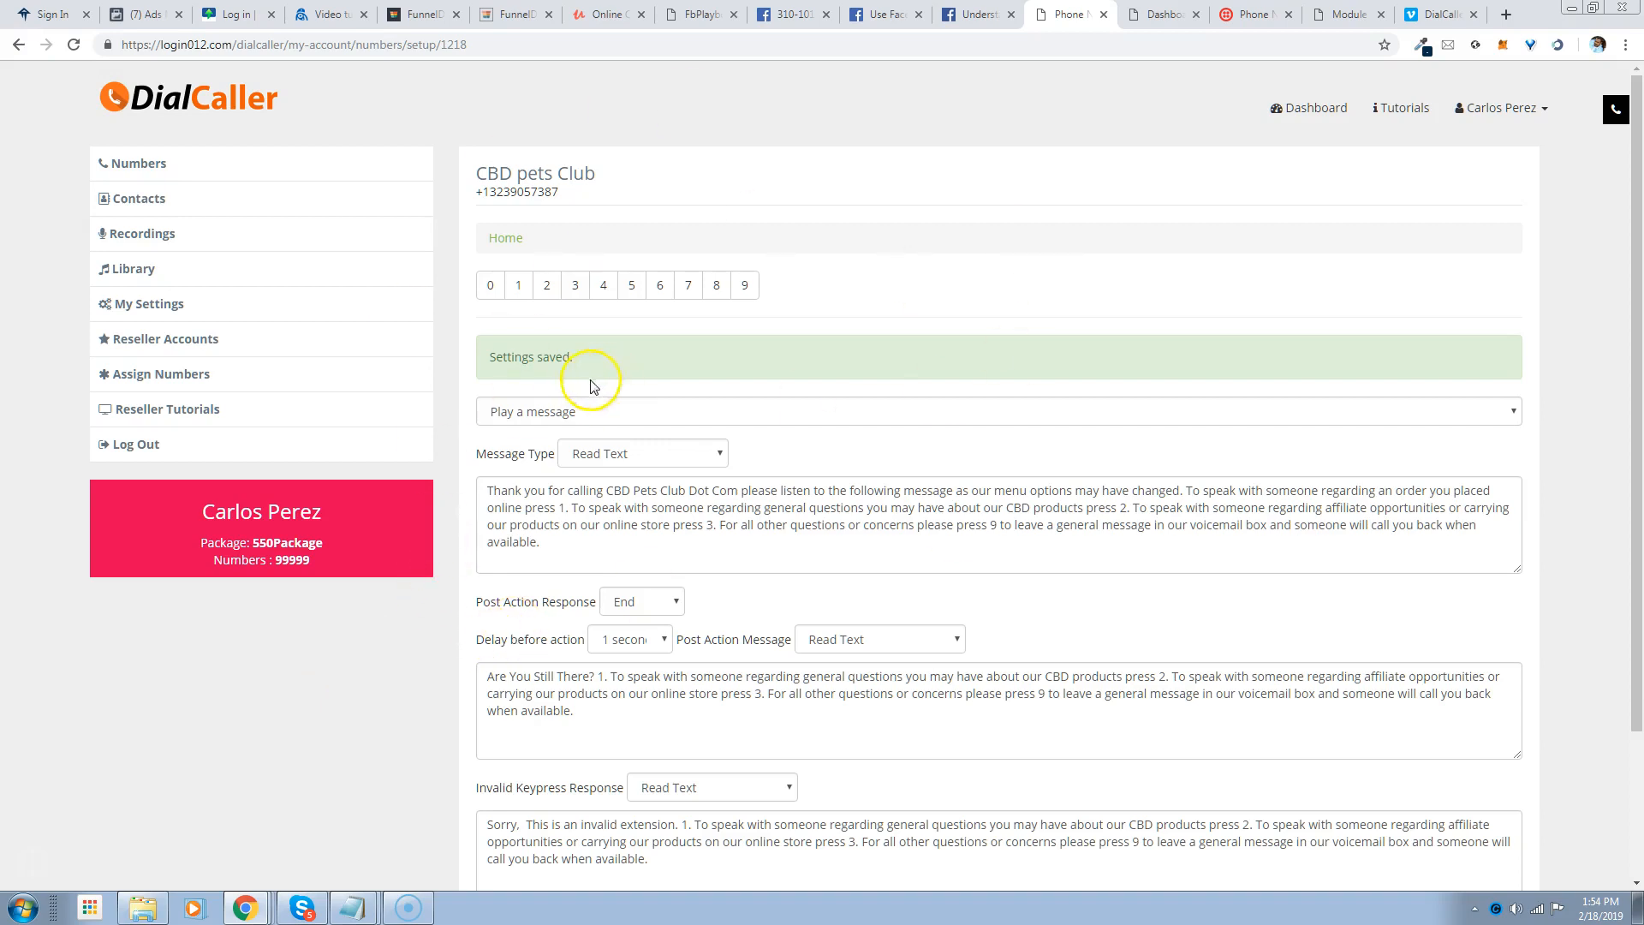
{"action": "mouse_move", "coordinate": [609, 628]}
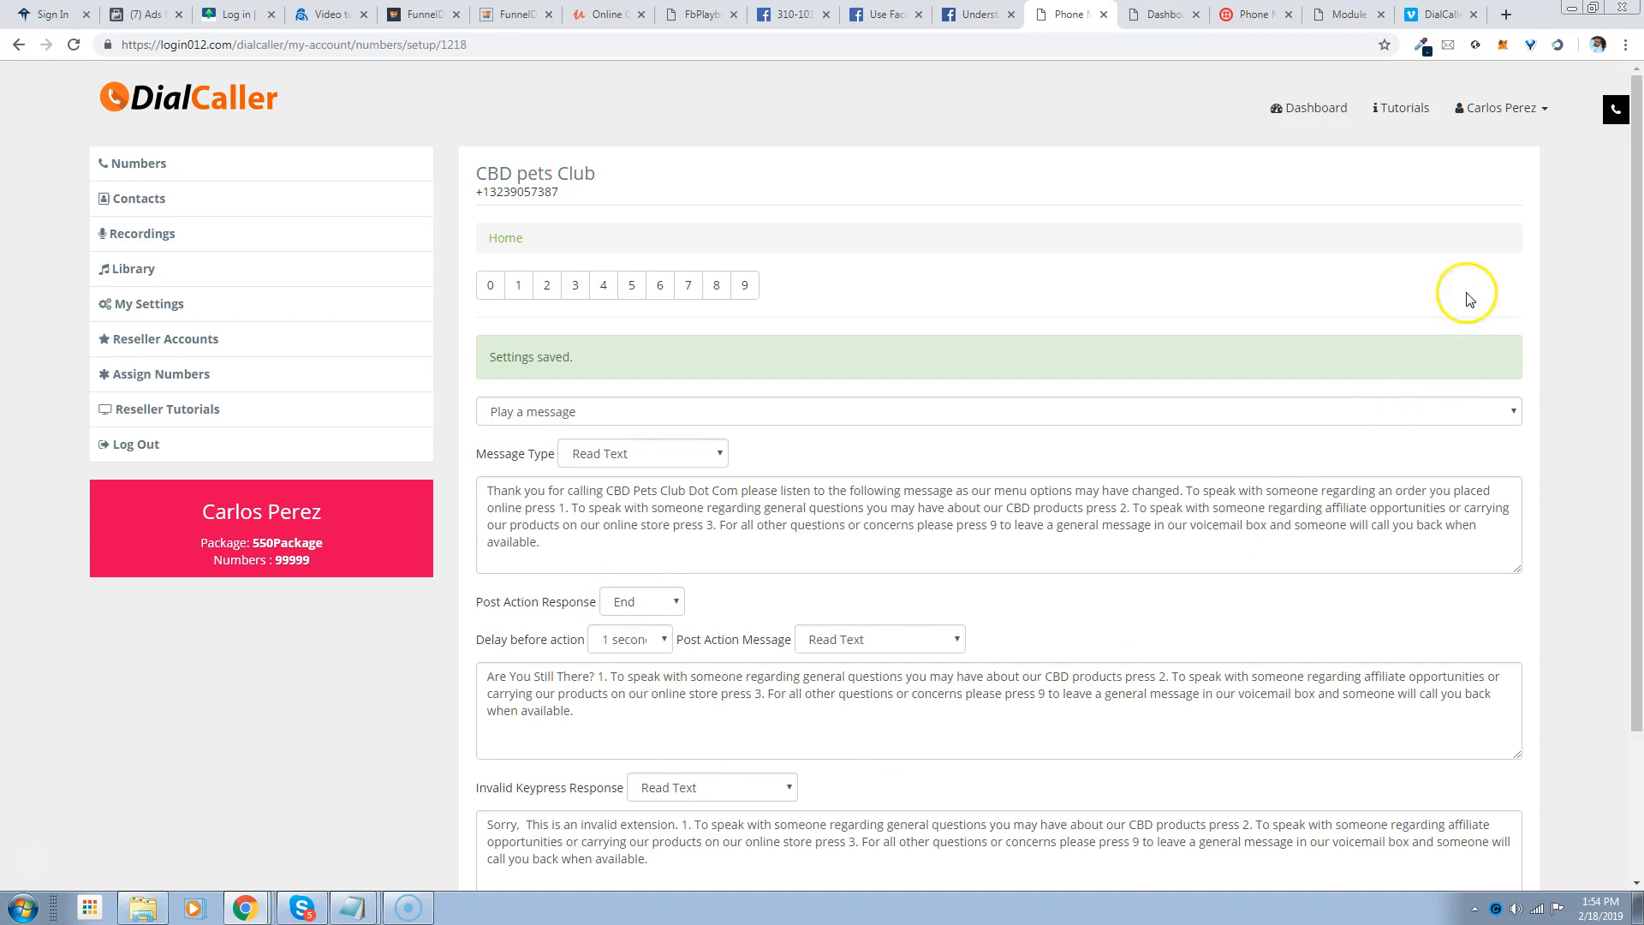
Open the Keypress 1 action settings, still holding default messages.
{"action": "scroll", "scroll_direction": "down", "scroll_amount": 3}
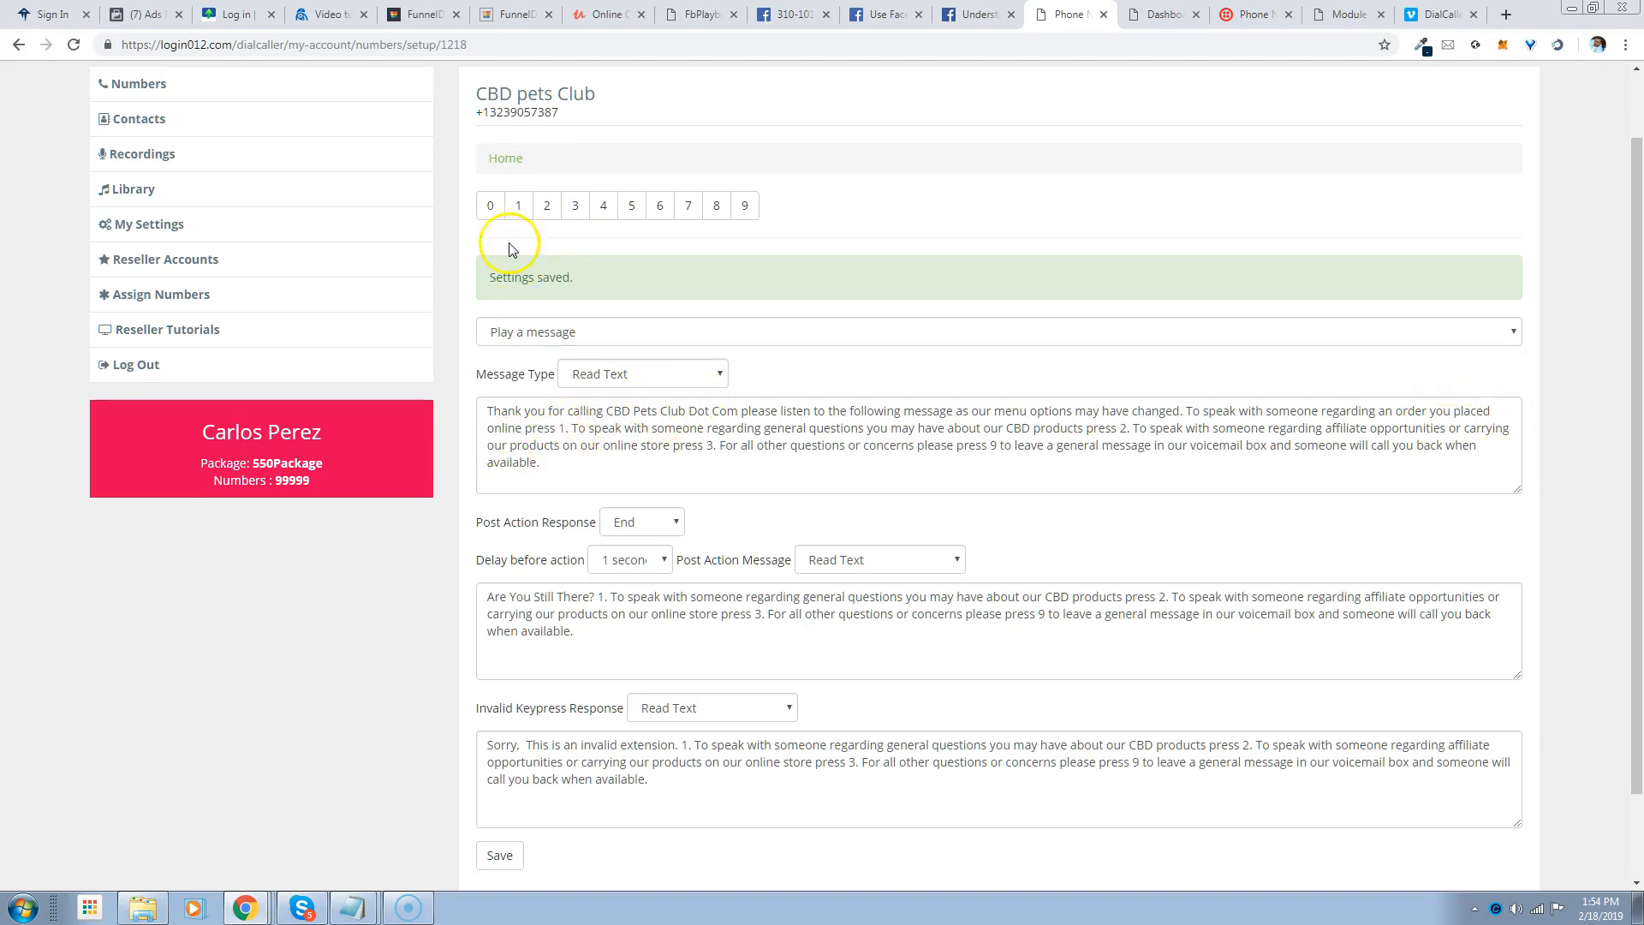
{"action": "mouse_move", "coordinate": [517, 206]}
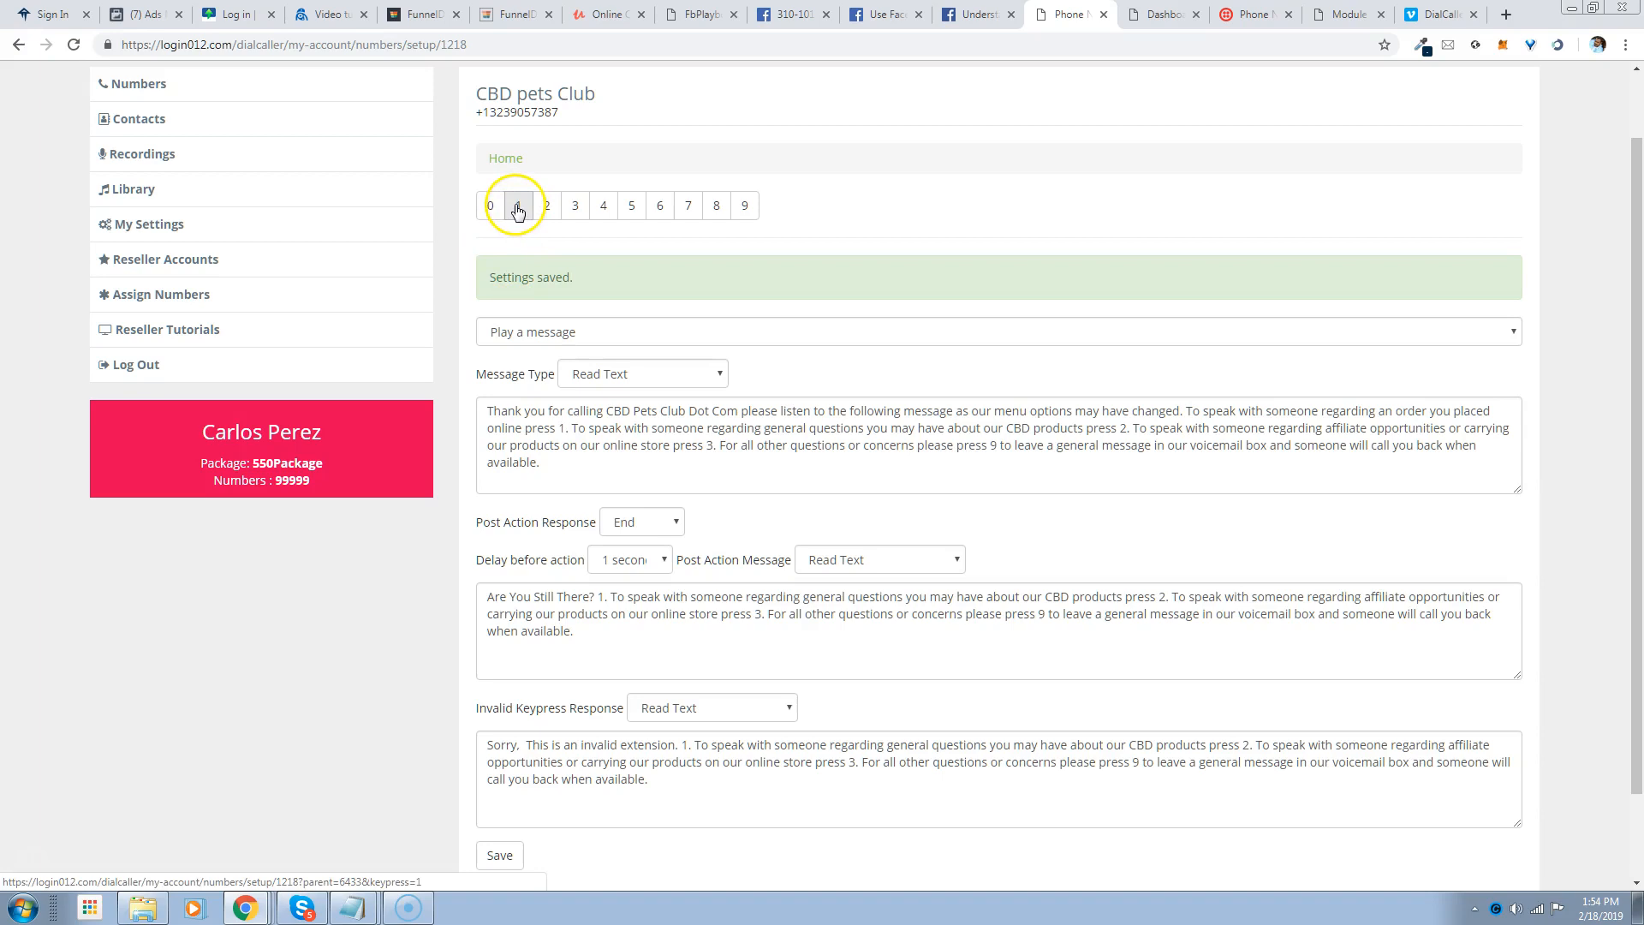
{"action": "left_click", "coordinate": [517, 205]}
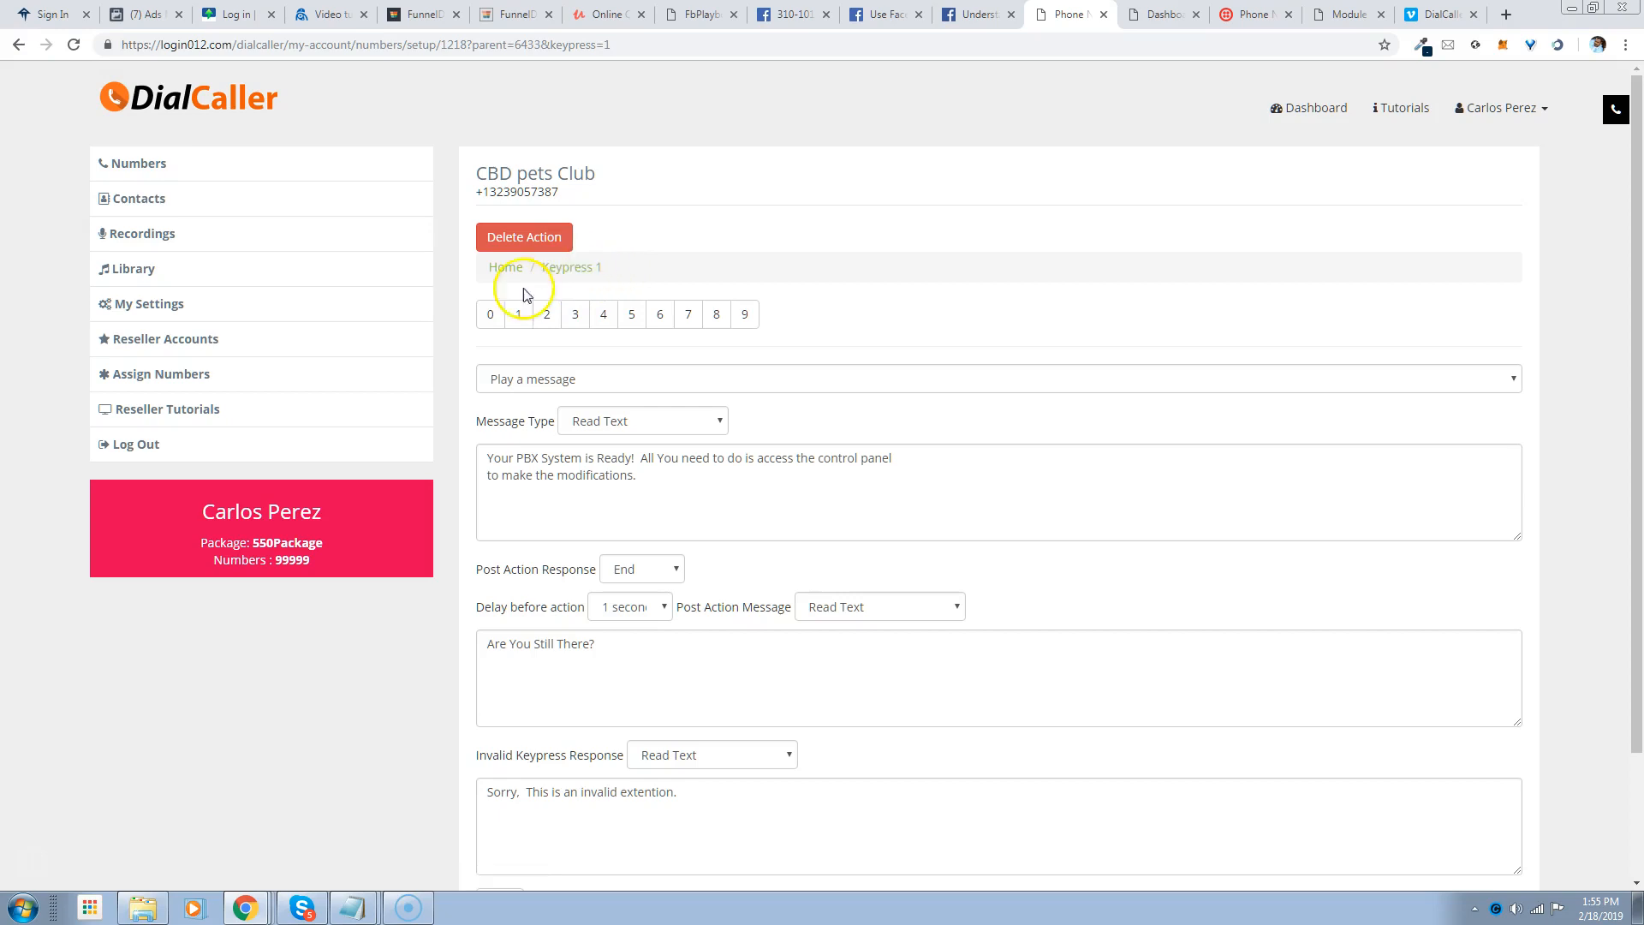
{"action": "mouse_move", "coordinate": [540, 373]}
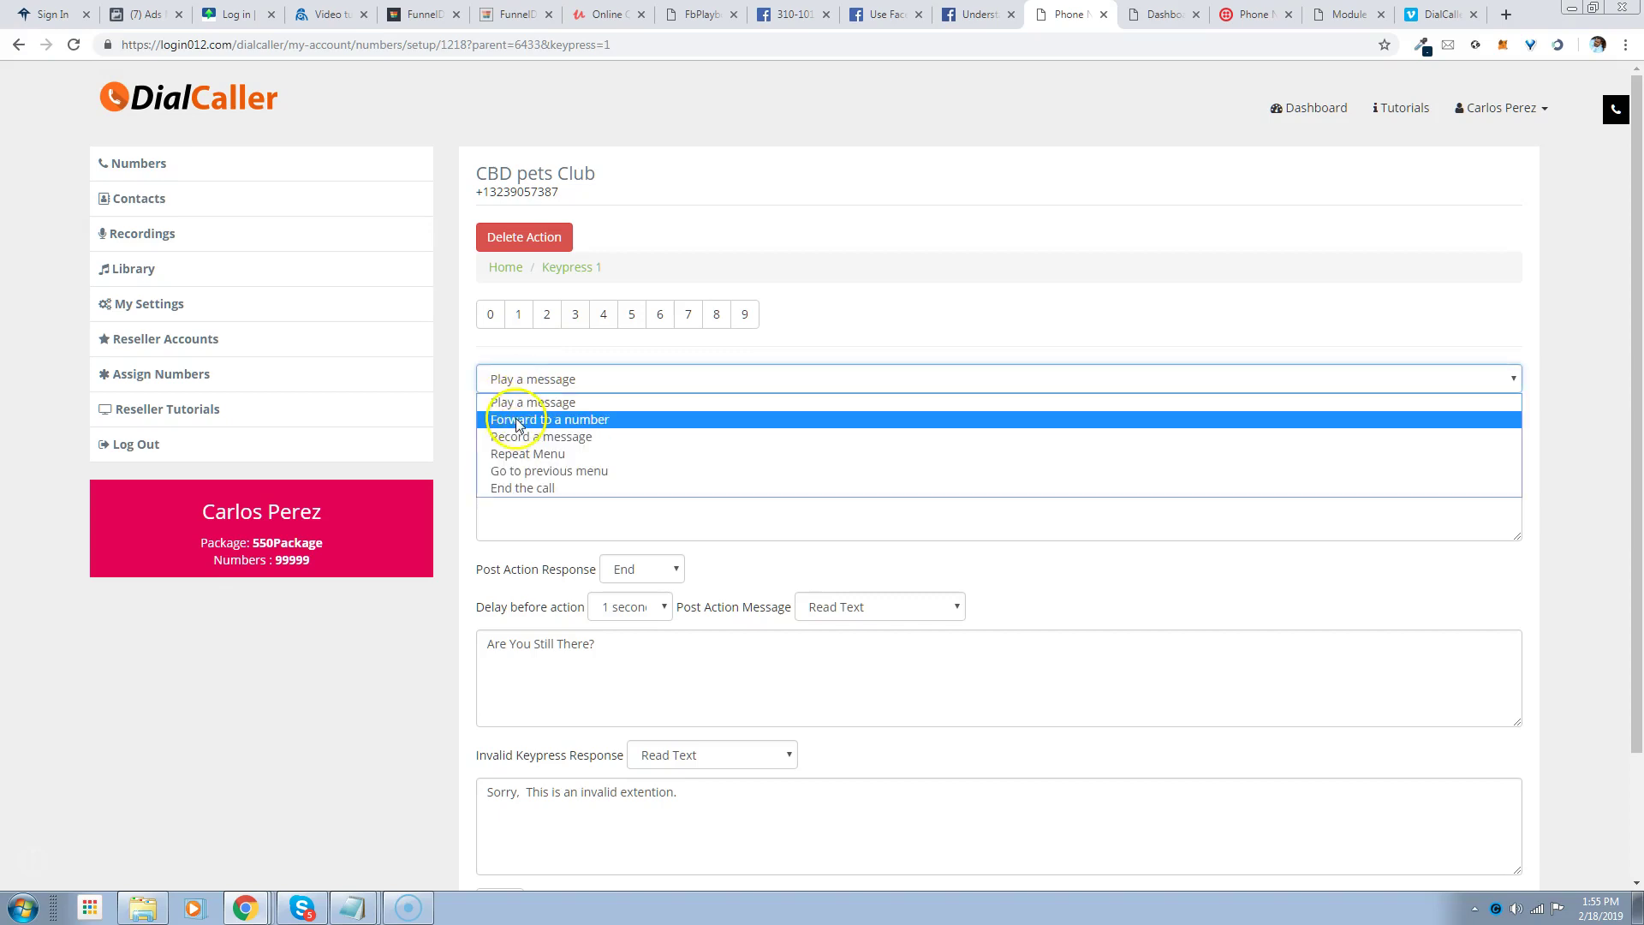
{"action": "mouse_move", "coordinate": [518, 441]}
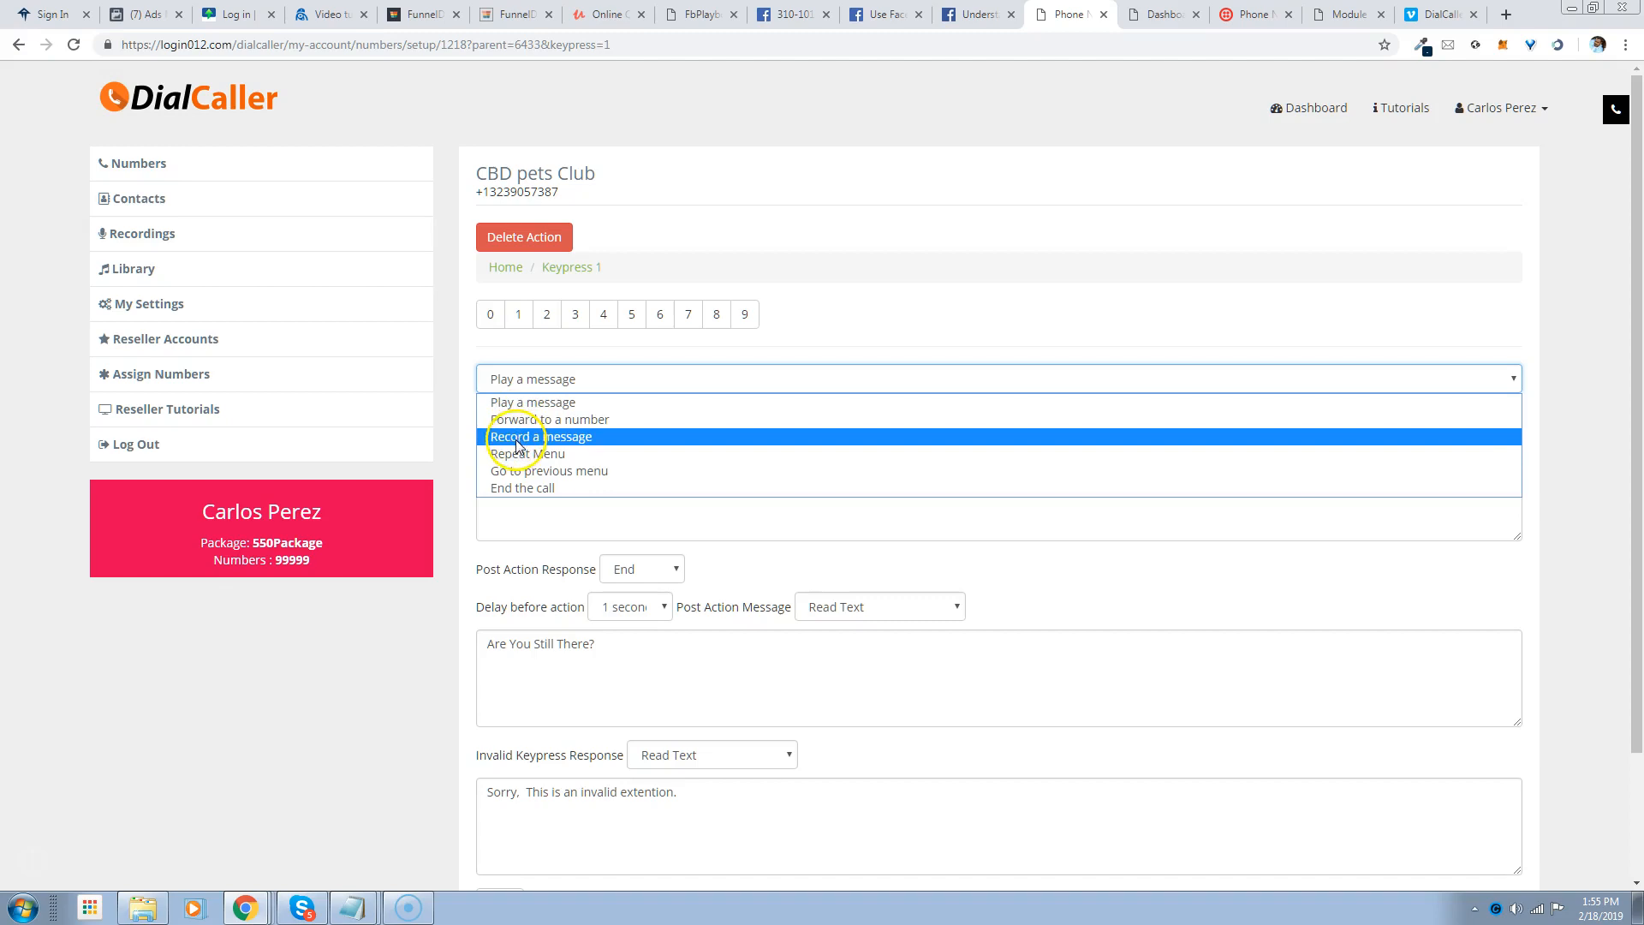
{"action": "mouse_move", "coordinate": [529, 471]}
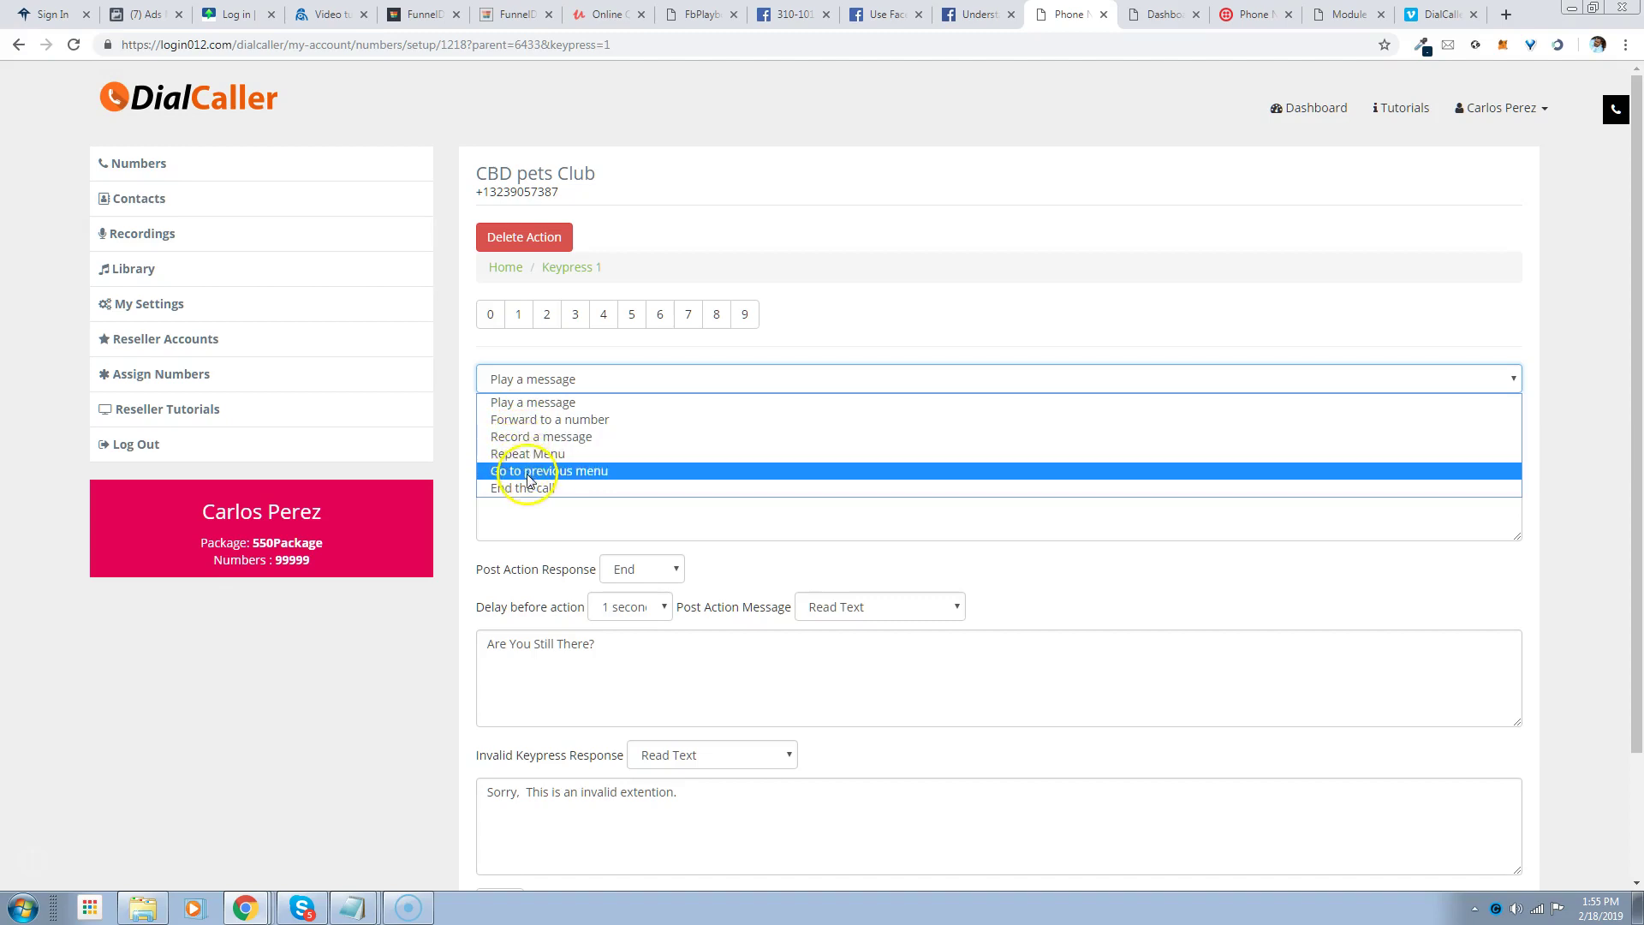
{"action": "mouse_move", "coordinate": [521, 401]}
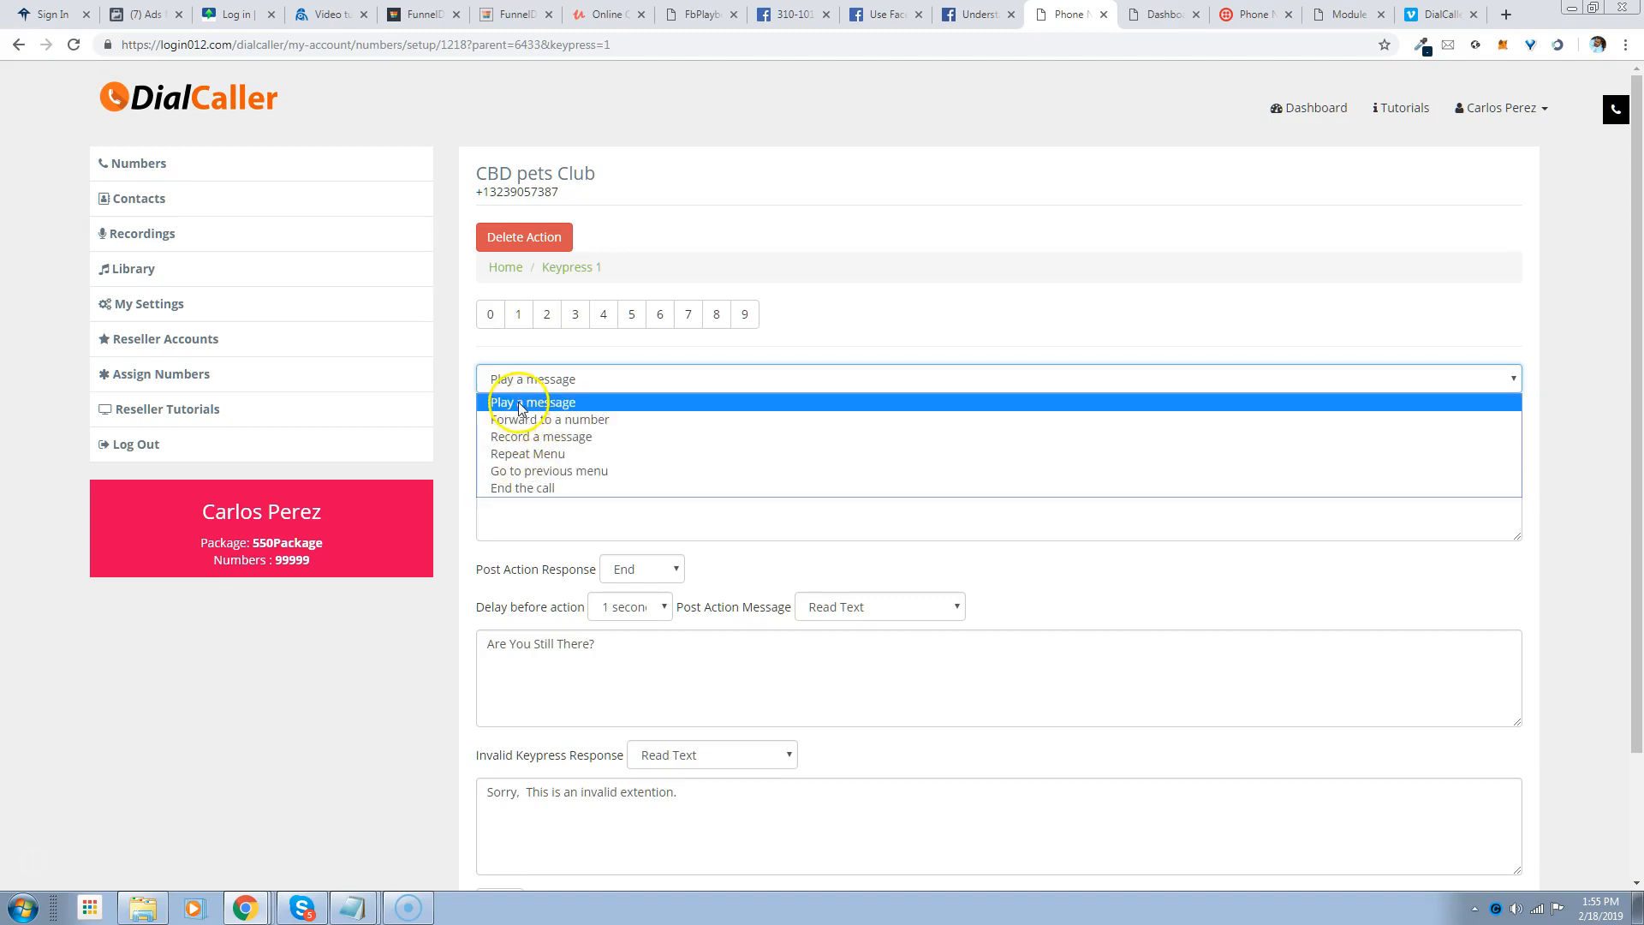
{"action": "left_click", "coordinate": [534, 418]}
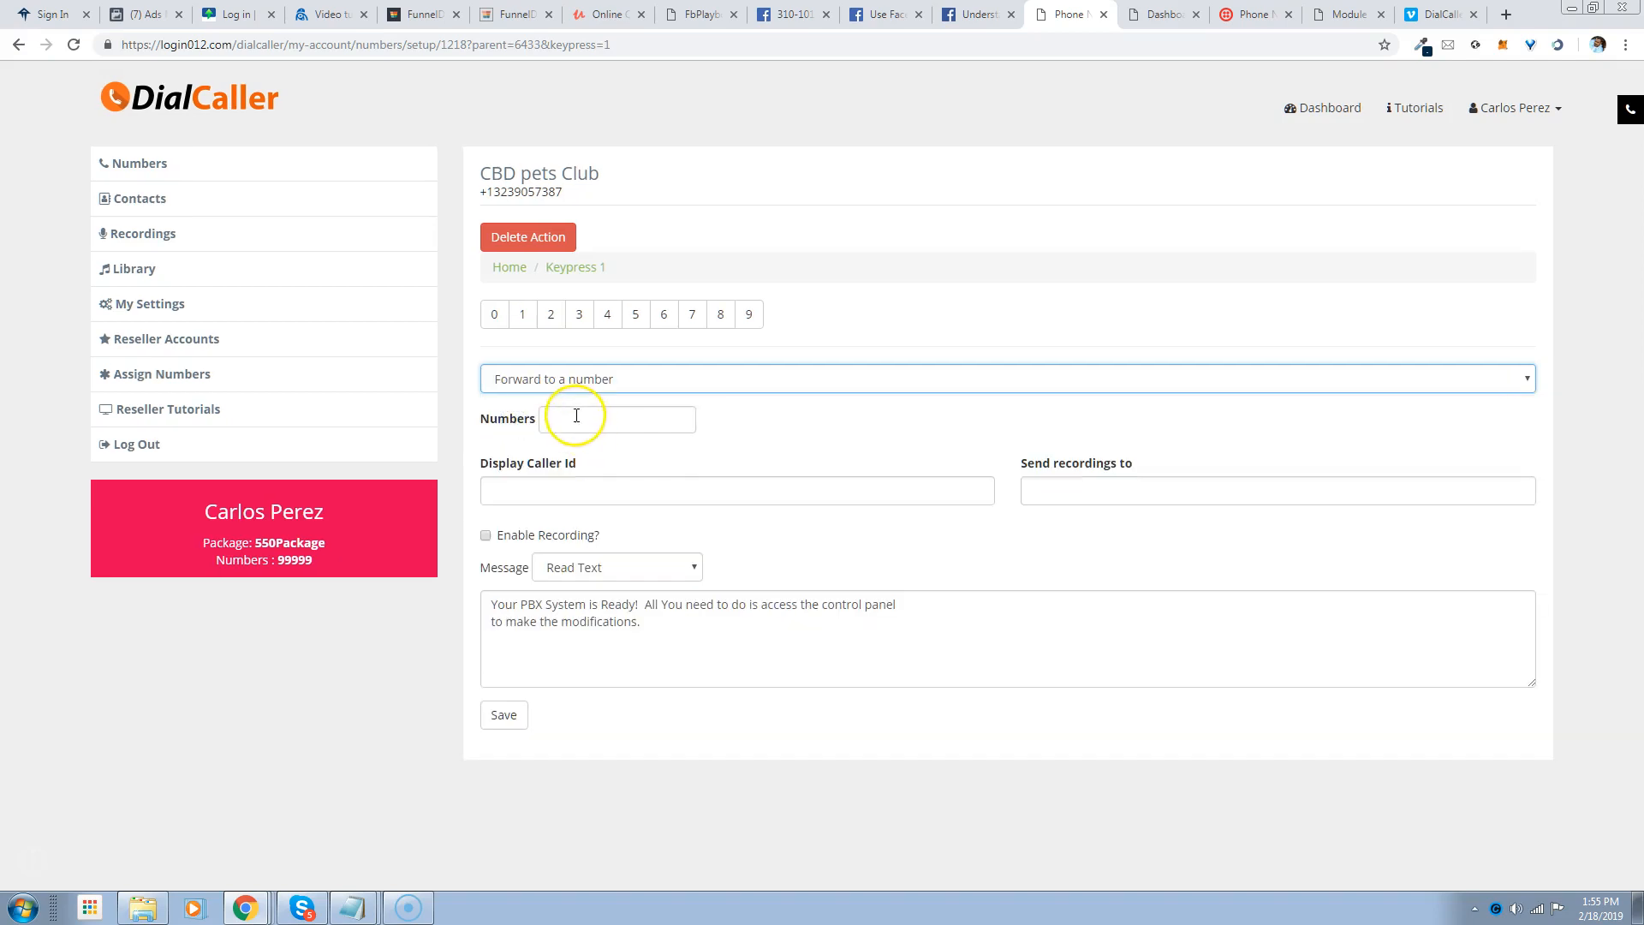
{"action": "left_click", "coordinate": [599, 418]}
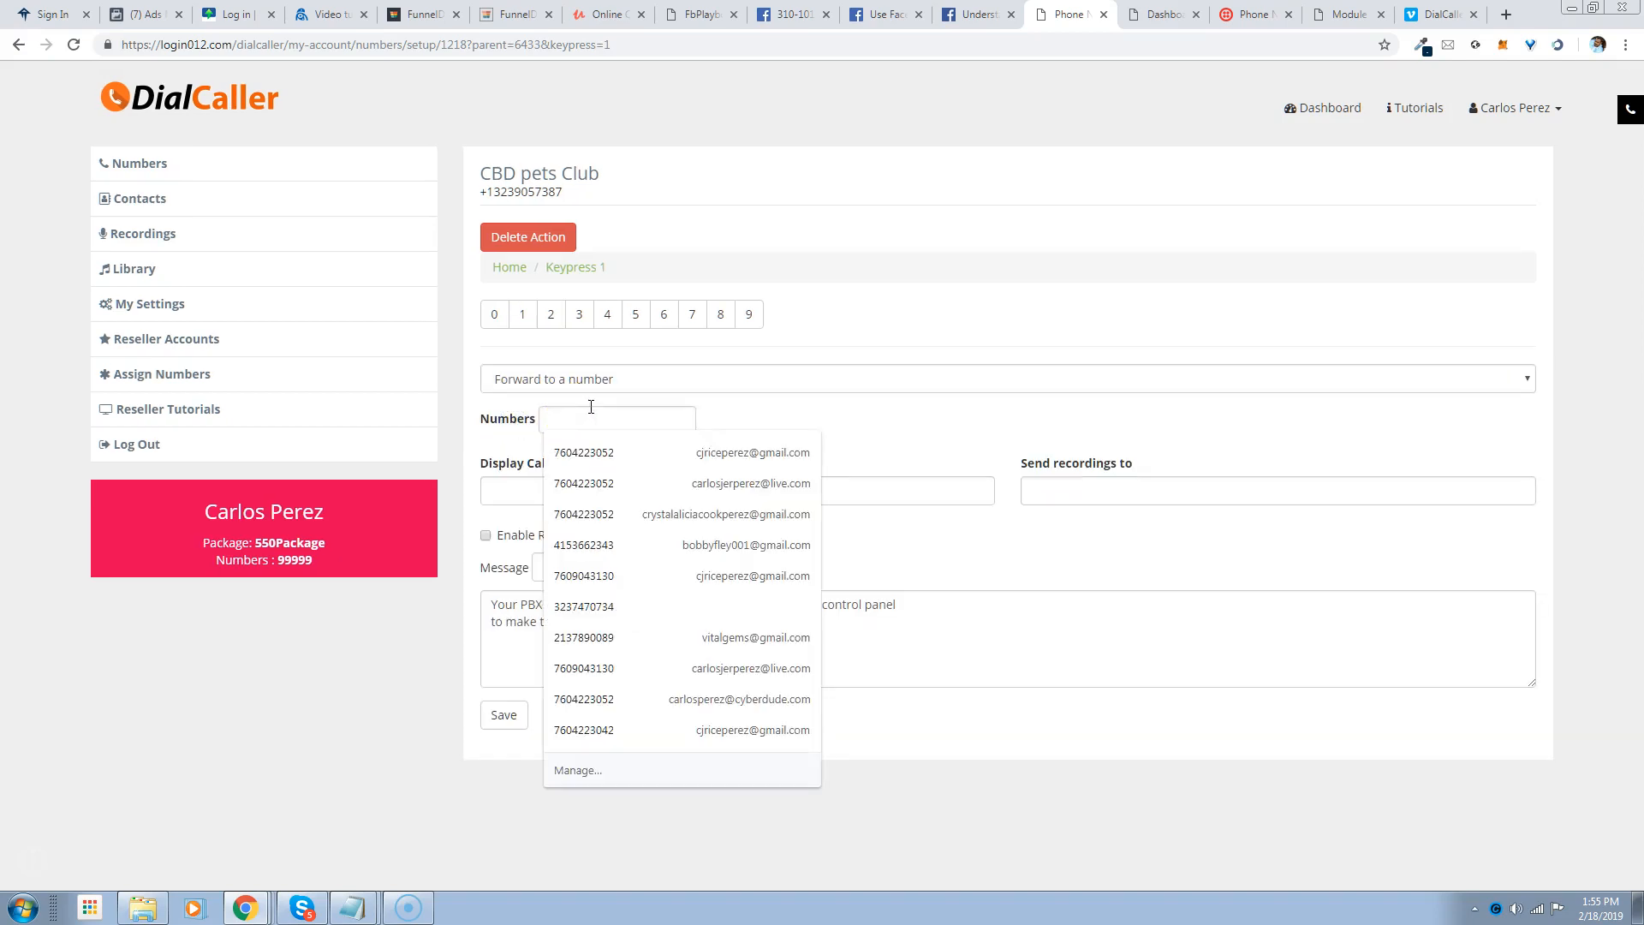
{"action": "type", "text": "1"}
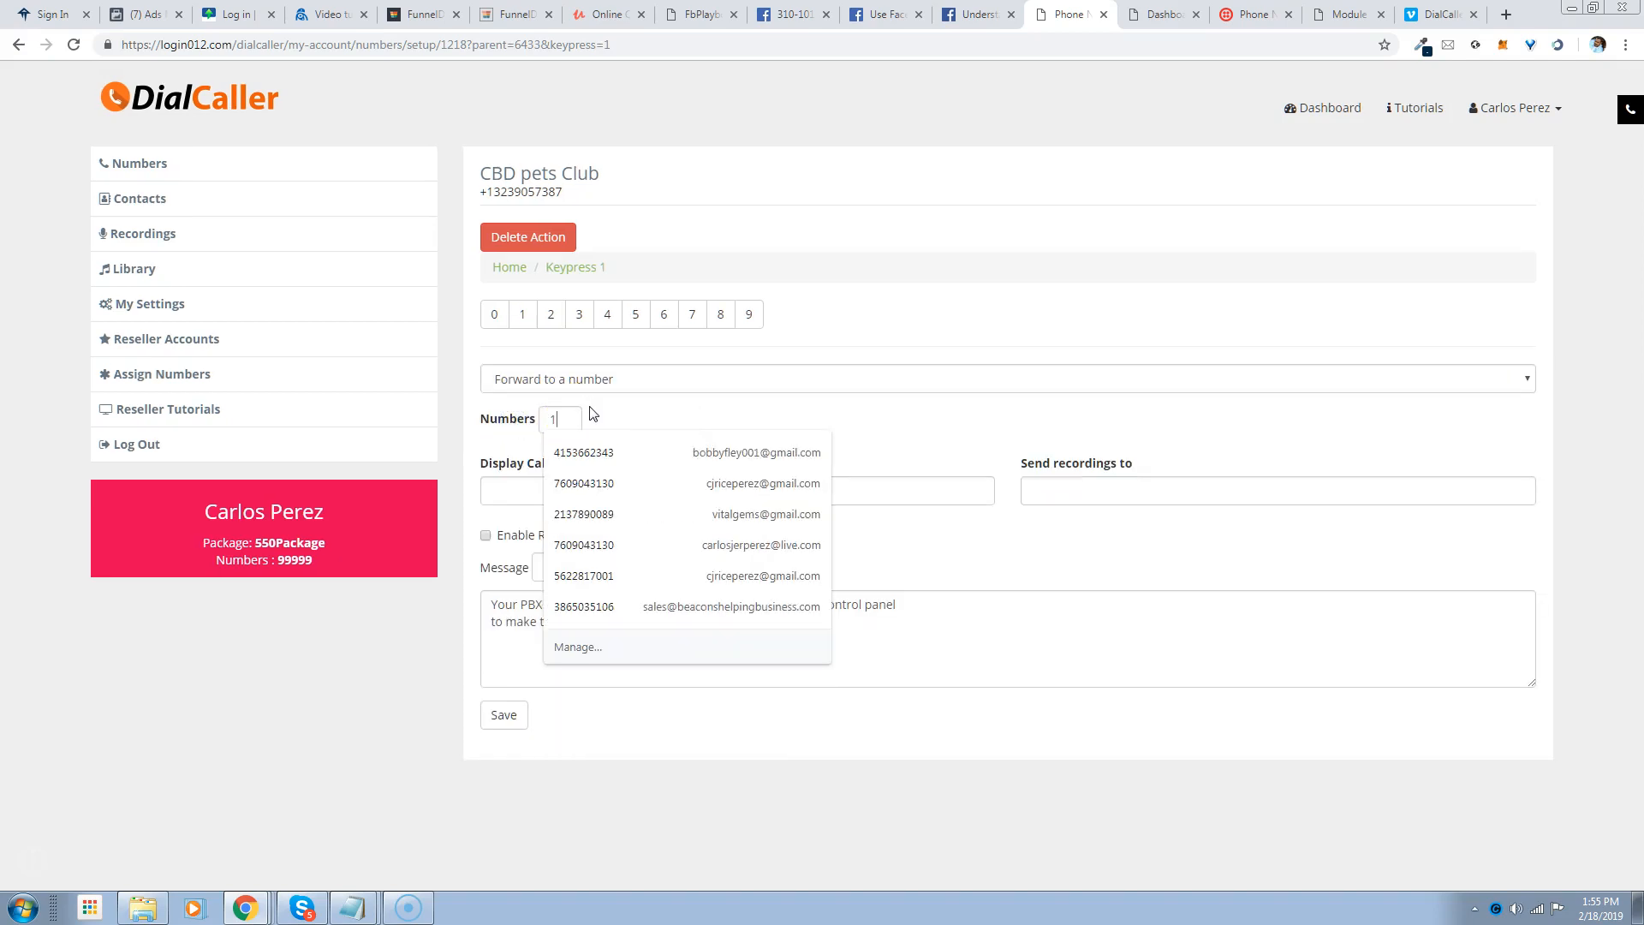
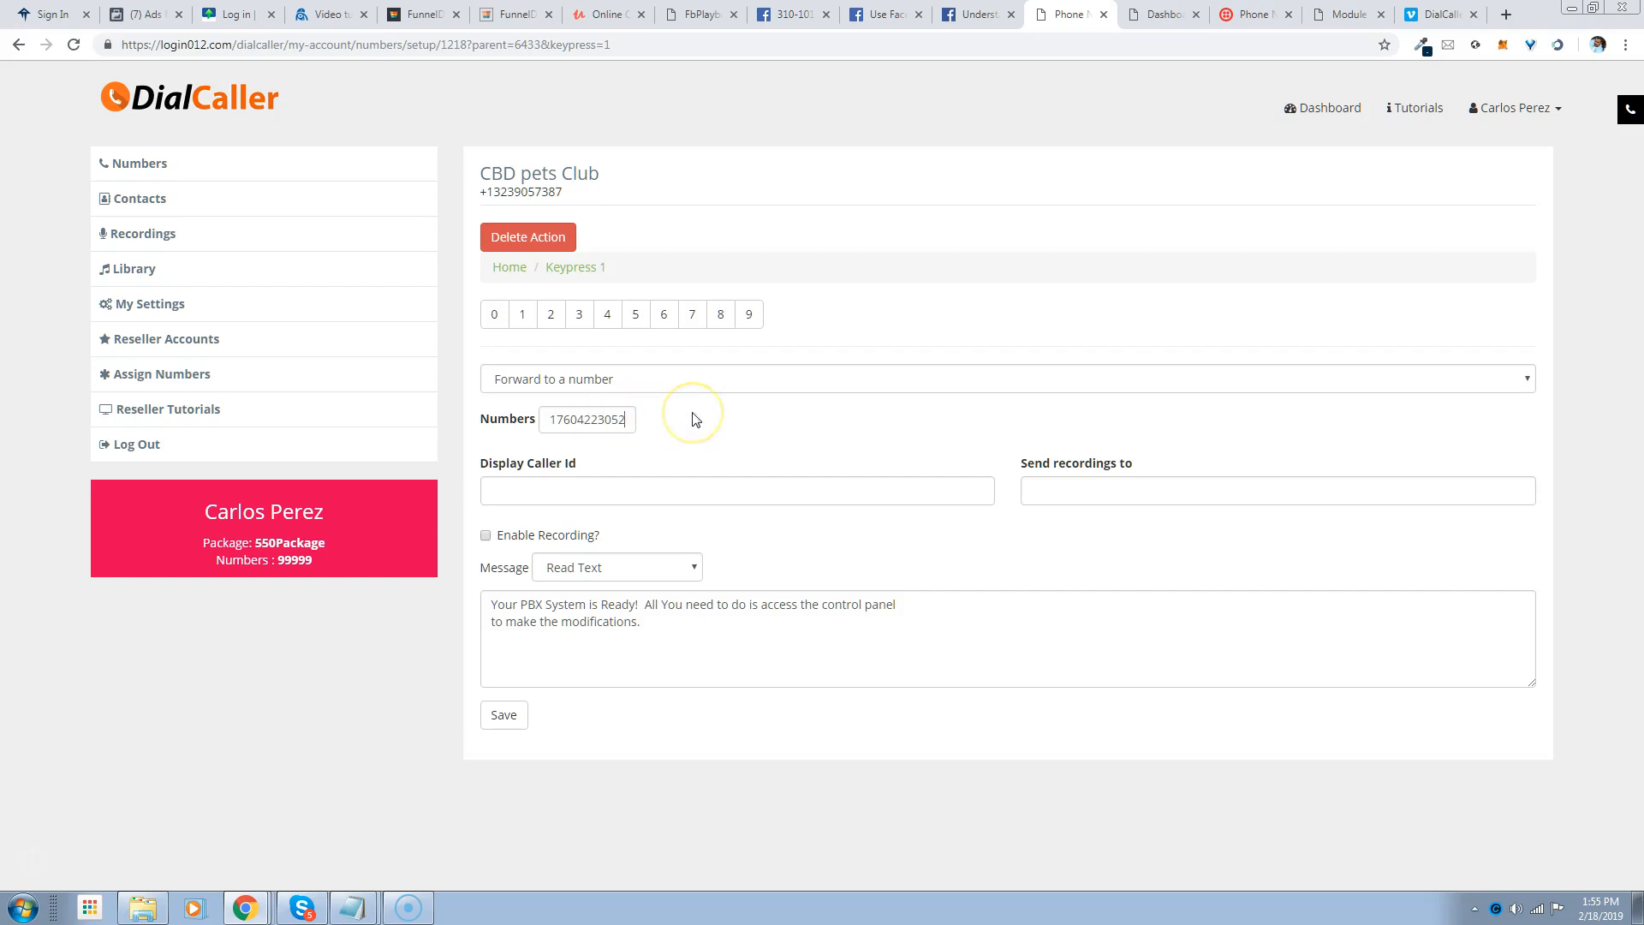
{"action": "double_click", "coordinate": [585, 418]}
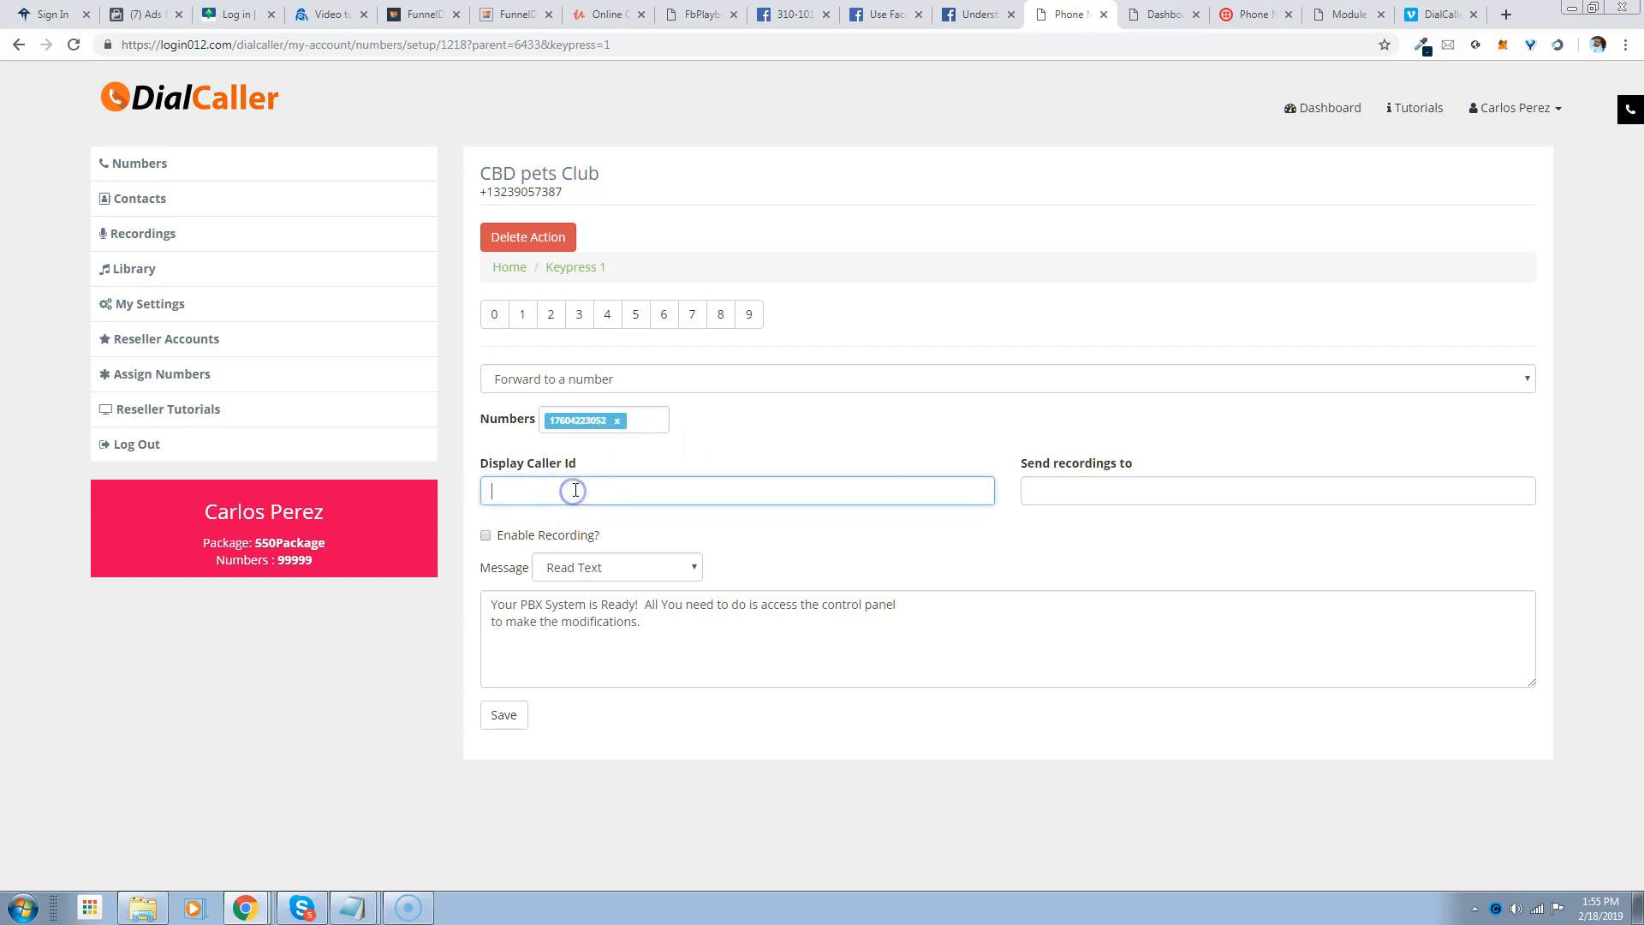
{"action": "type", "text": "760"}
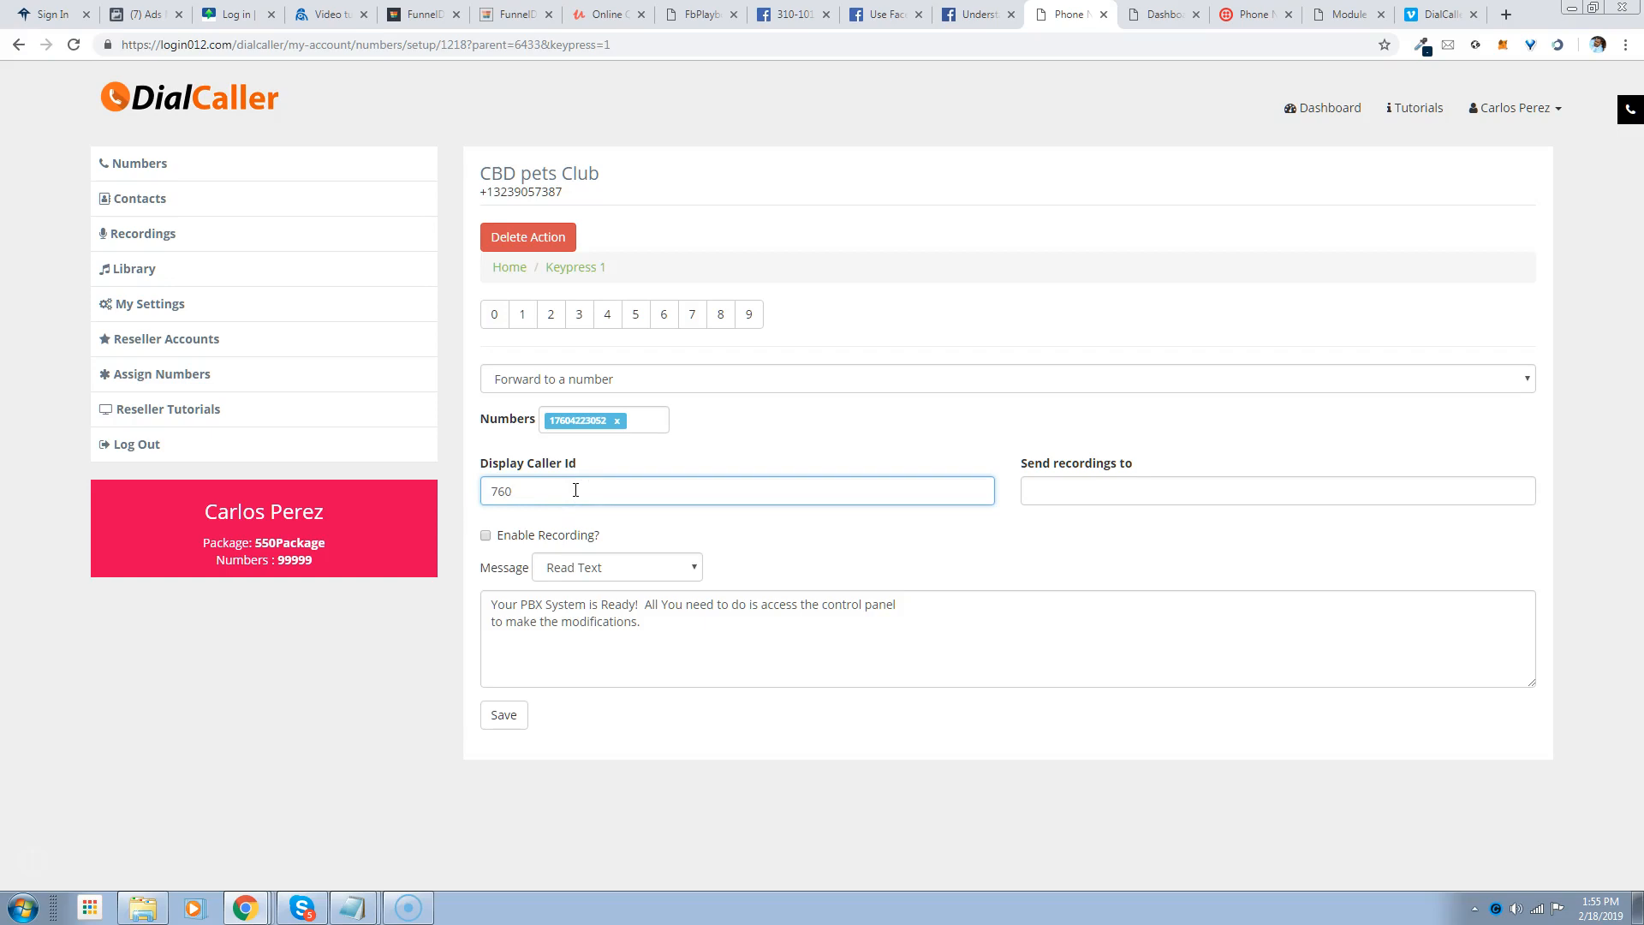
{"action": "mouse_move", "coordinate": [562, 187]}
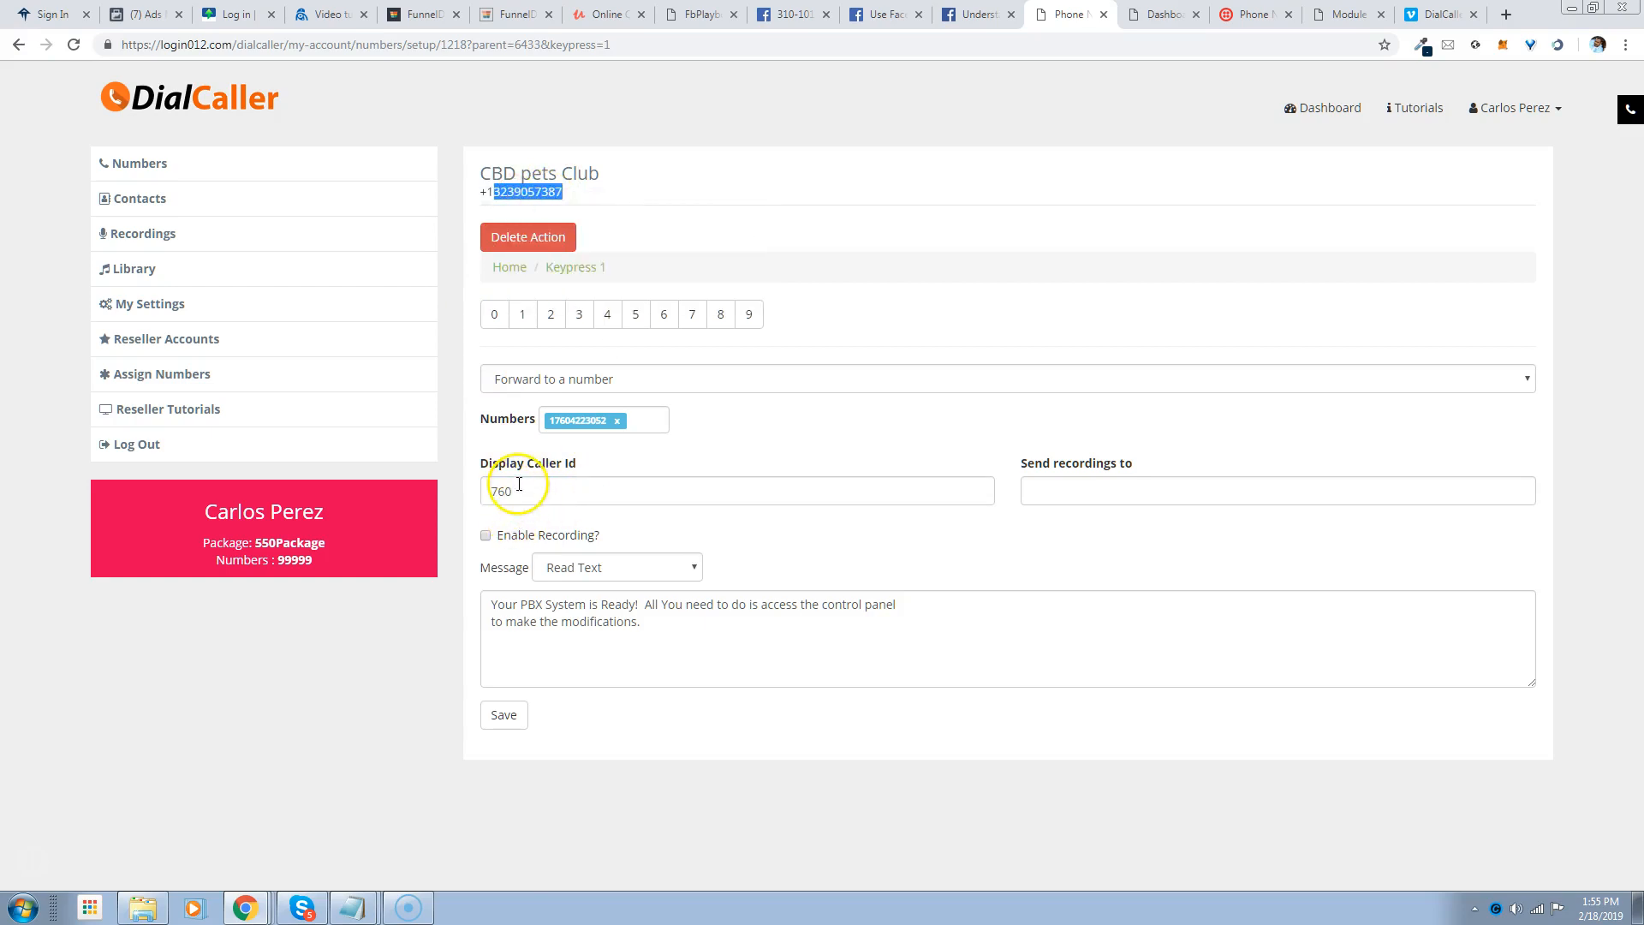
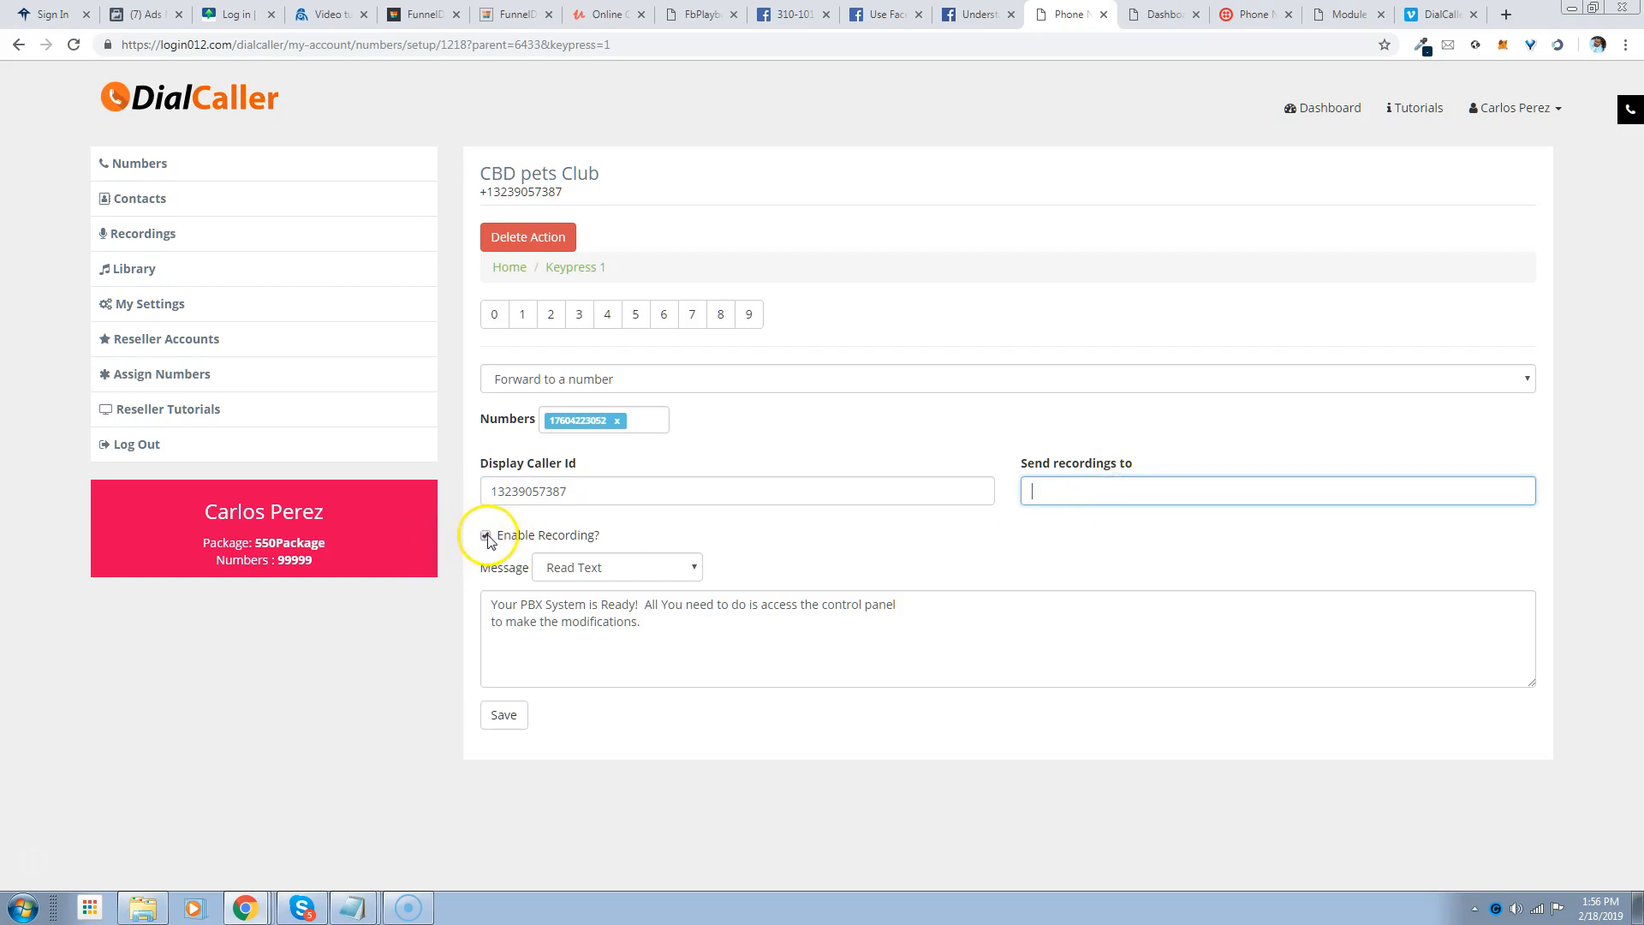
{"action": "left_click", "coordinate": [486, 535]}
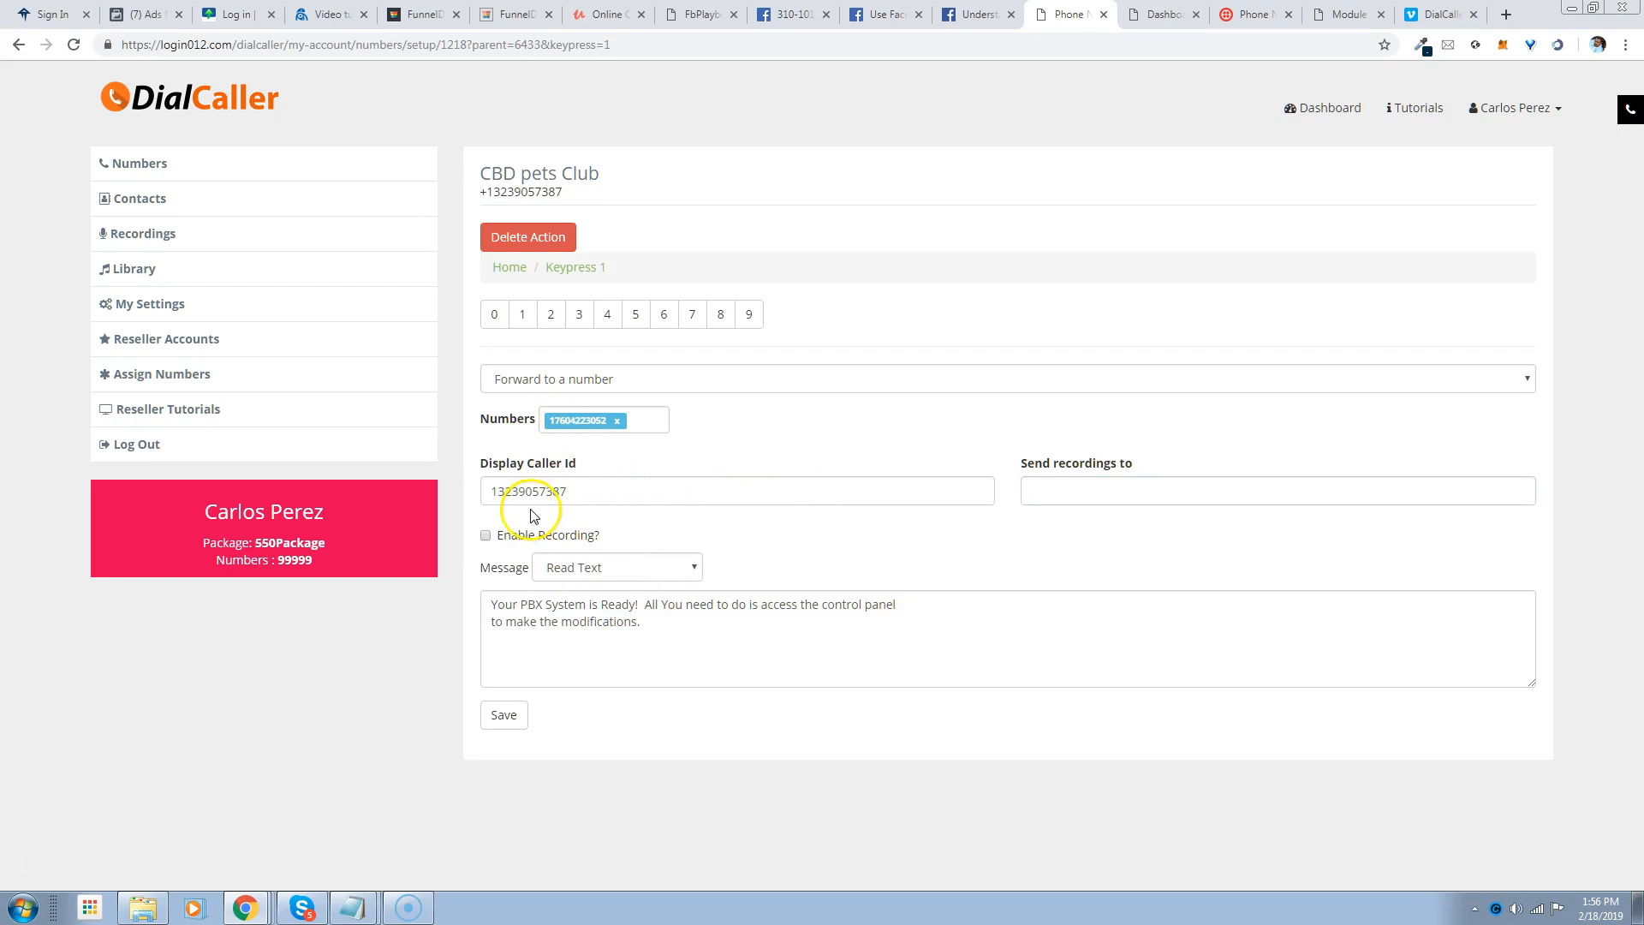
{"action": "left_click", "coordinate": [353, 908]}
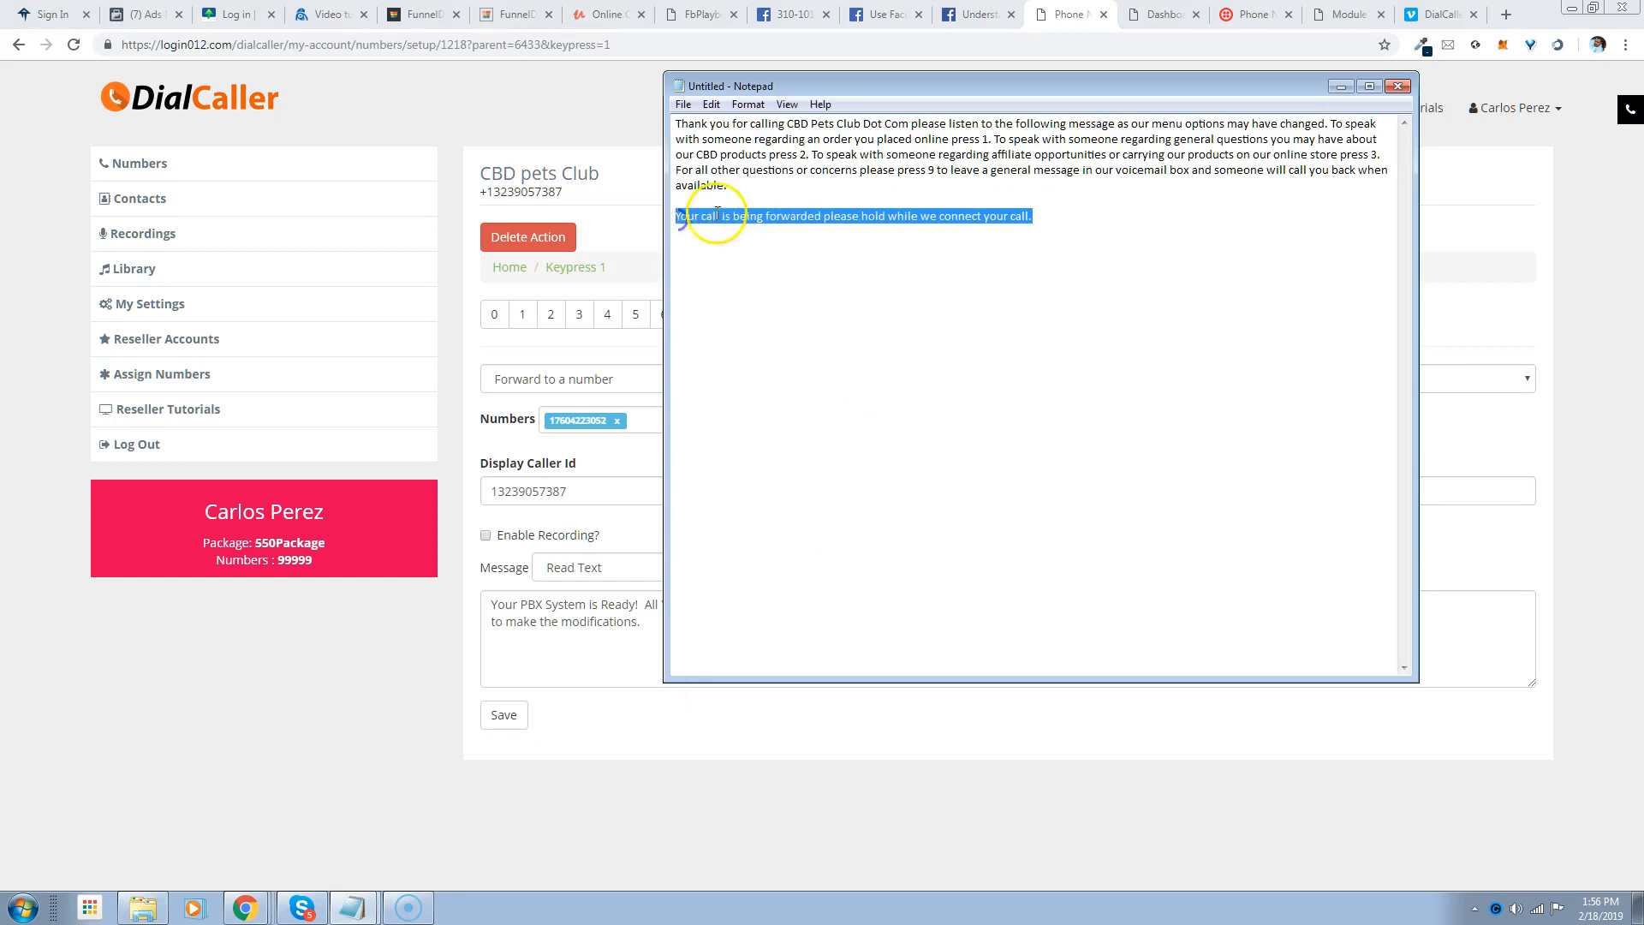
Set the message to 'Your call is being forwarded please hold while we connect your call.' and save keypress 1.
{"action": "right_click", "coordinate": [716, 214]}
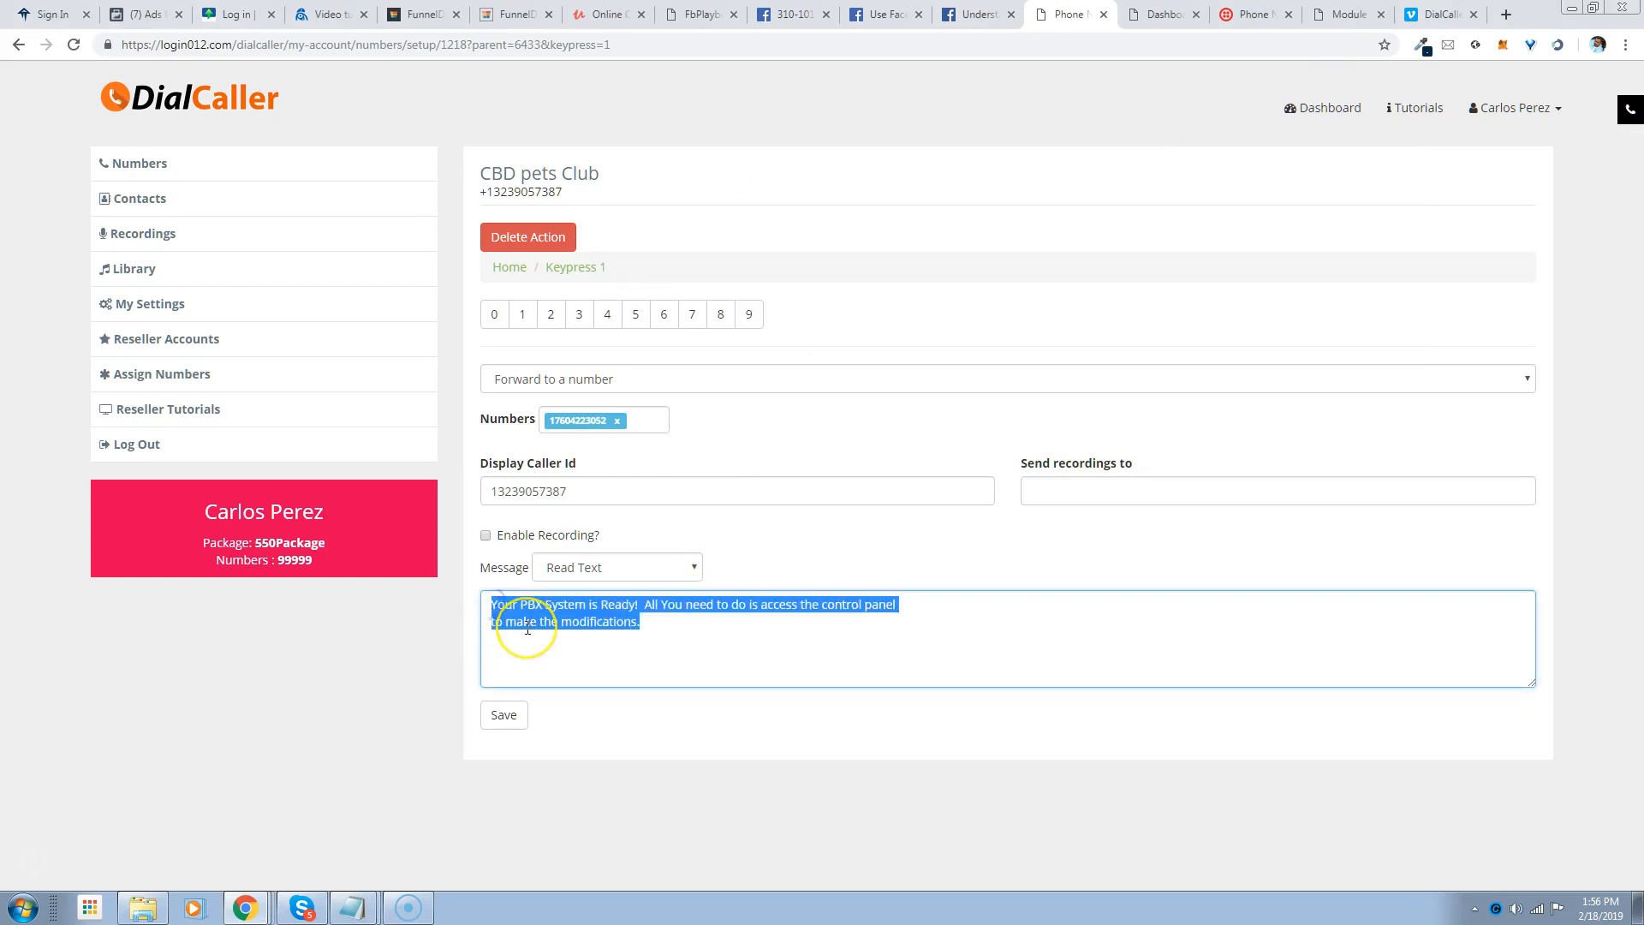
{"action": "type", "text": "Your call is being forwarded please hold while we connect your call."}
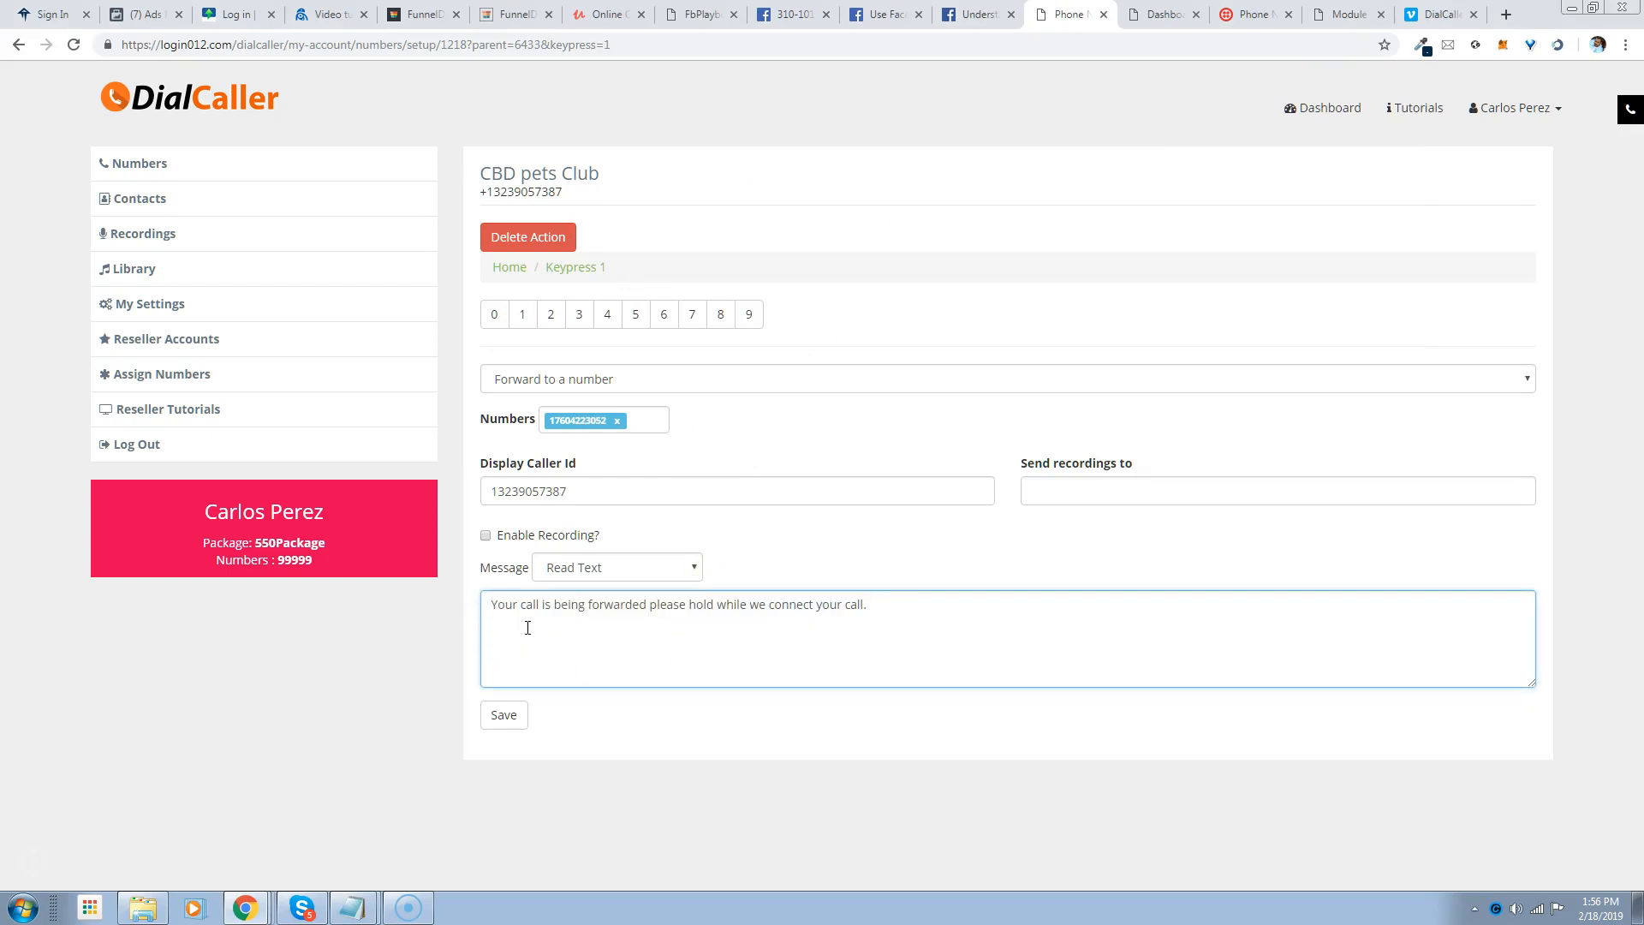
{"action": "left_click", "coordinate": [503, 716]}
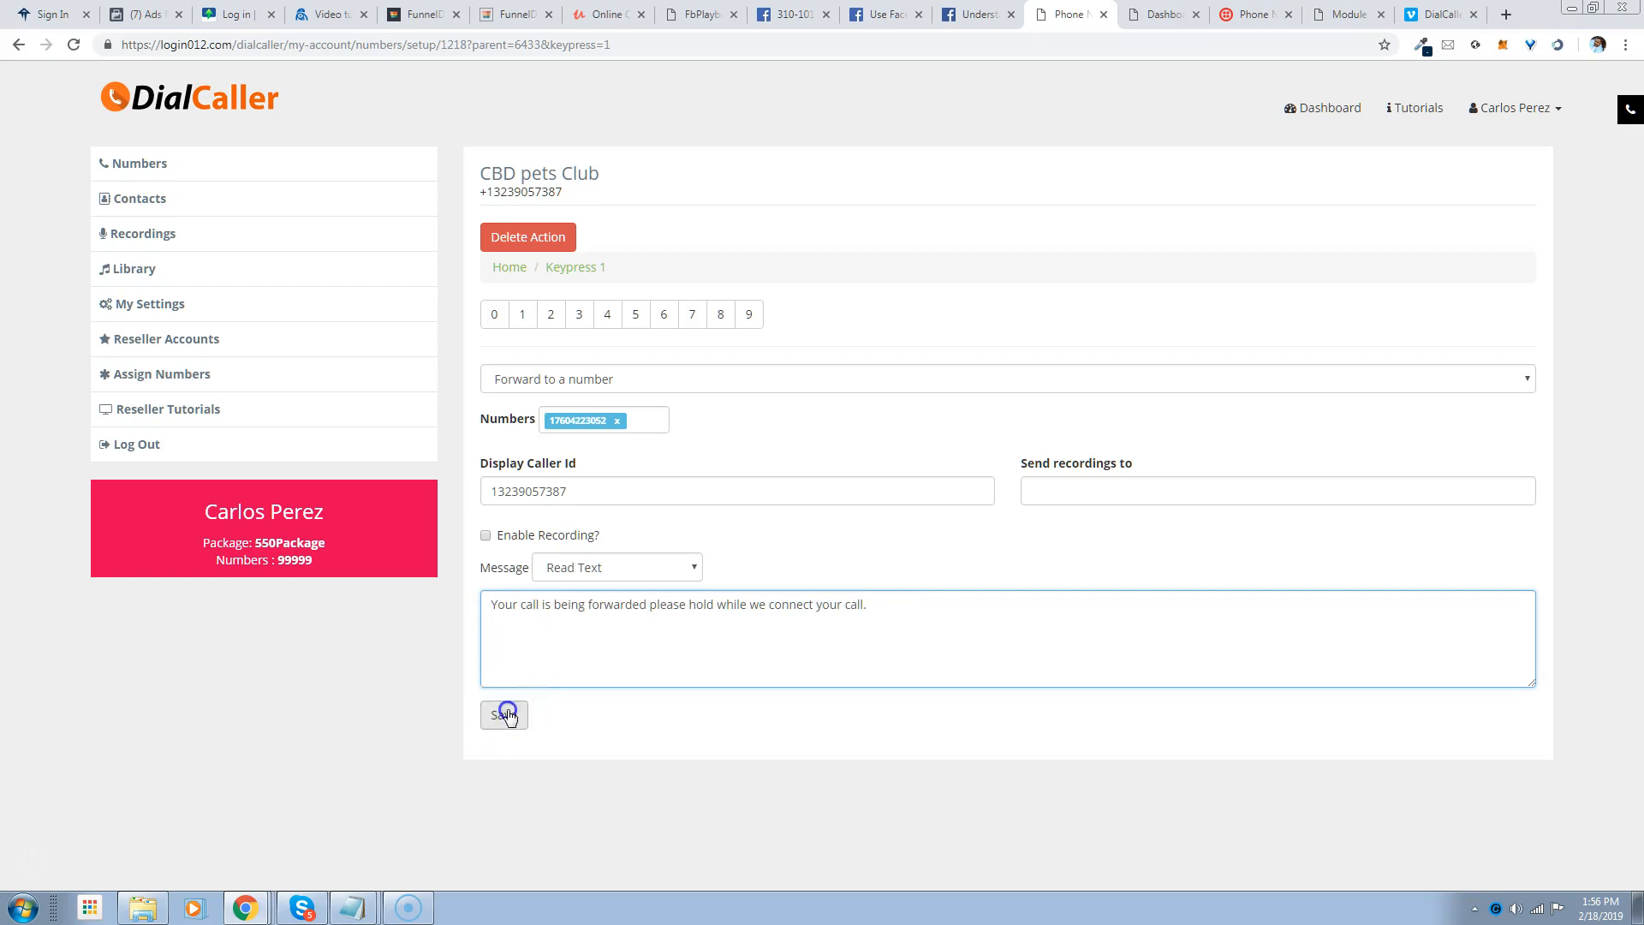
{"action": "left_click", "coordinate": [503, 714]}
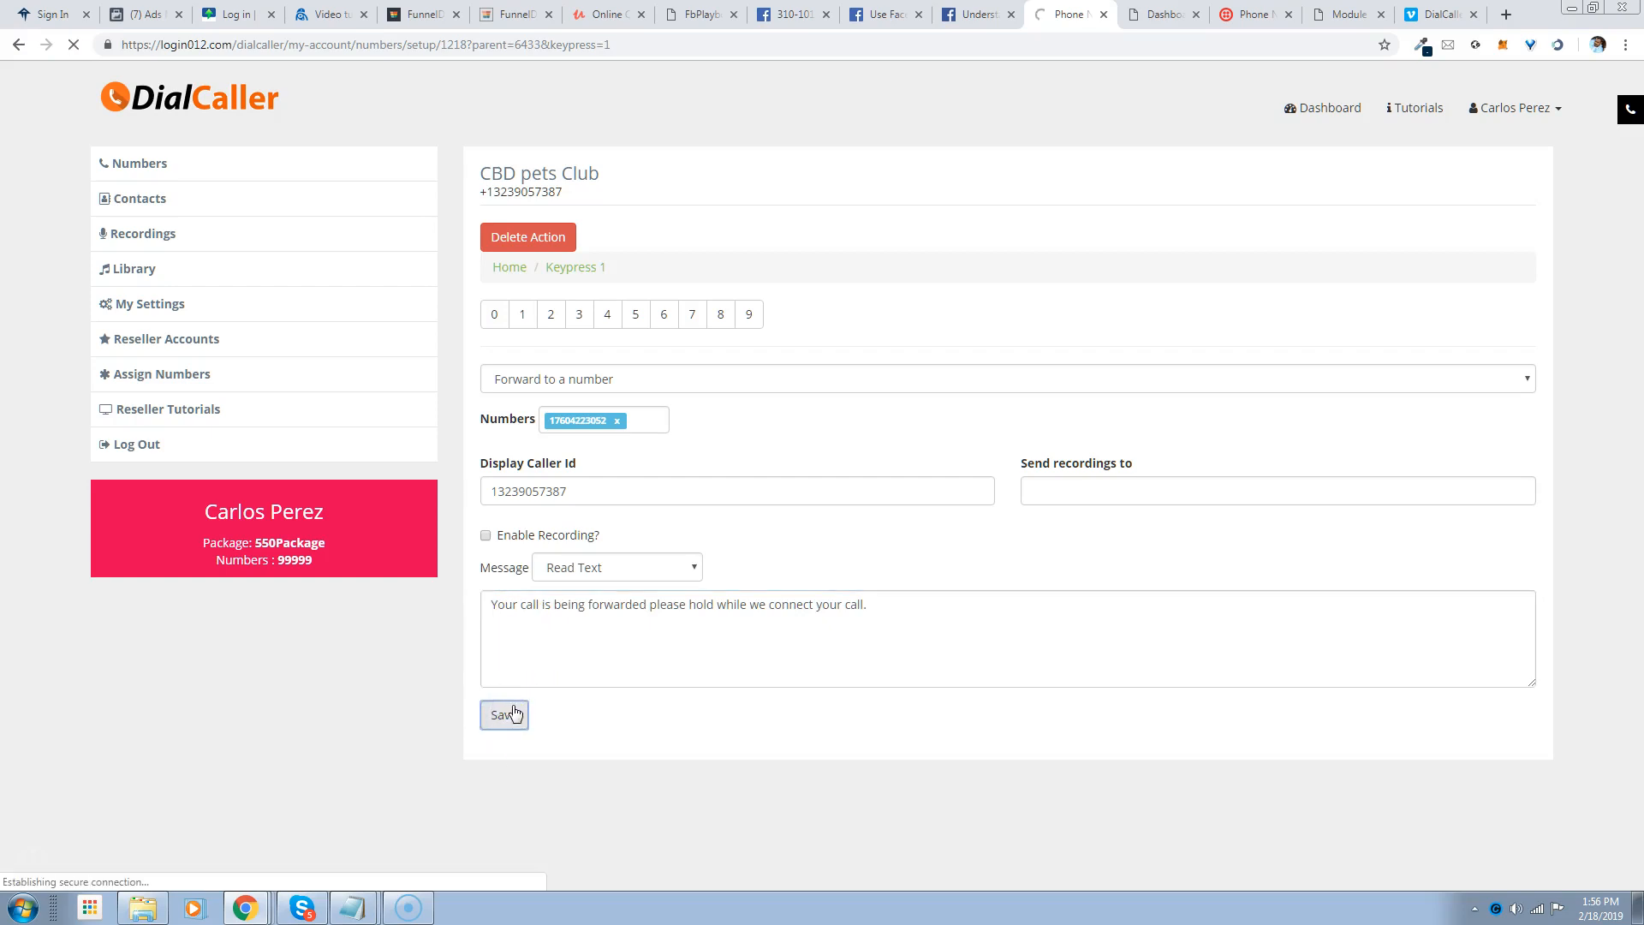
{"action": "left_click", "coordinate": [503, 714]}
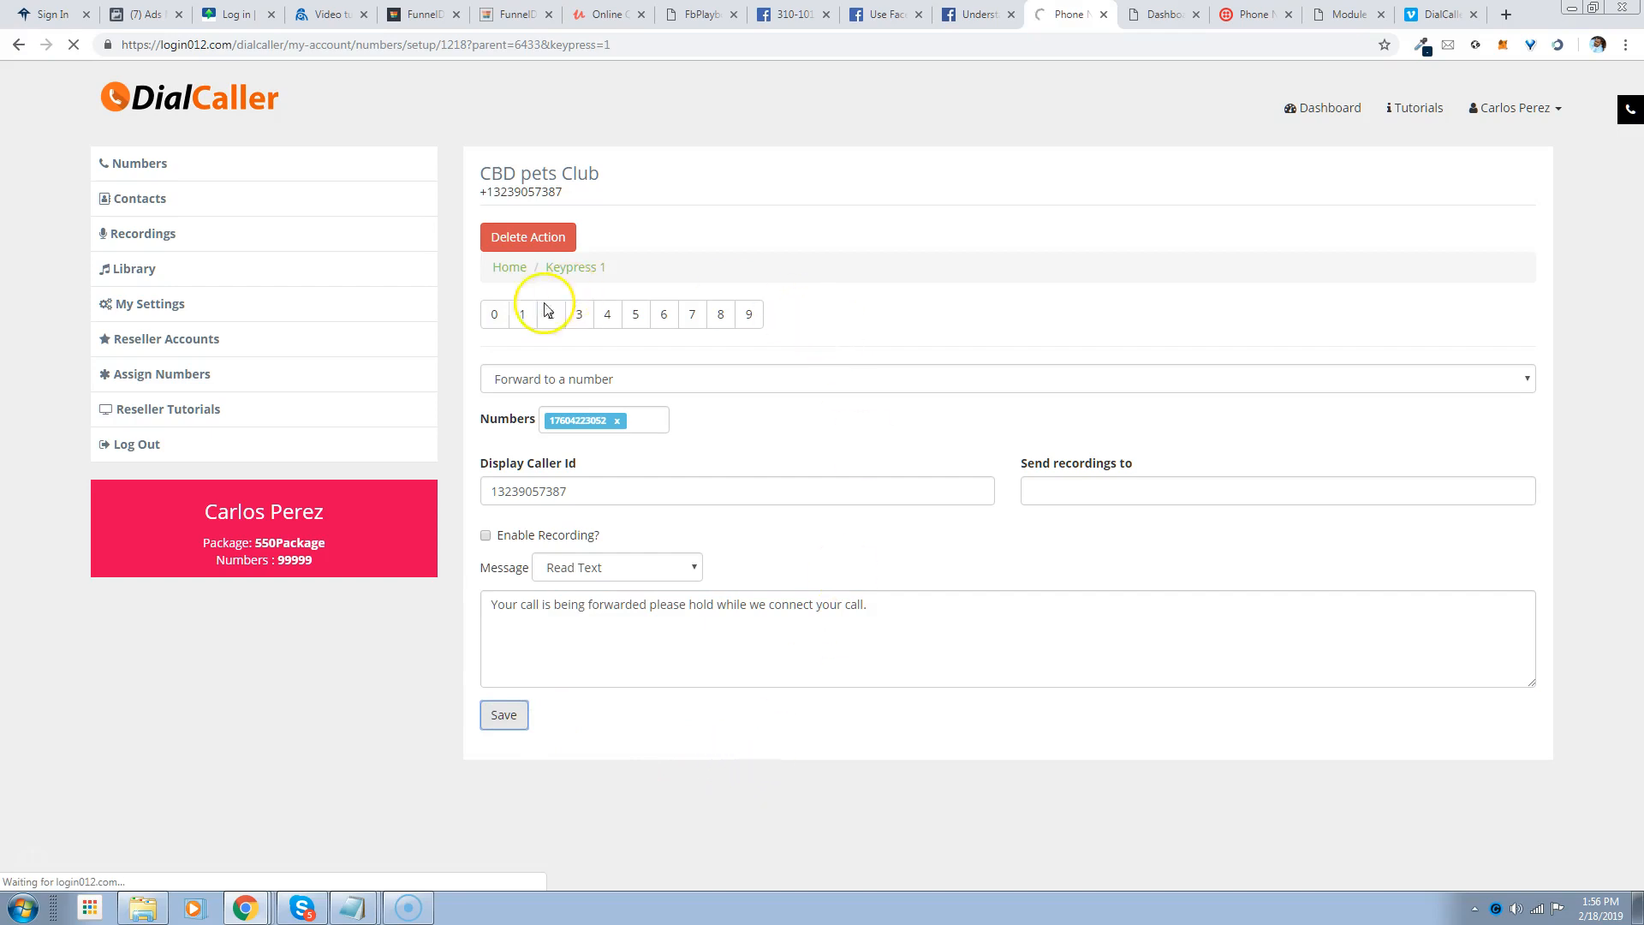
{"action": "left_click", "coordinate": [503, 714]}
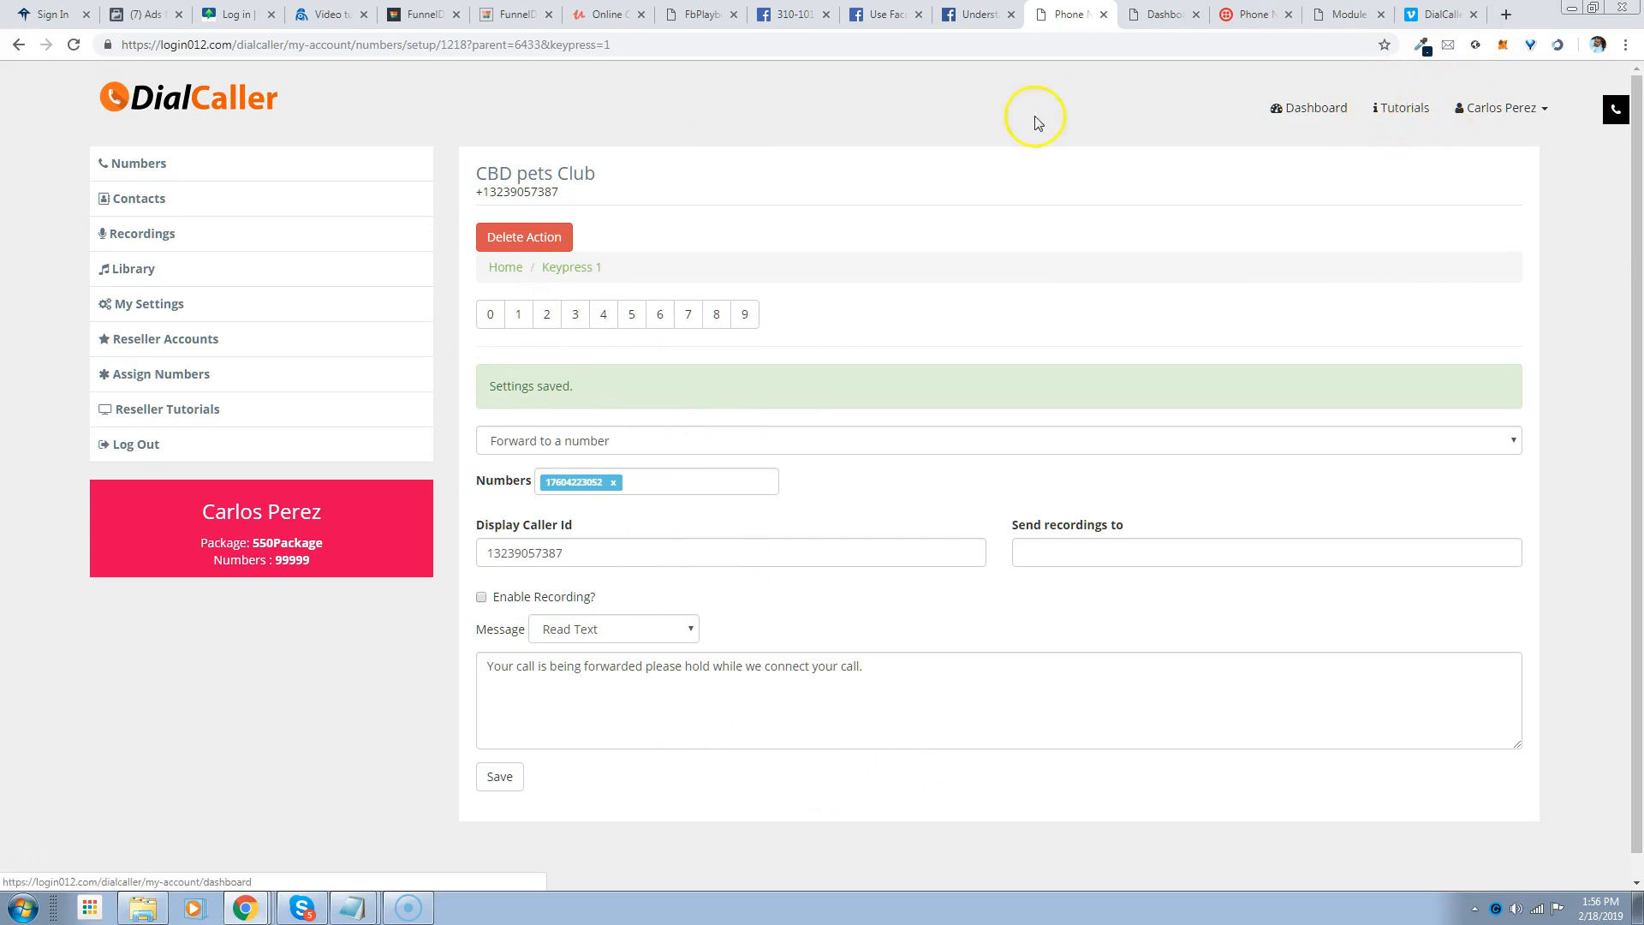
{"action": "mouse_move", "coordinate": [168, 209]}
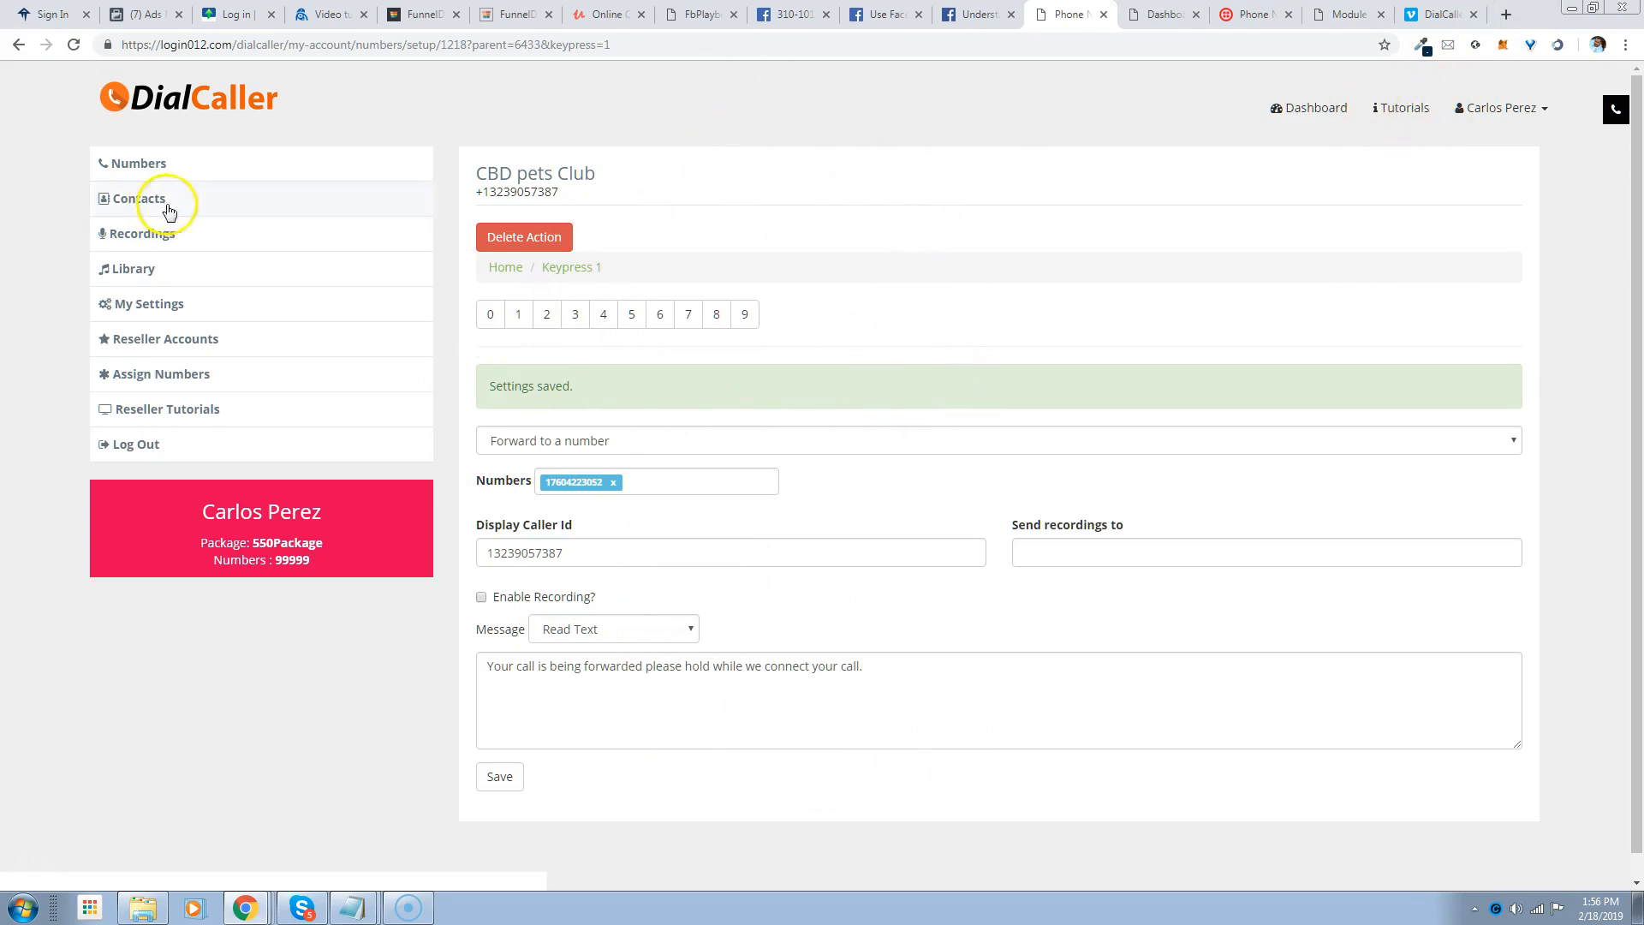
{"action": "mouse_move", "coordinate": [1587, 185]}
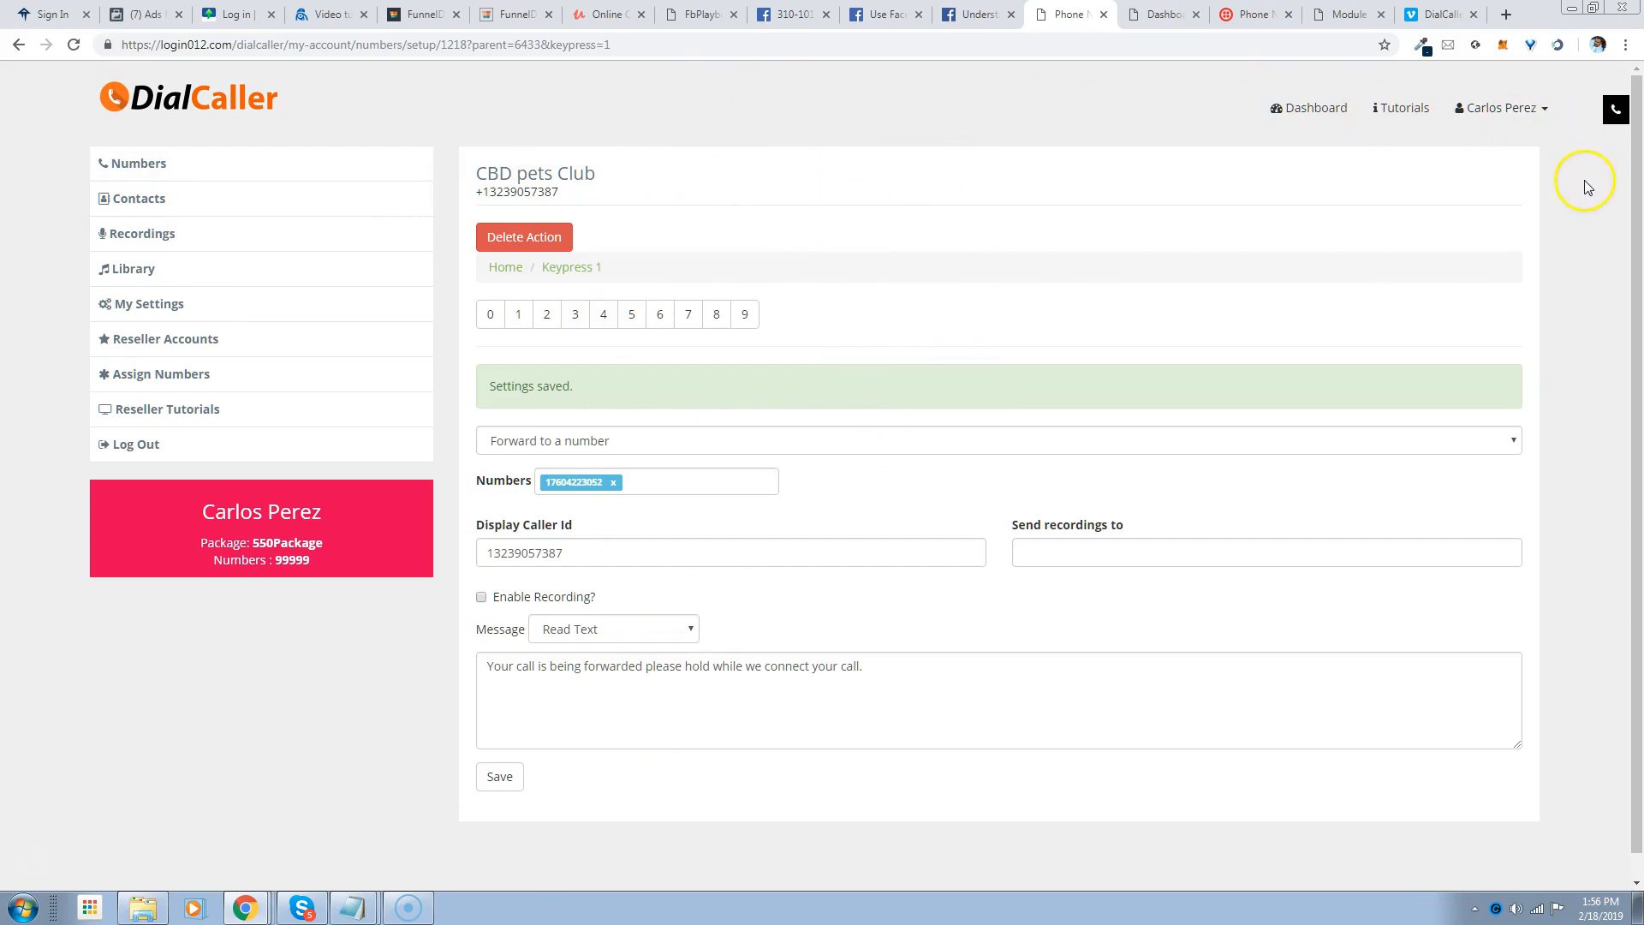
{"action": "mouse_move", "coordinate": [1556, 310]}
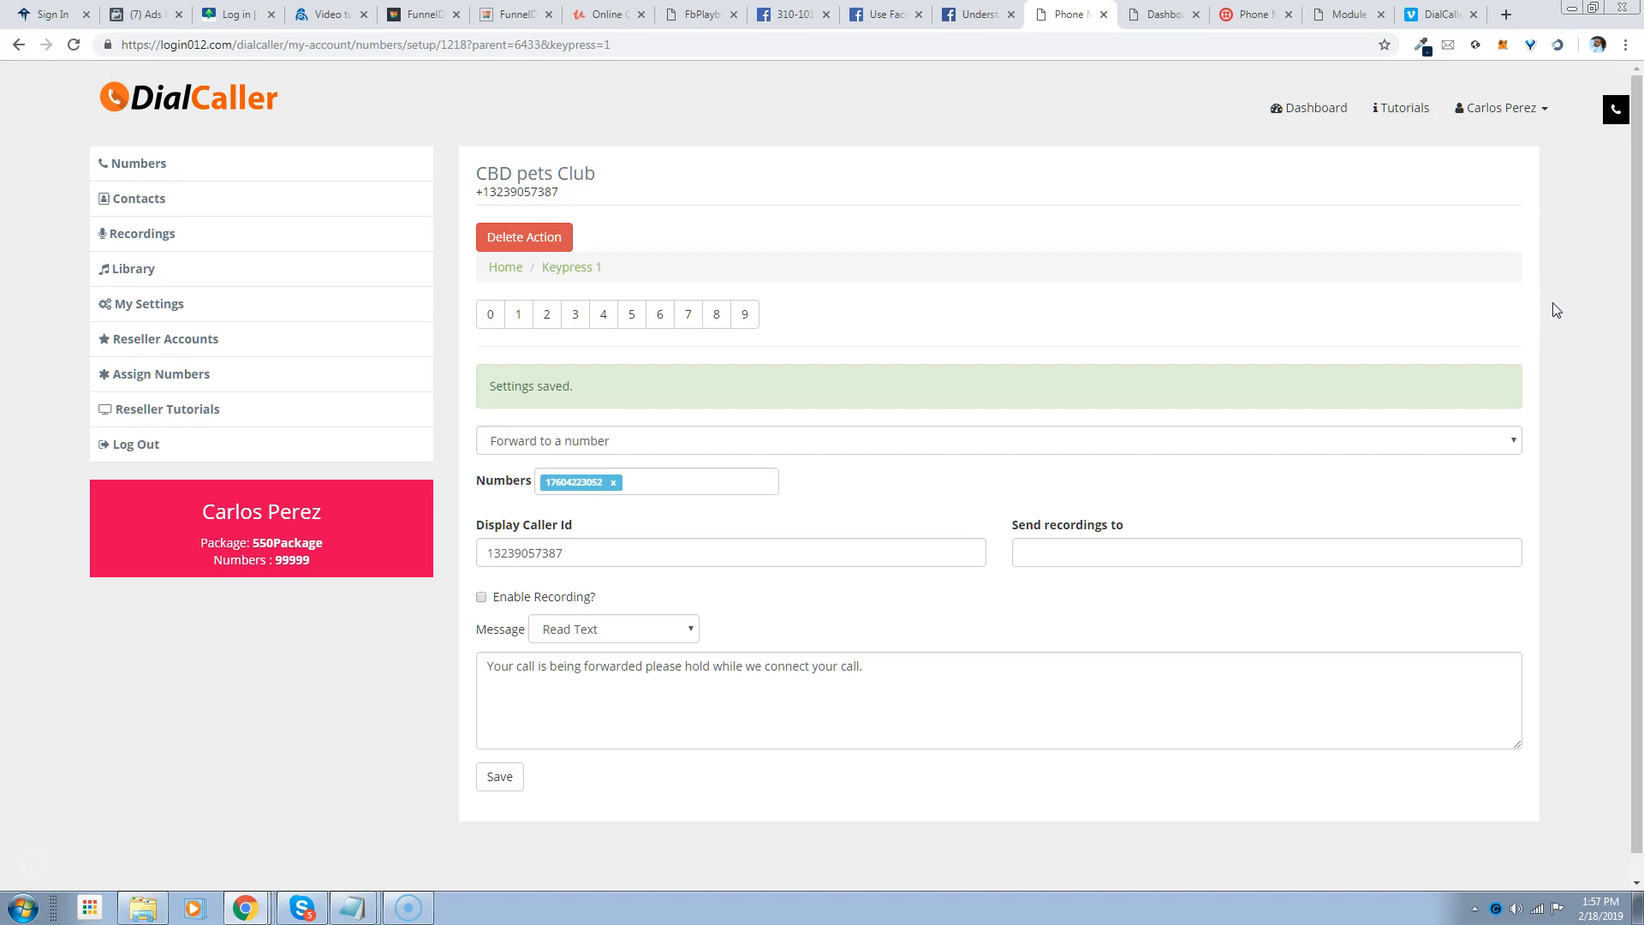
{"action": "mouse_move", "coordinate": [242, 325]}
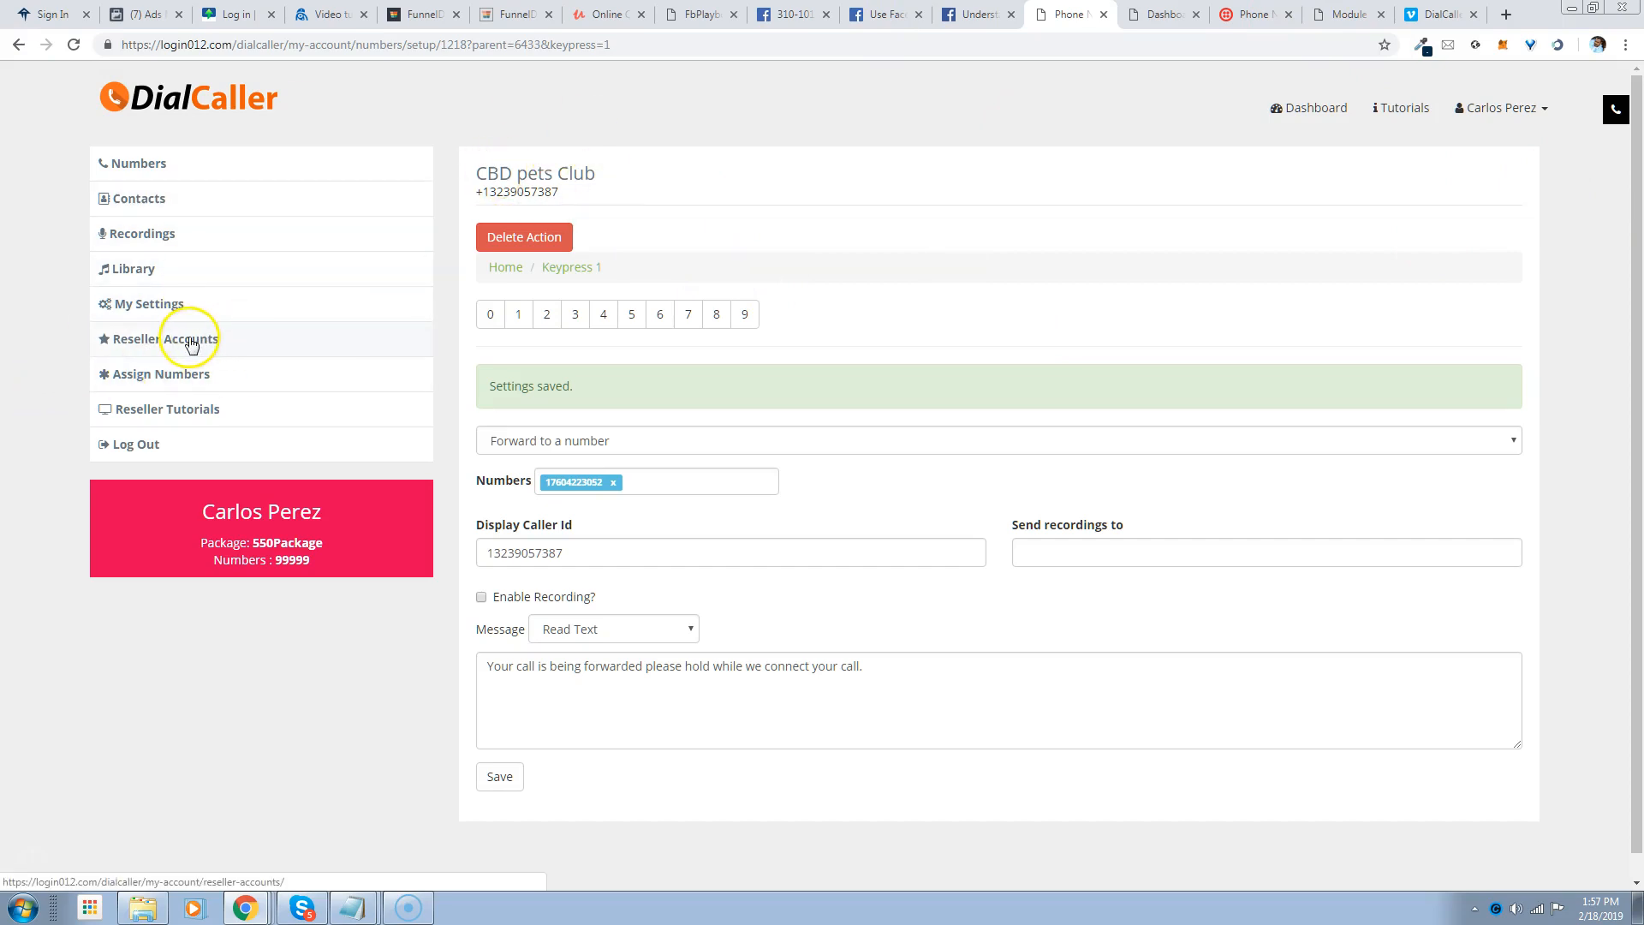
Open Reseller Accounts and bring up the empty Create User form with its package choices.
{"action": "left_click", "coordinate": [167, 337]}
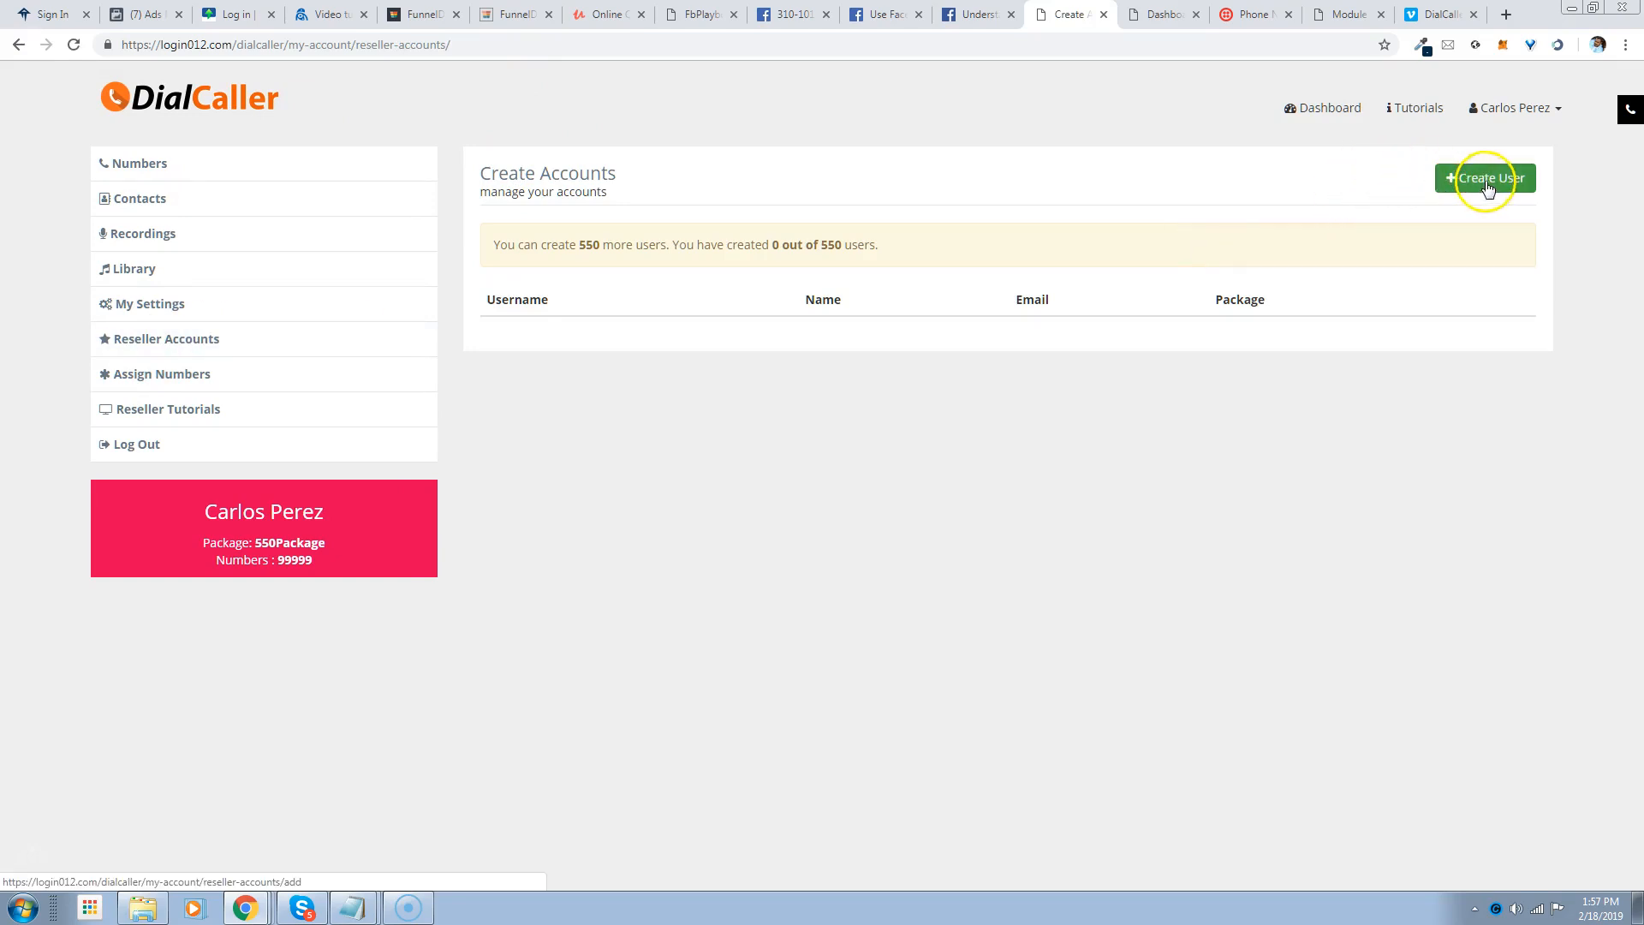
{"action": "left_click", "coordinate": [1486, 179]}
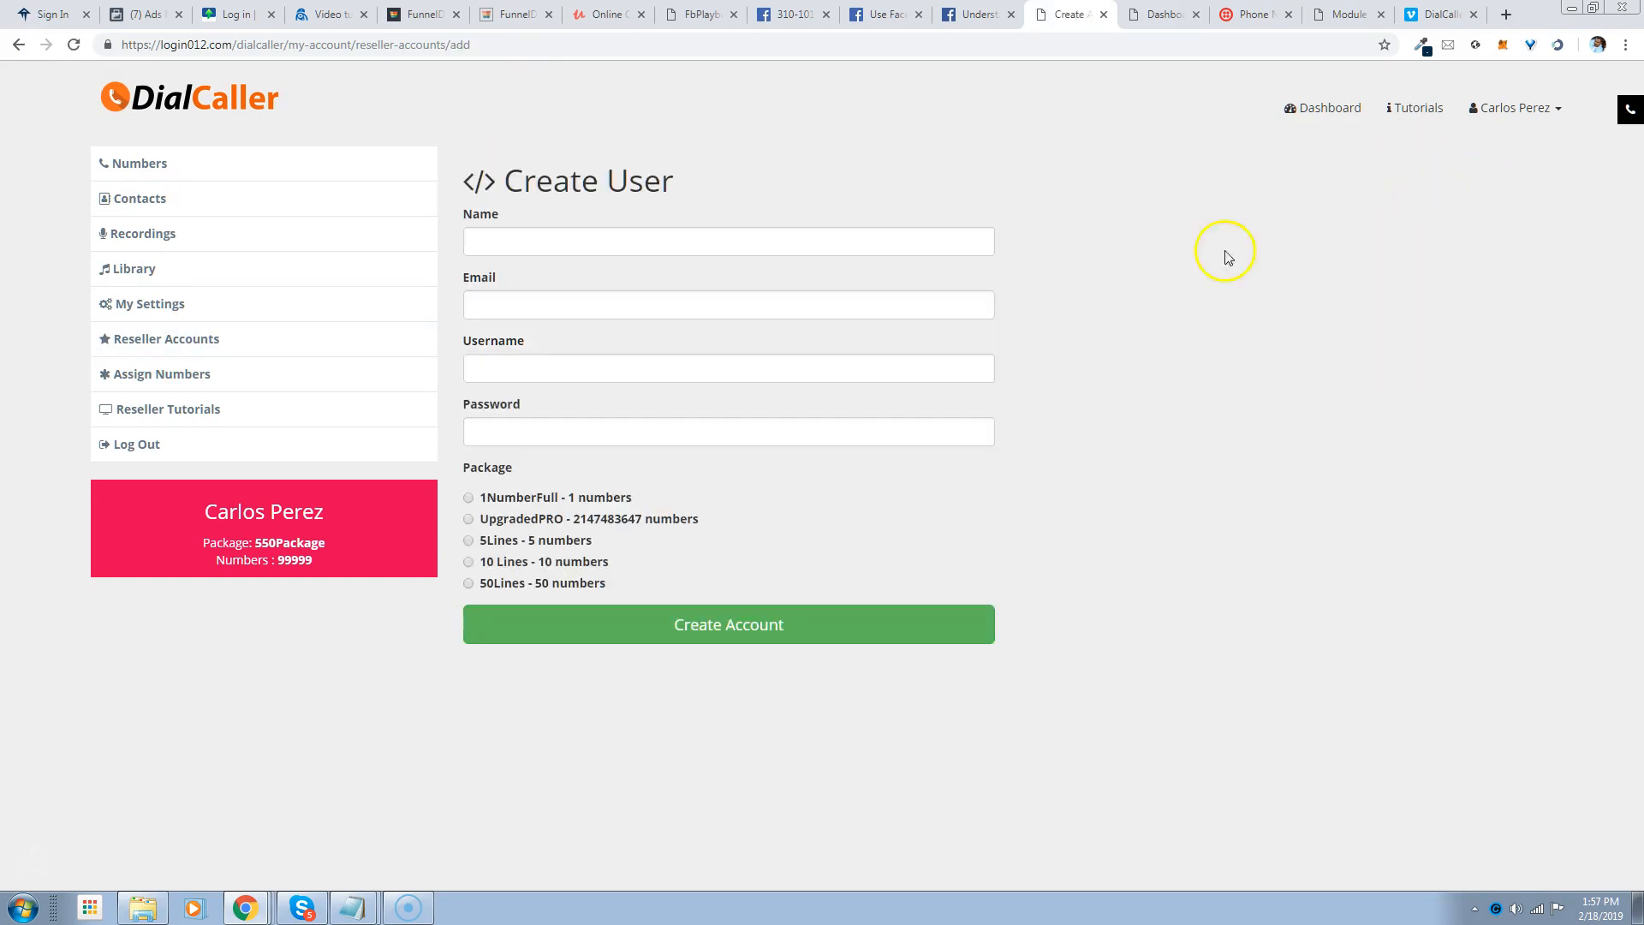
{"action": "mouse_move", "coordinate": [610, 514]}
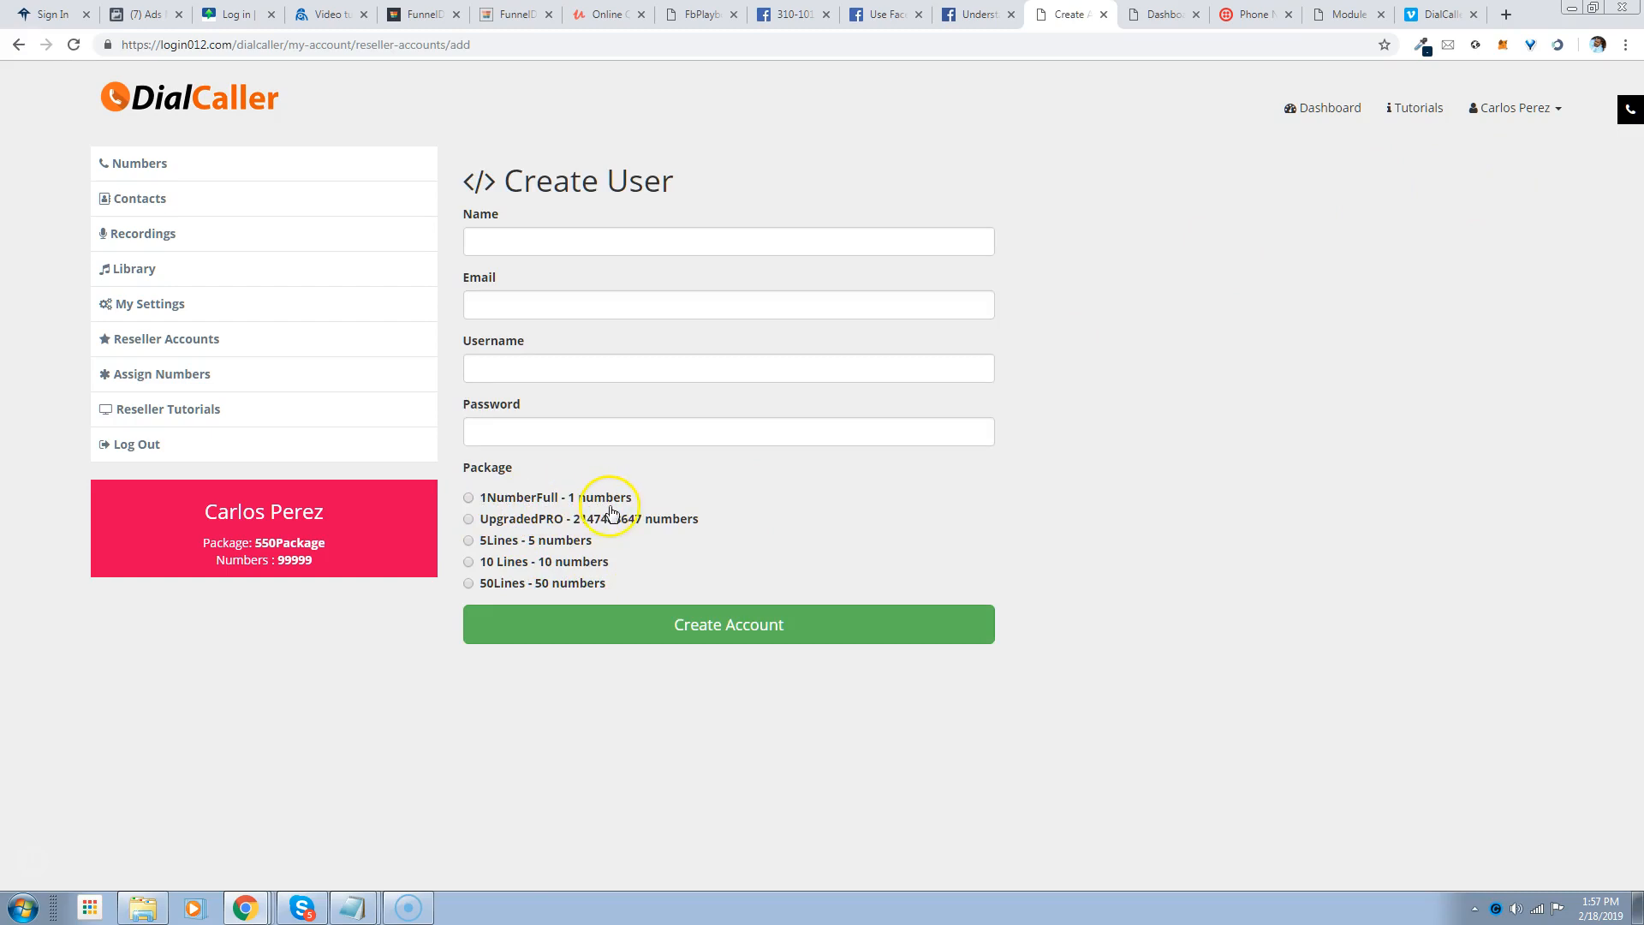
{"action": "mouse_move", "coordinate": [661, 546]}
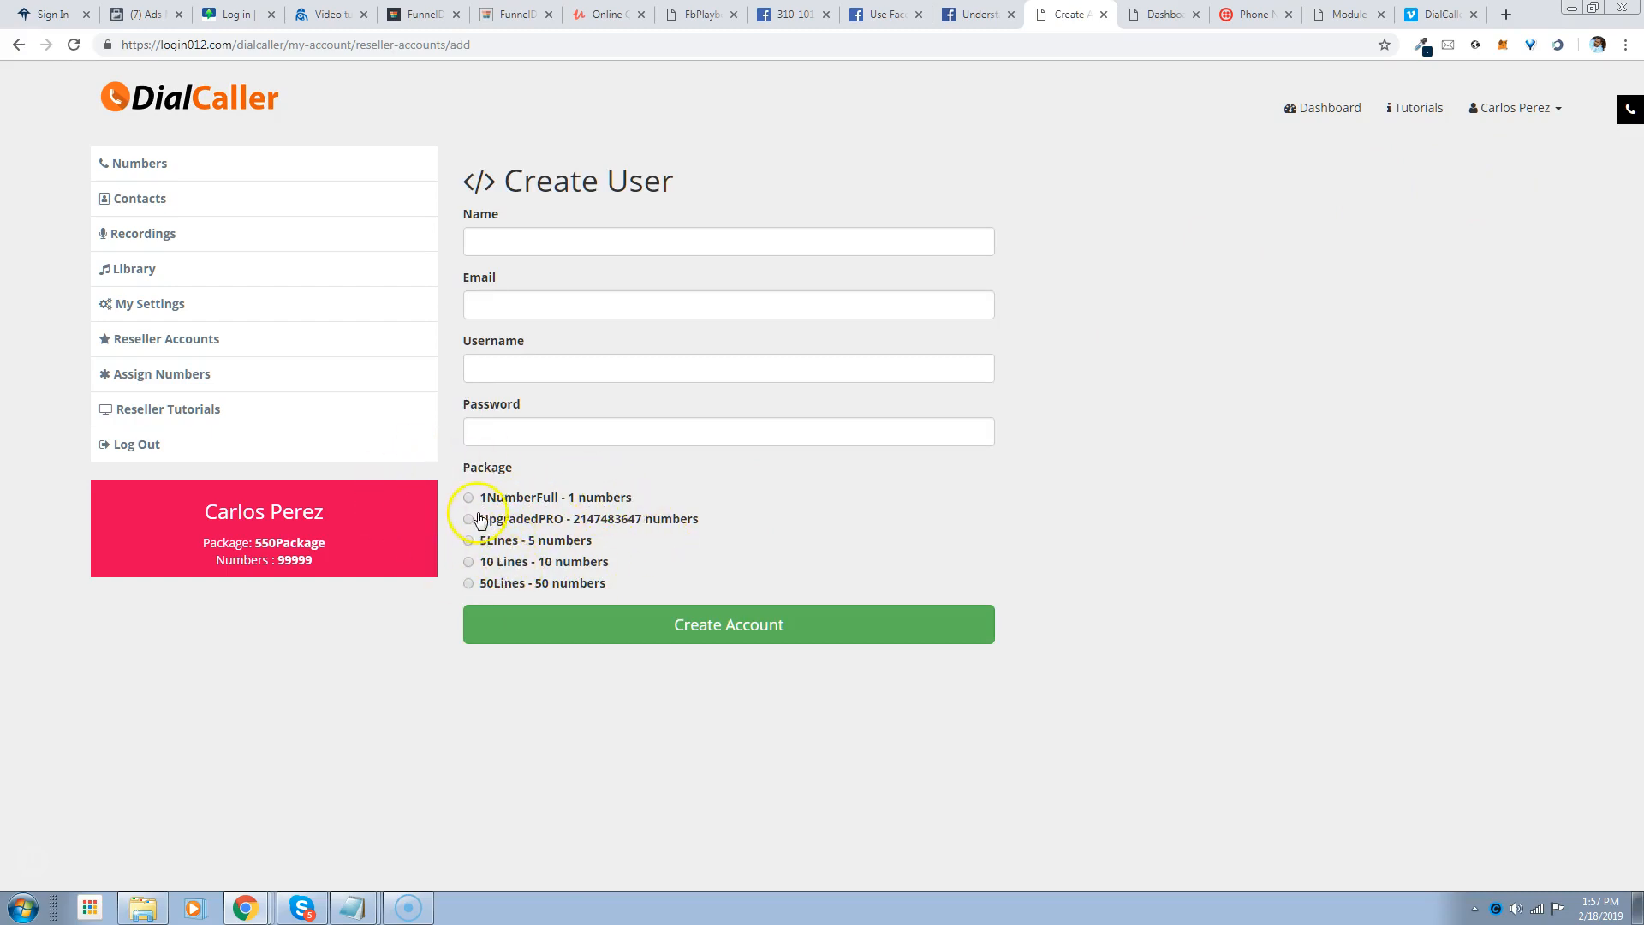
{"action": "mouse_move", "coordinate": [579, 528]}
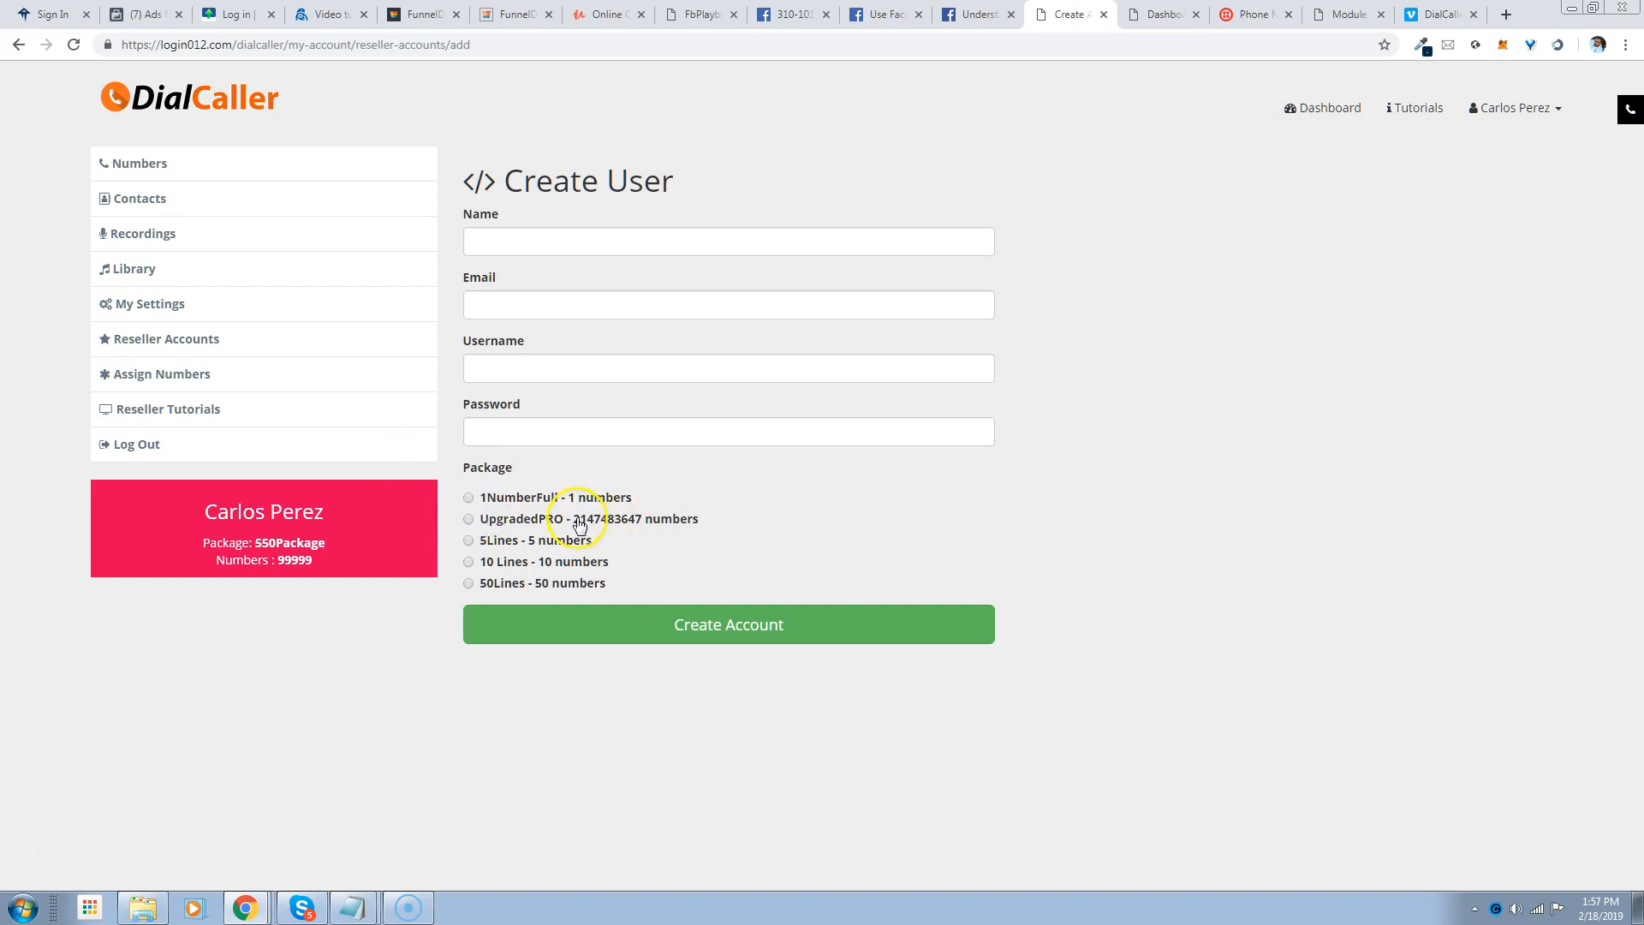
{"action": "mouse_move", "coordinate": [599, 526]}
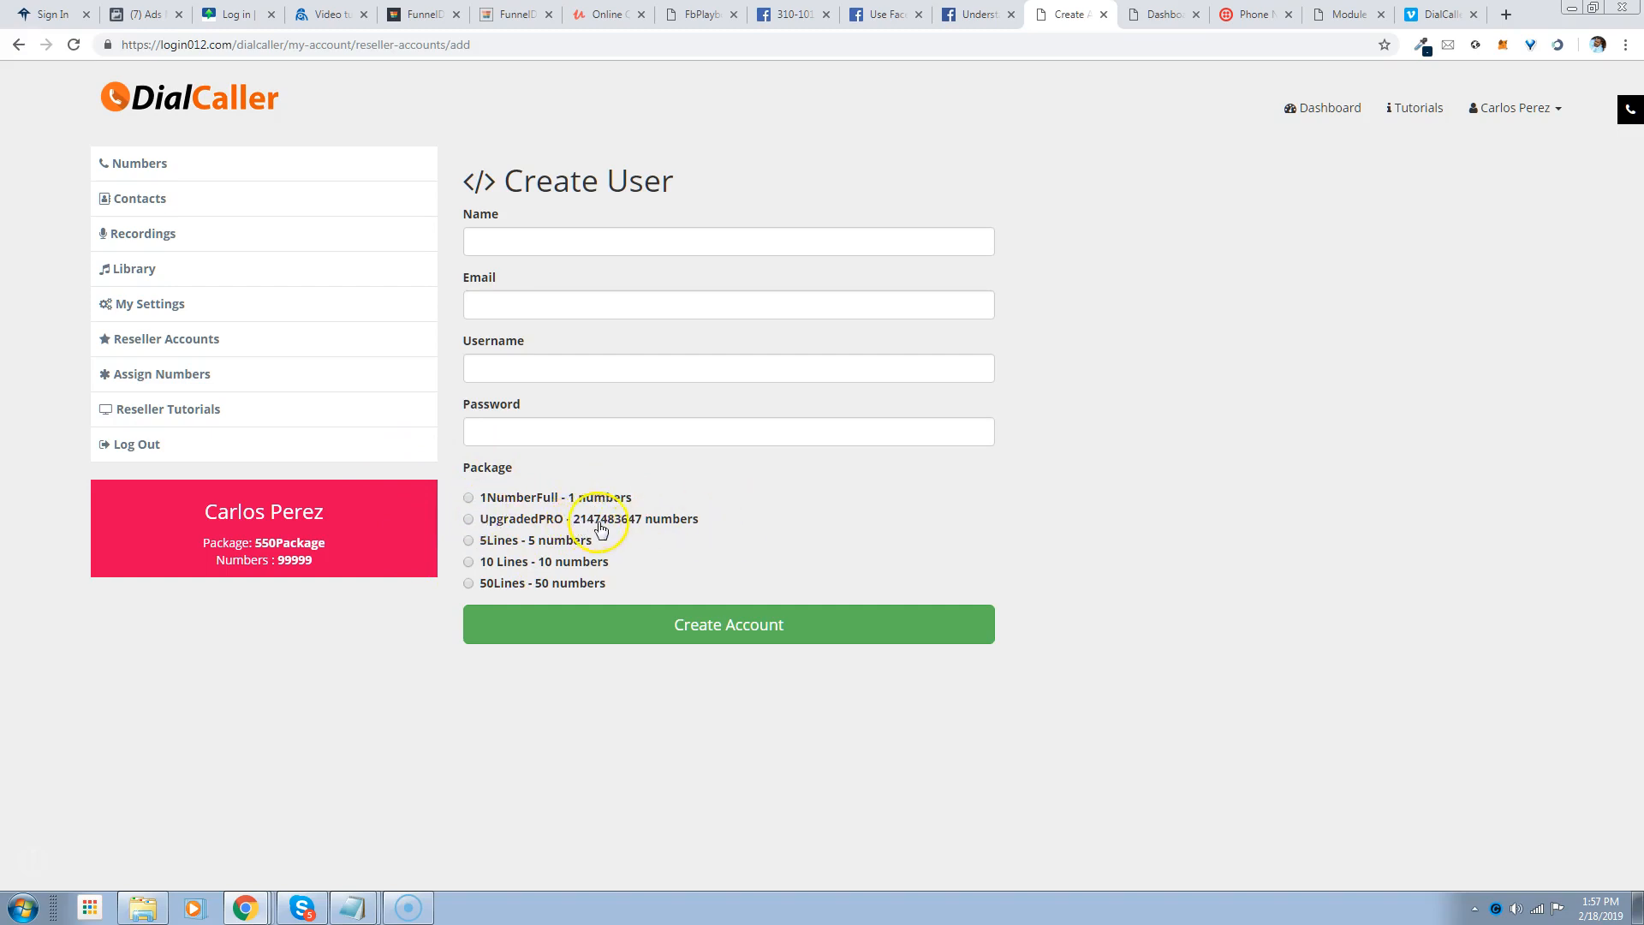
{"action": "mouse_move", "coordinate": [633, 526]}
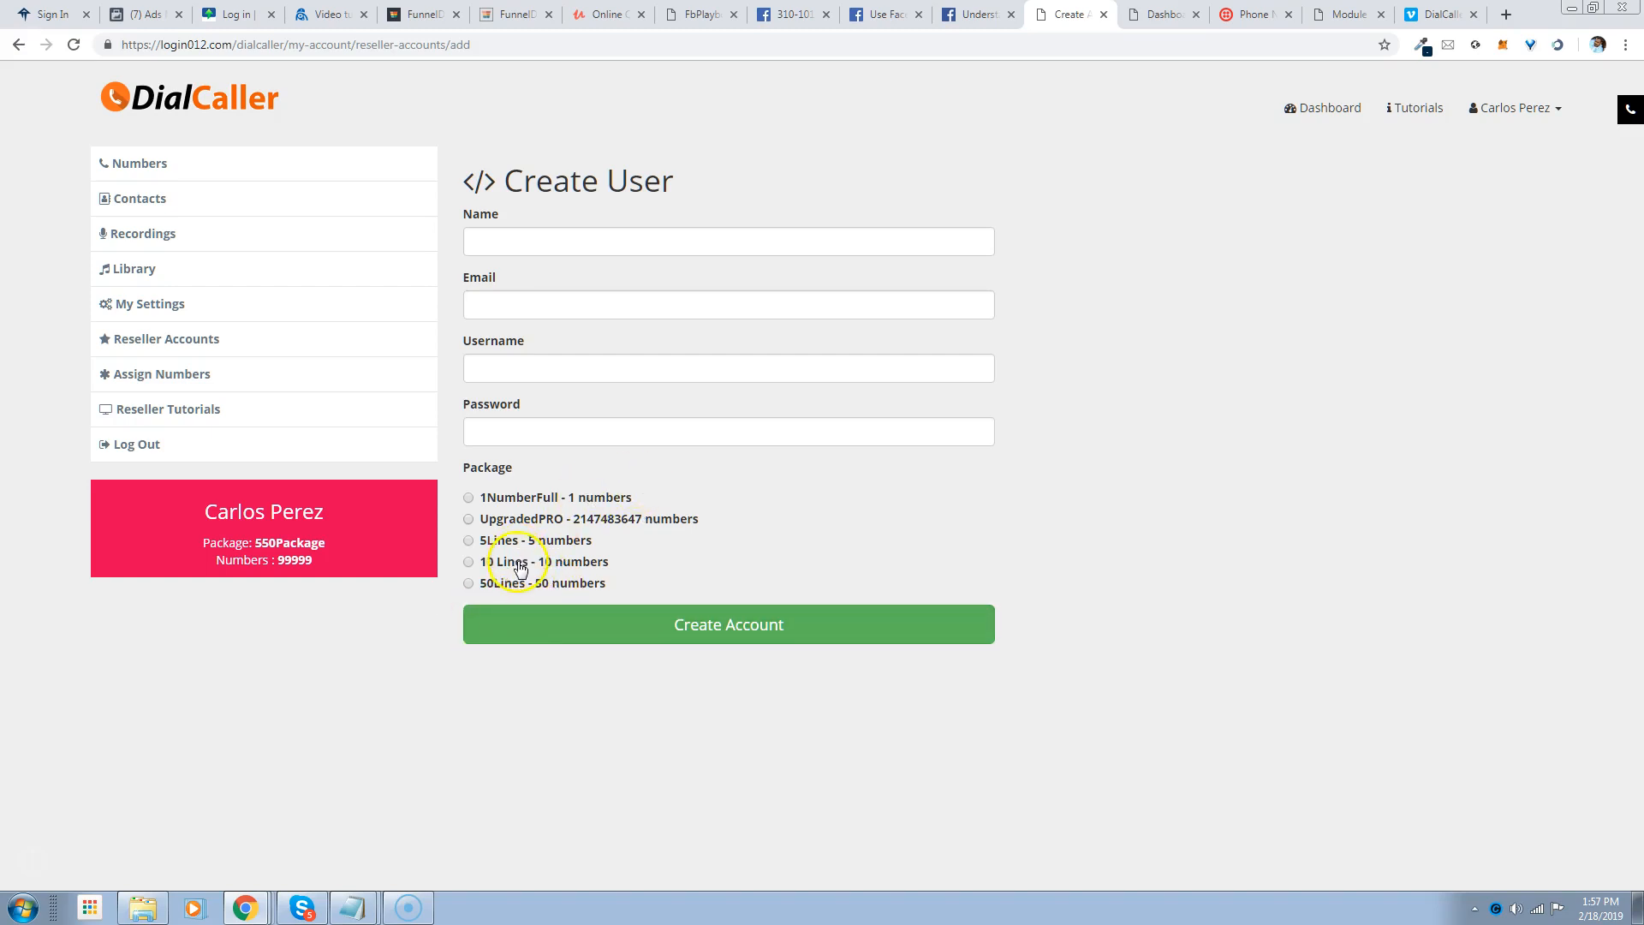
{"action": "mouse_move", "coordinate": [548, 524]}
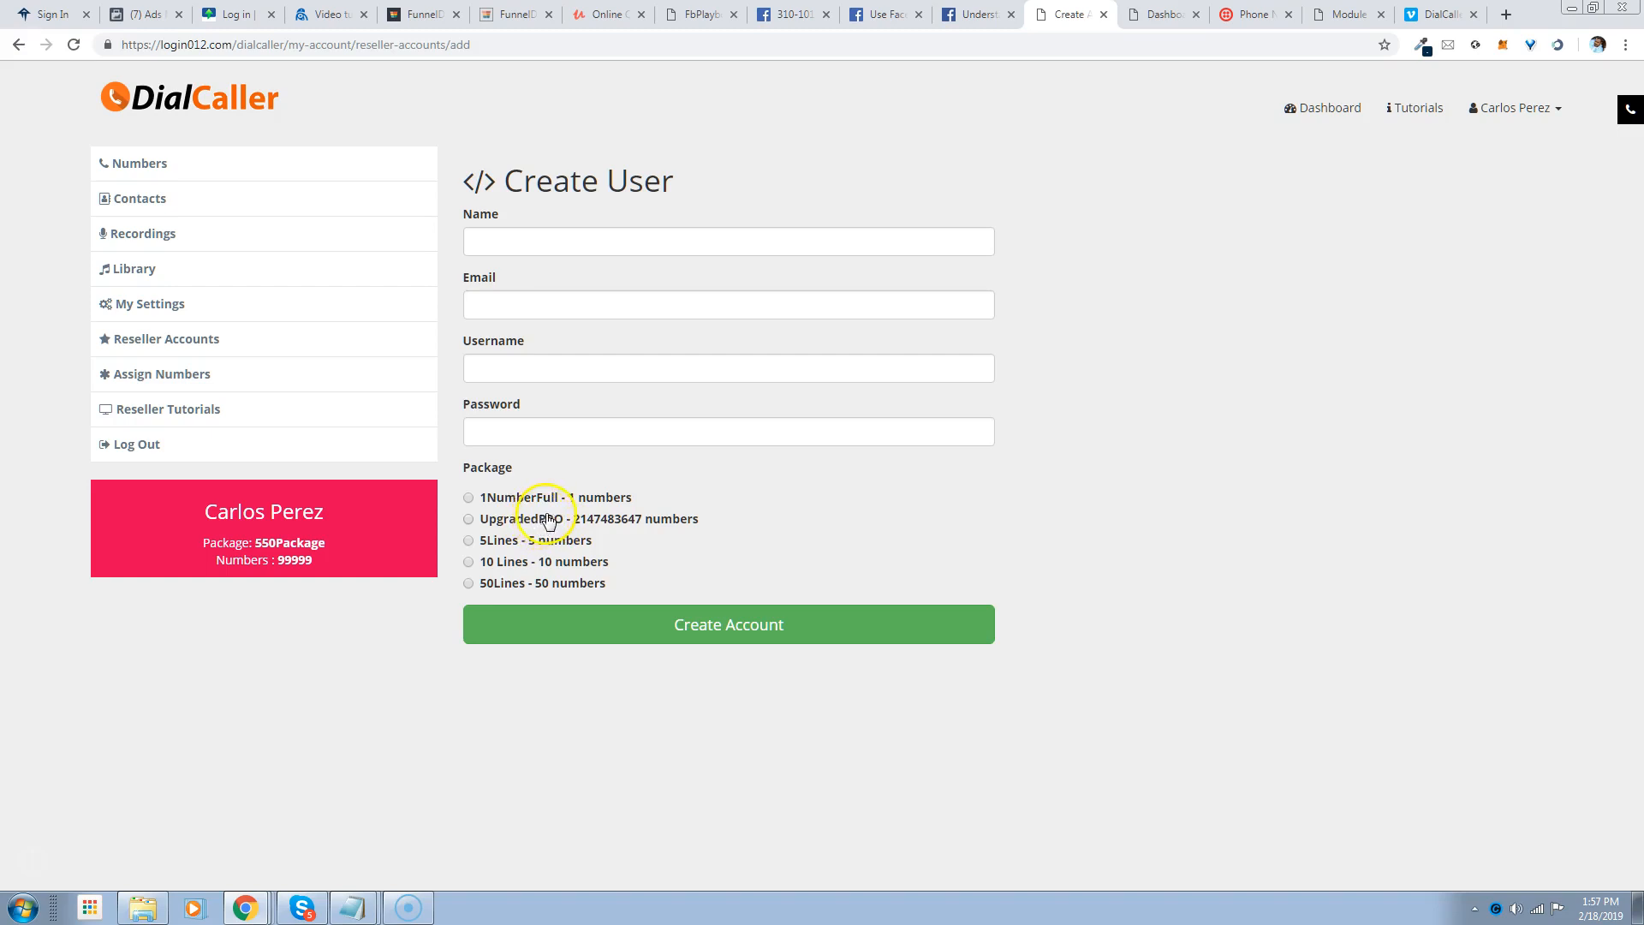
{"action": "mouse_move", "coordinate": [563, 551]}
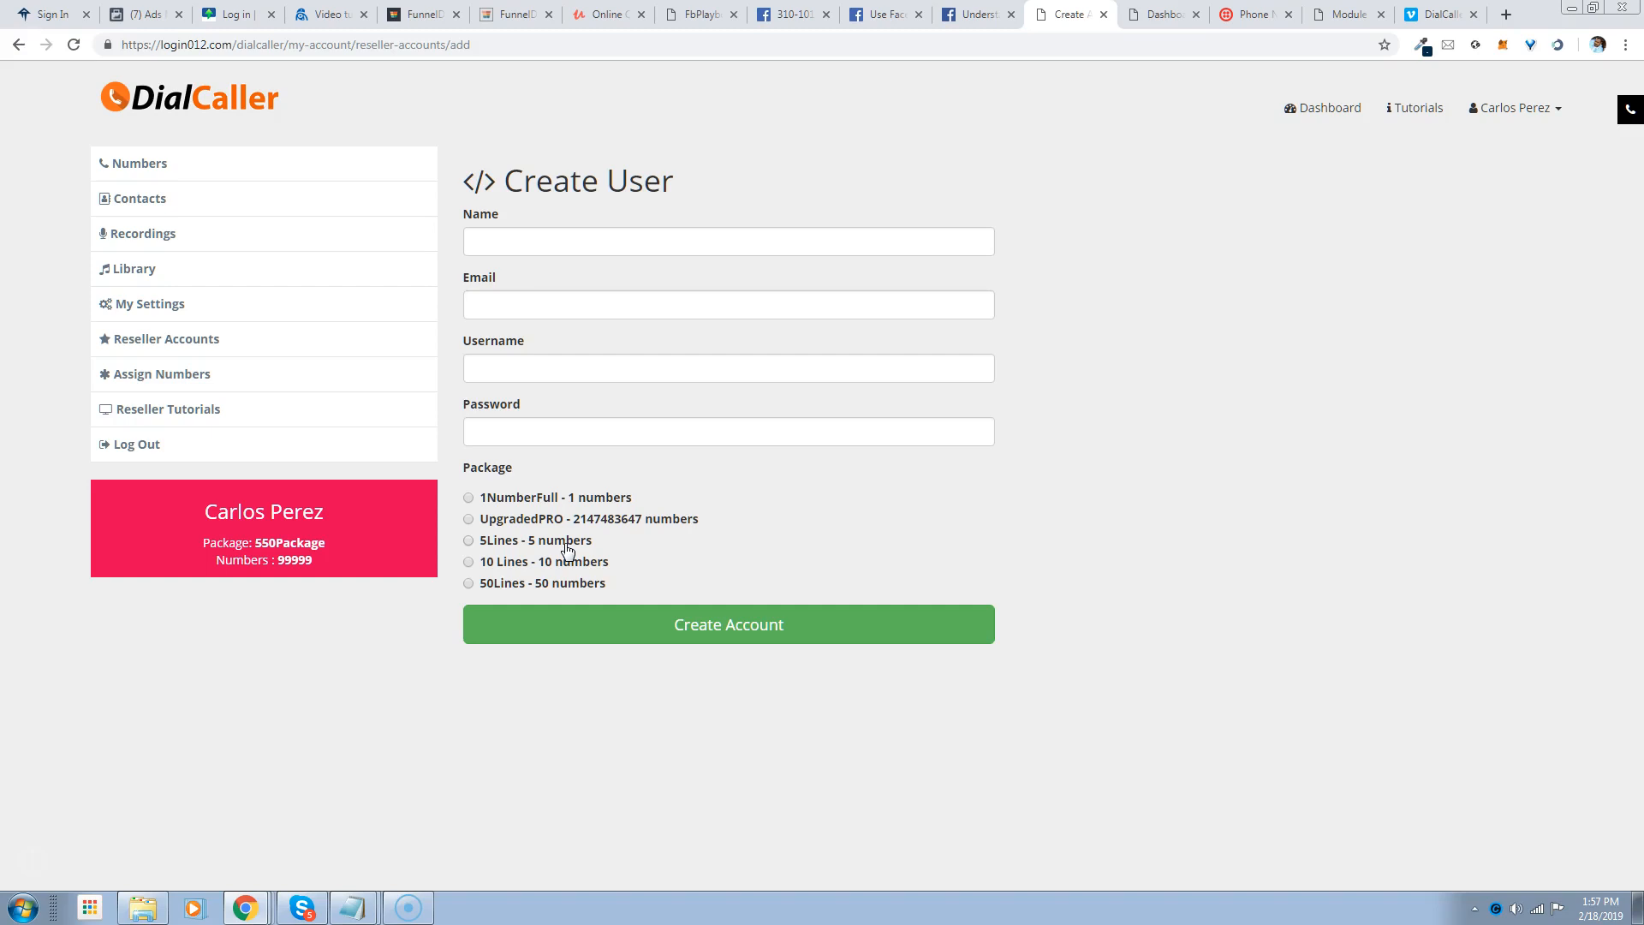
Check the Assign Numbers page, then return to the reseller accounts list showing 0 of 550 users.
{"action": "left_click", "coordinate": [206, 373]}
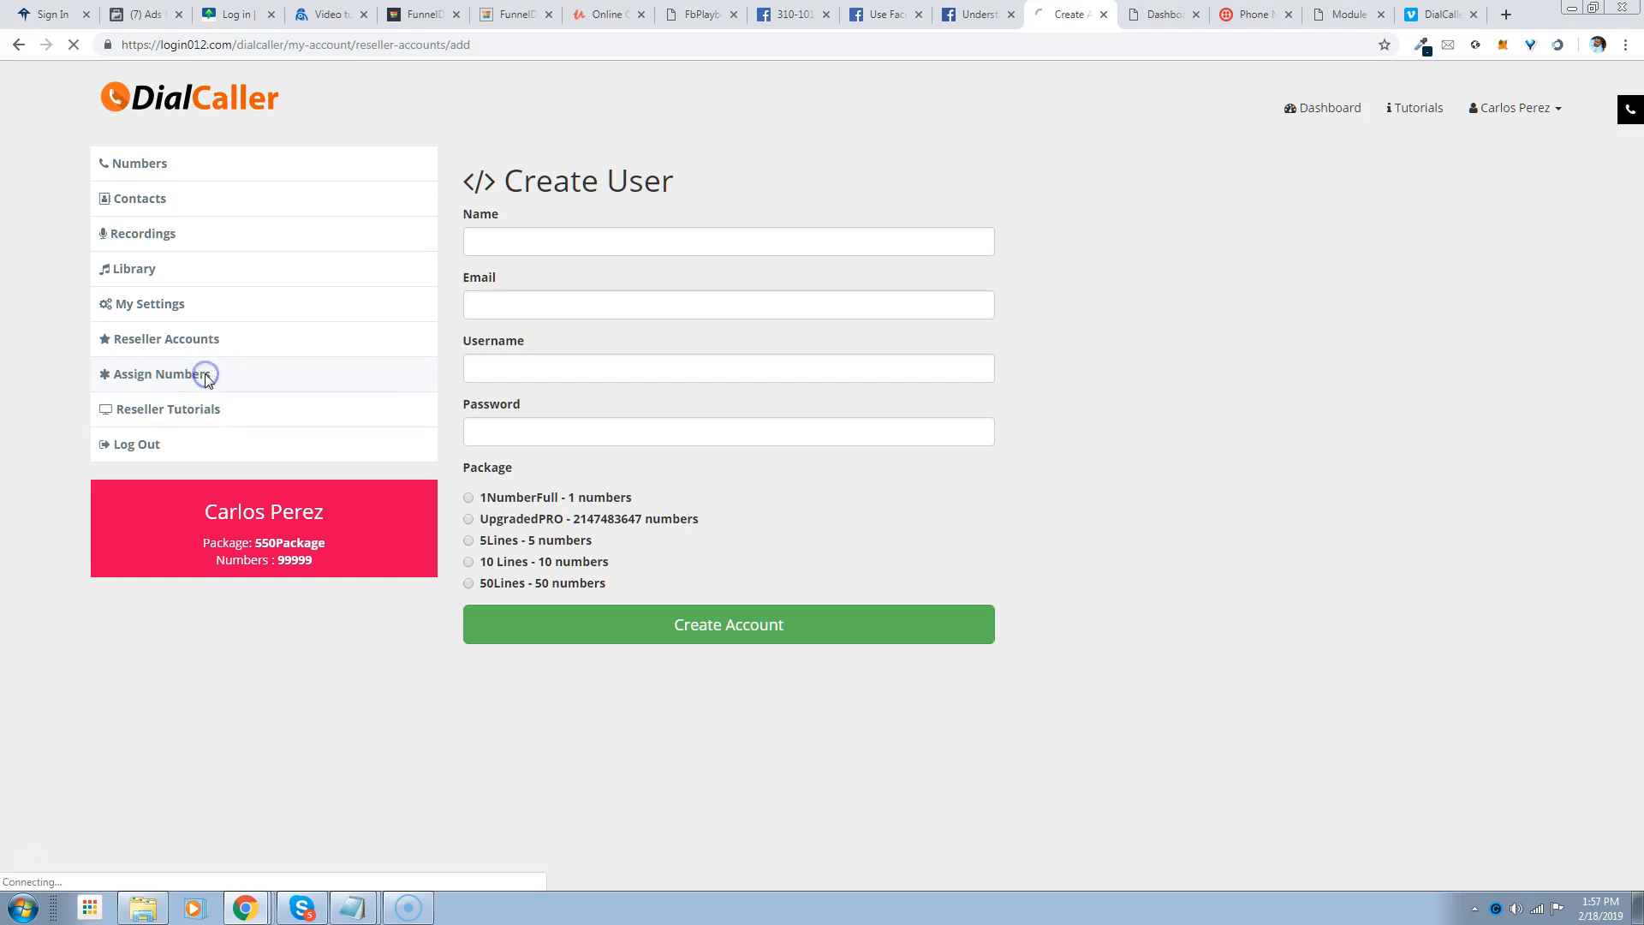
{"action": "left_click", "coordinate": [205, 373]}
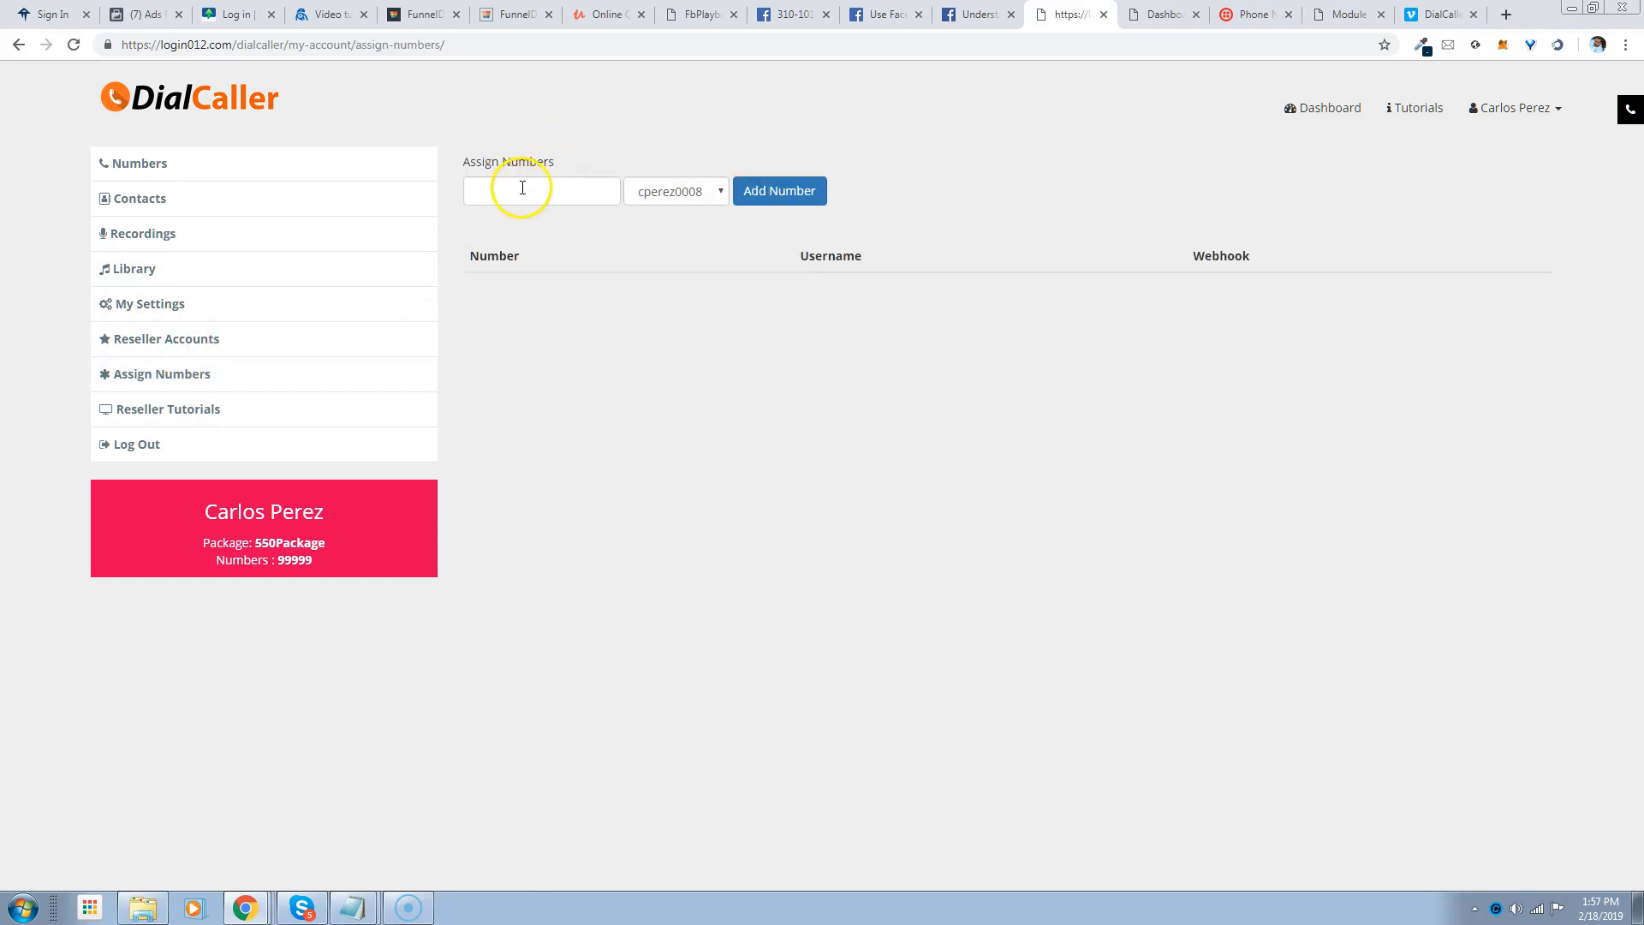
{"action": "mouse_move", "coordinate": [492, 243]}
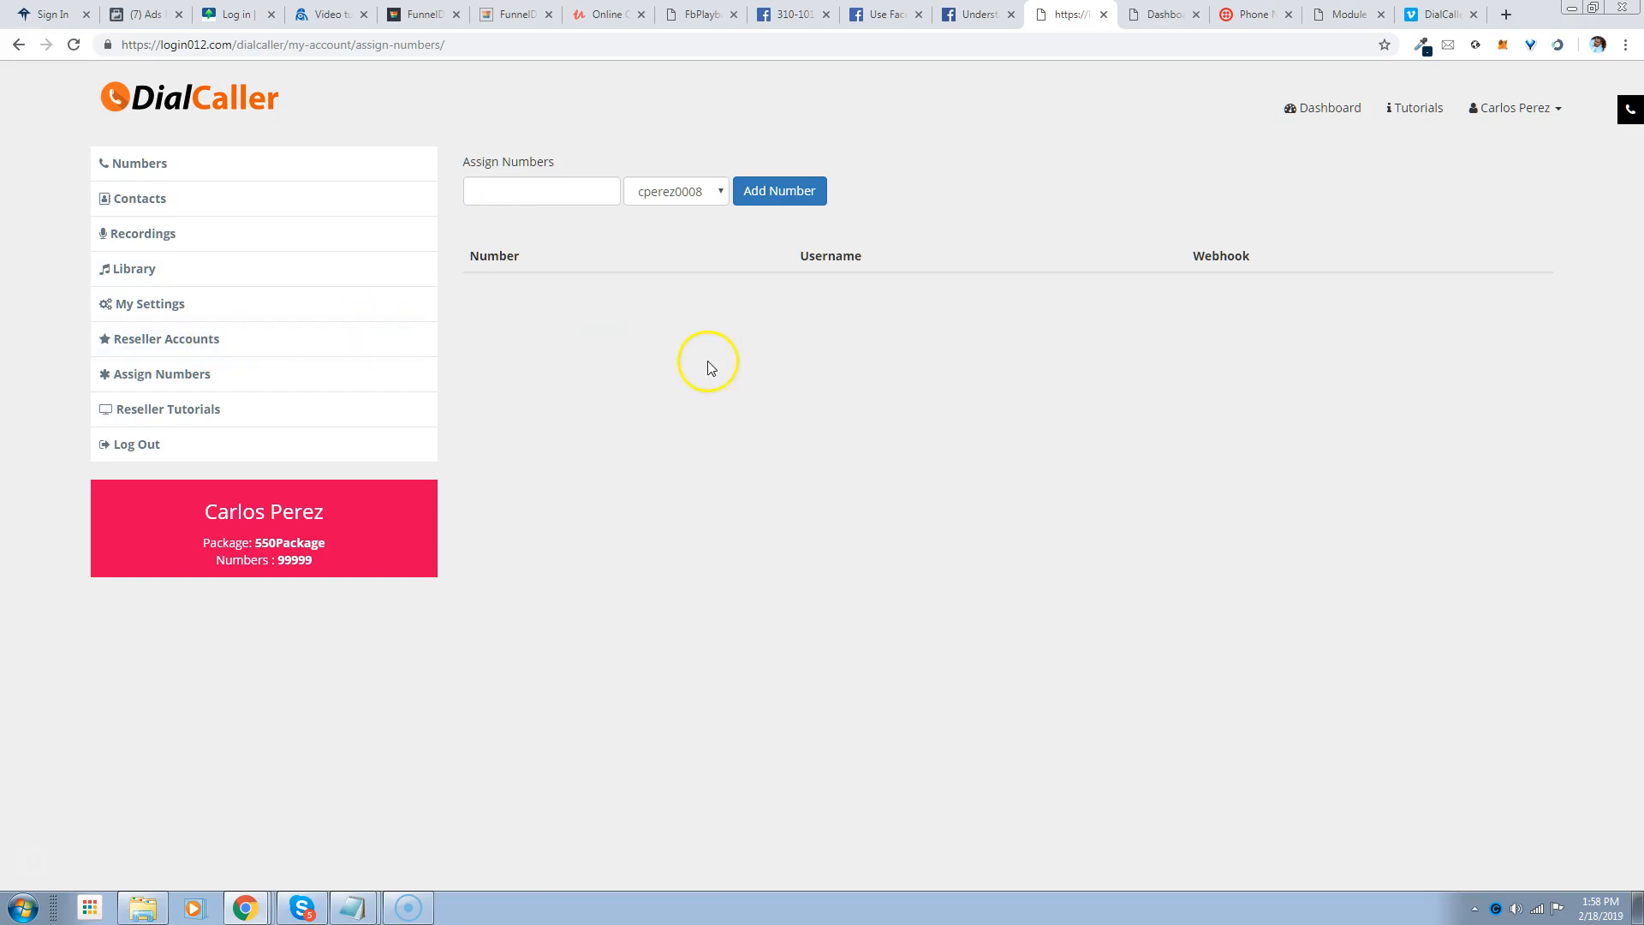
{"action": "mouse_move", "coordinate": [1620, 154]}
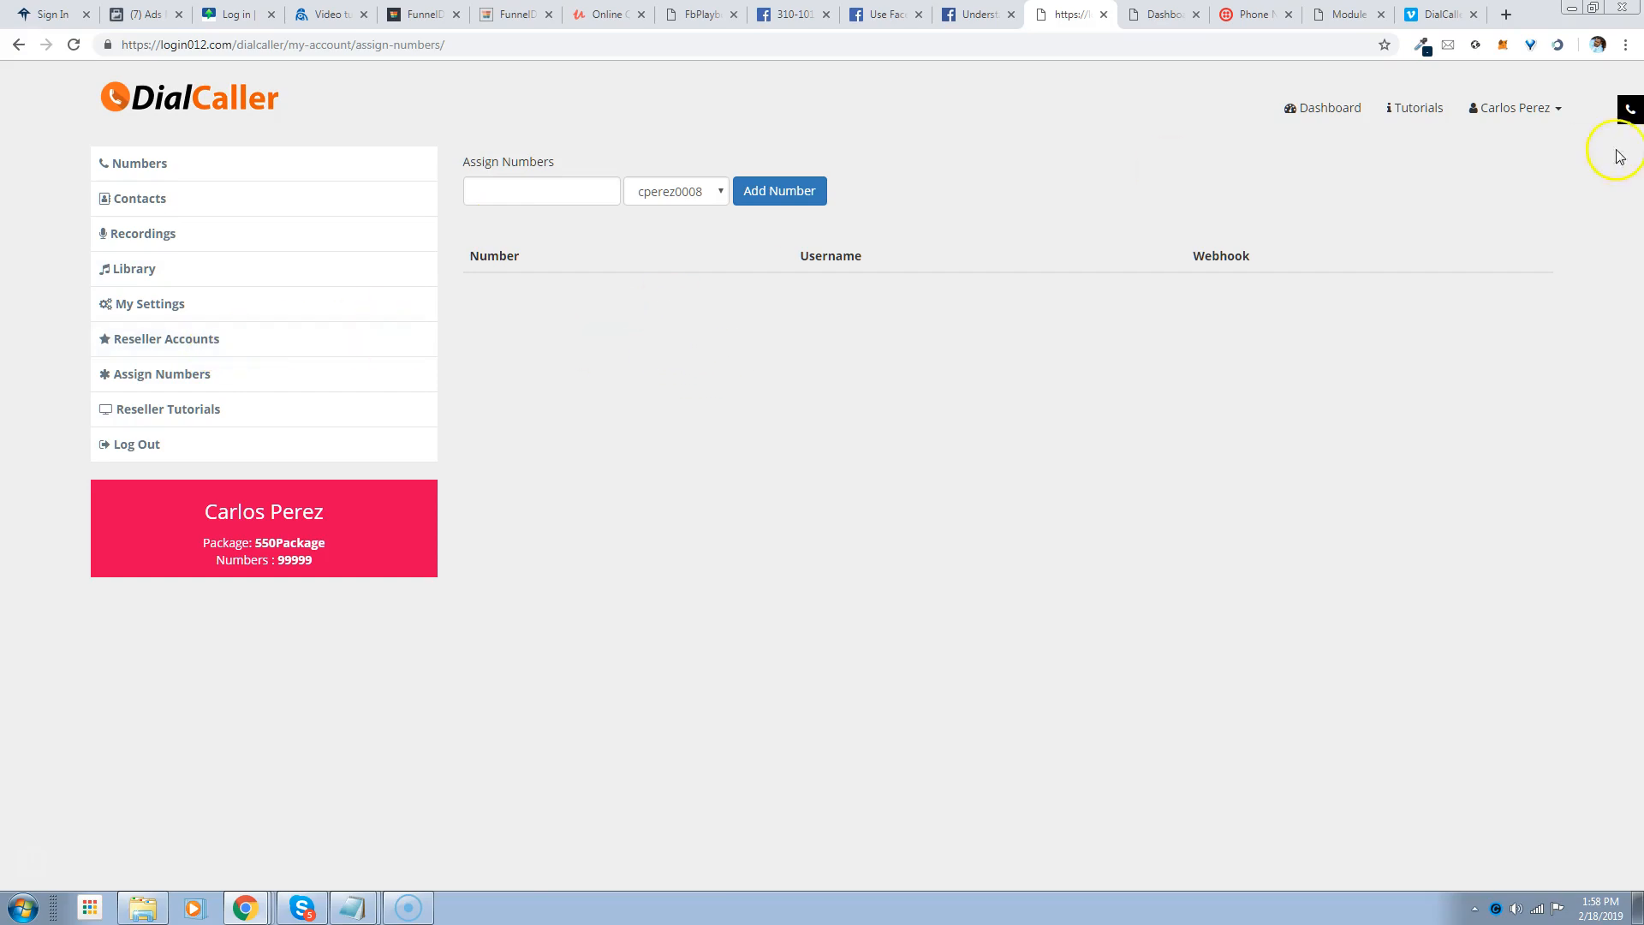
{"action": "mouse_move", "coordinate": [562, 356]}
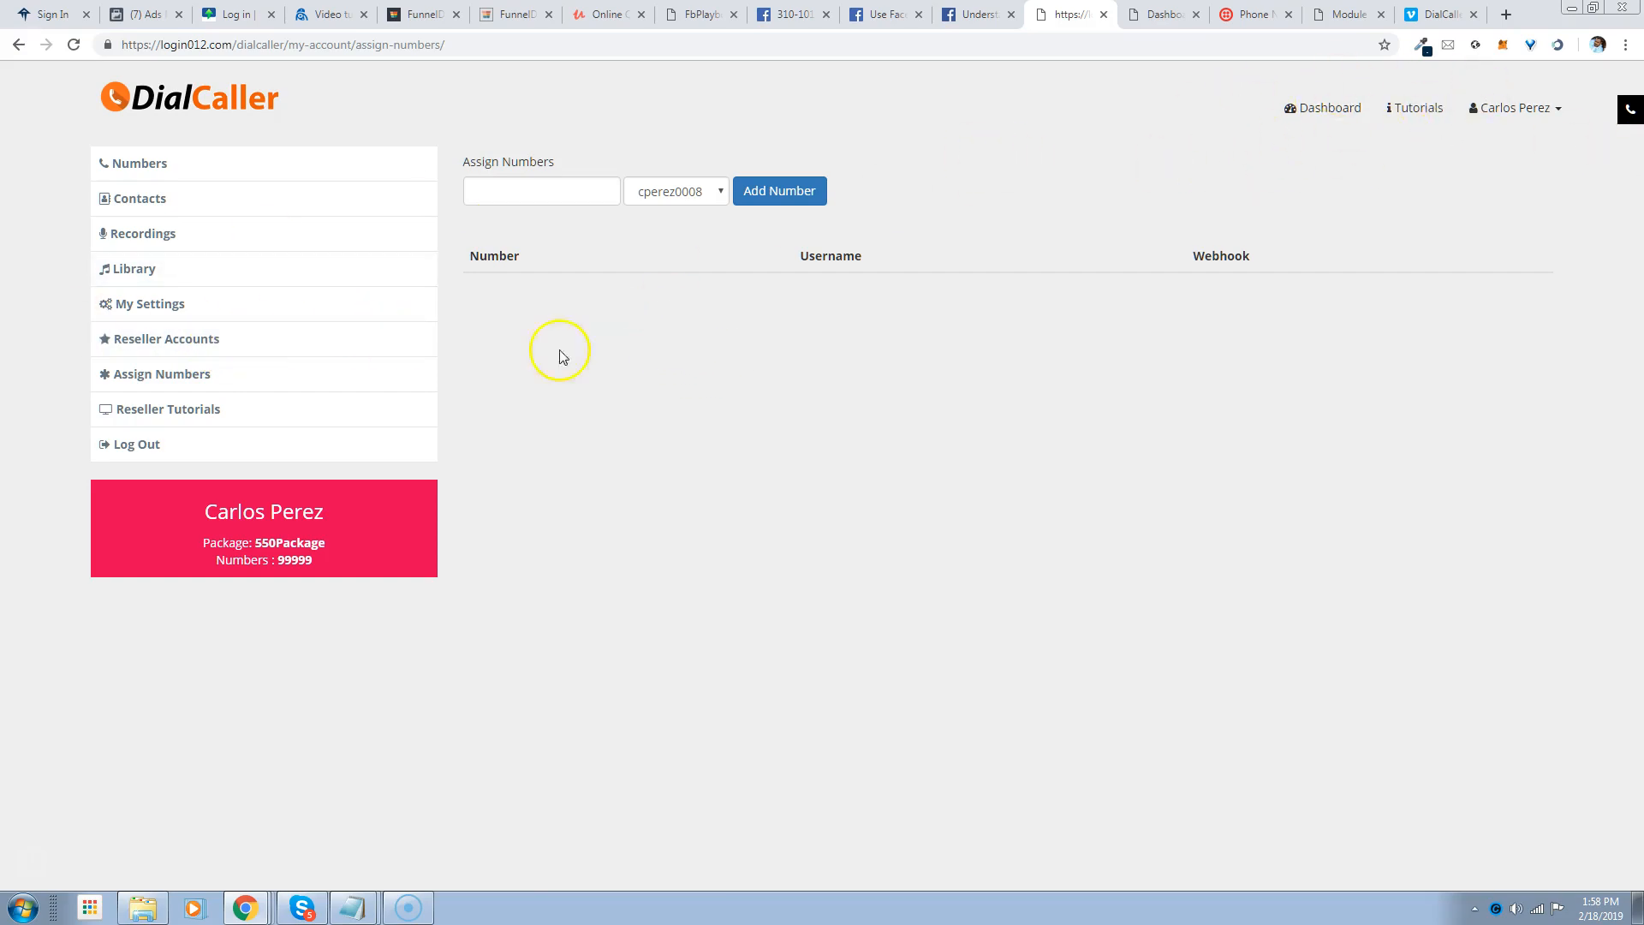
{"action": "left_click", "coordinate": [166, 338]}
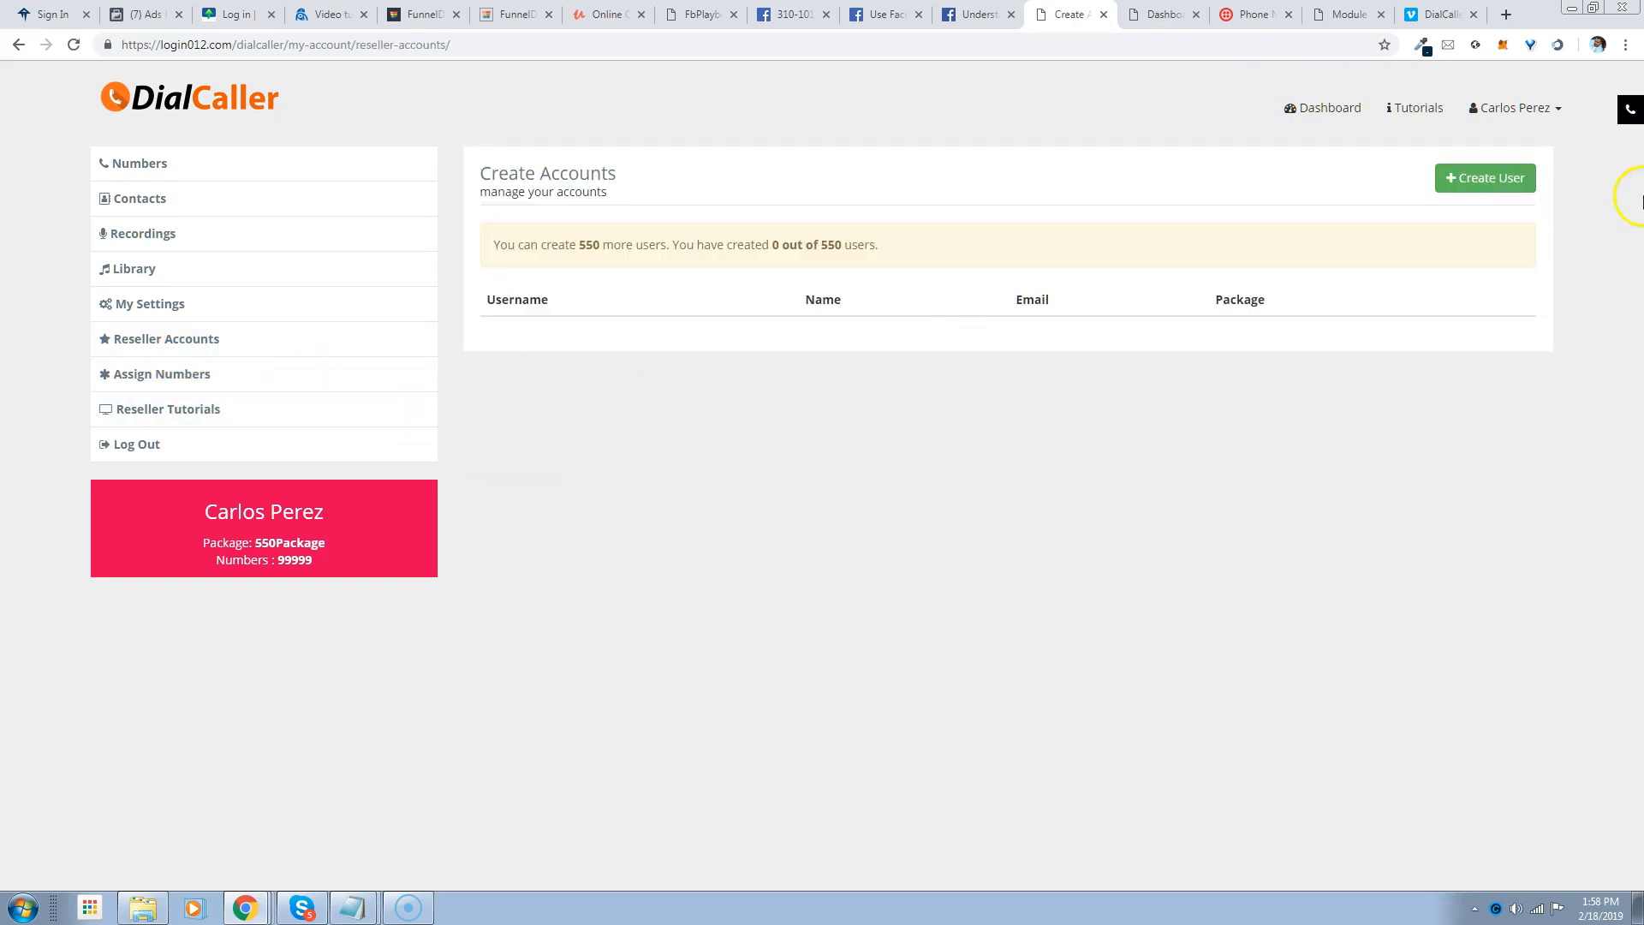
Start a new user account via the green Create User button.
{"action": "left_click", "coordinate": [1486, 178]}
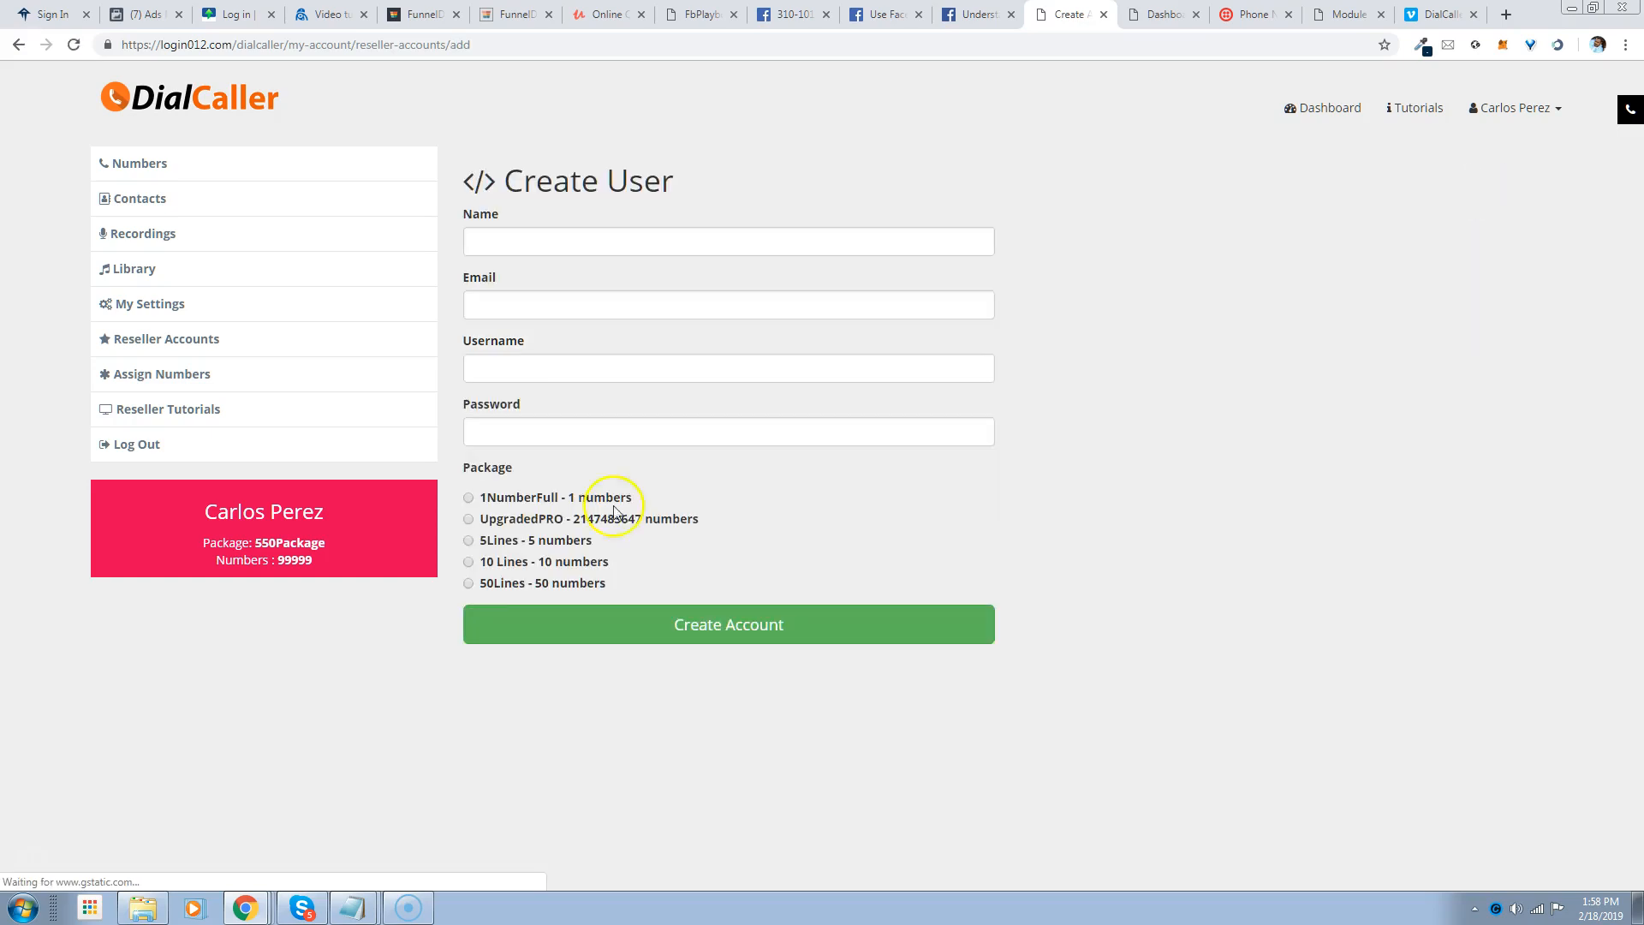
{"action": "mouse_move", "coordinate": [716, 551]}
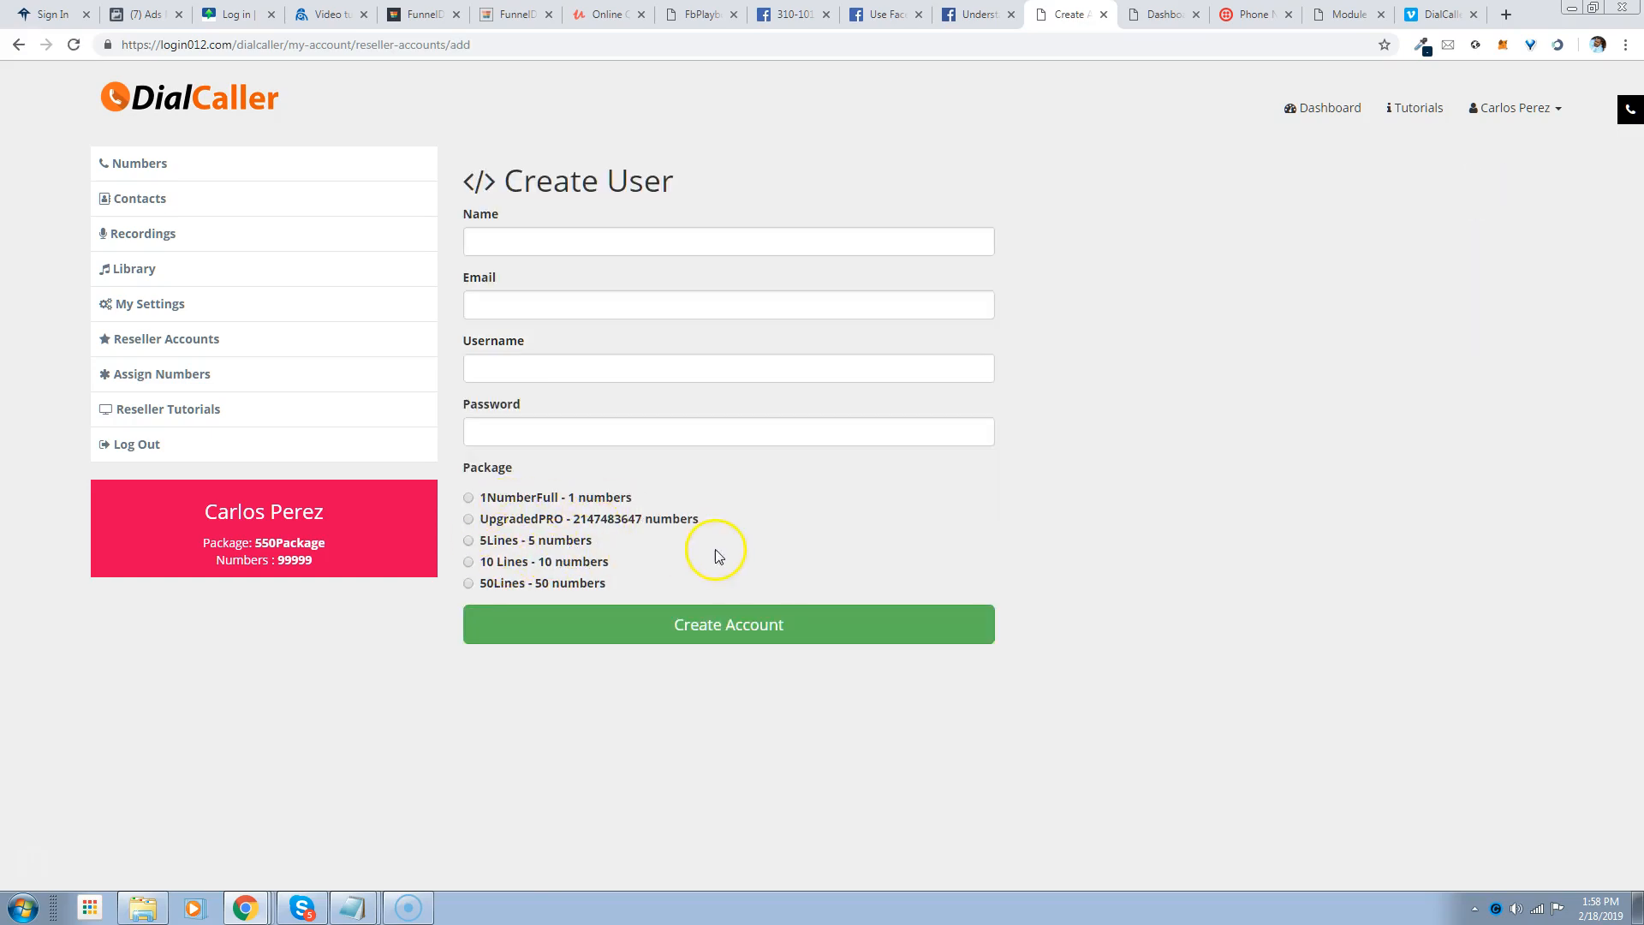
{"action": "mouse_move", "coordinate": [725, 548]}
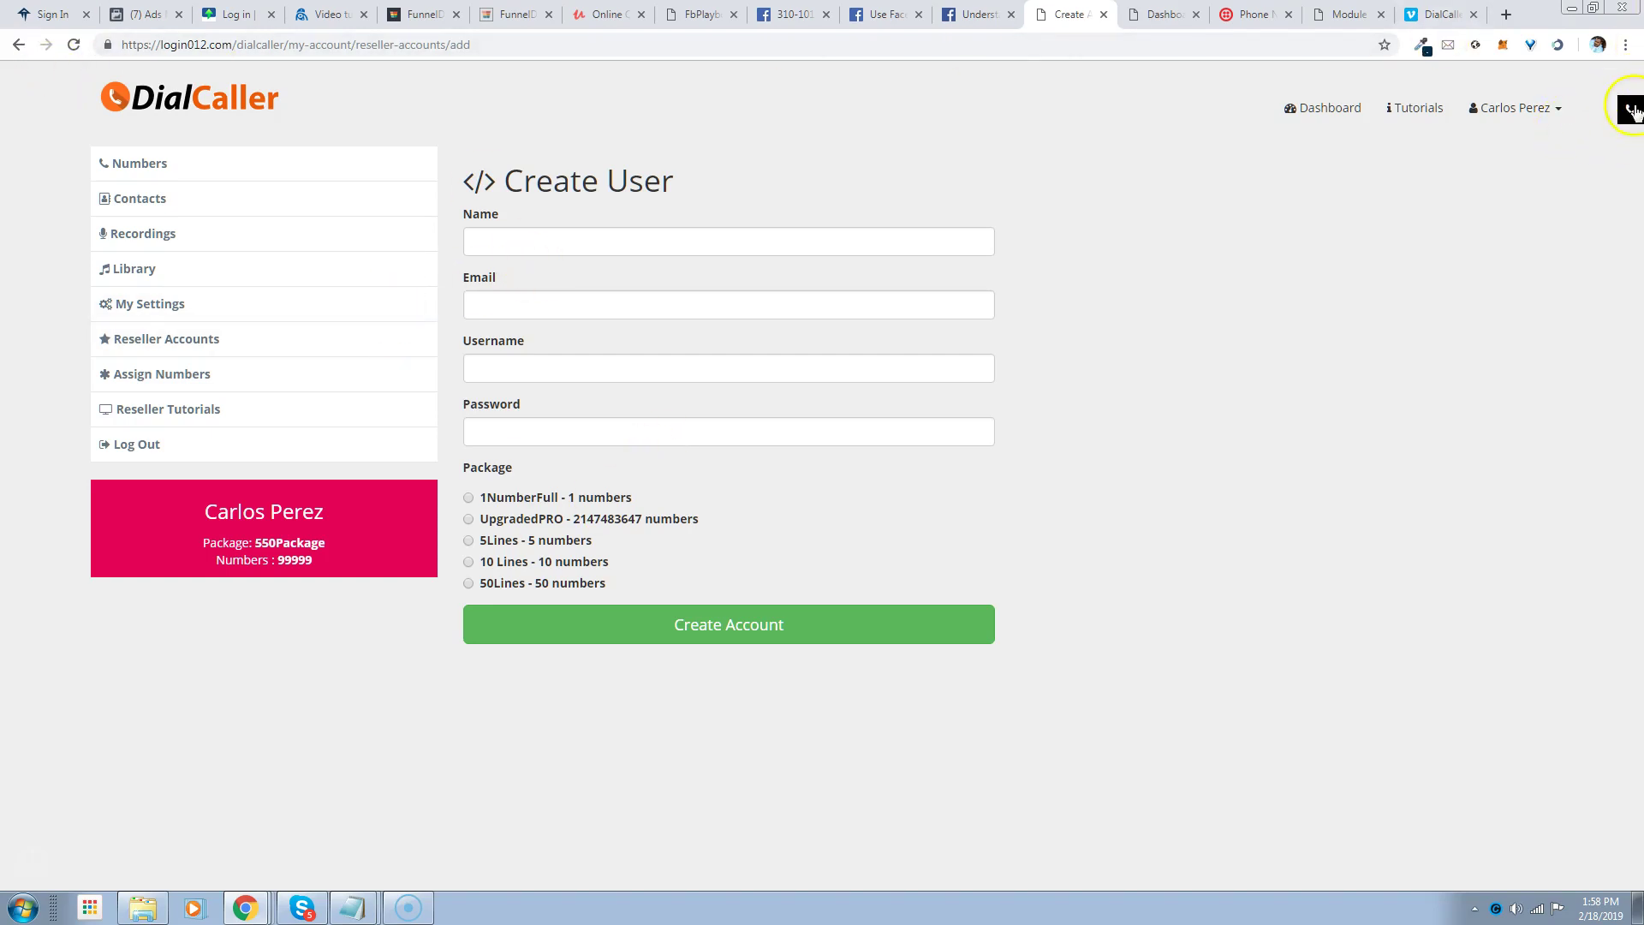
{"action": "left_click", "coordinate": [1626, 106]}
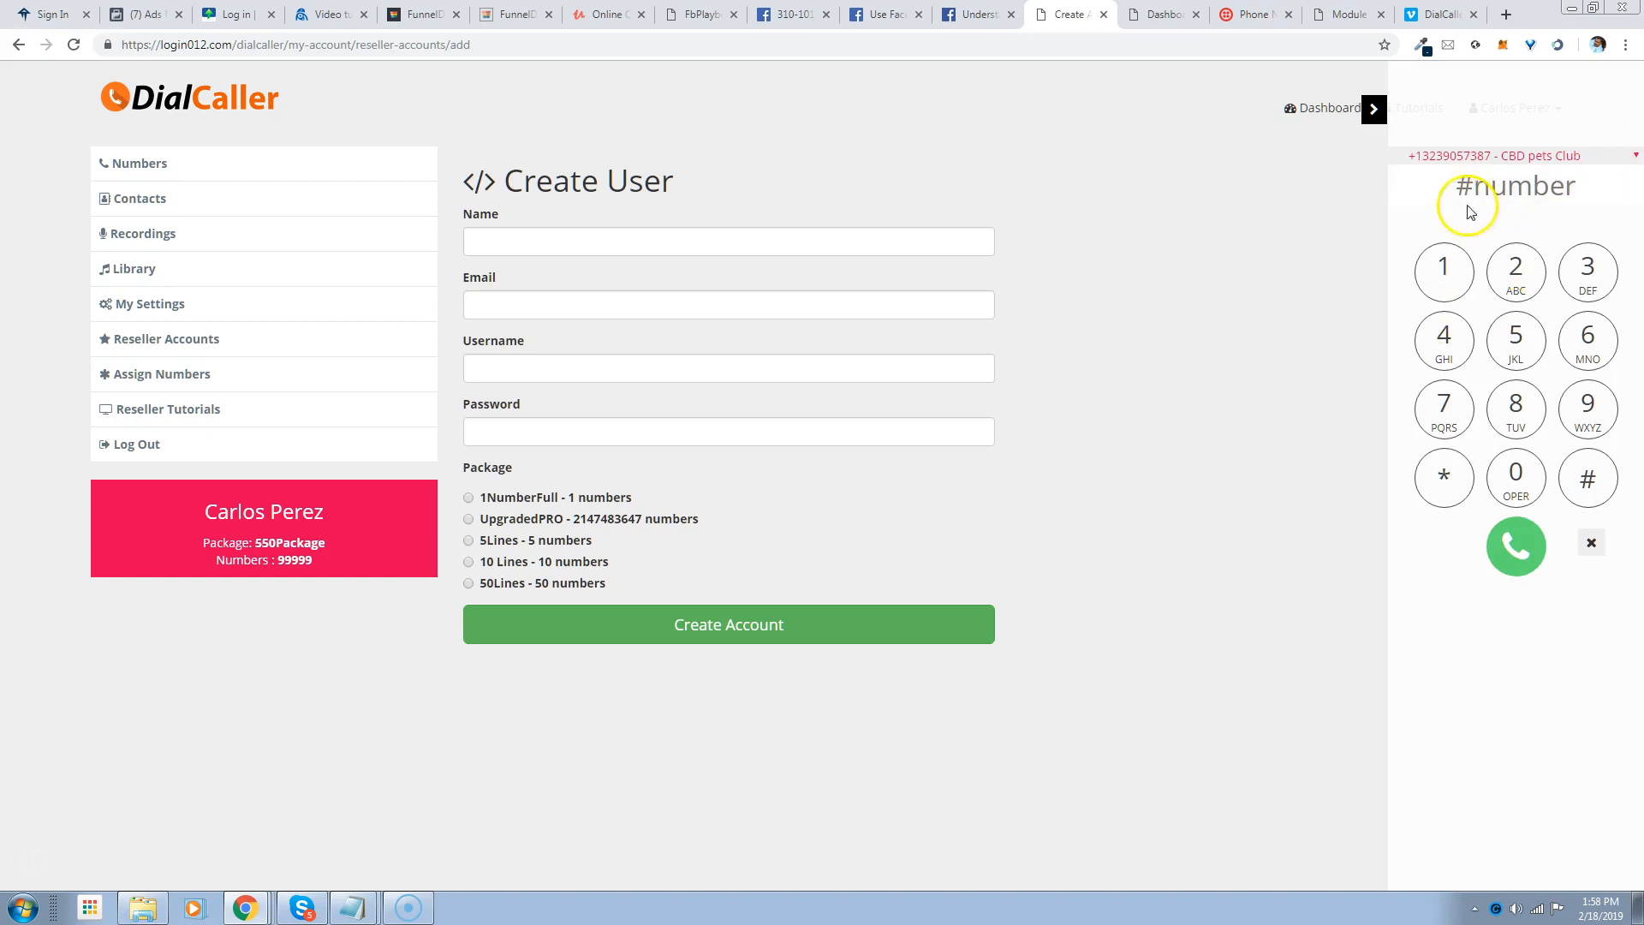
{"action": "mouse_move", "coordinate": [1623, 161]}
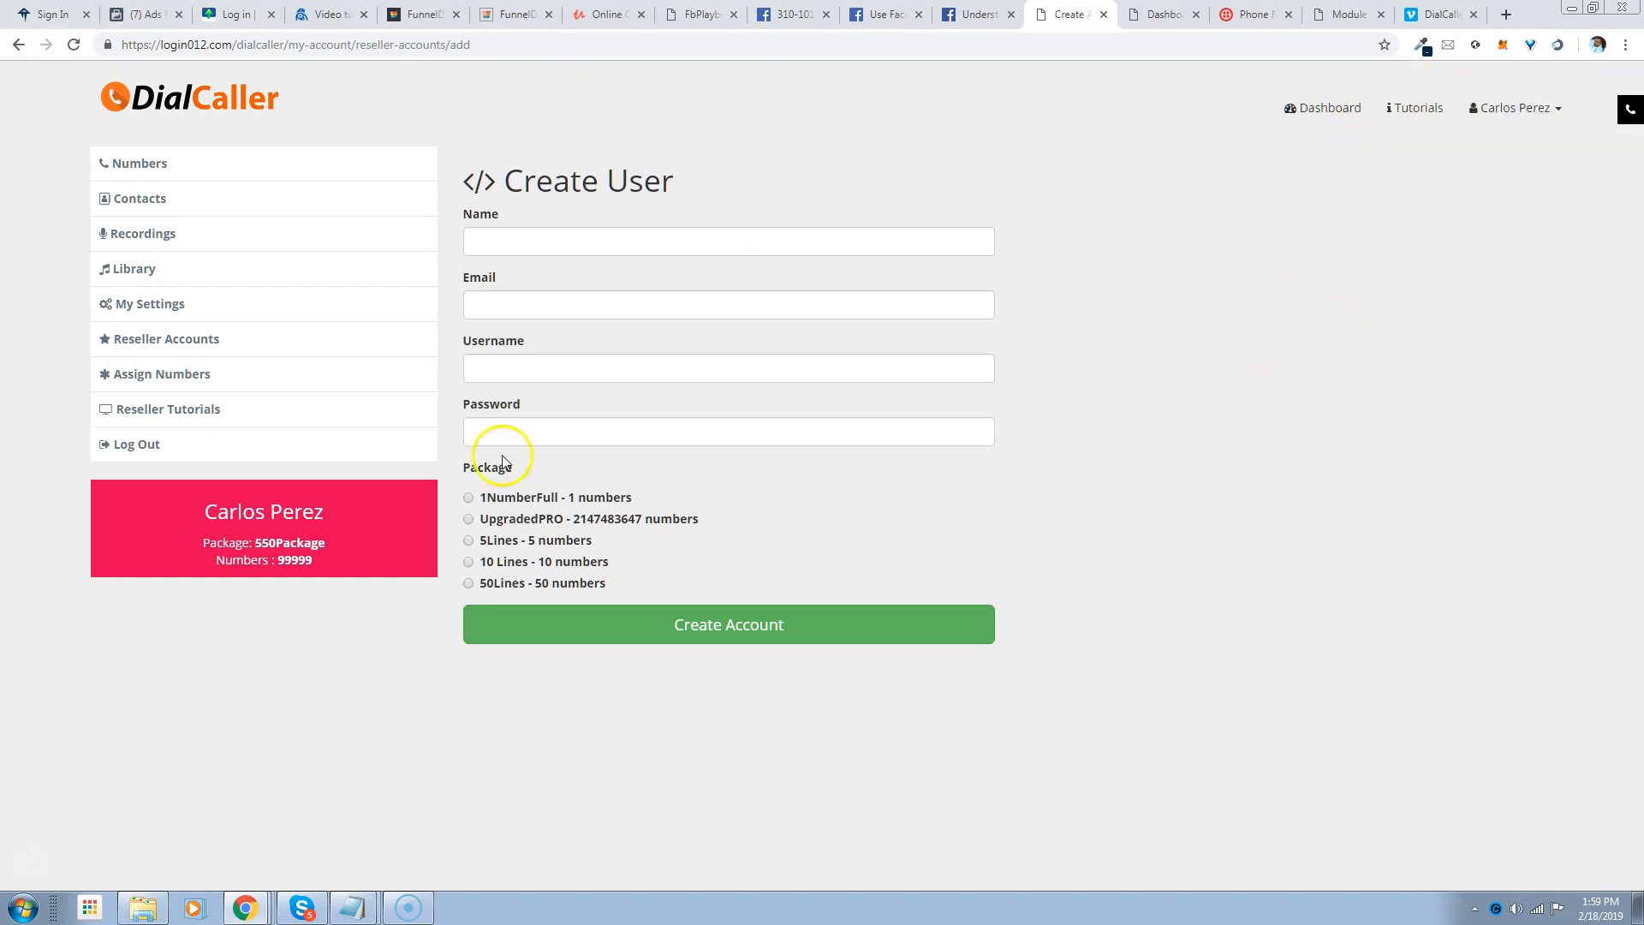
{"action": "mouse_move", "coordinate": [1239, 495]}
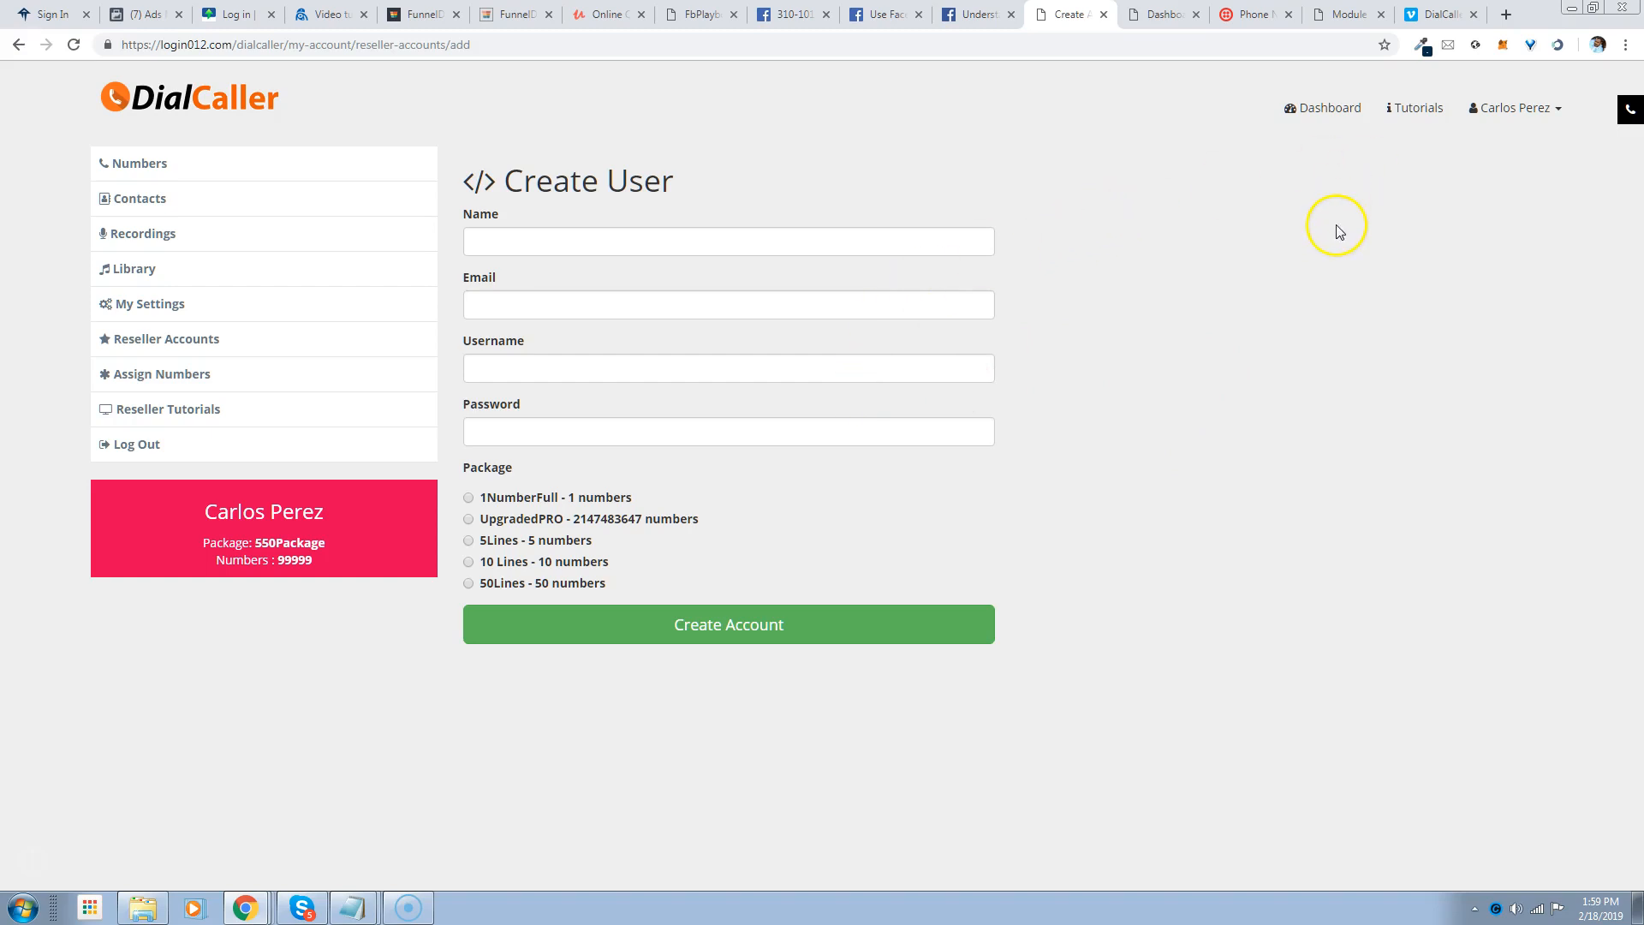
{"action": "mouse_move", "coordinate": [500, 137]}
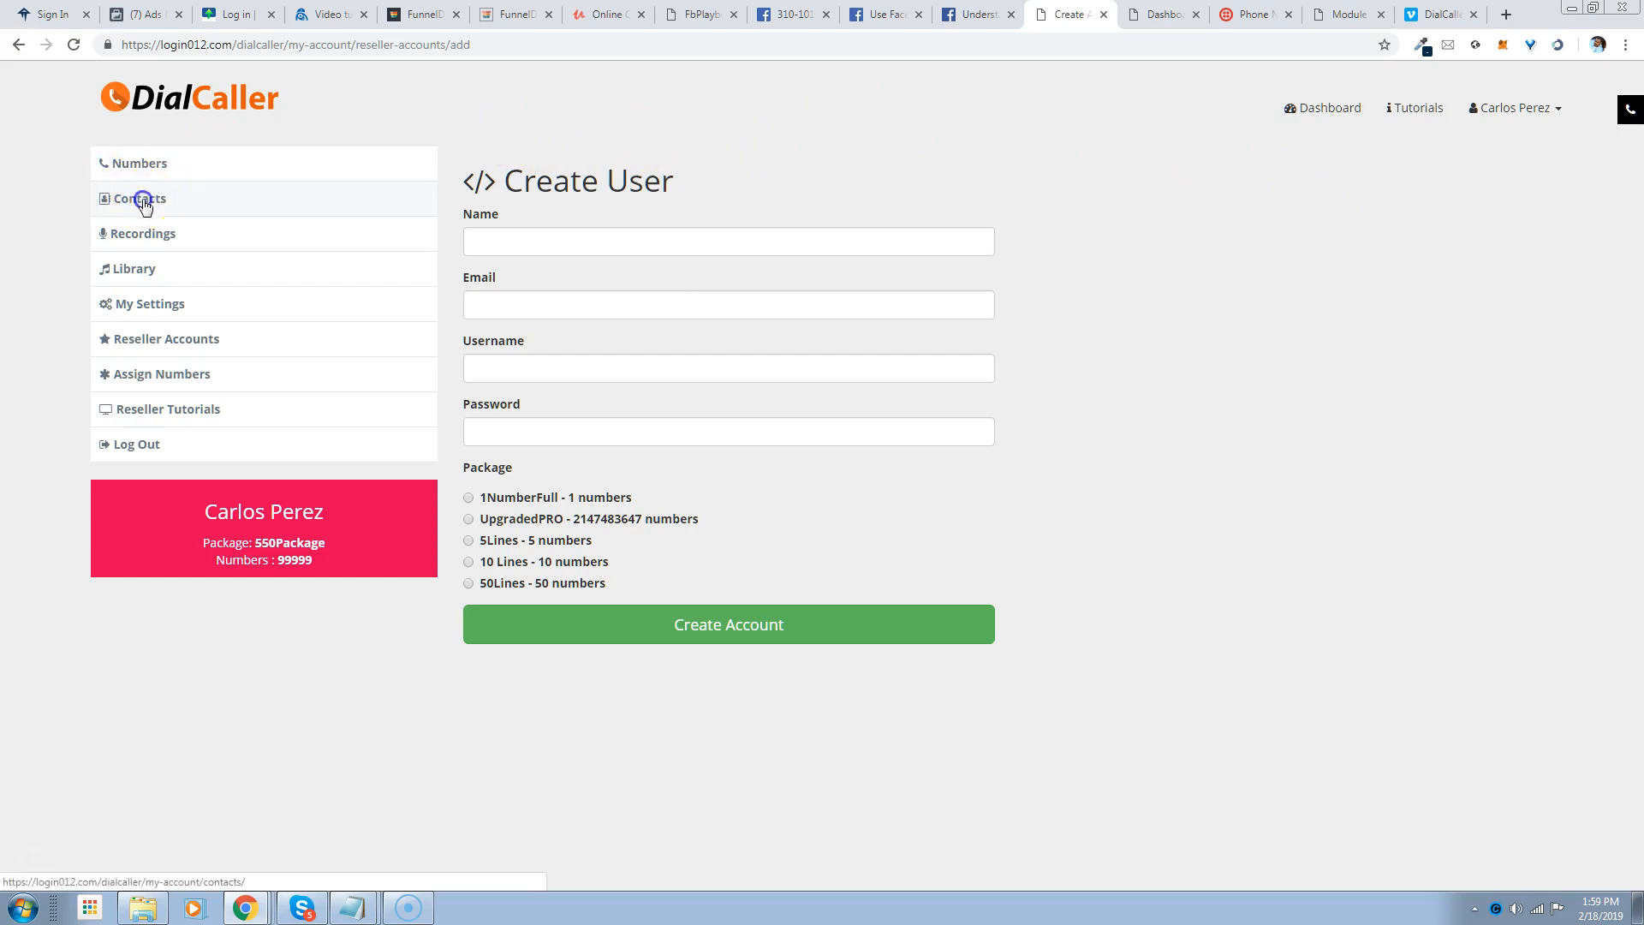
View the empty Contacts list, then the Forwarded Calls Recordings page with no recordings.
{"action": "left_click", "coordinate": [144, 198]}
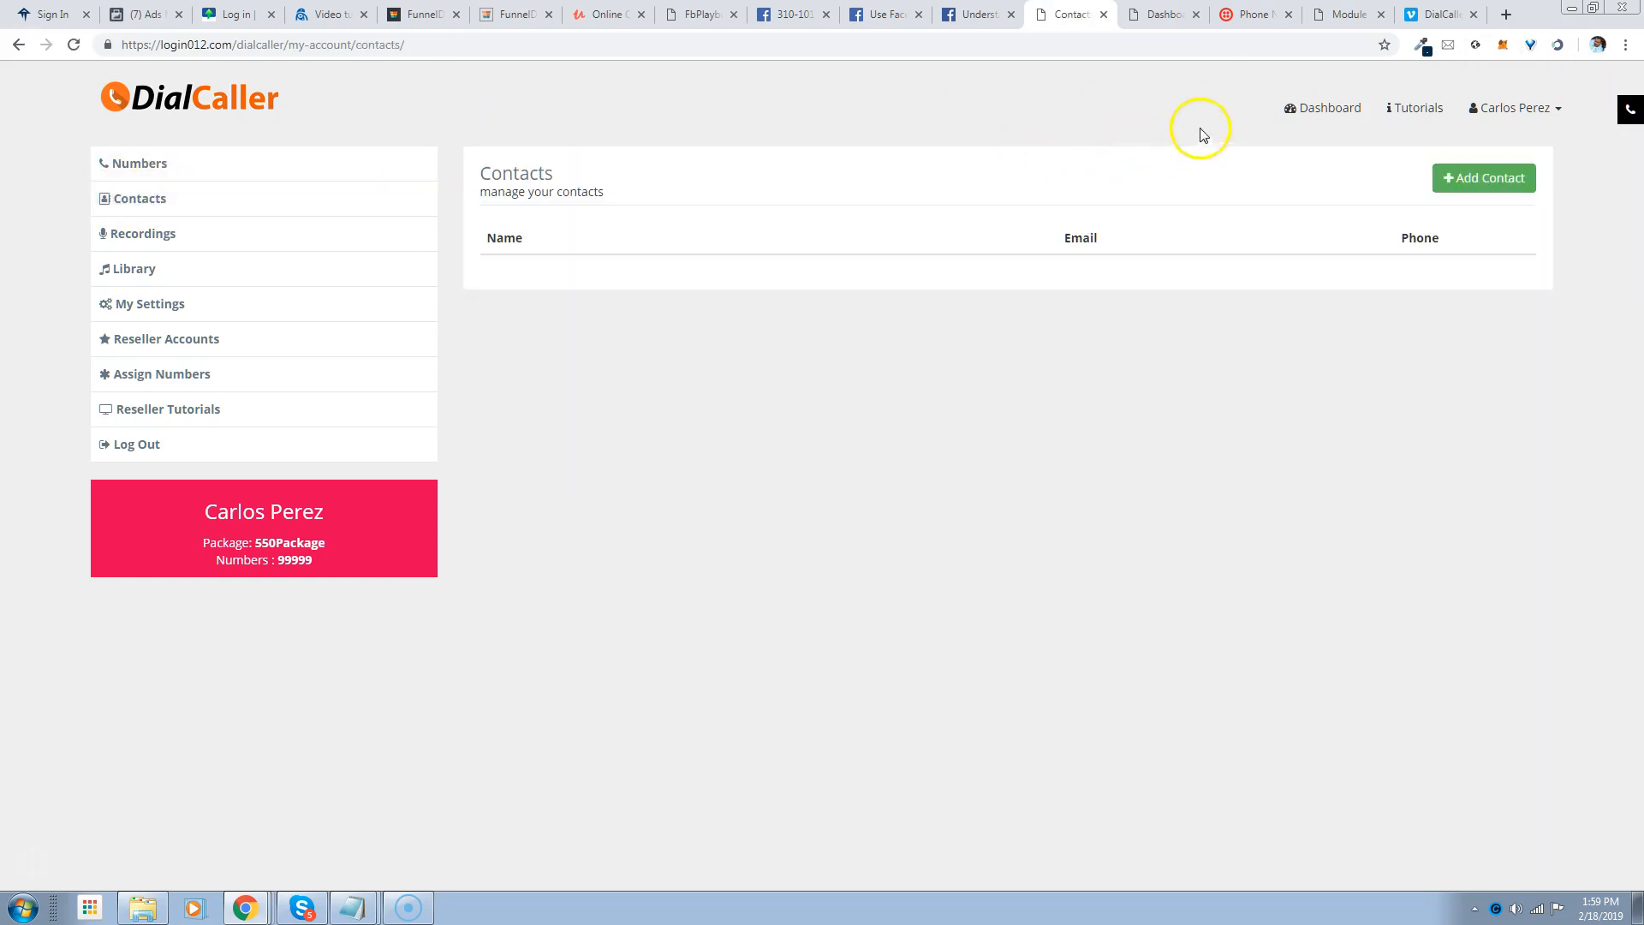
{"action": "mouse_move", "coordinate": [1387, 278]}
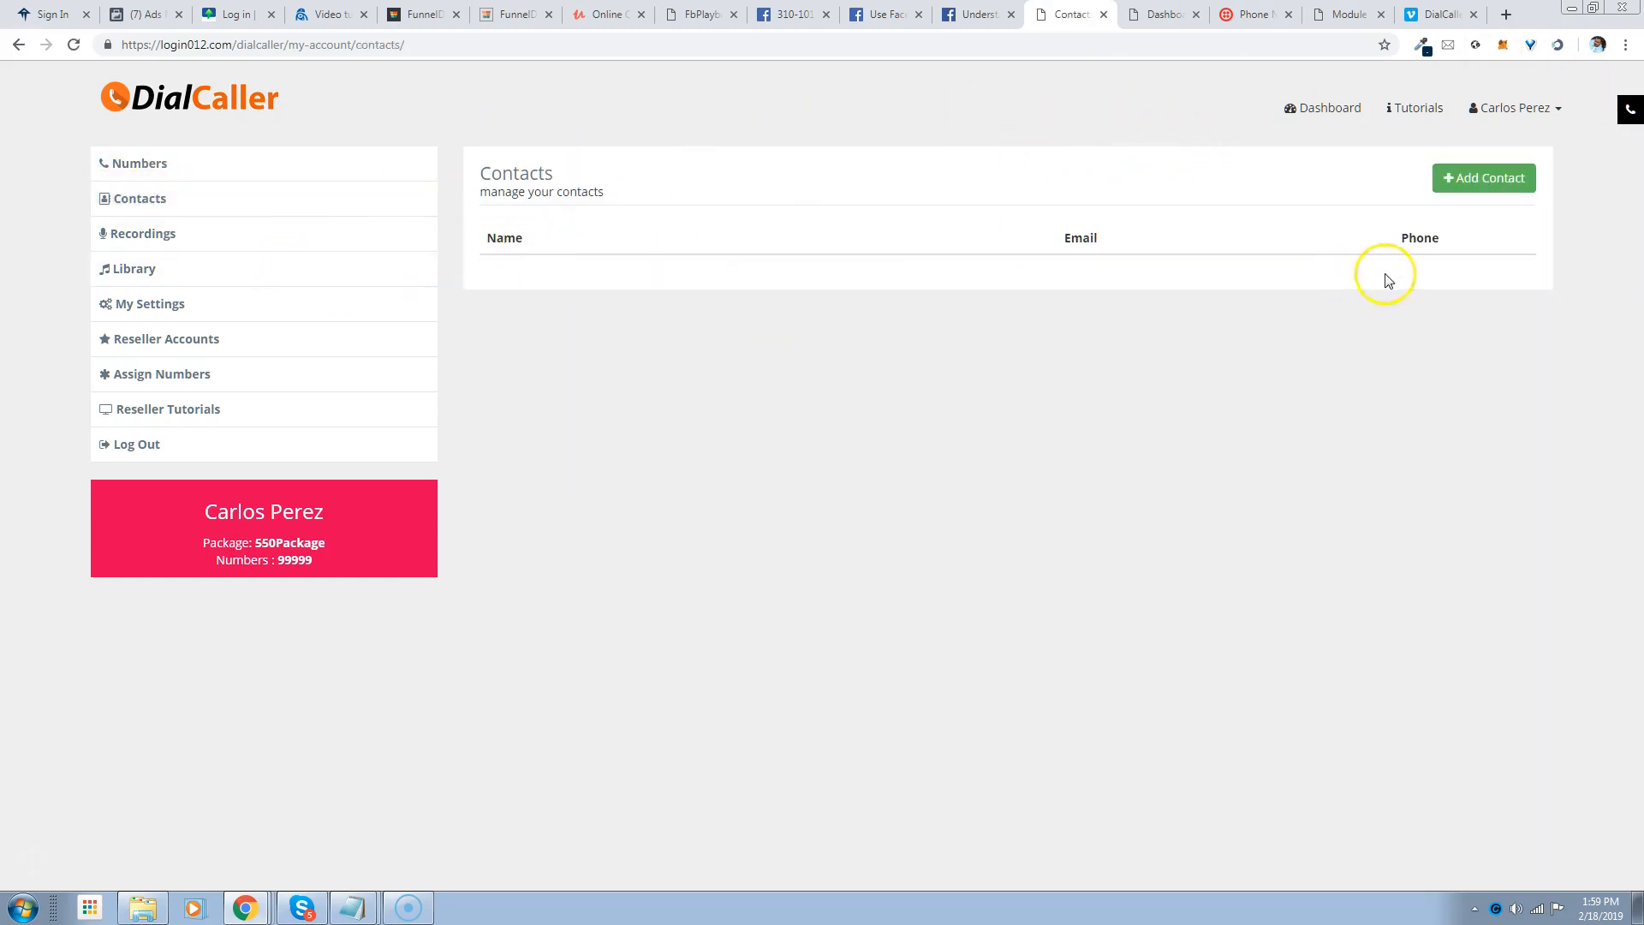
{"action": "left_click", "coordinate": [144, 233]}
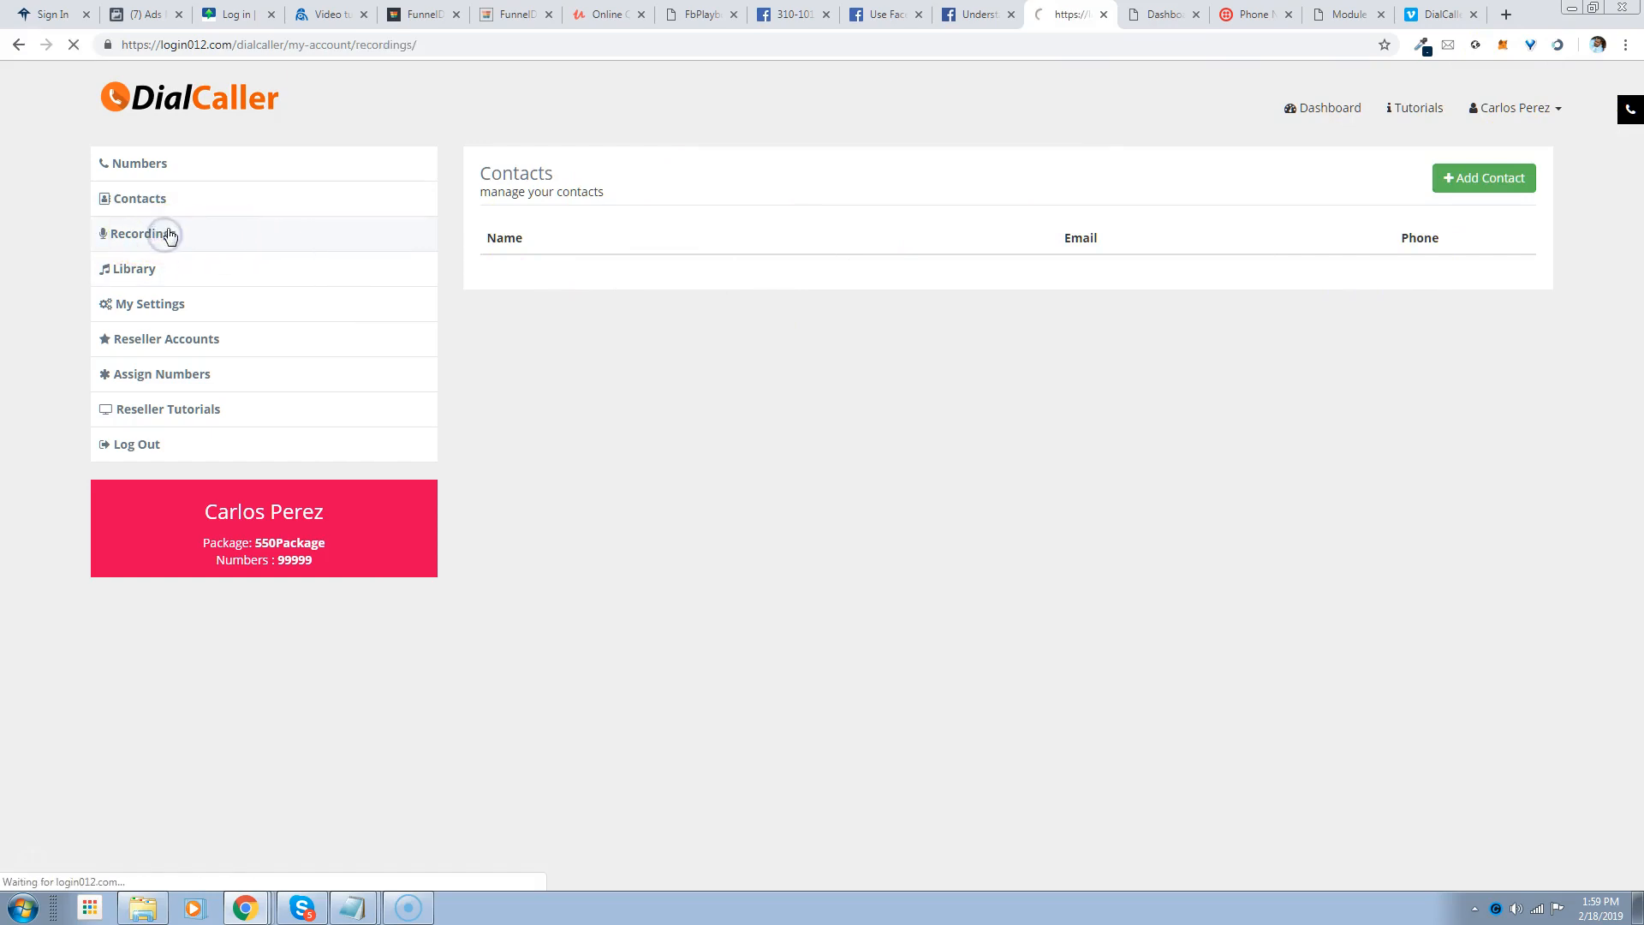
{"action": "left_click", "coordinate": [159, 233]}
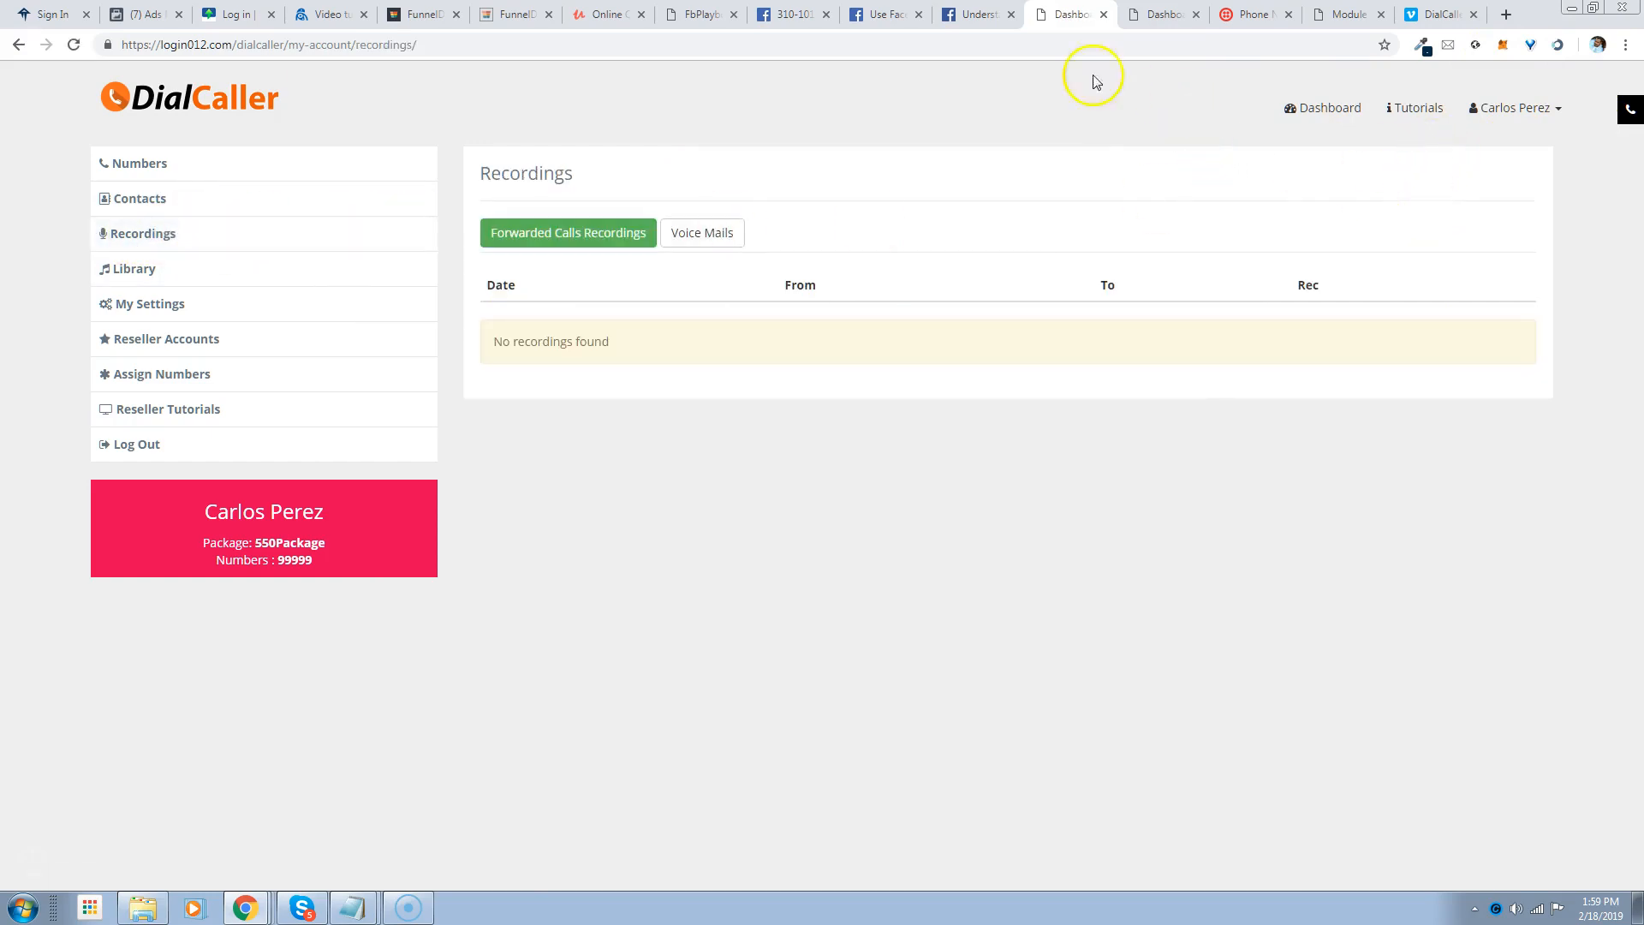
{"action": "mouse_move", "coordinate": [120, 300]}
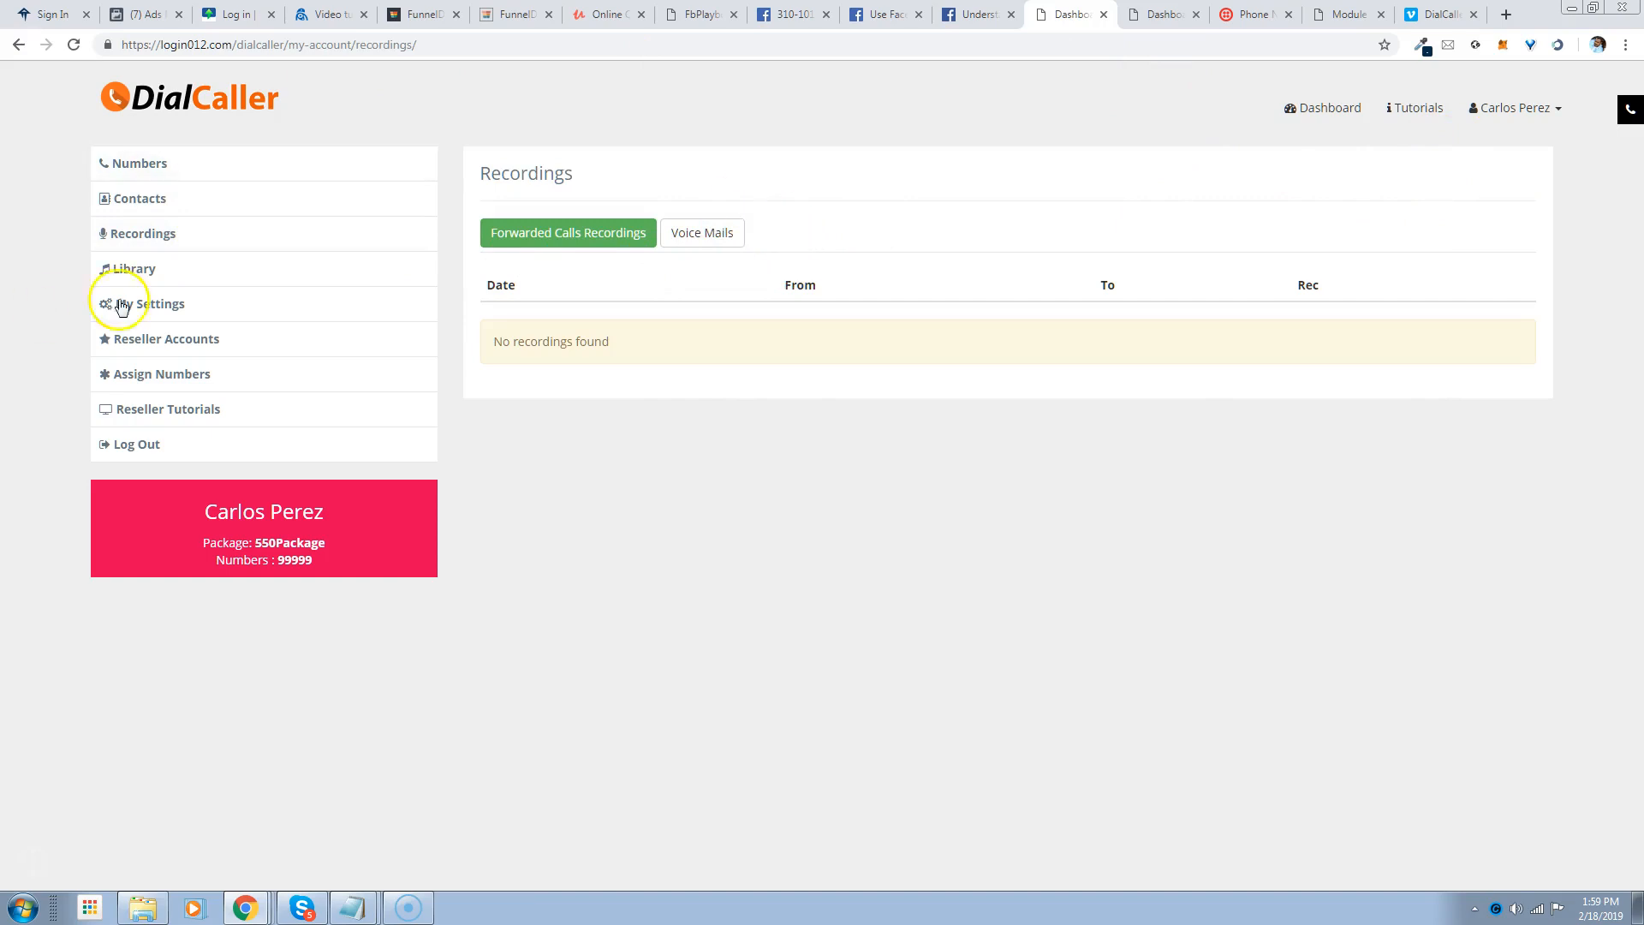
Open the Library page with its upload area, recorder and empty audio file list.
{"action": "left_click", "coordinate": [132, 267]}
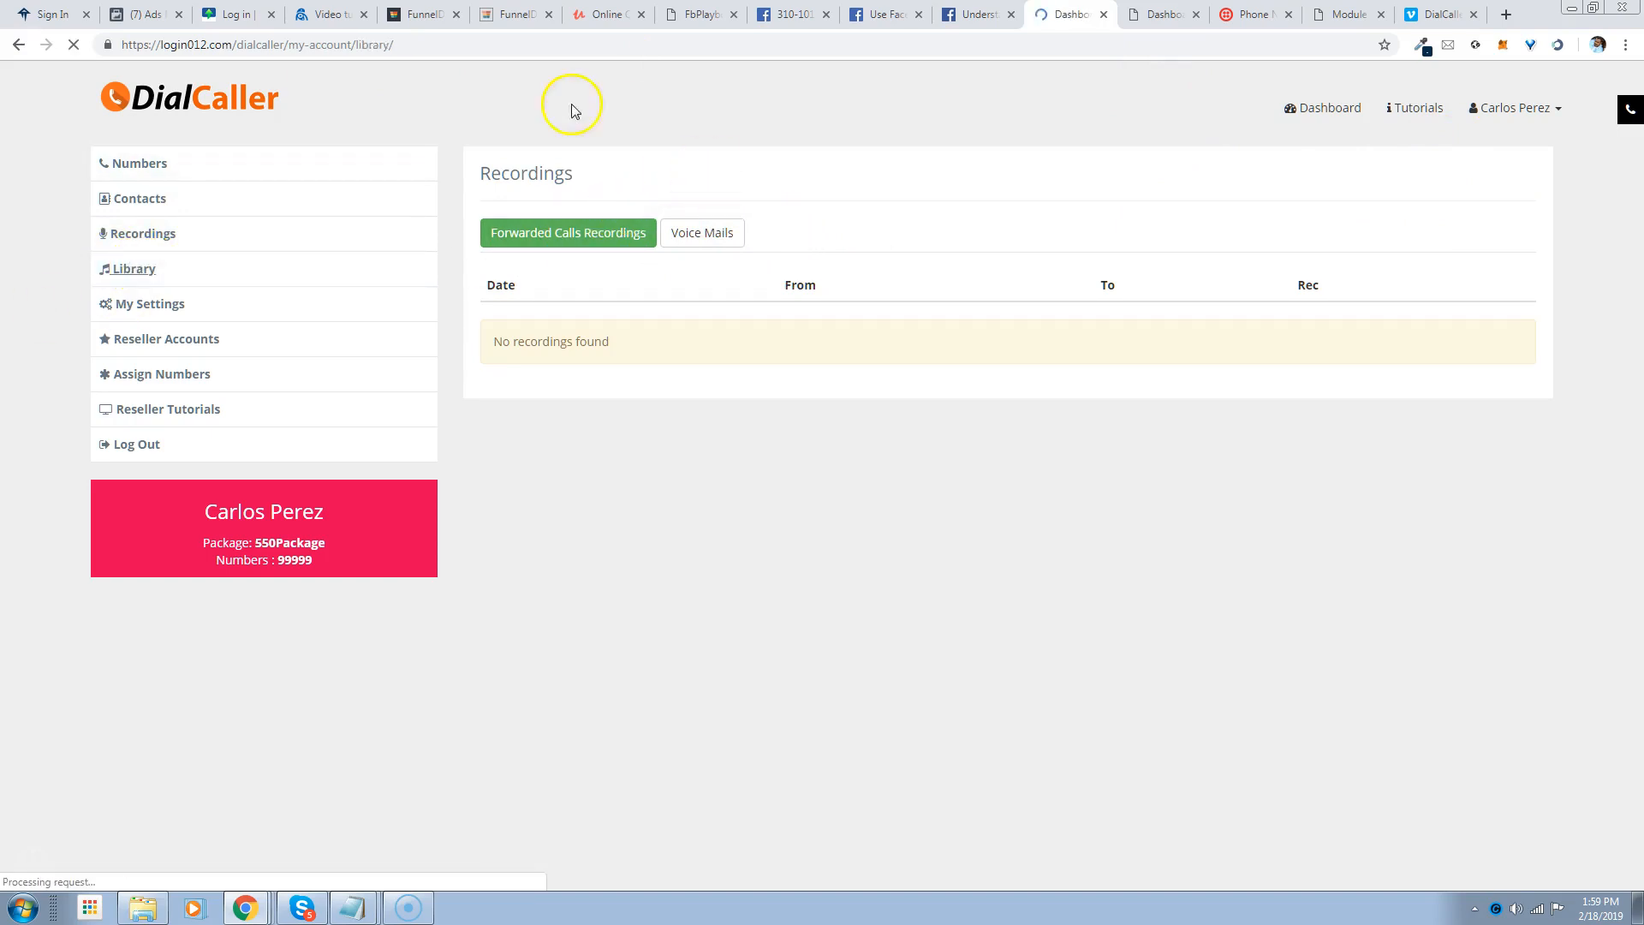
{"action": "left_click", "coordinate": [134, 267]}
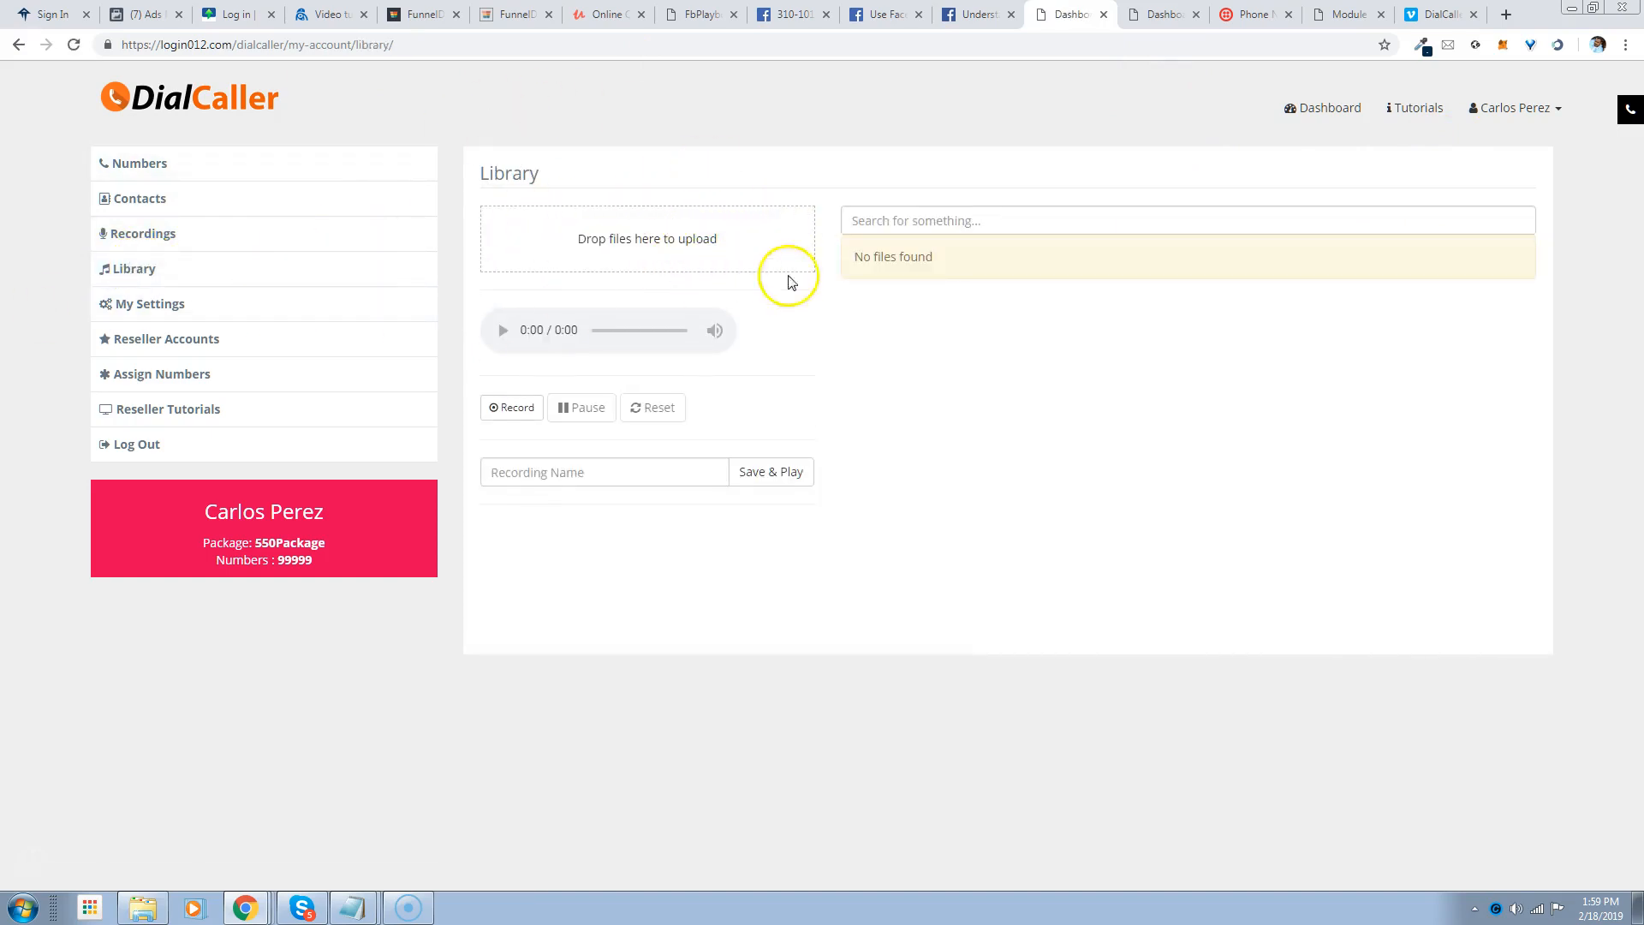
{"action": "mouse_move", "coordinate": [914, 307]}
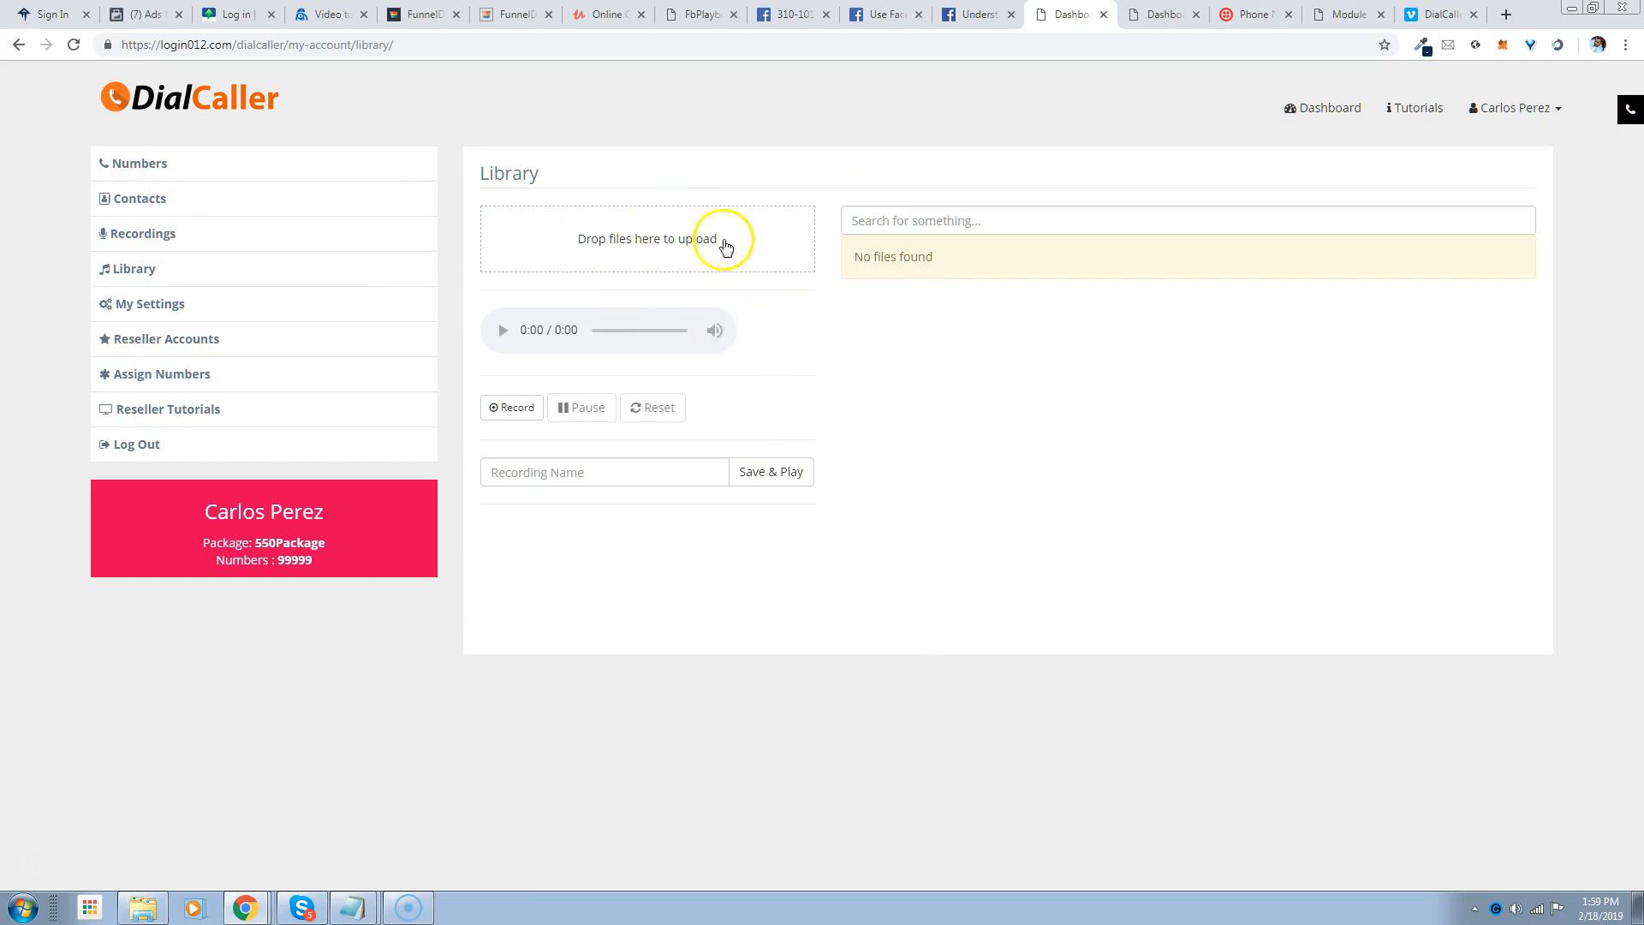
{"action": "mouse_move", "coordinate": [584, 222]}
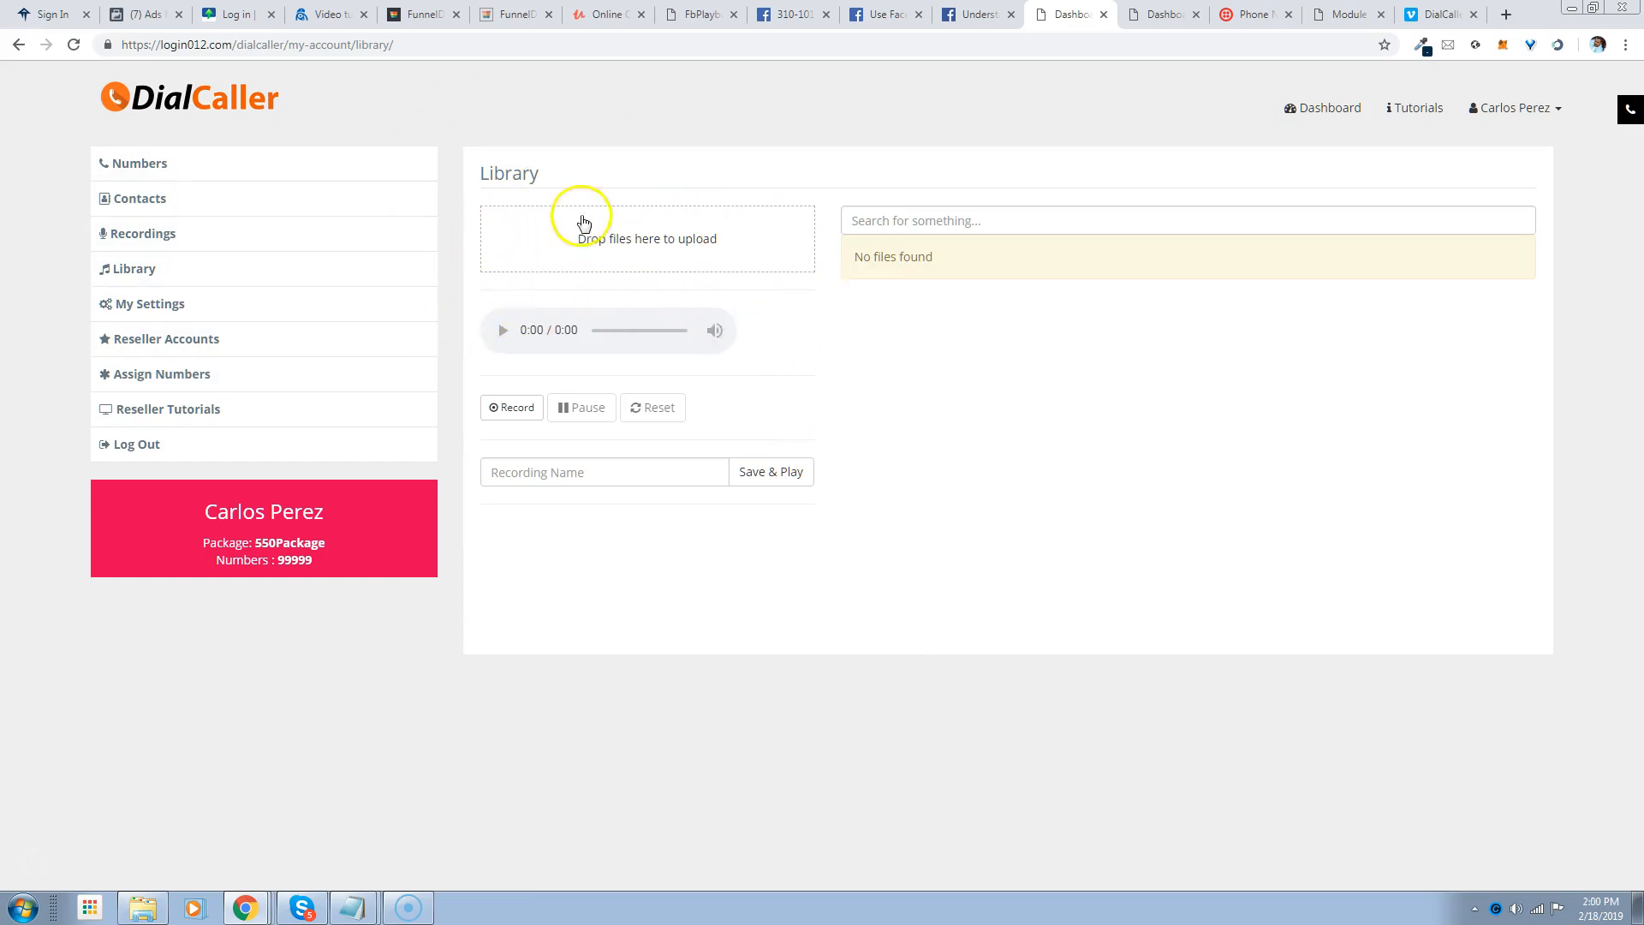
{"action": "mouse_move", "coordinate": [781, 275]}
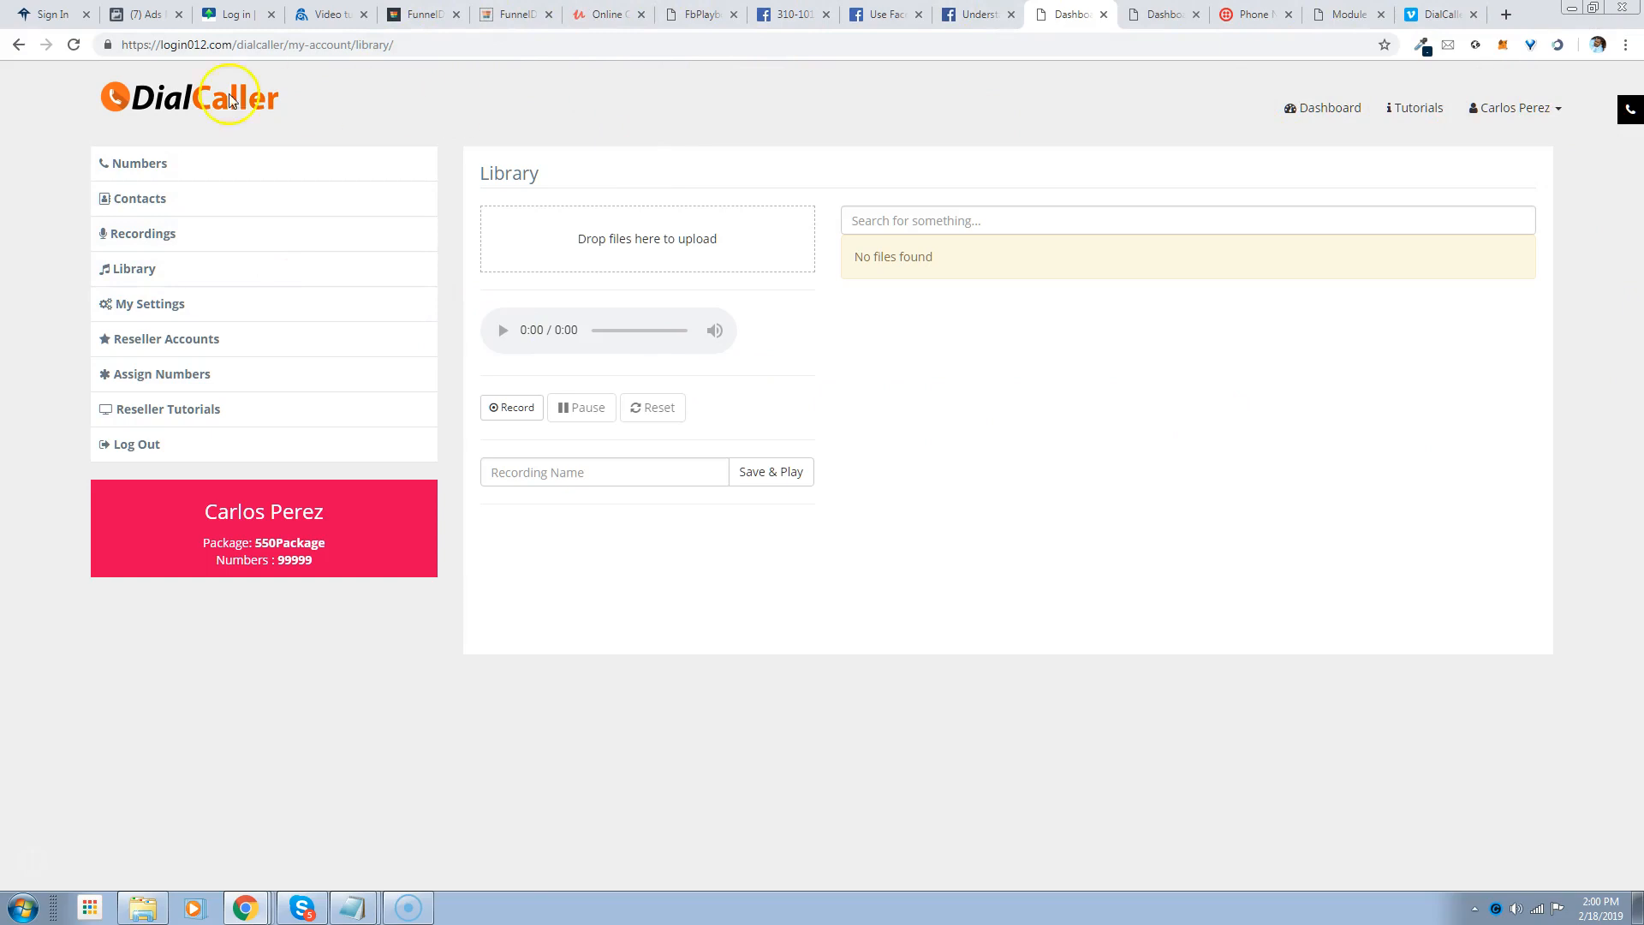
{"action": "mouse_move", "coordinate": [1633, 266]}
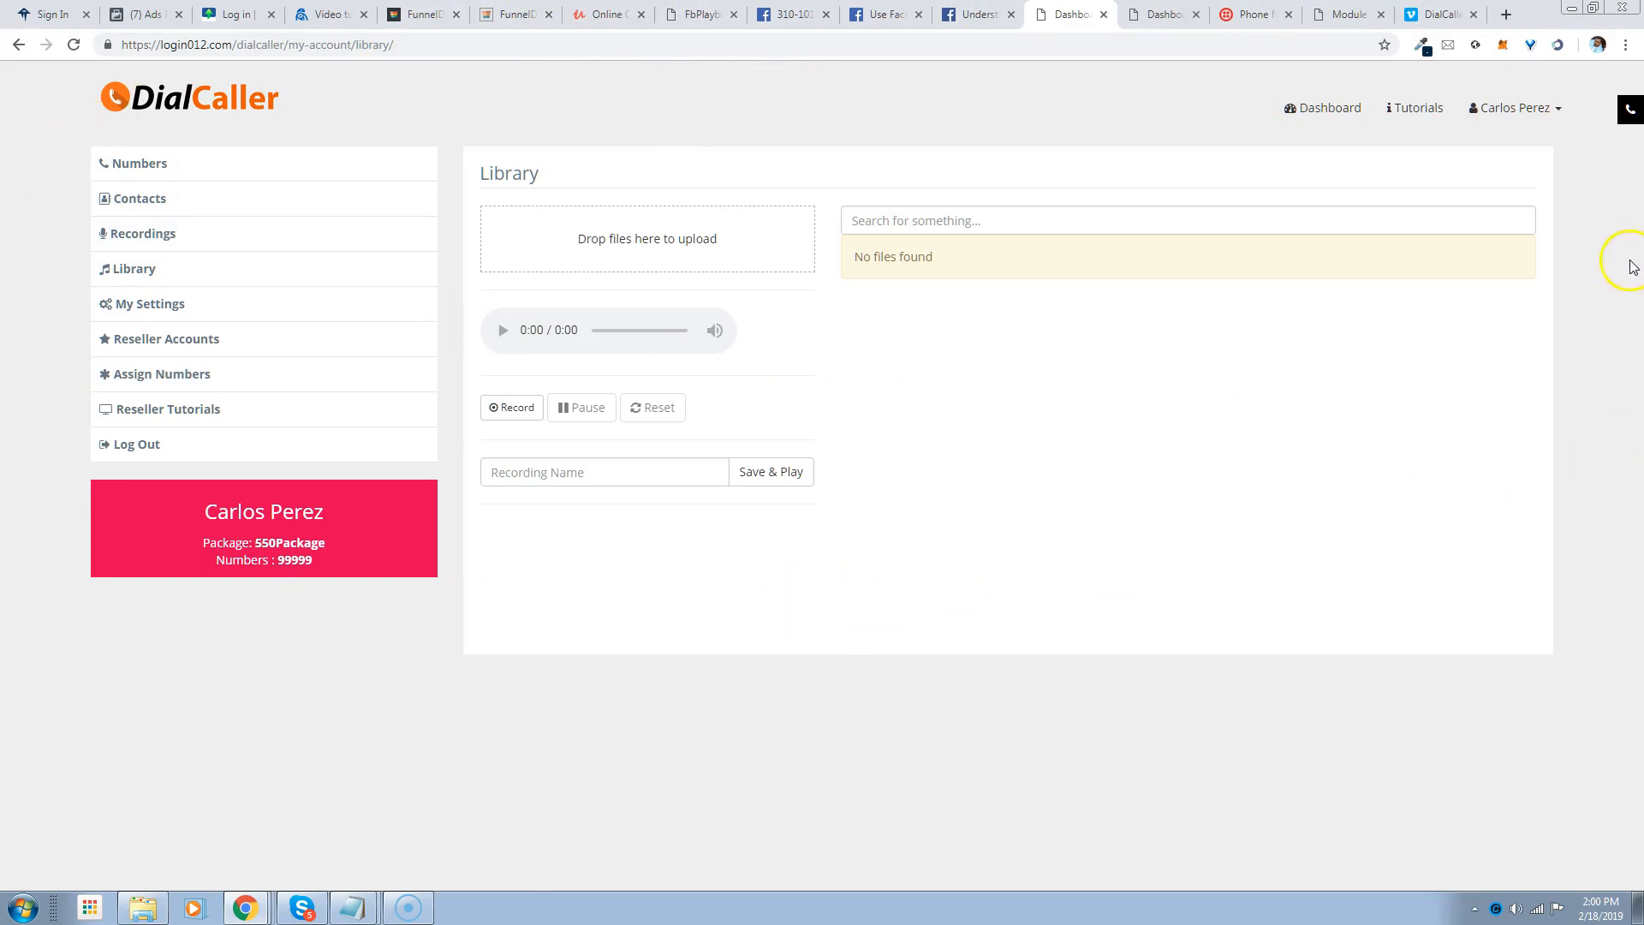
{"action": "mouse_move", "coordinate": [58, 79]}
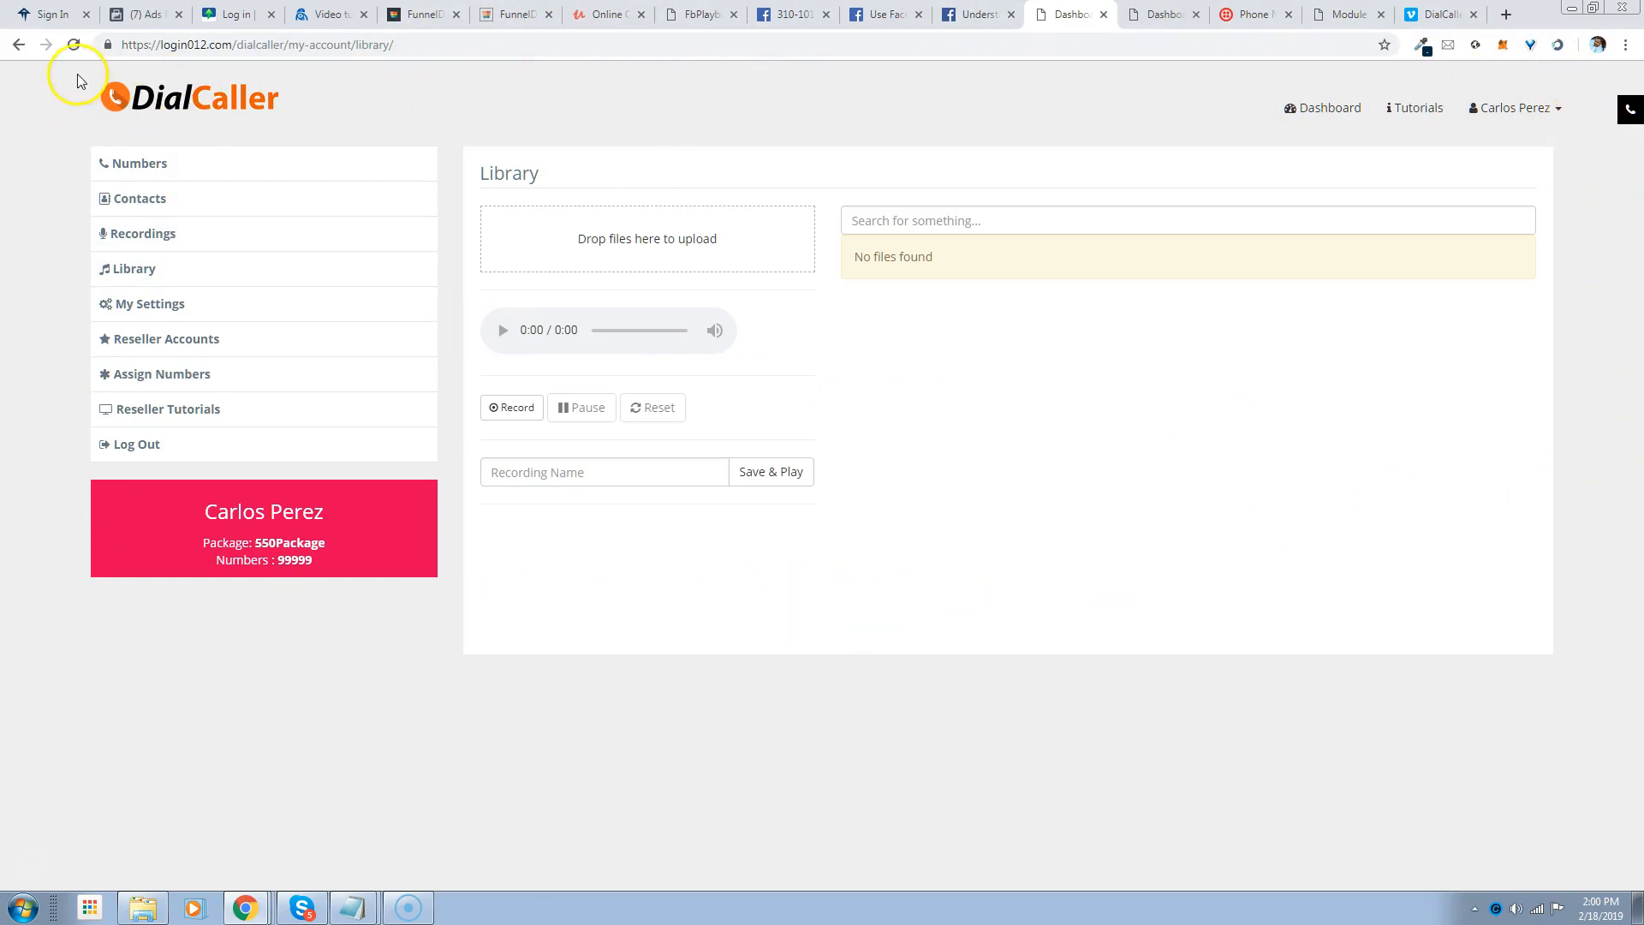
{"action": "mouse_move", "coordinate": [467, 684]}
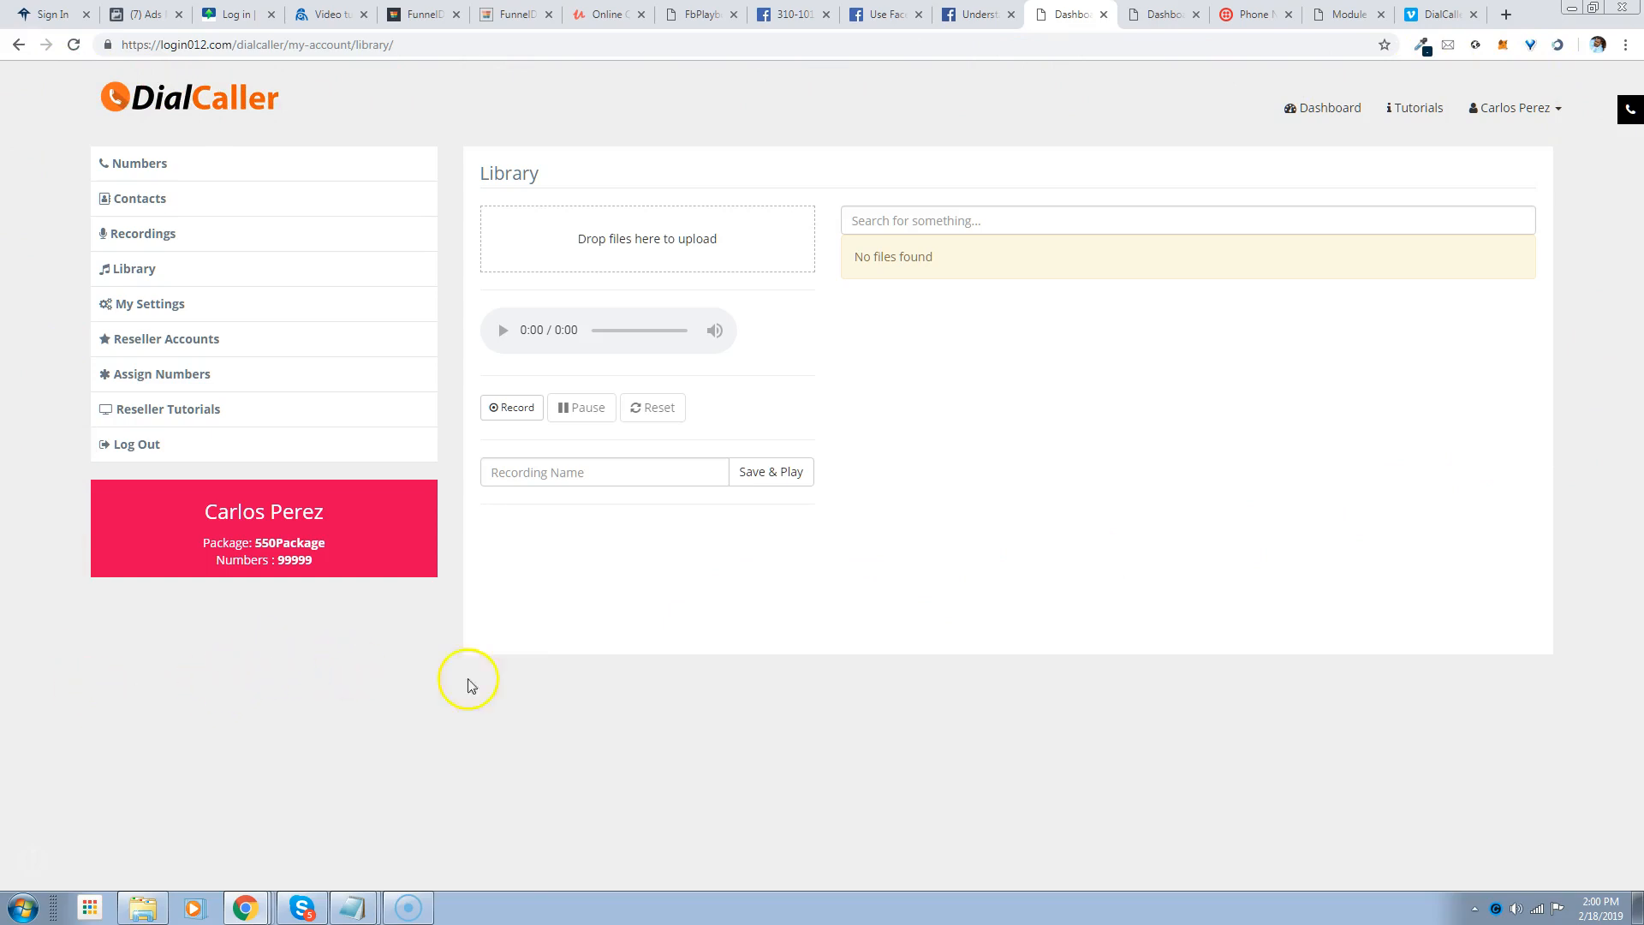
{"action": "mouse_move", "coordinate": [1296, 226]}
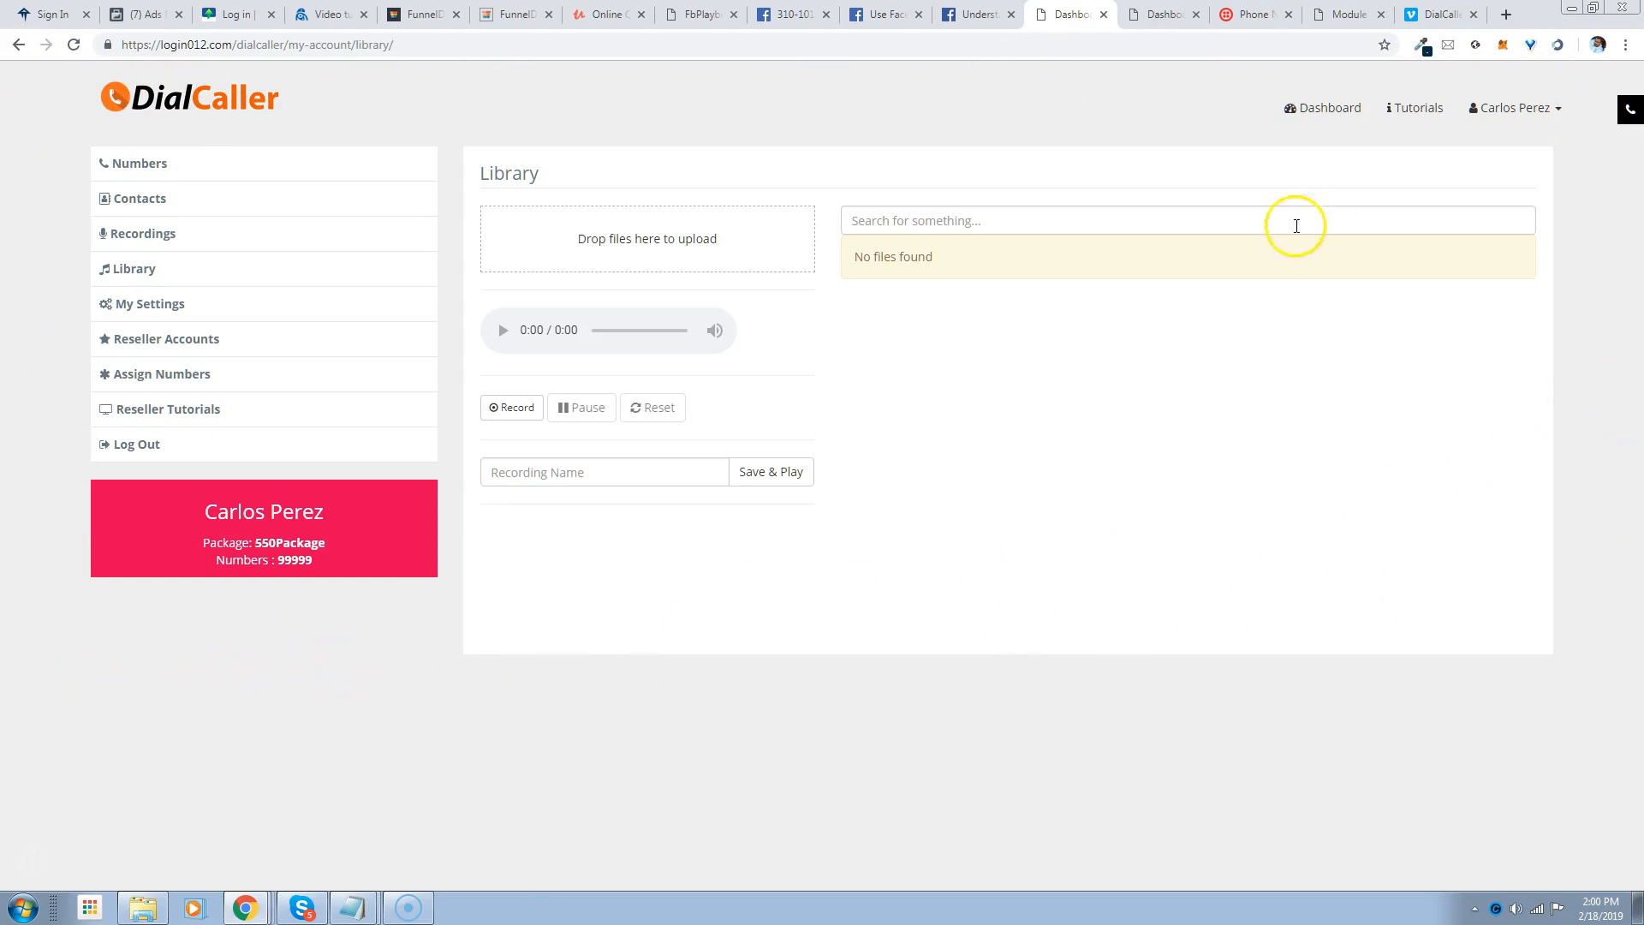
{"action": "mouse_move", "coordinate": [1294, 226]}
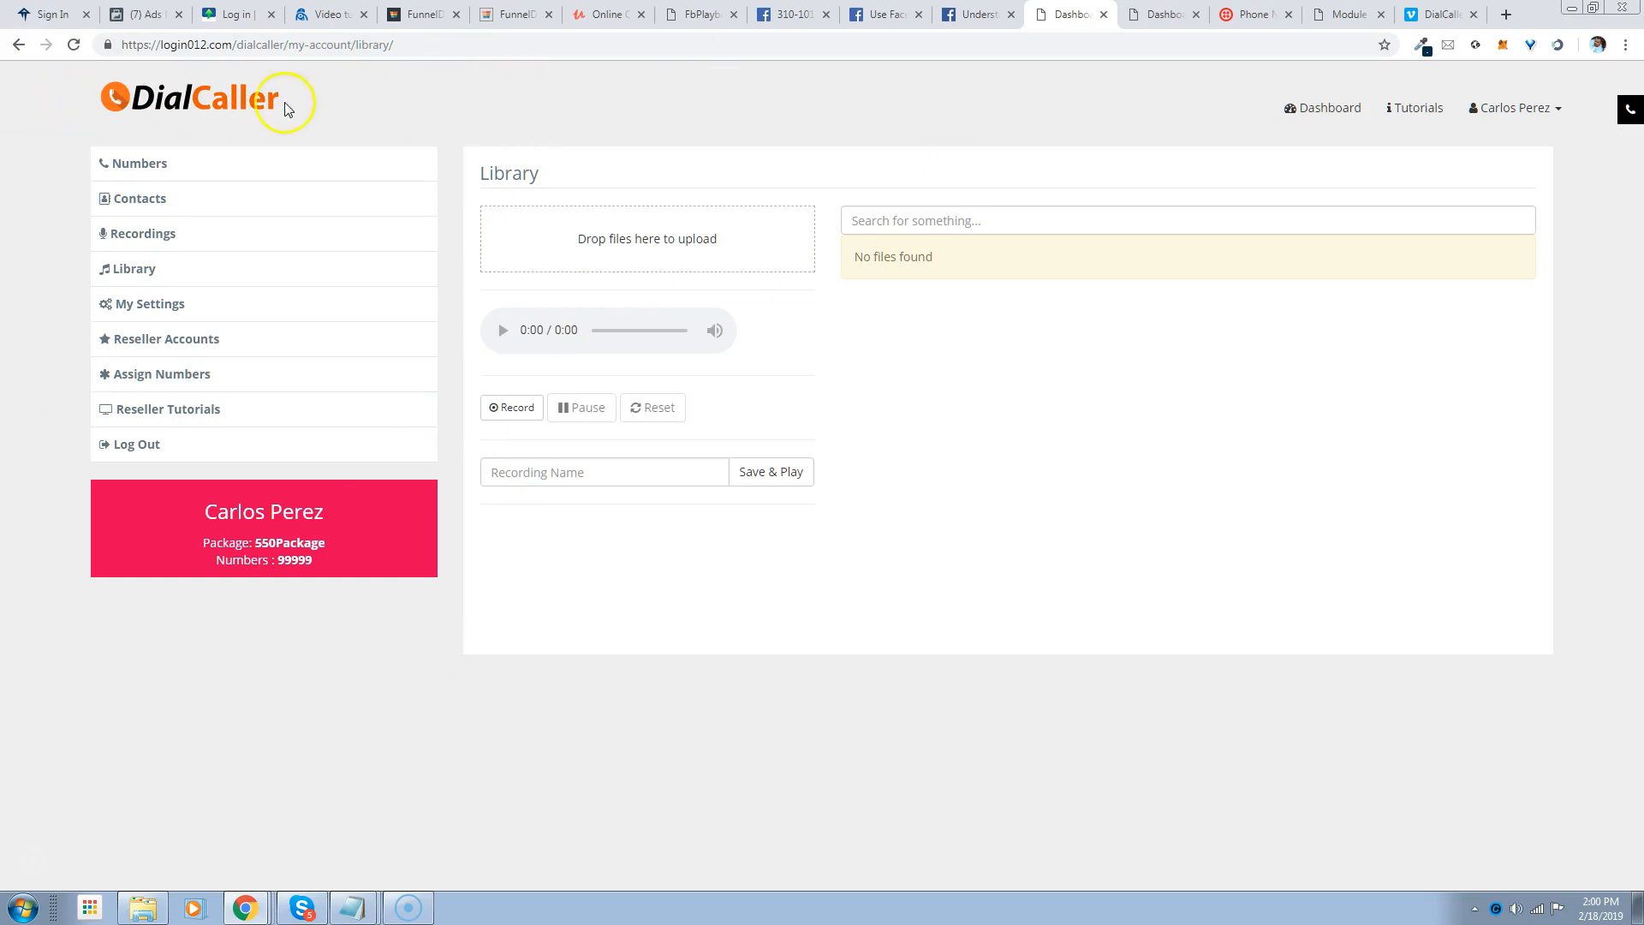
{"action": "mouse_move", "coordinate": [834, 61]}
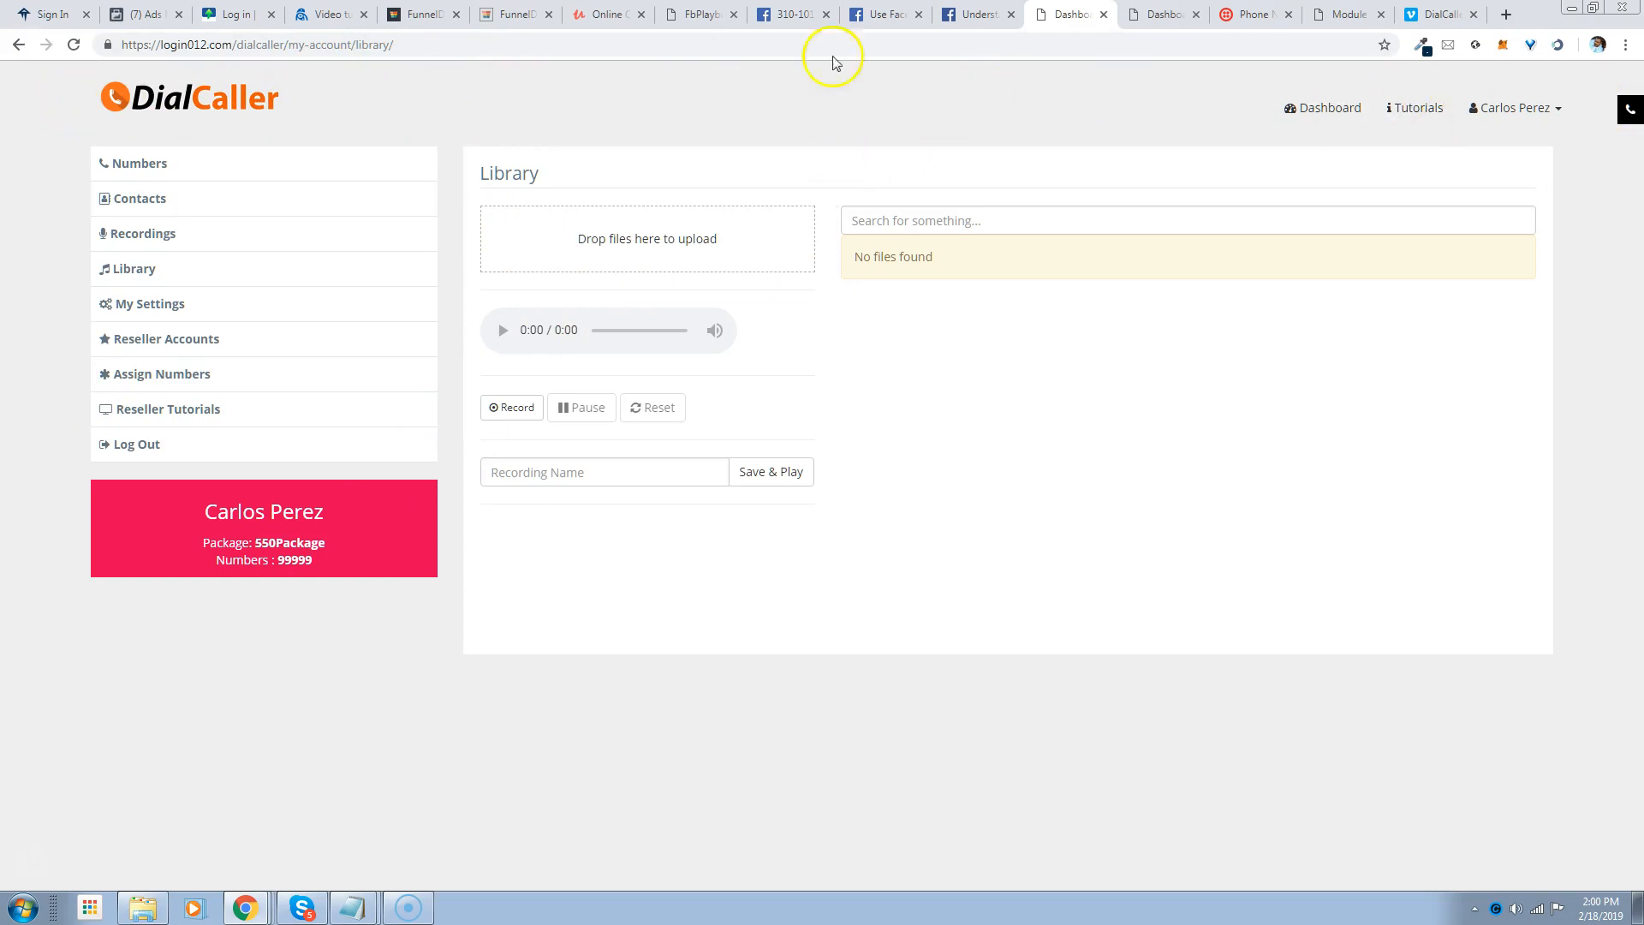
{"action": "mouse_move", "coordinate": [459, 620]}
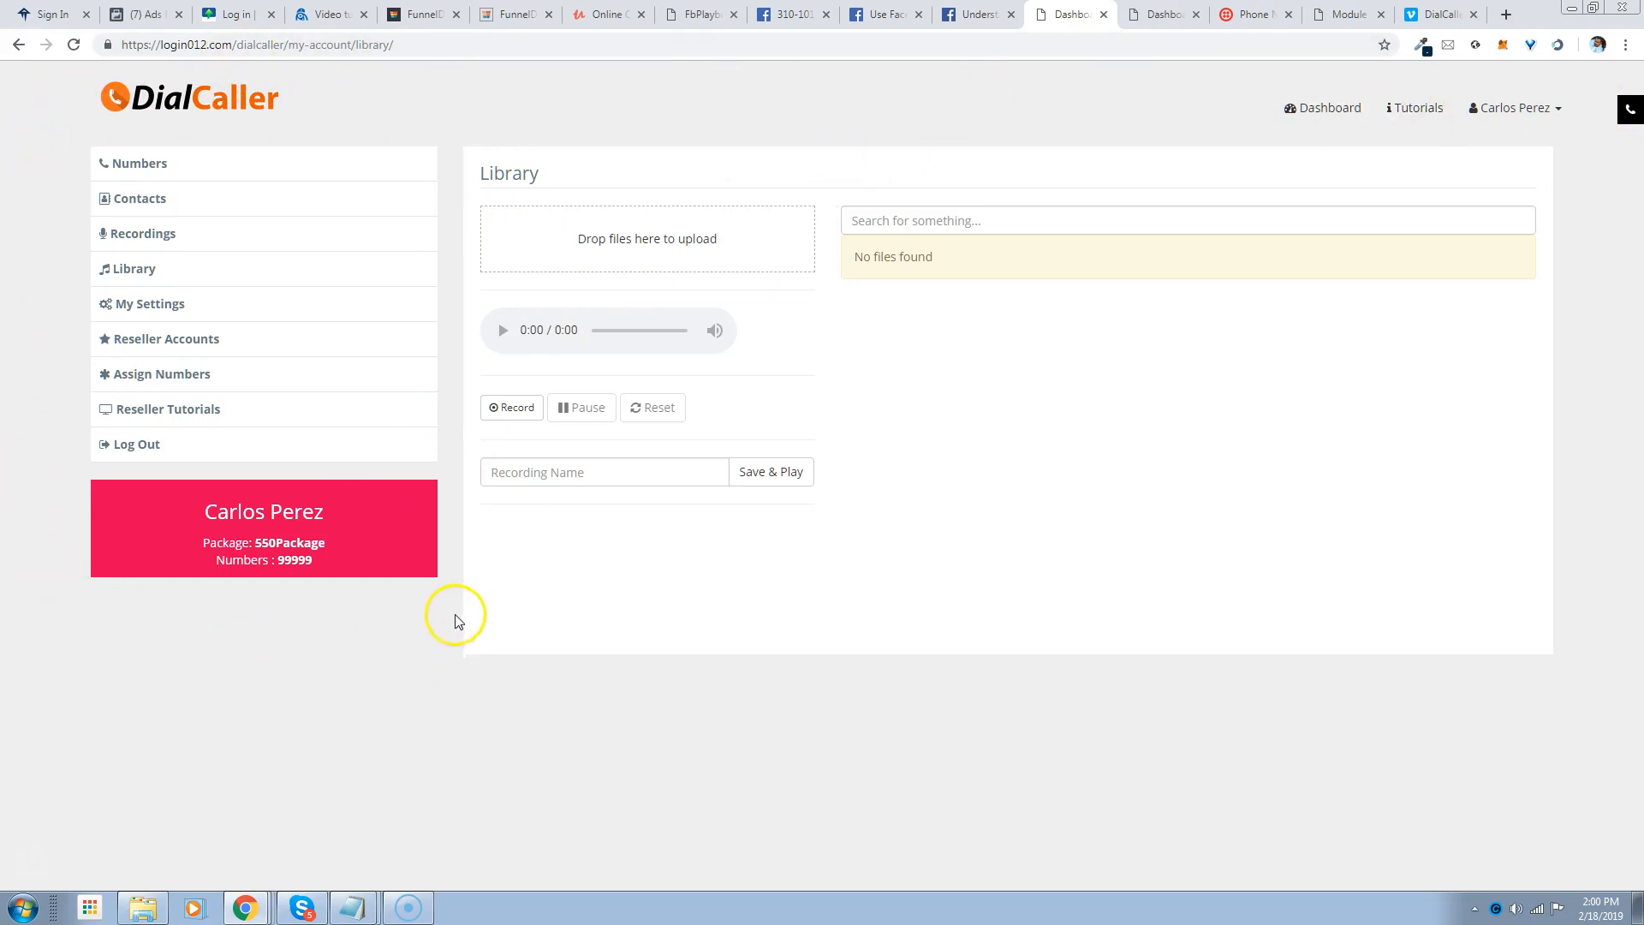
{"action": "mouse_move", "coordinate": [526, 48]}
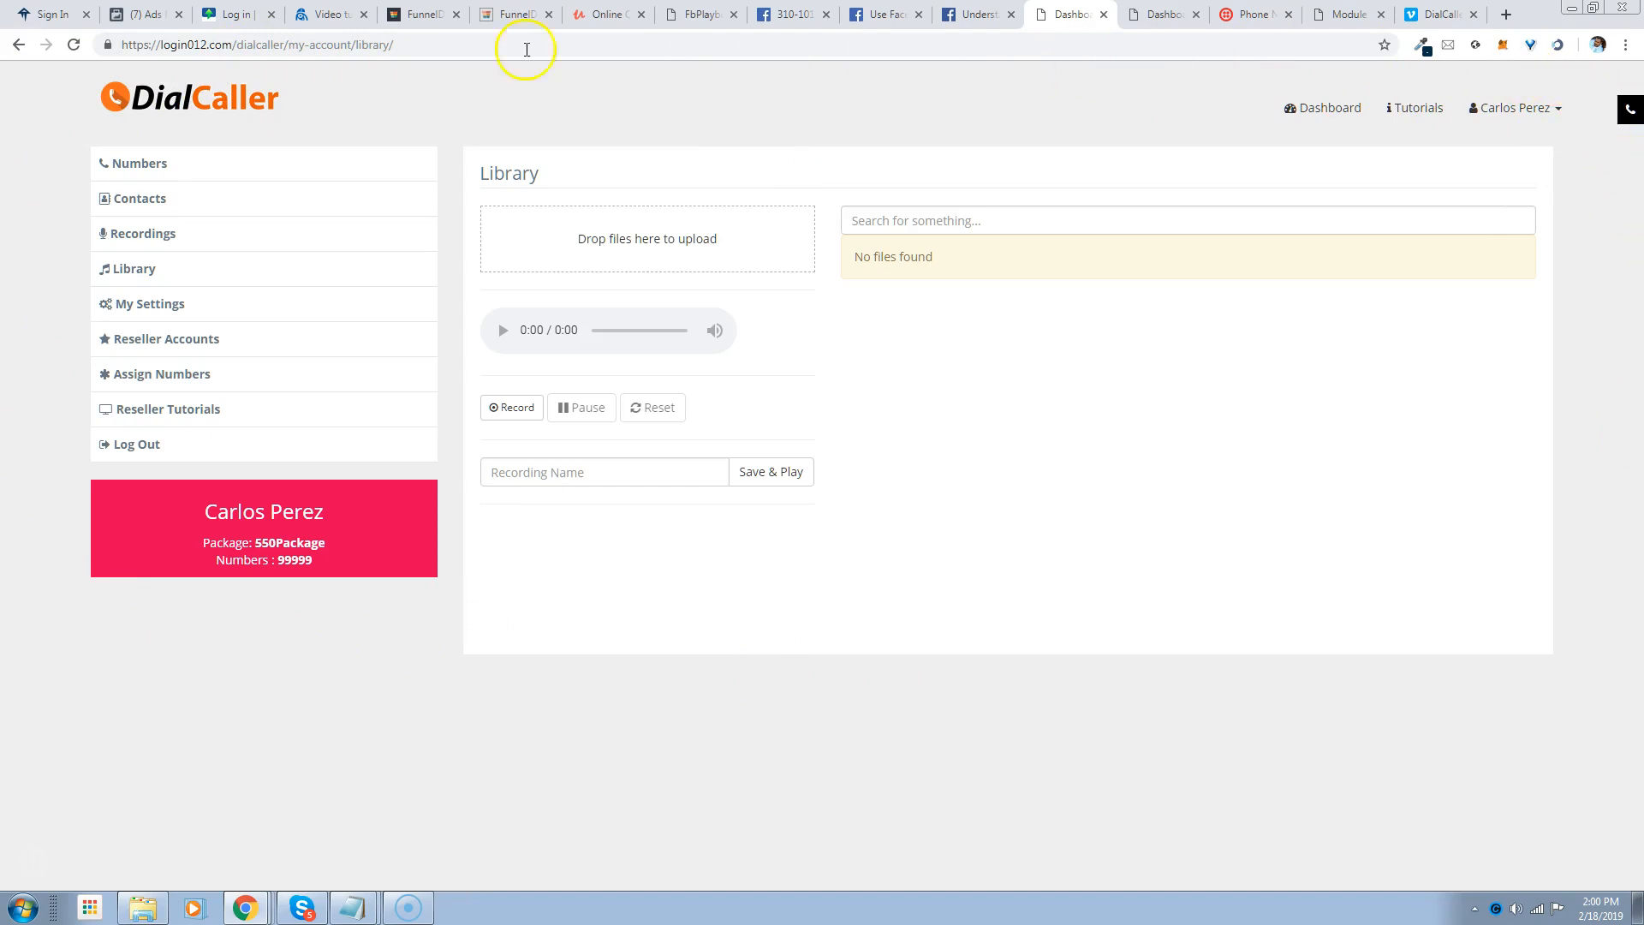
{"action": "mouse_move", "coordinate": [53, 452]}
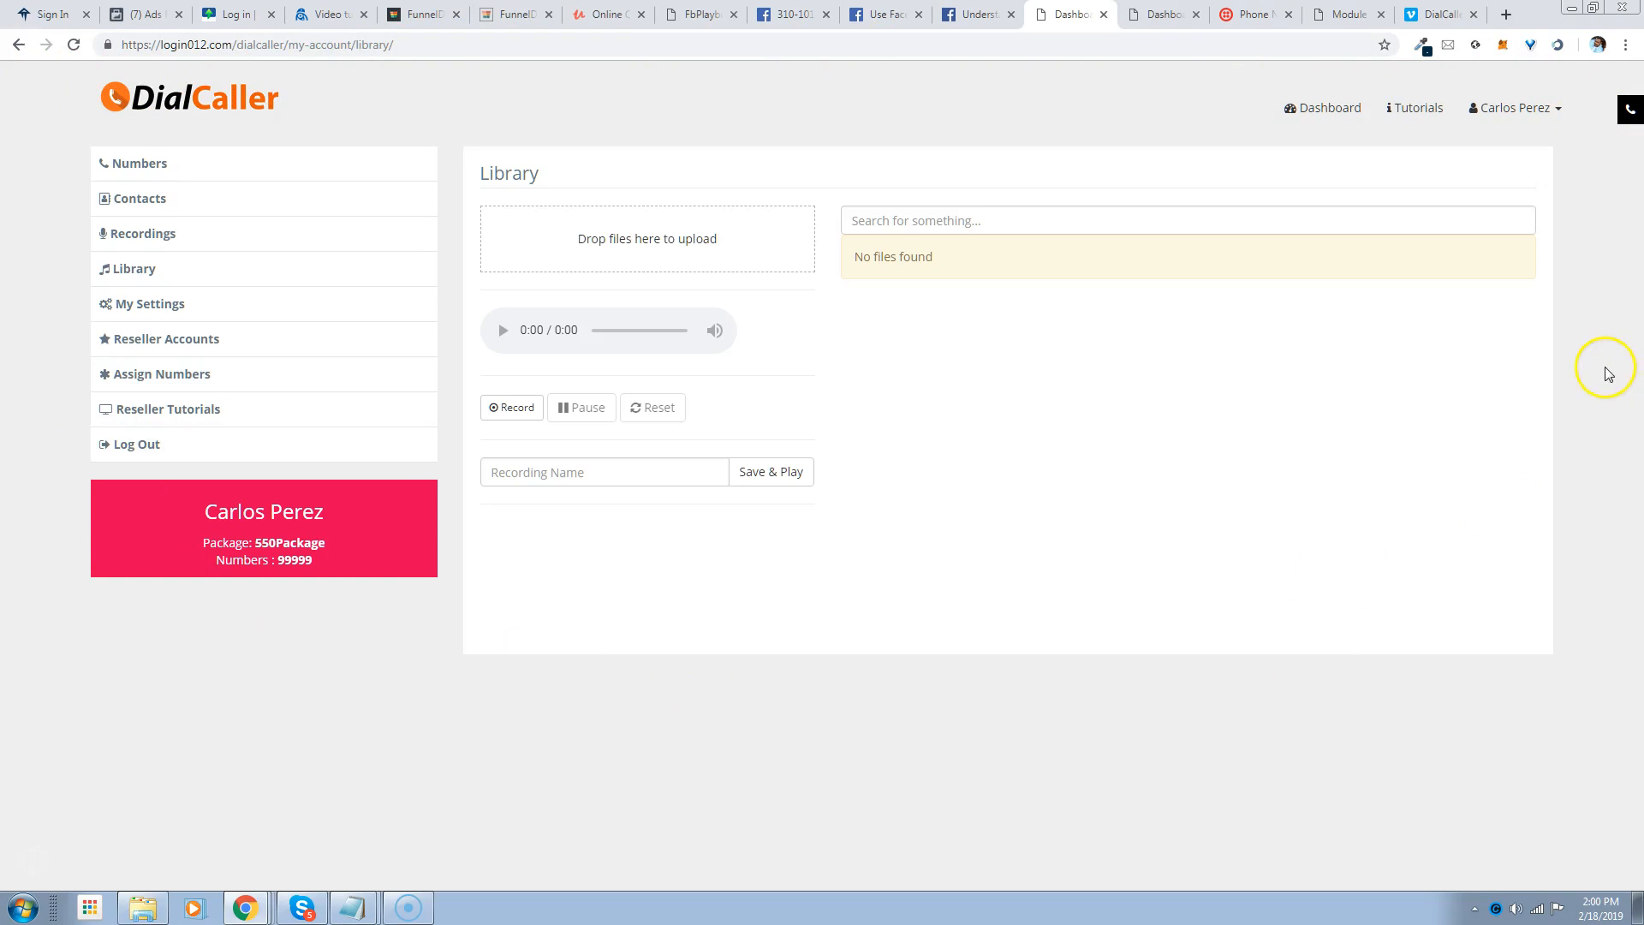
{"action": "mouse_move", "coordinate": [664, 113]}
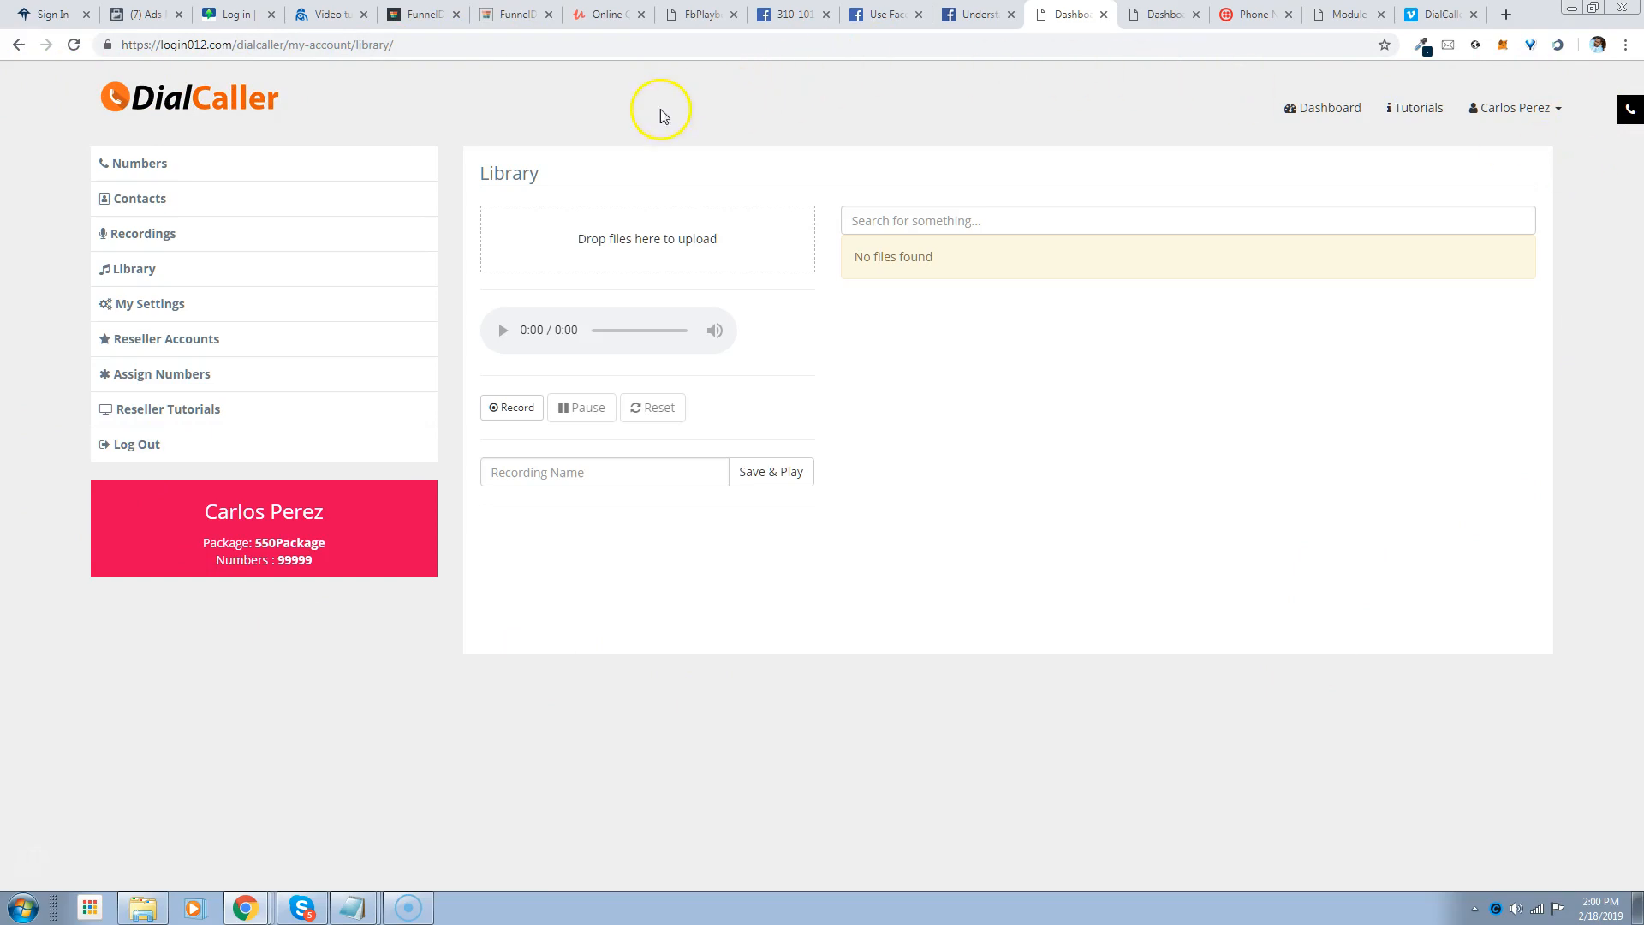
{"action": "mouse_move", "coordinate": [57, 649]}
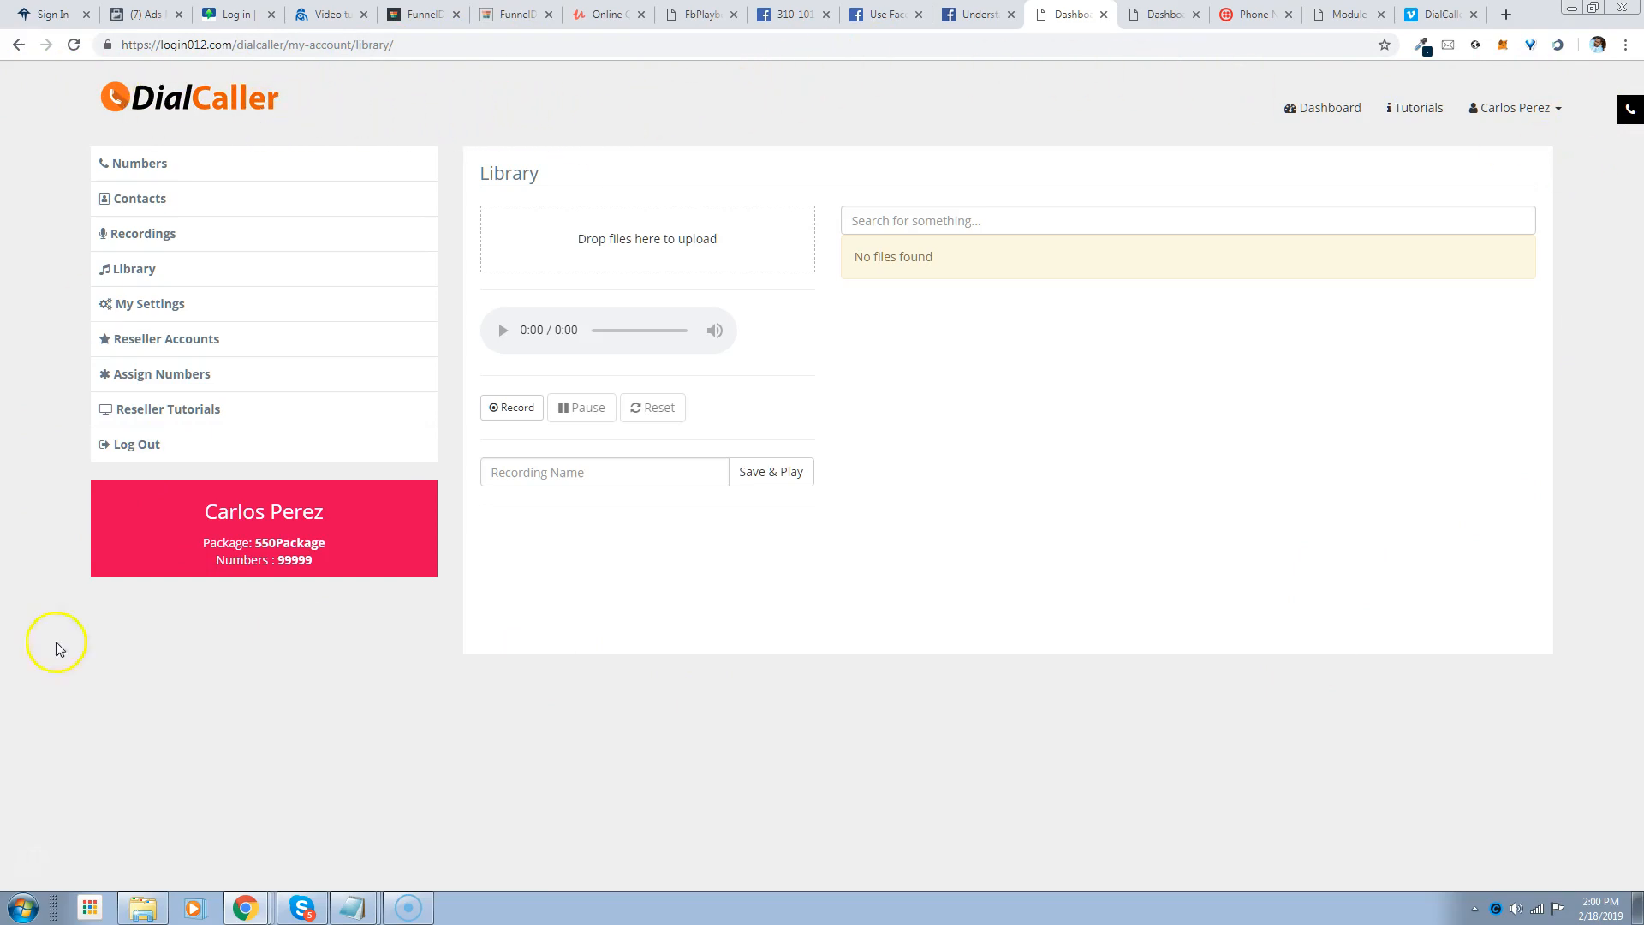